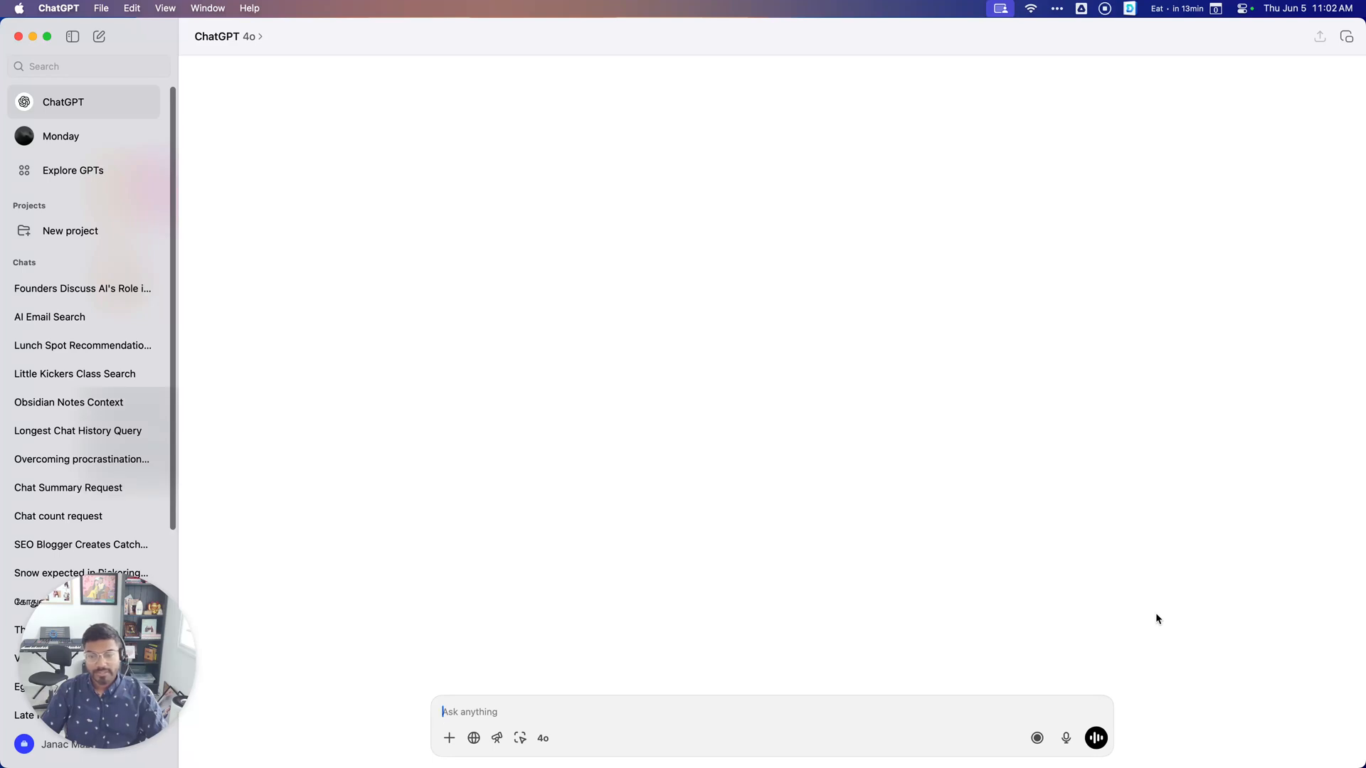
pyautogui.moveTo(1121, 623)
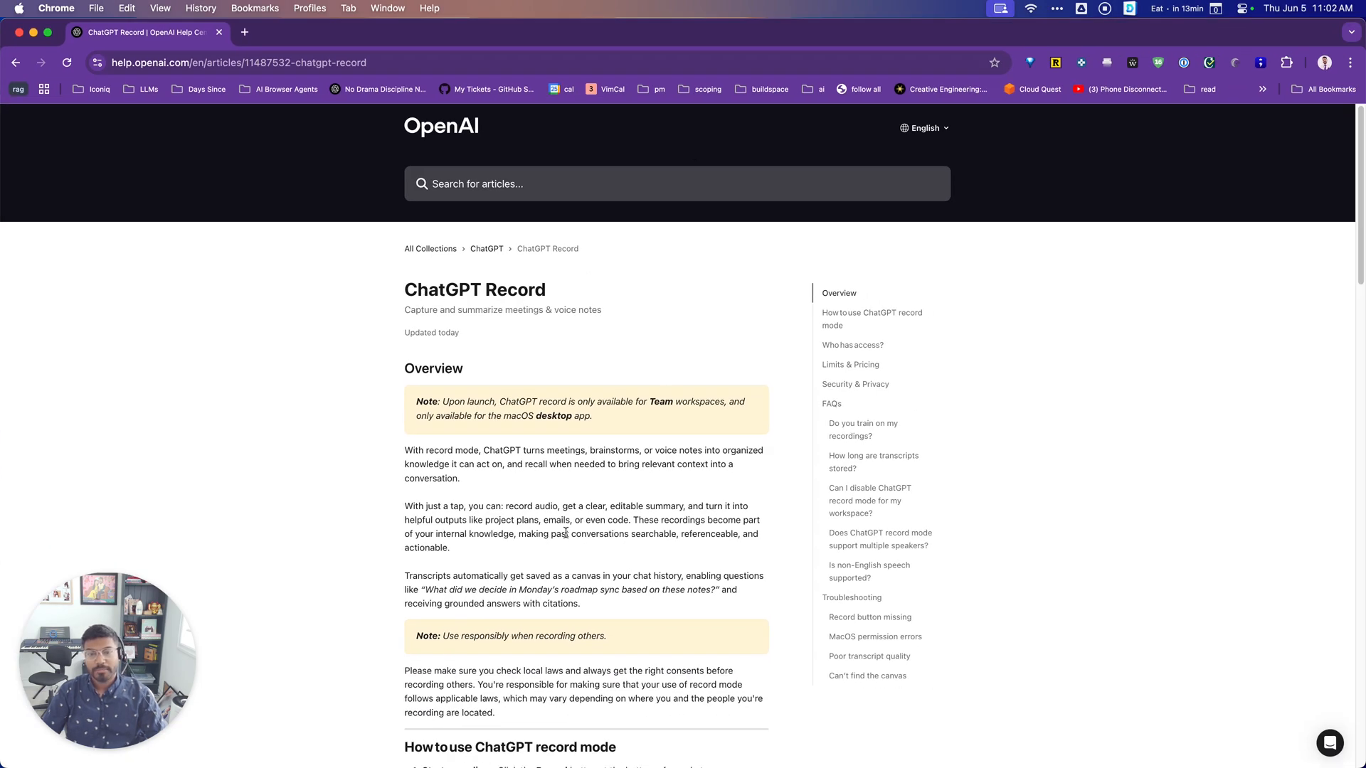
pyautogui.moveTo(527, 374)
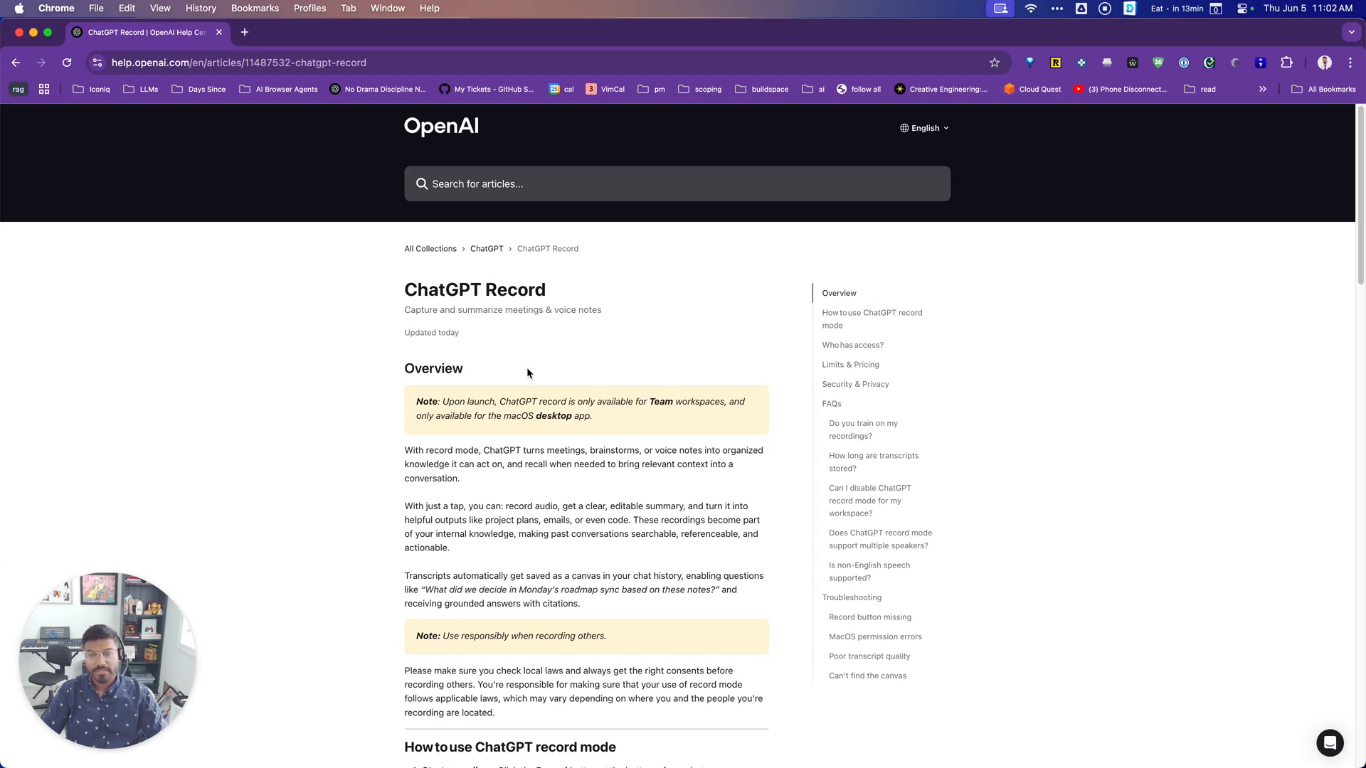
pyautogui.moveTo(644, 36)
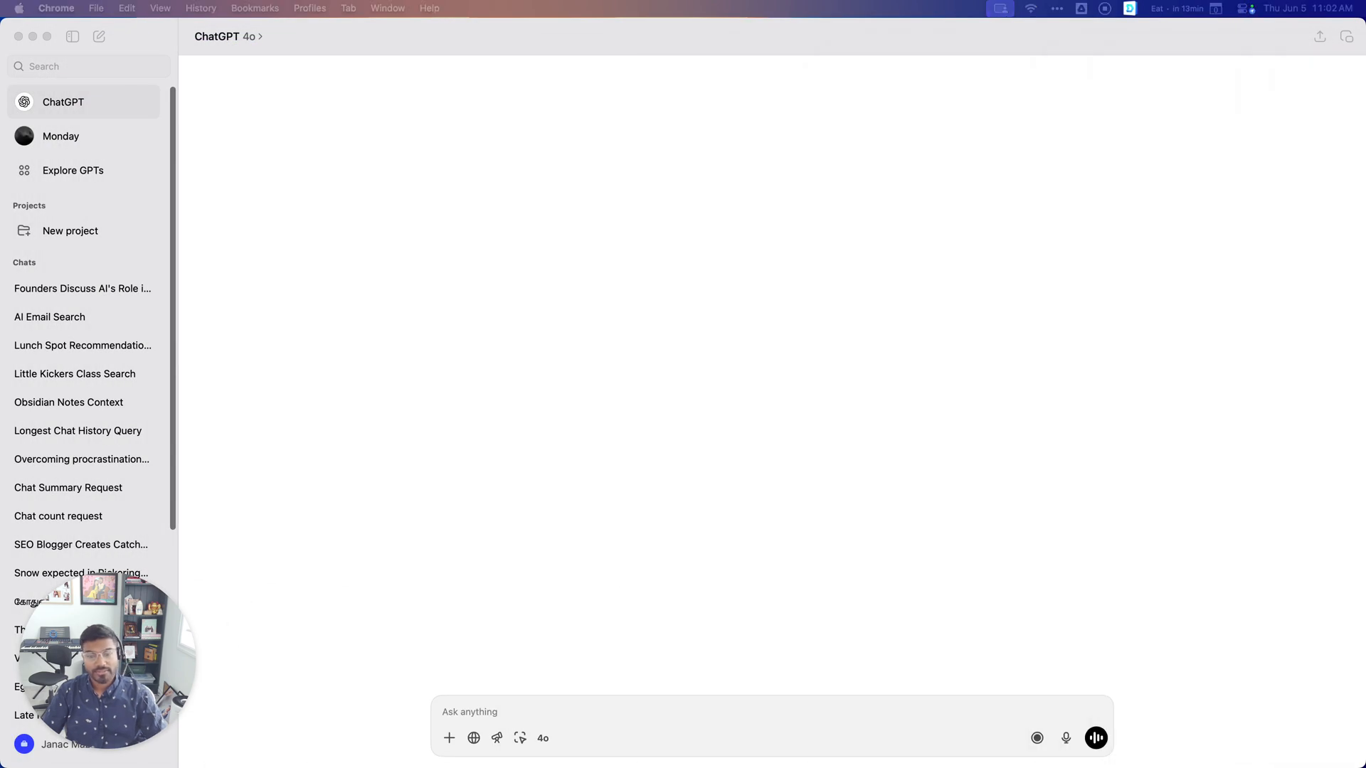
pyautogui.moveTo(1005, 690)
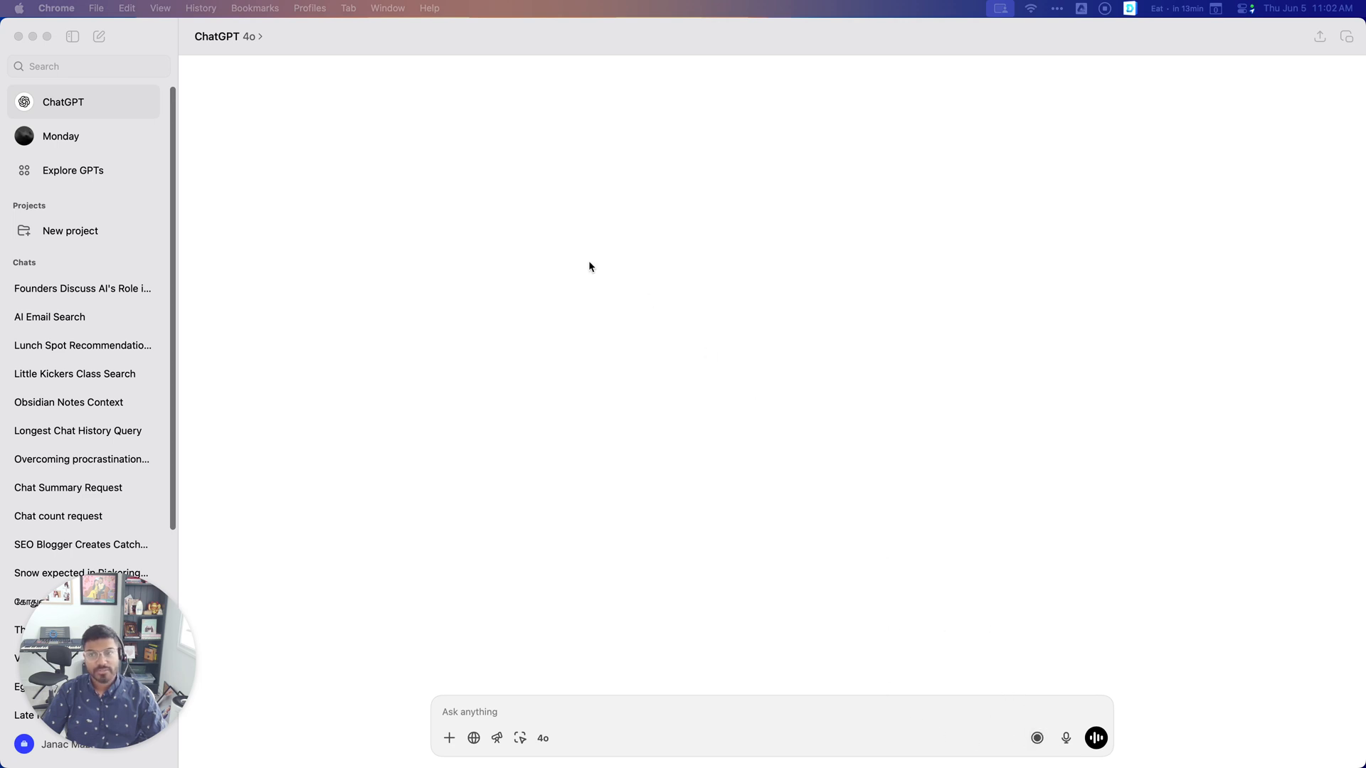
pyautogui.moveTo(600, 260)
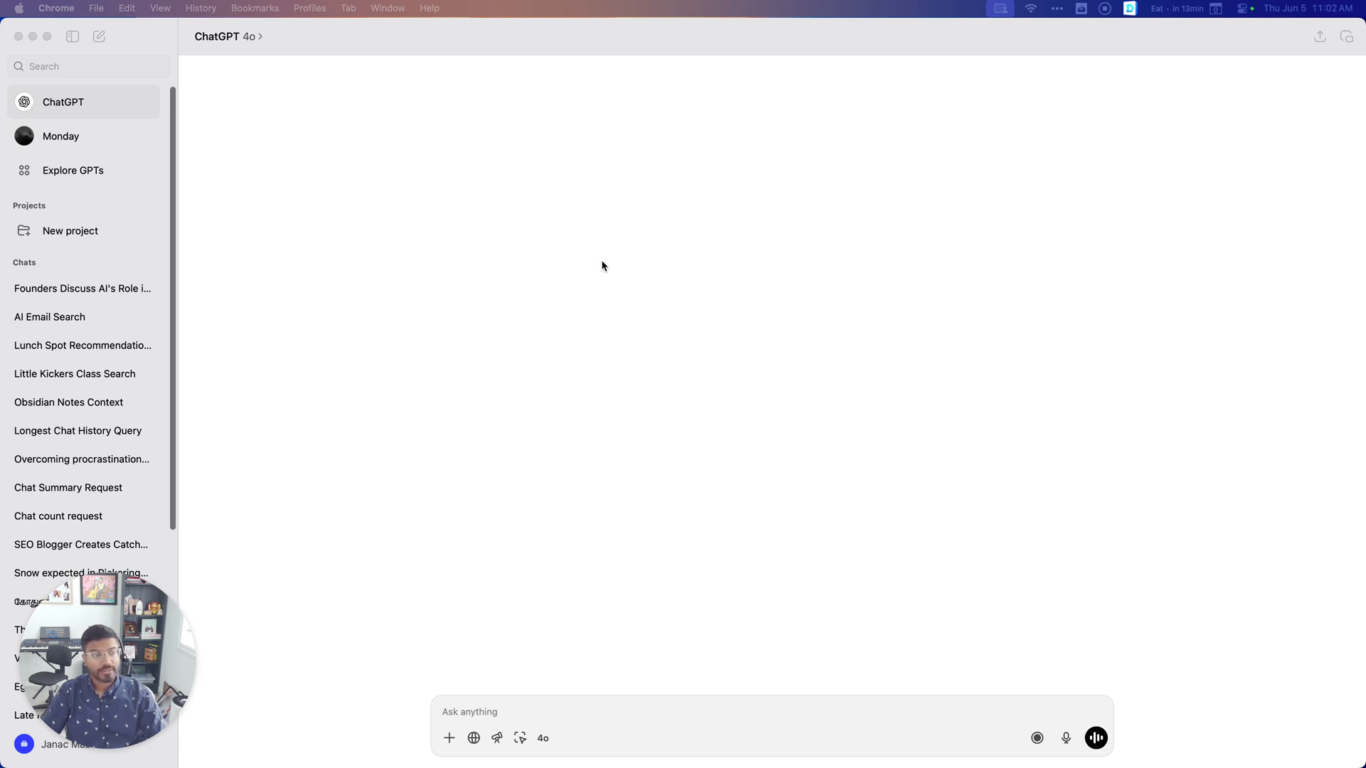
pyautogui.moveTo(720, 290)
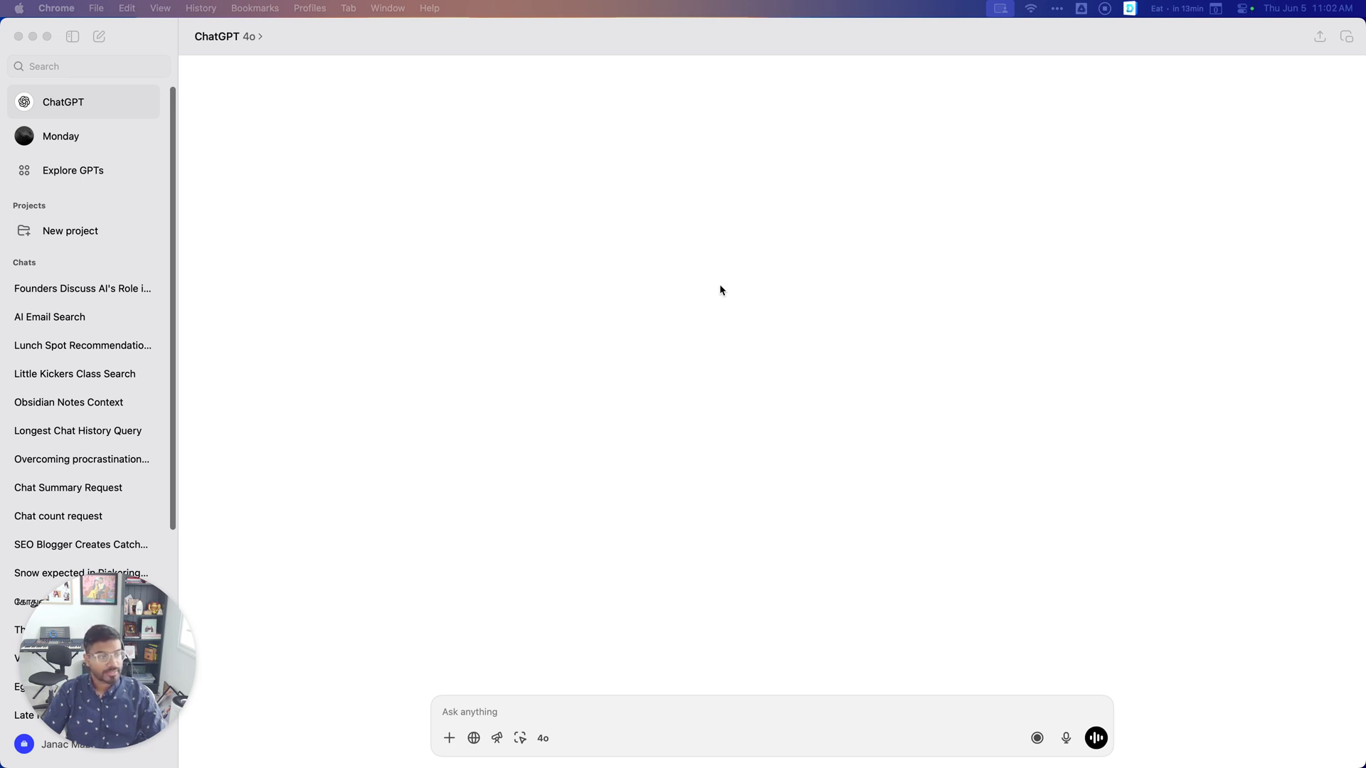
pyautogui.moveTo(734, 395)
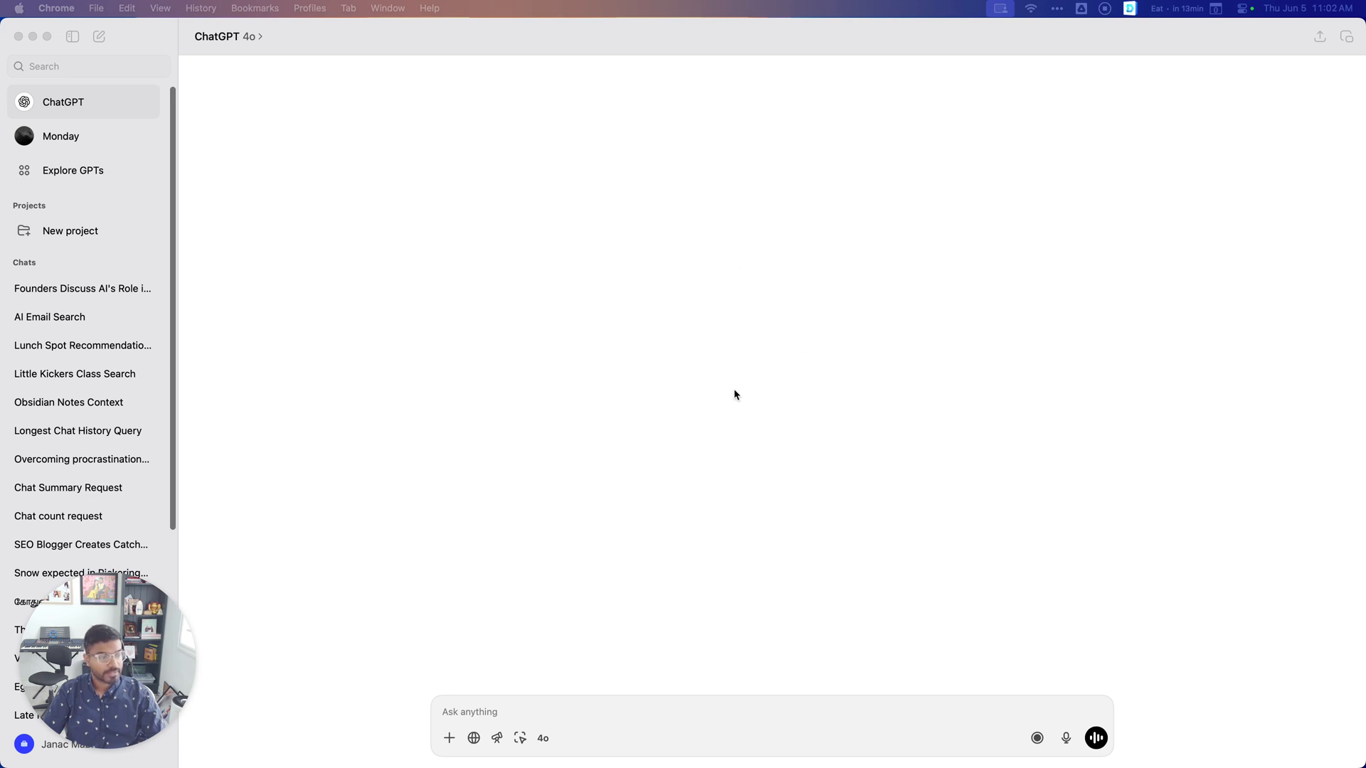
pyautogui.moveTo(1098, 480)
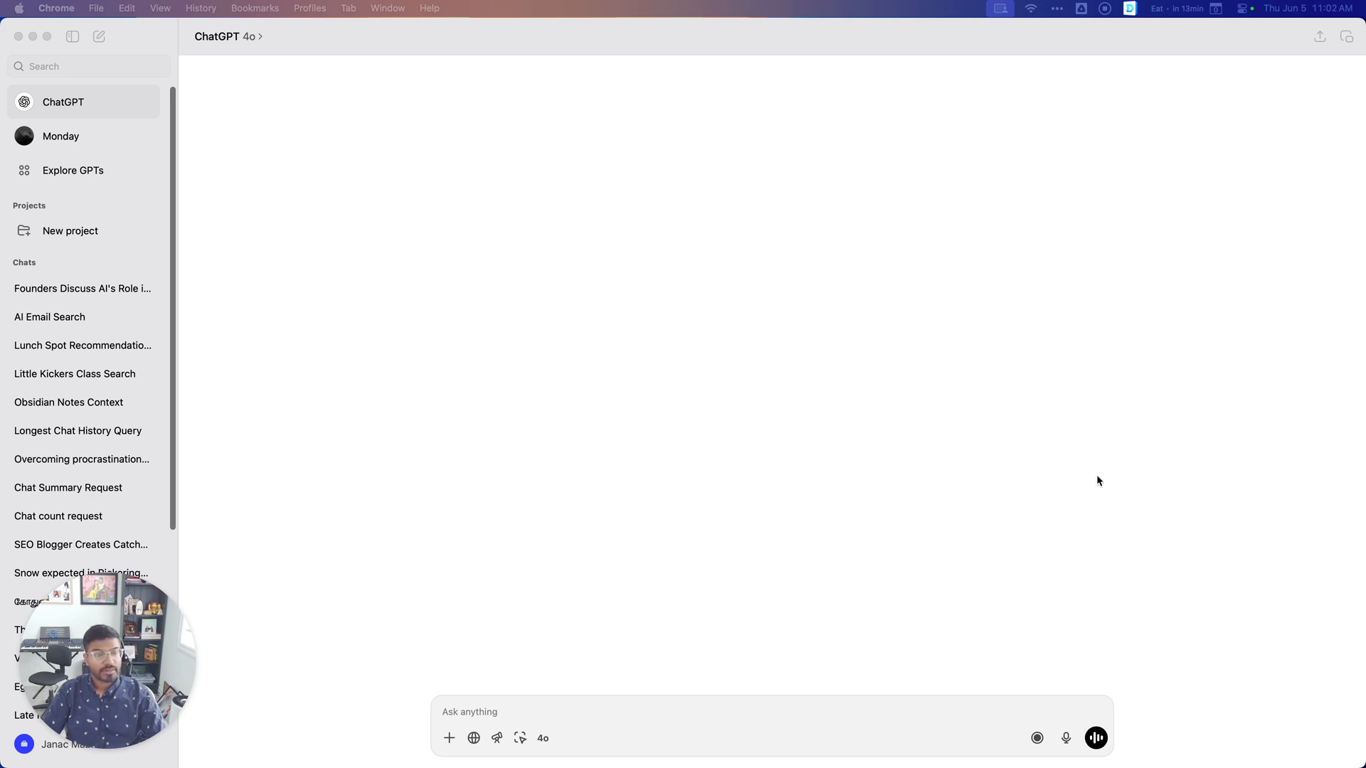
pyautogui.moveTo(459, 27)
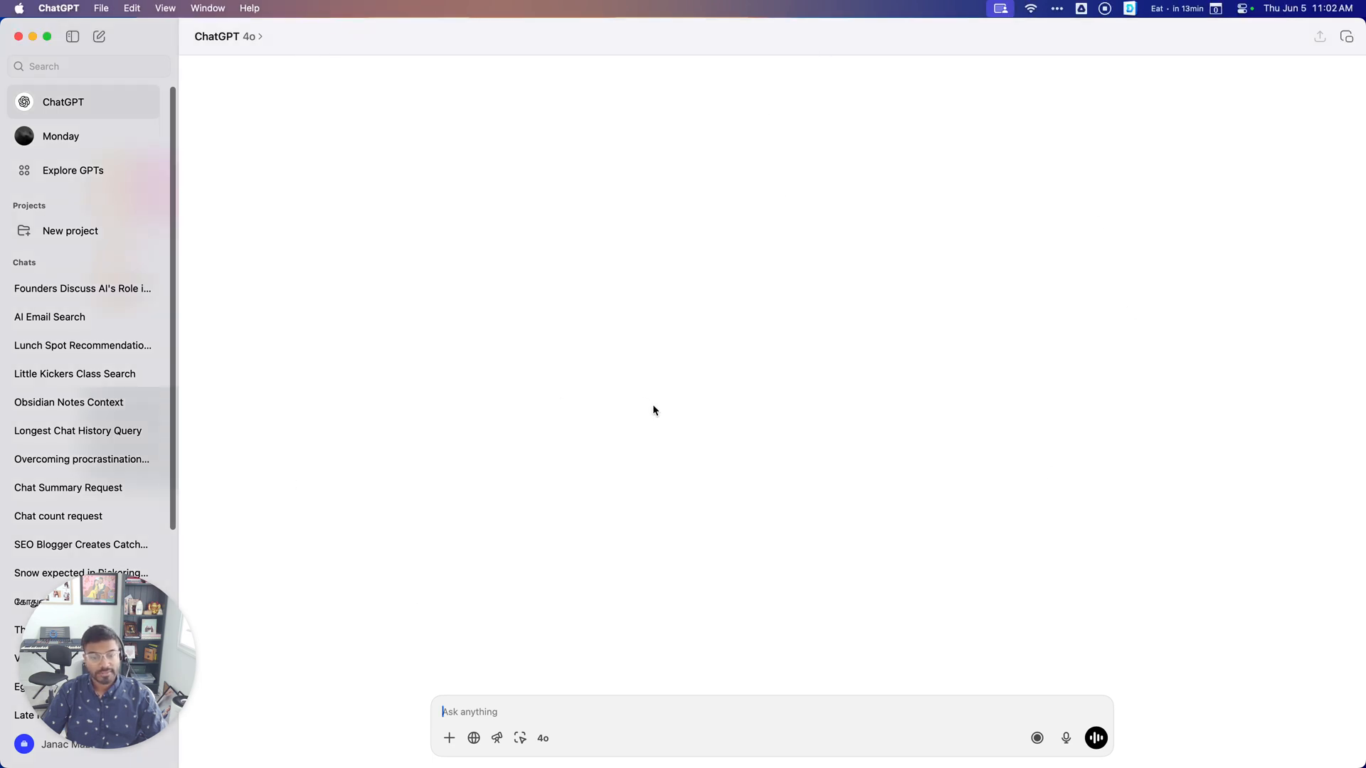
pyautogui.moveTo(1031, 711)
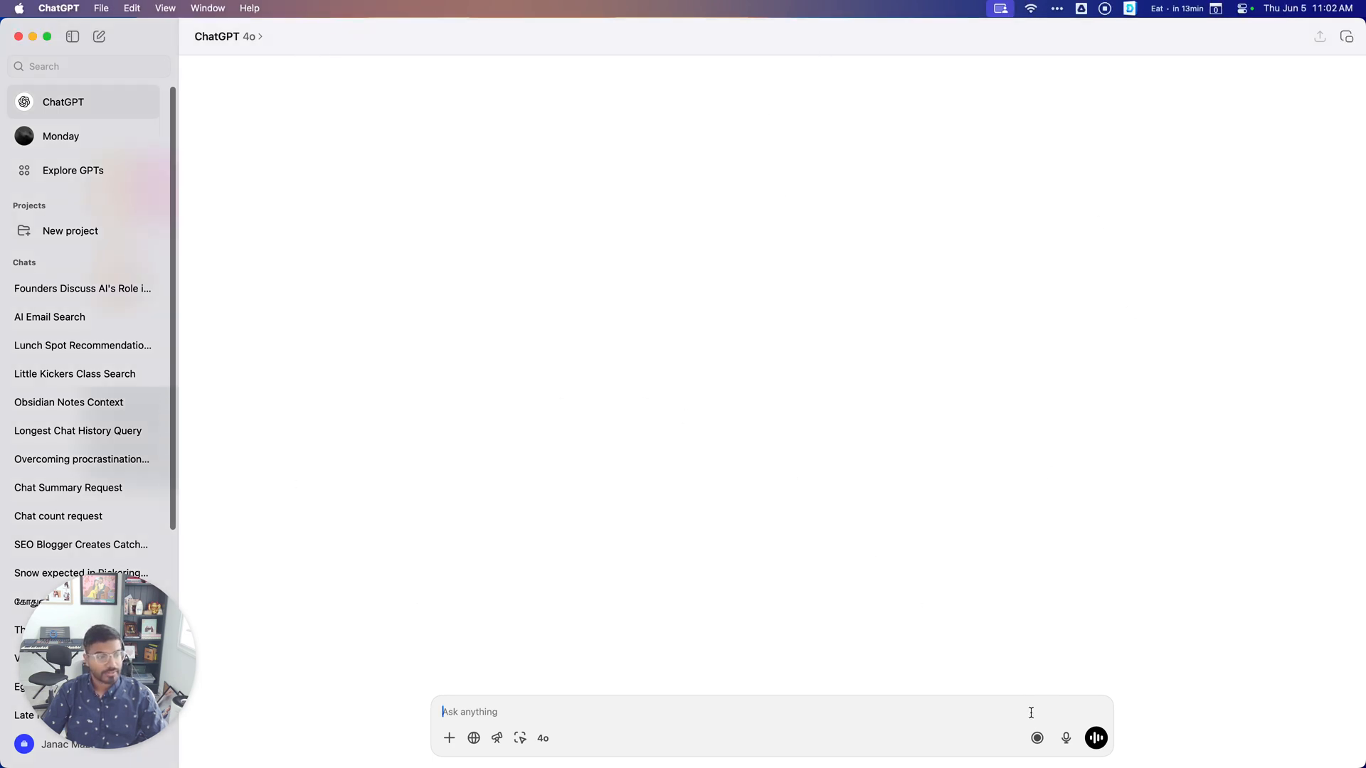
pyautogui.moveTo(1035, 724)
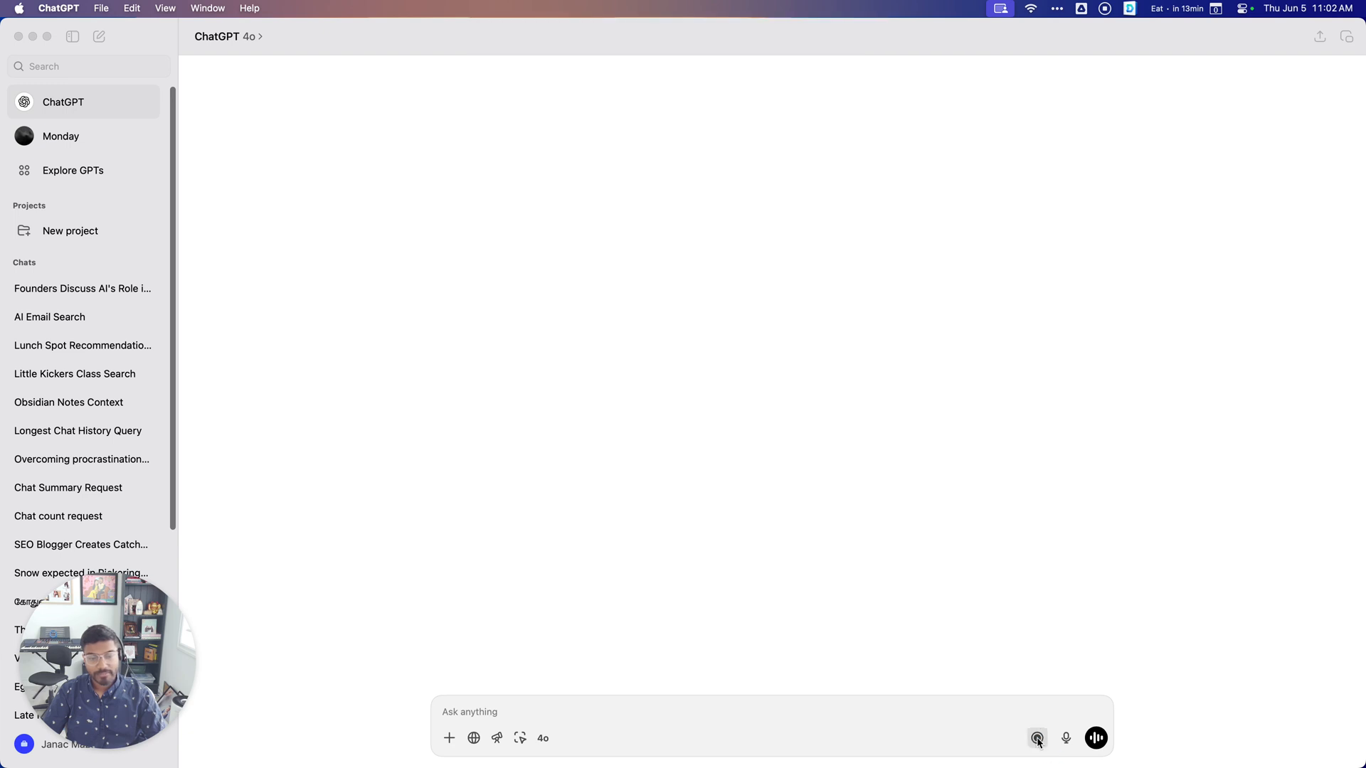
# Start a ChatGPT Record session to capture the meeting audio.
pyautogui.click(1036, 737)
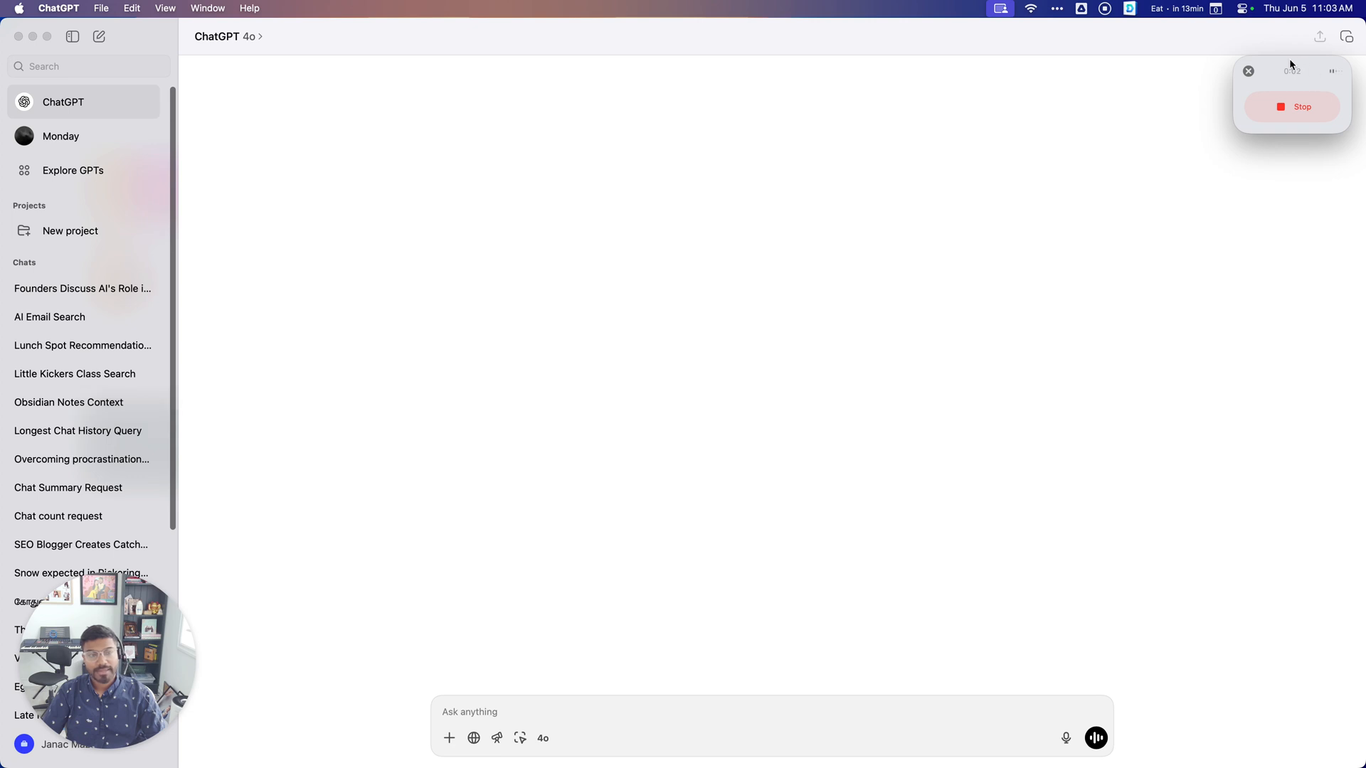
pyautogui.moveTo(1303, 90)
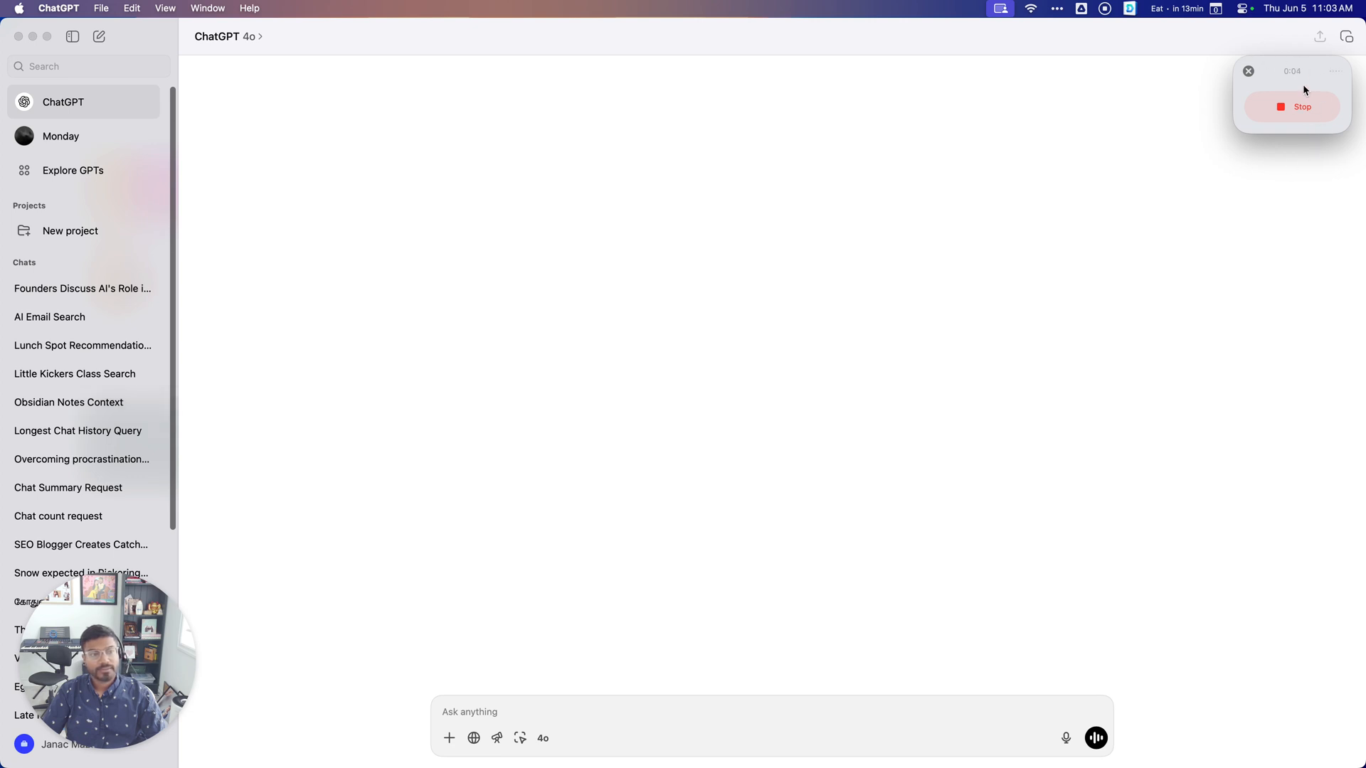
pyautogui.moveTo(1002, 326)
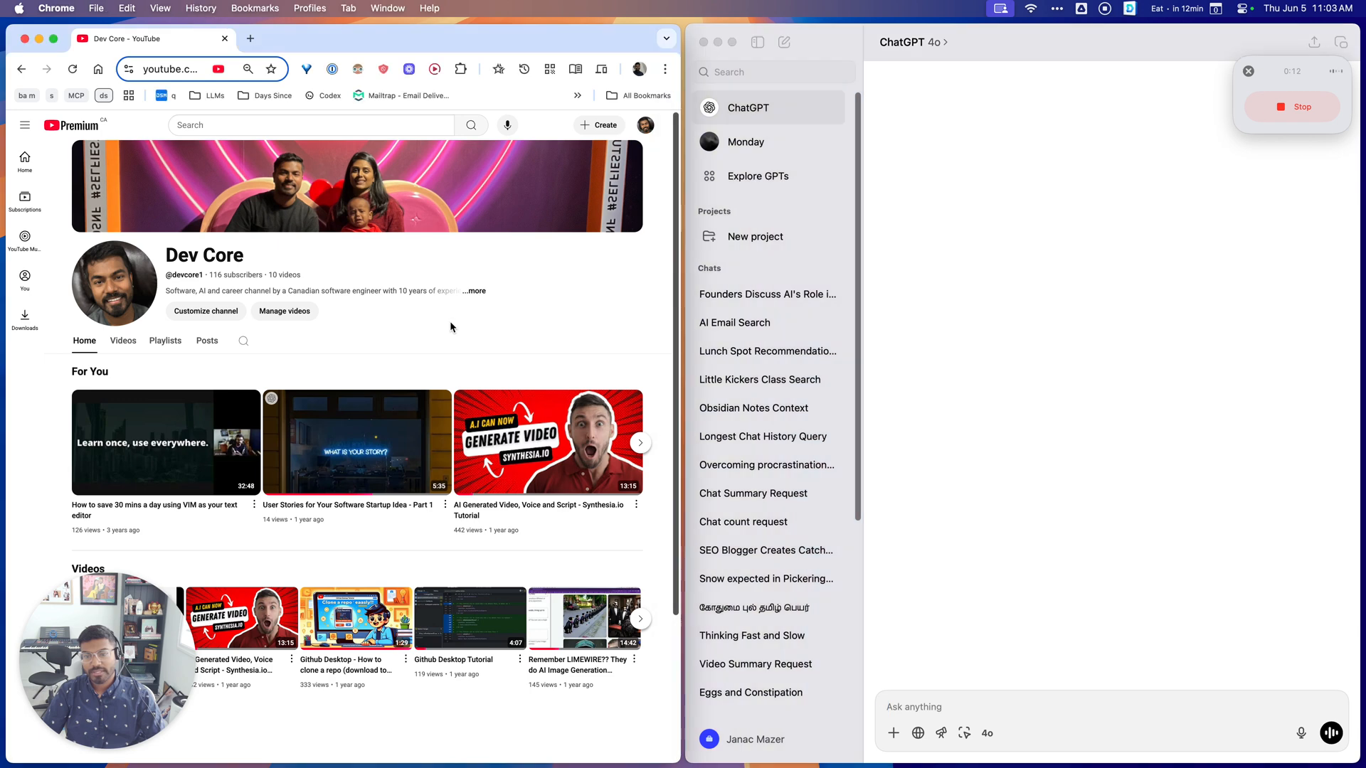
pyautogui.moveTo(171, 469)
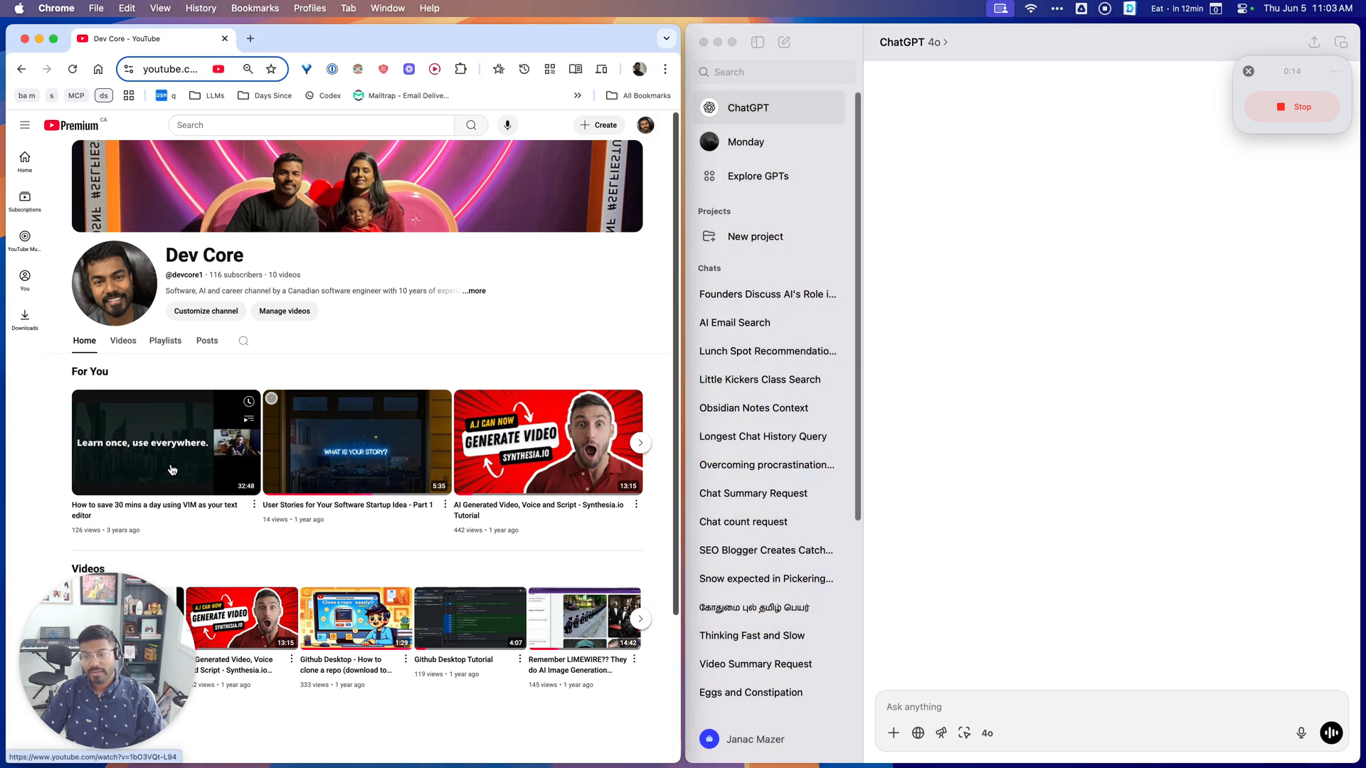
# Play the first For You video, the Dev Core Vim video, in Theater mode.
pyautogui.click(166, 442)
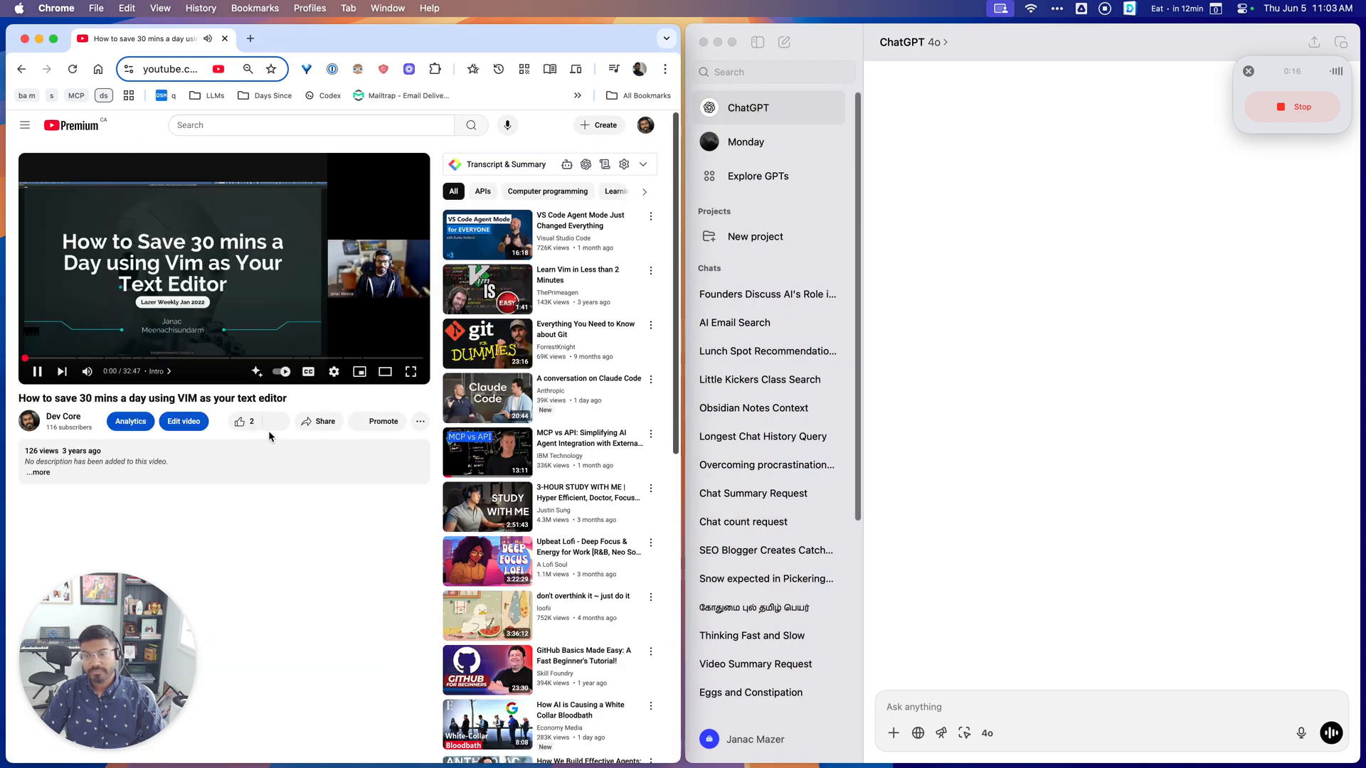
pyautogui.moveTo(384, 372)
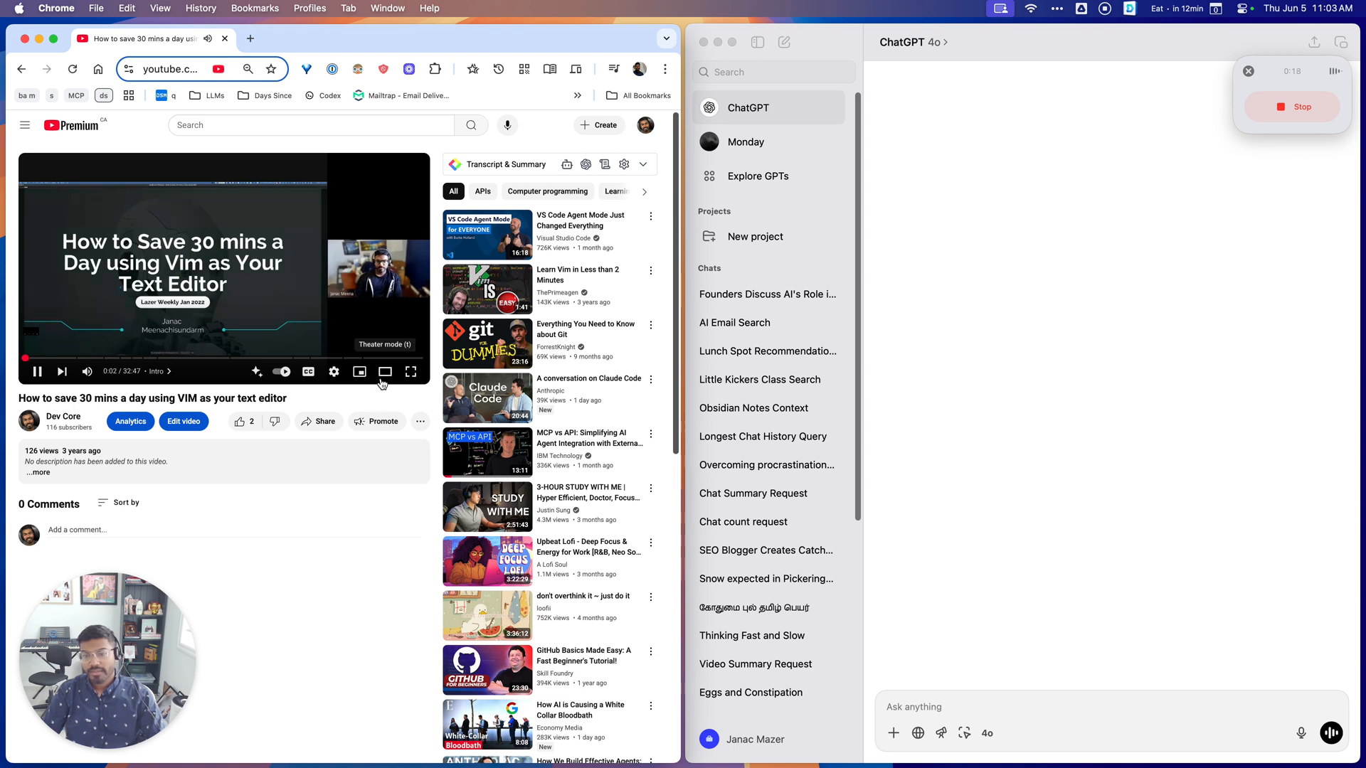
pyautogui.click(385, 372)
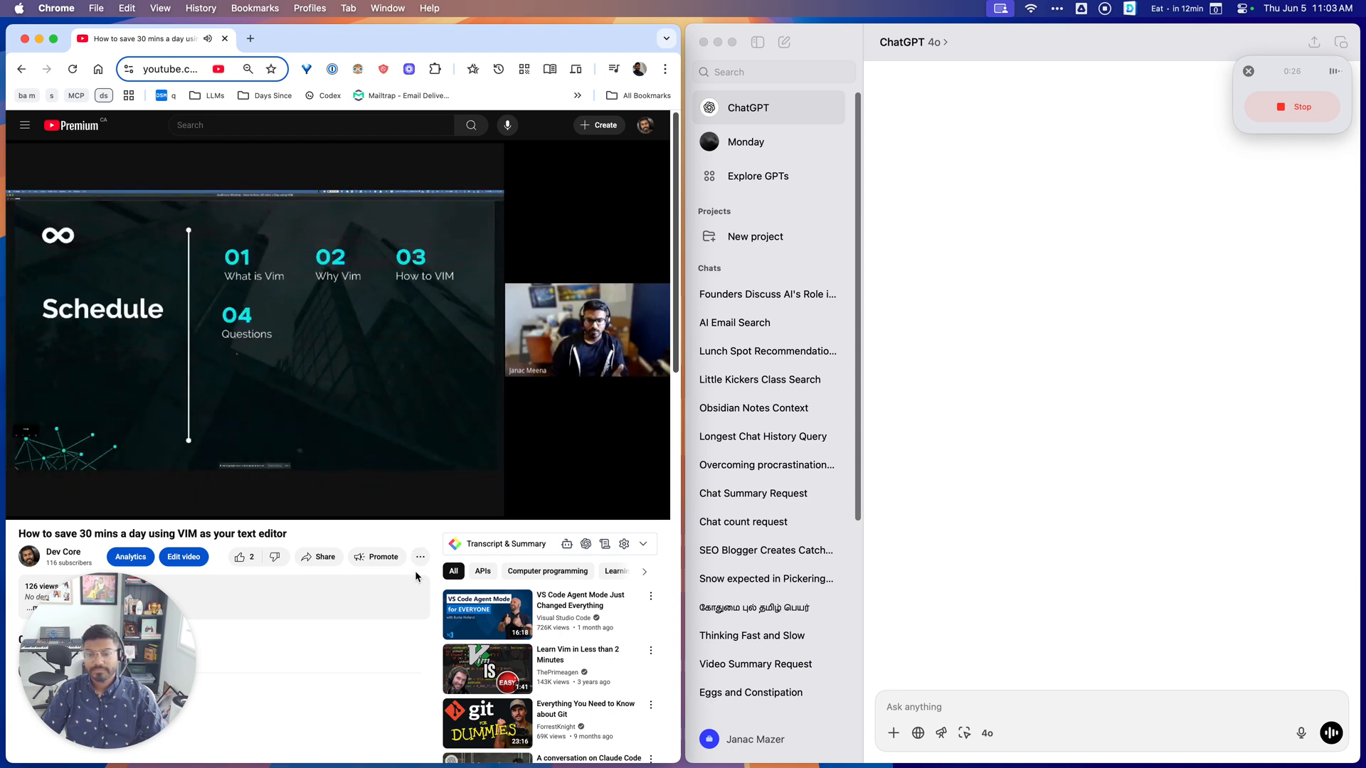
pyautogui.moveTo(624, 295)
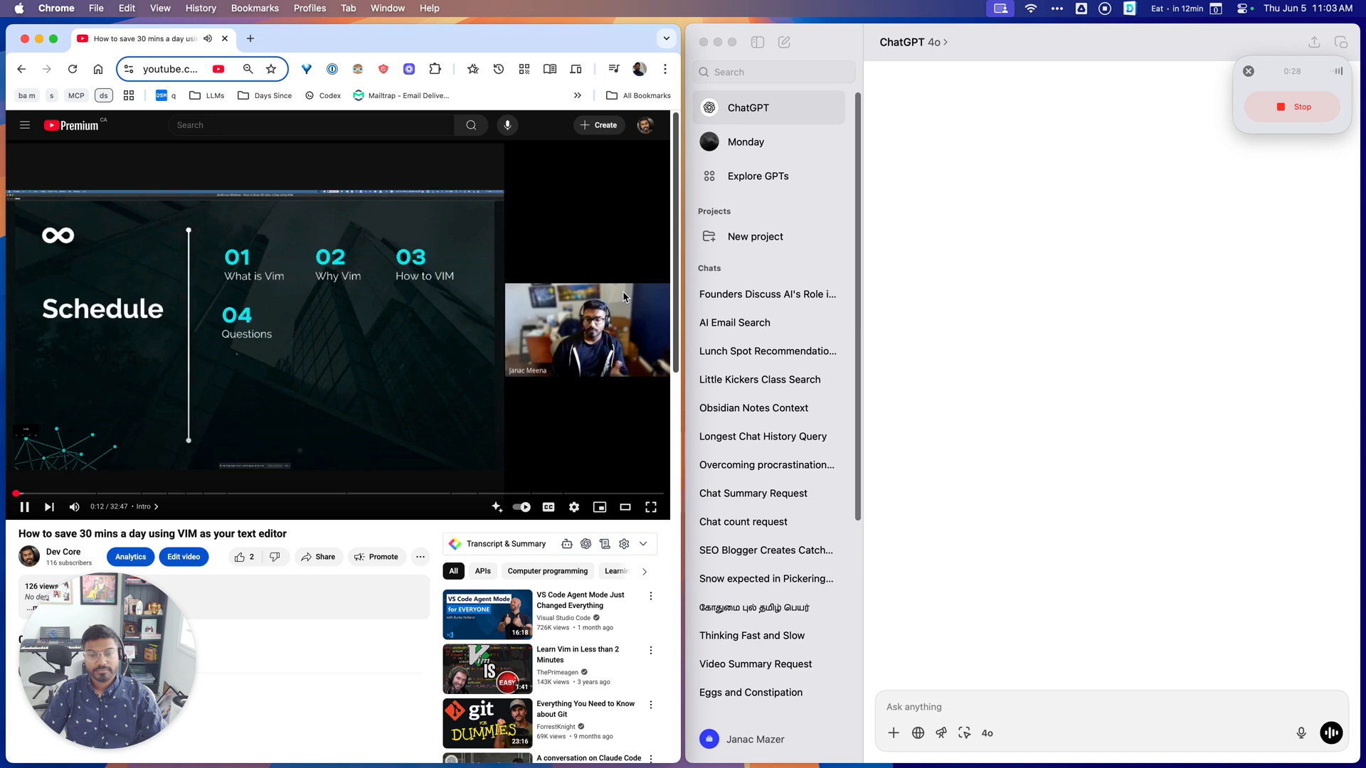
pyautogui.moveTo(484, 438)
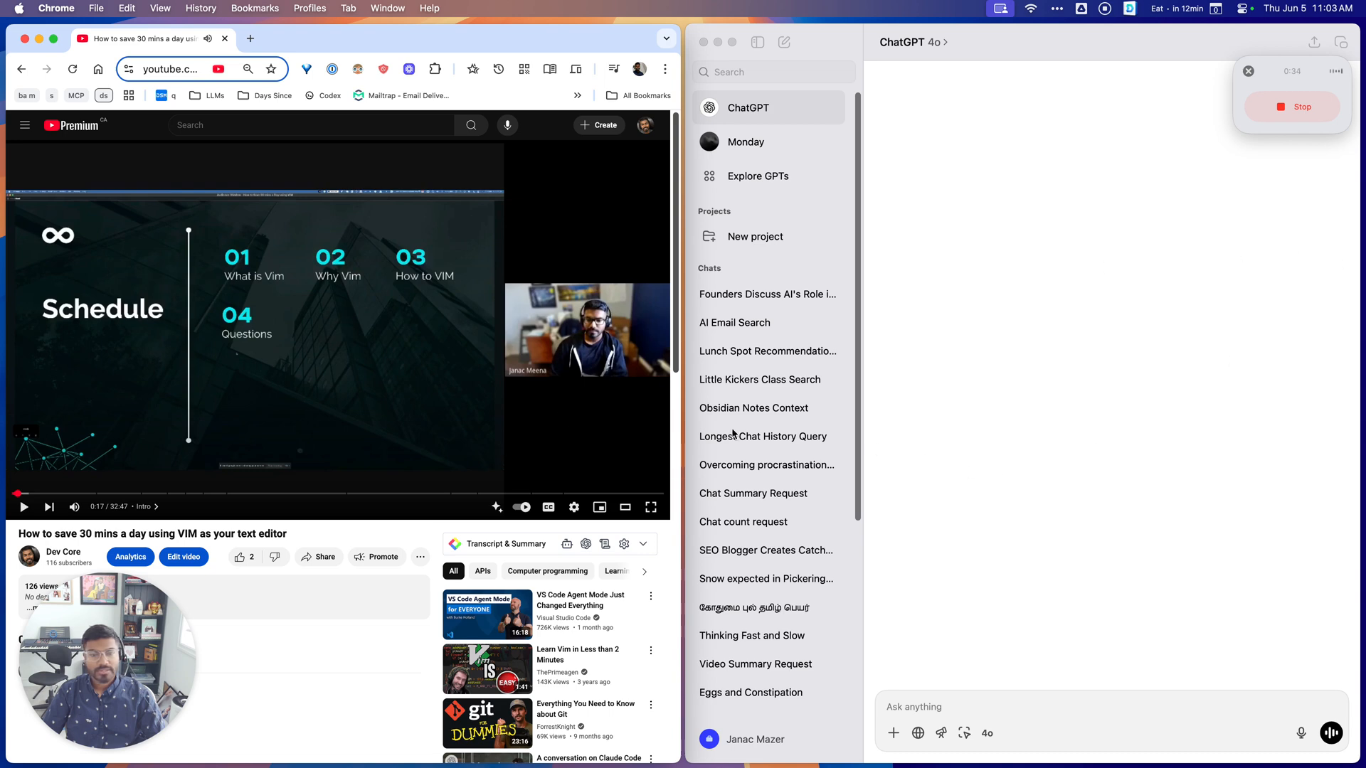
pyautogui.moveTo(762, 496)
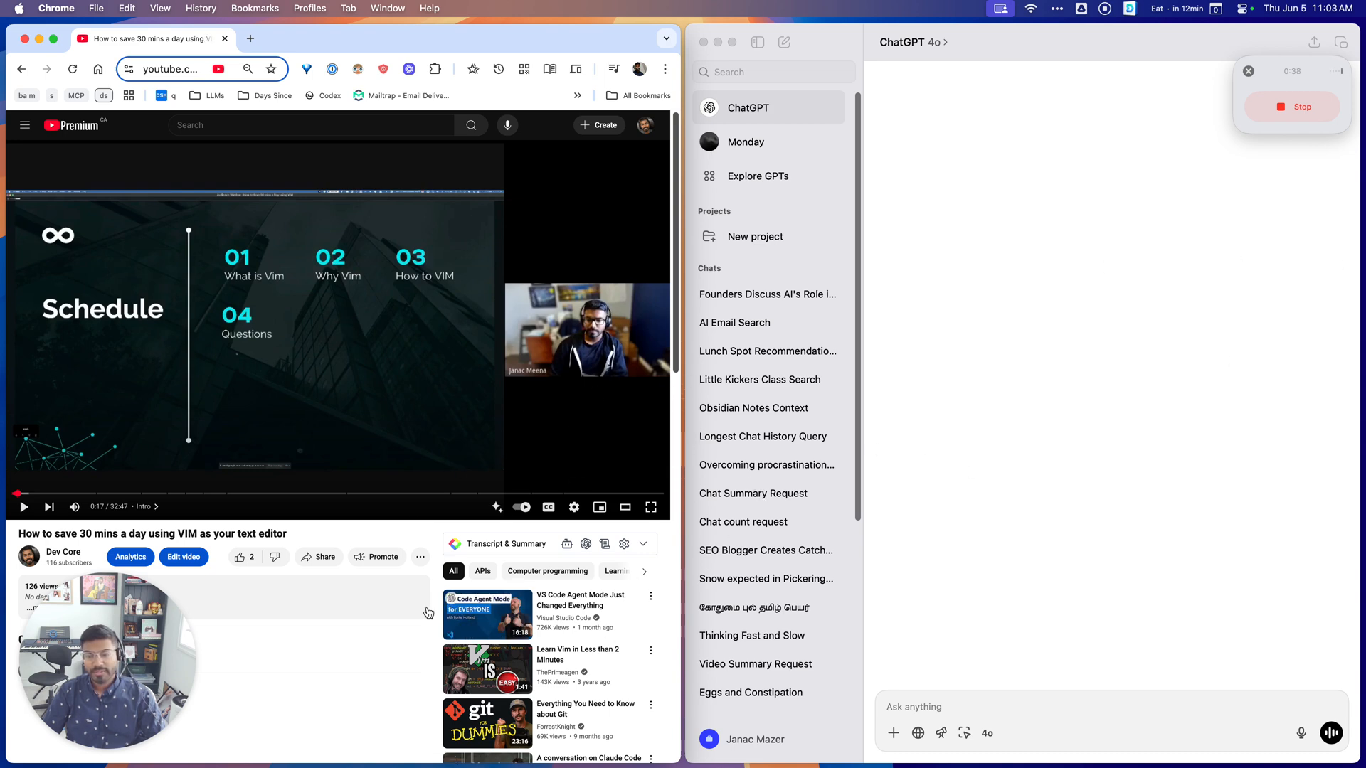
pyautogui.moveTo(889, 477)
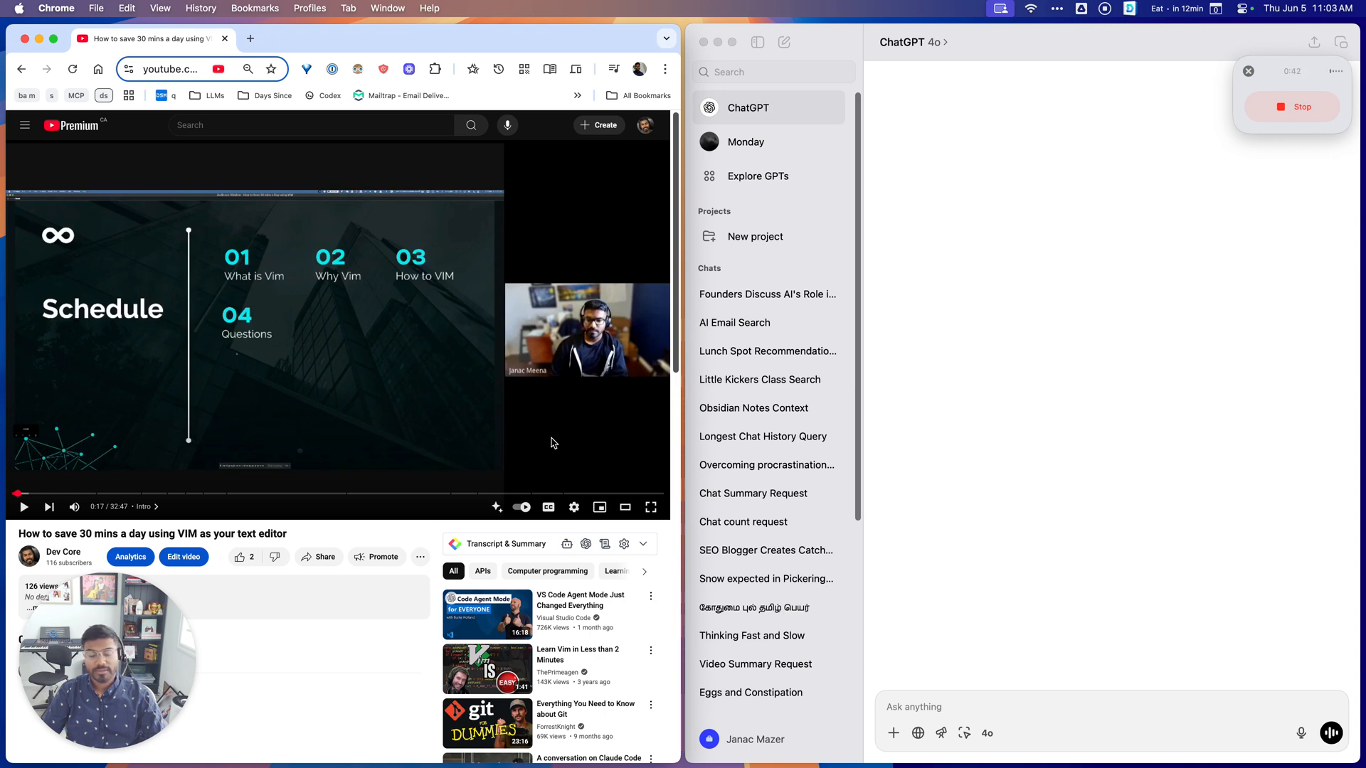
pyautogui.moveTo(333, 689)
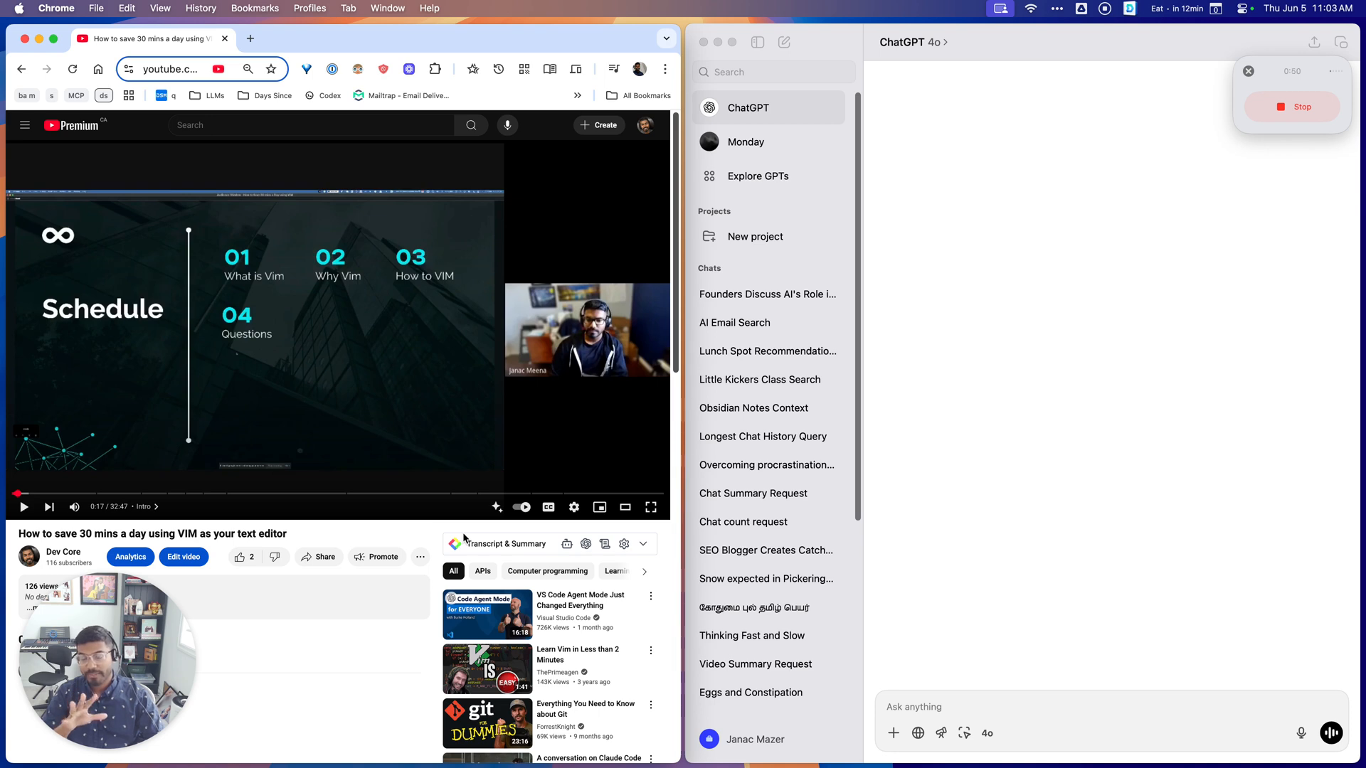
pyautogui.moveTo(329, 337)
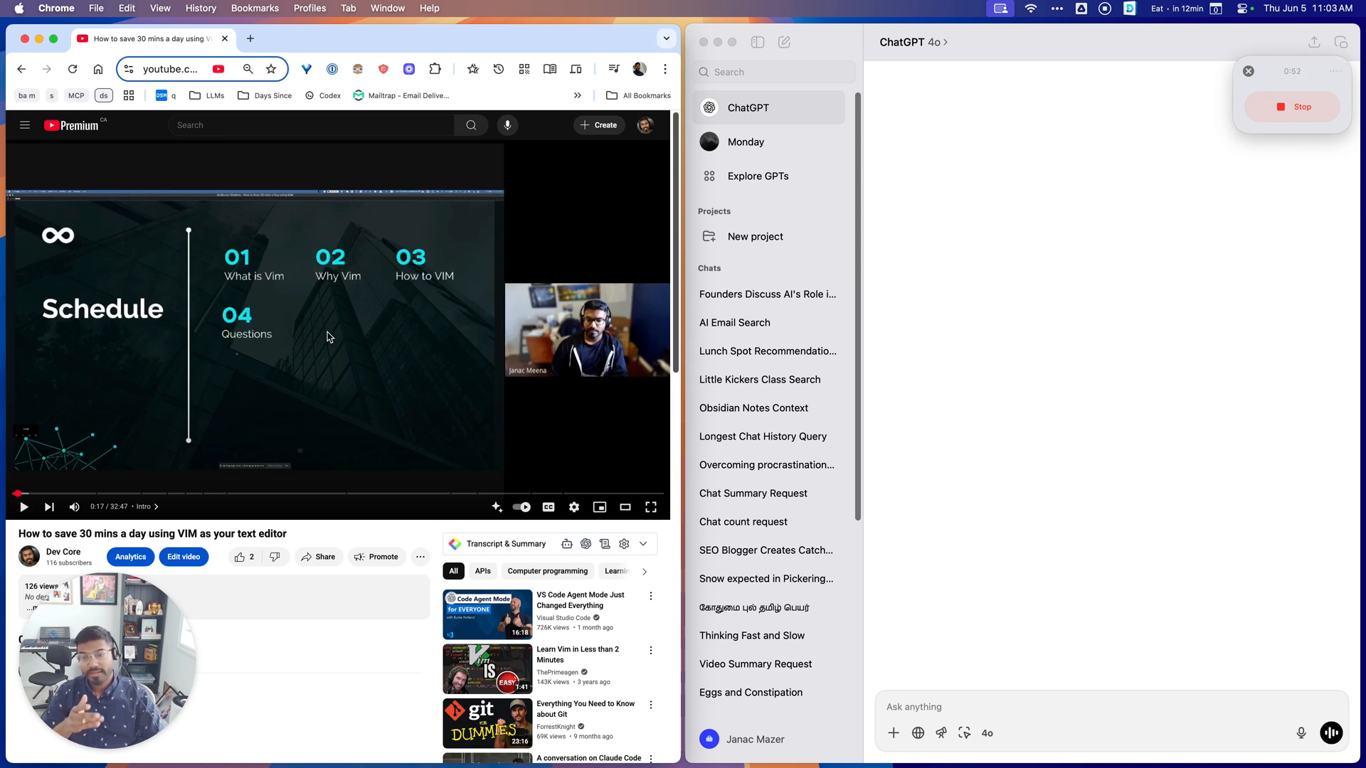
pyautogui.moveTo(348, 447)
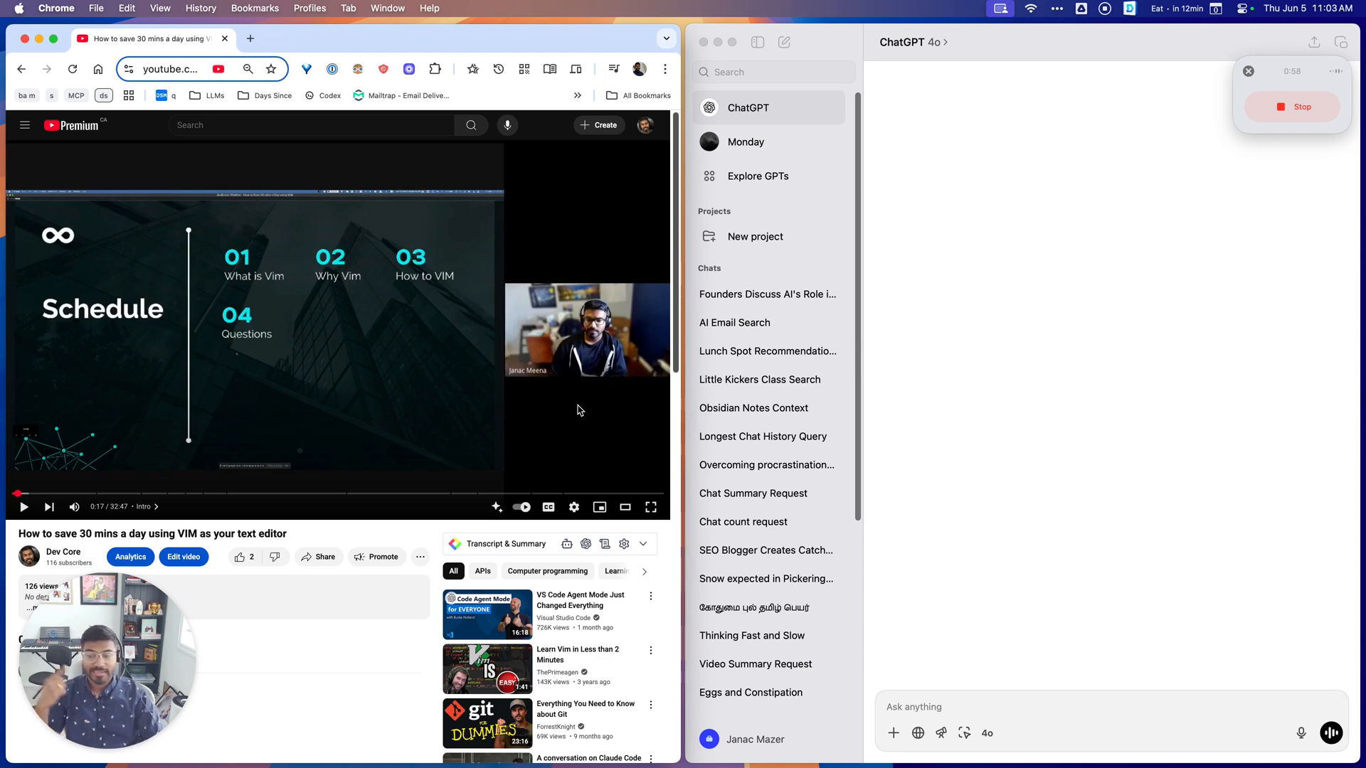
pyautogui.moveTo(833, 378)
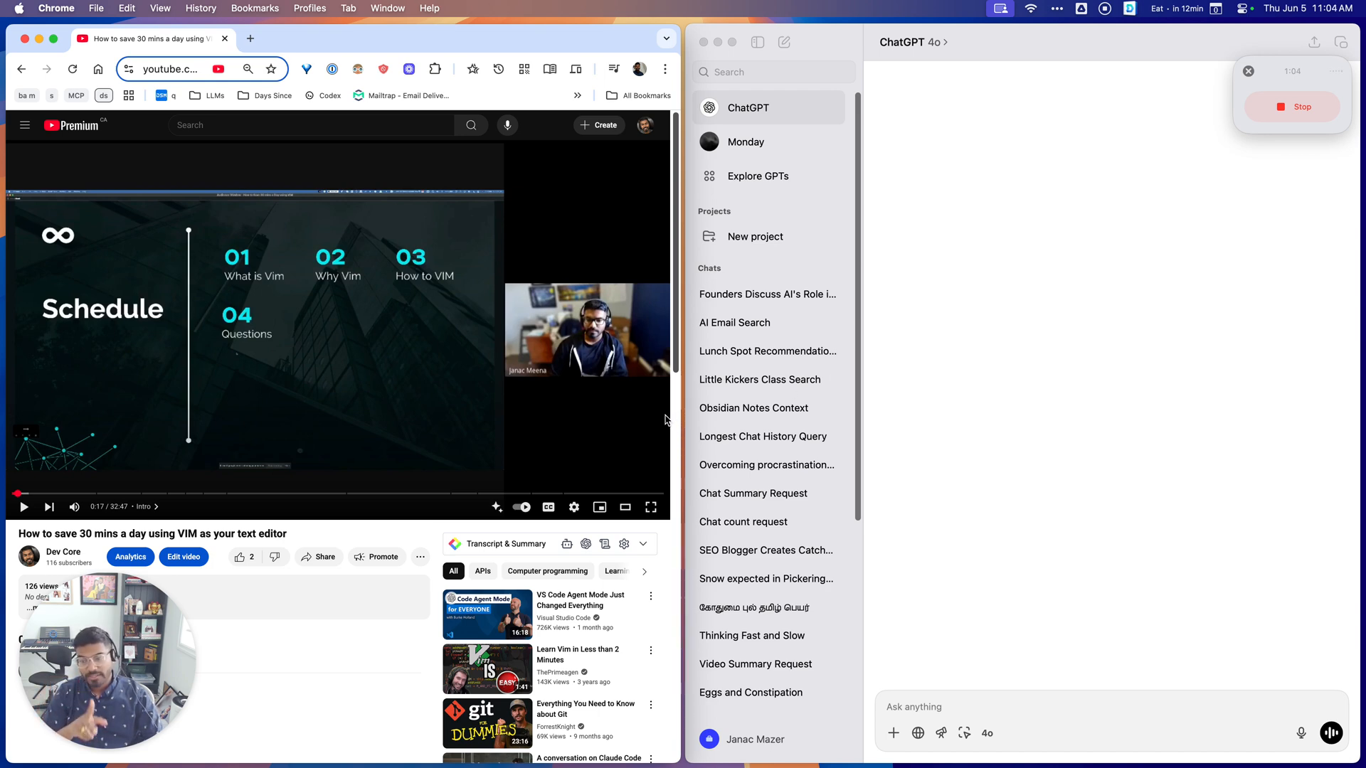
pyautogui.moveTo(815, 339)
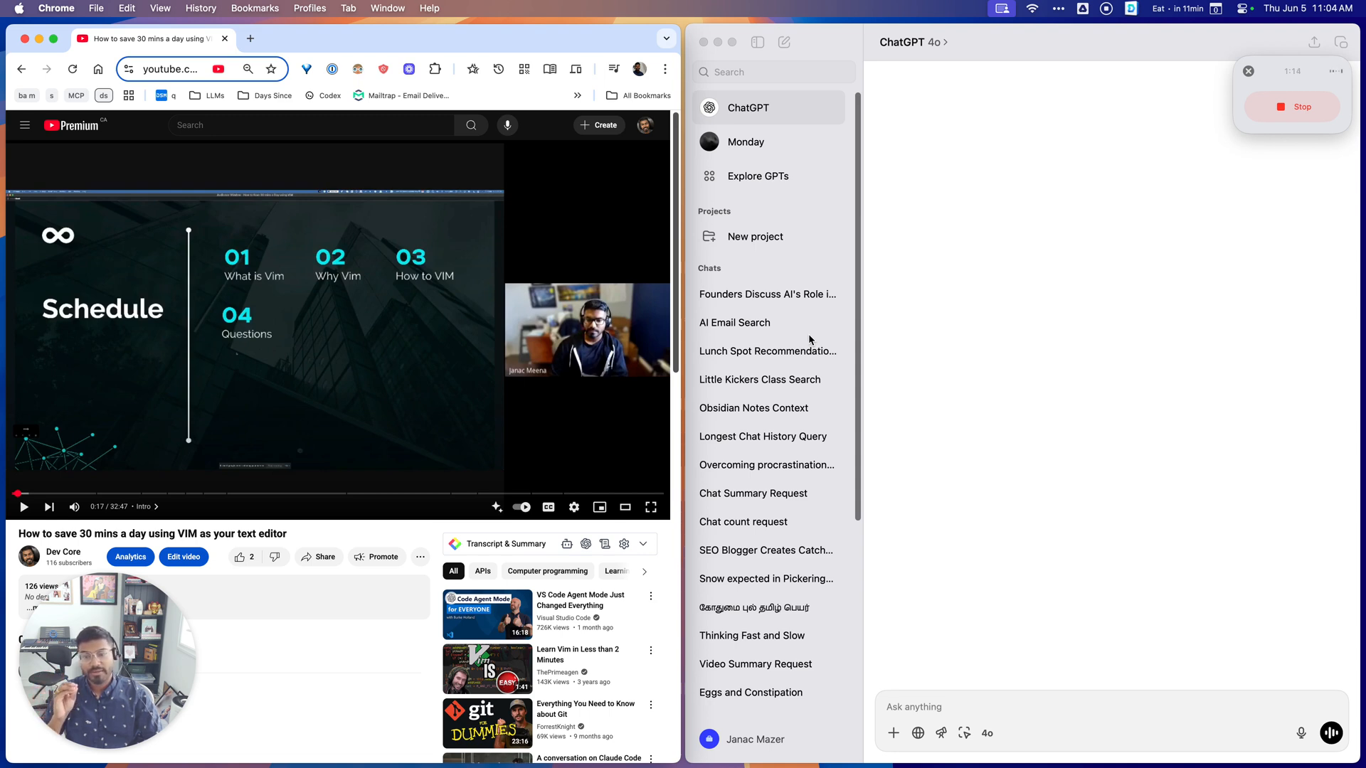
pyautogui.moveTo(556, 453)
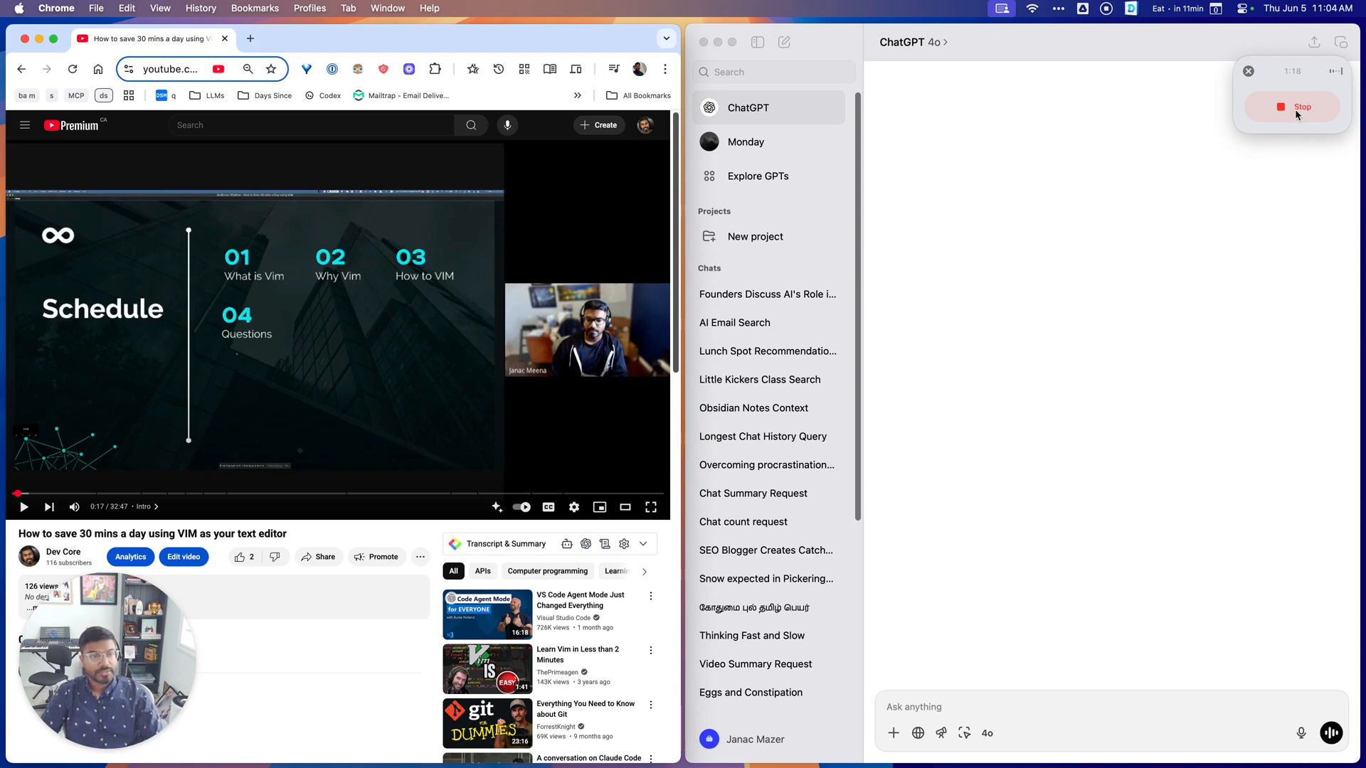
# Stop the ChatGPT recording and send it for transcription into meeting notes.
pyautogui.click(1299, 106)
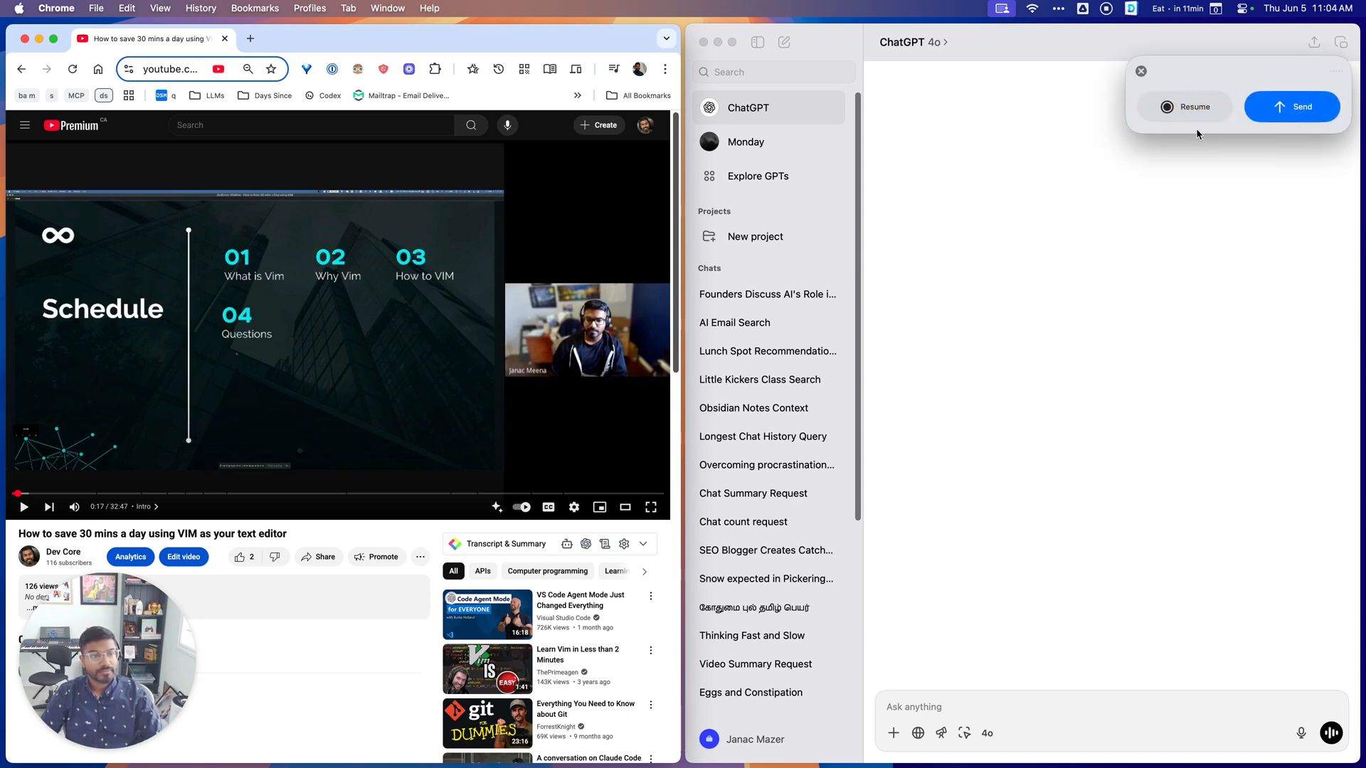
pyautogui.moveTo(1297, 107)
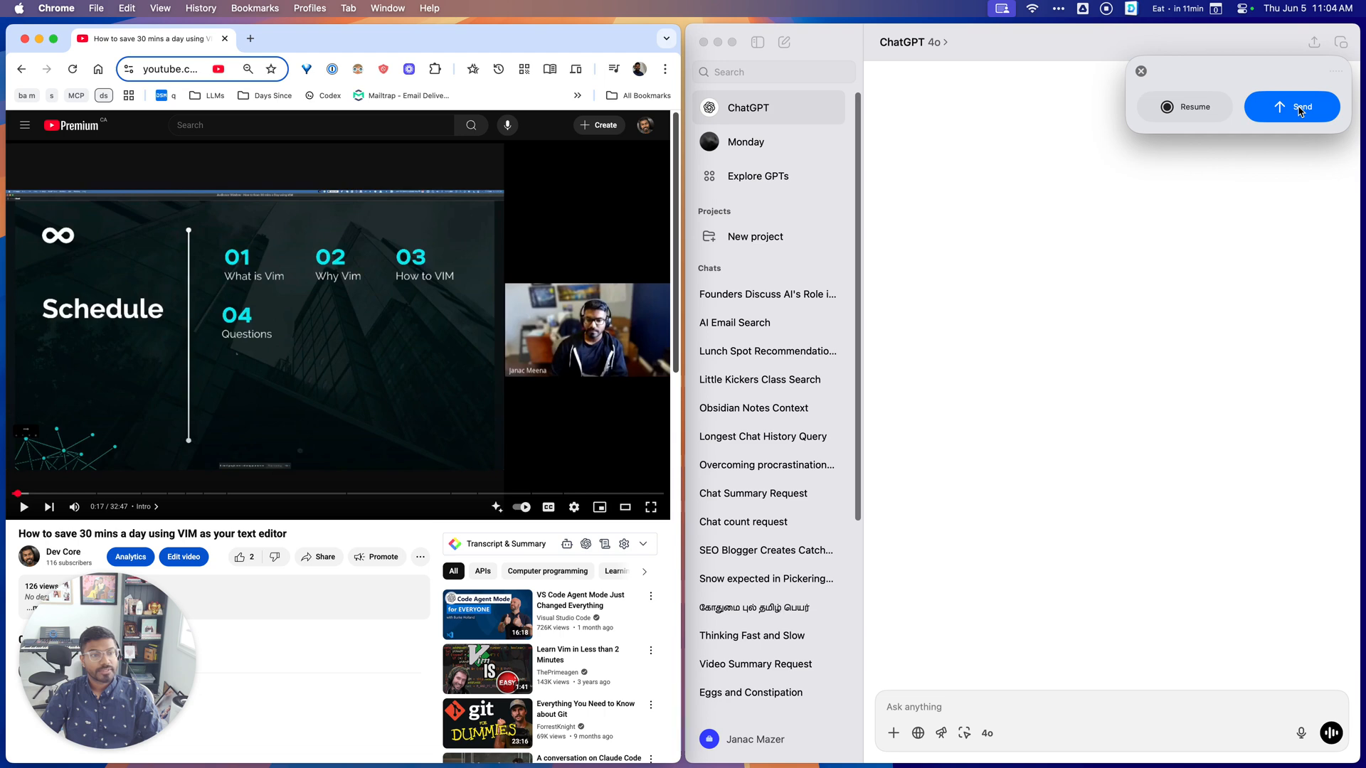
pyautogui.click(1292, 106)
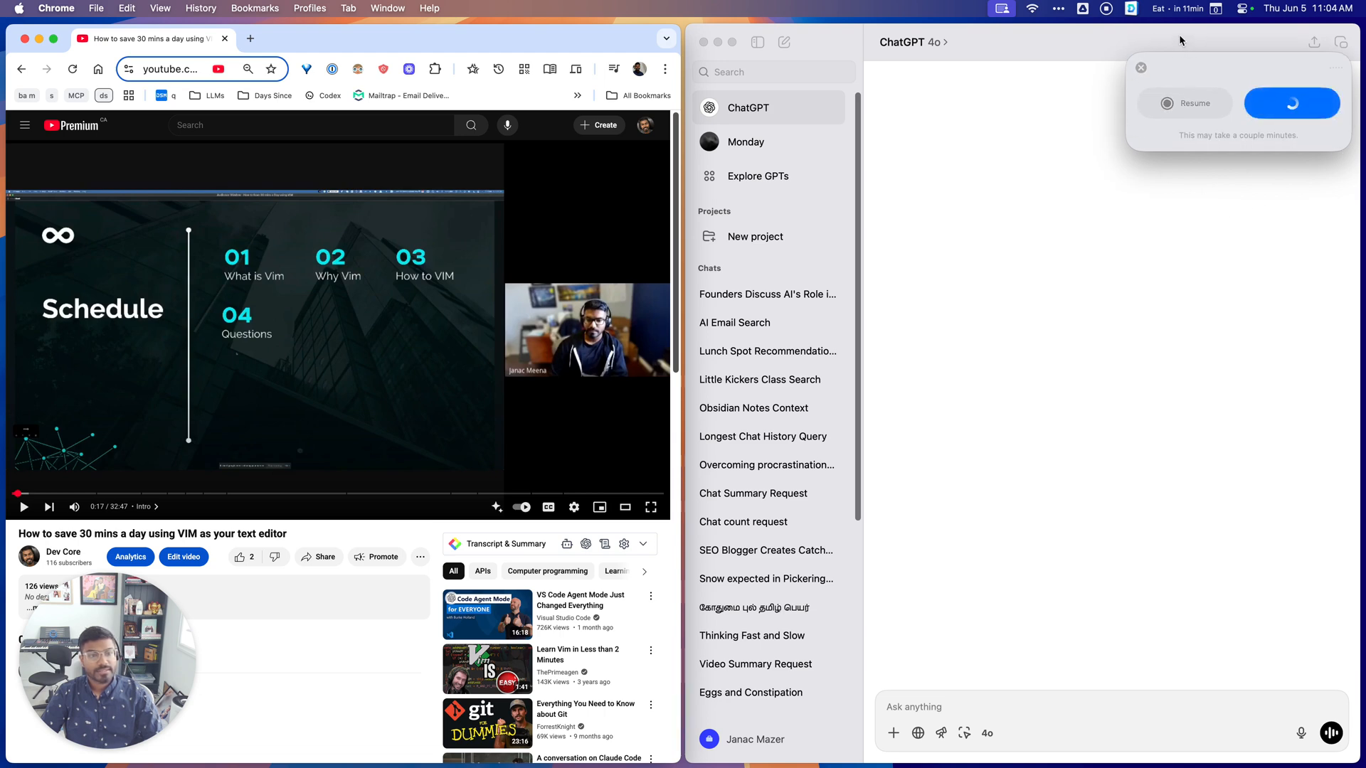
pyautogui.moveTo(1245, 73)
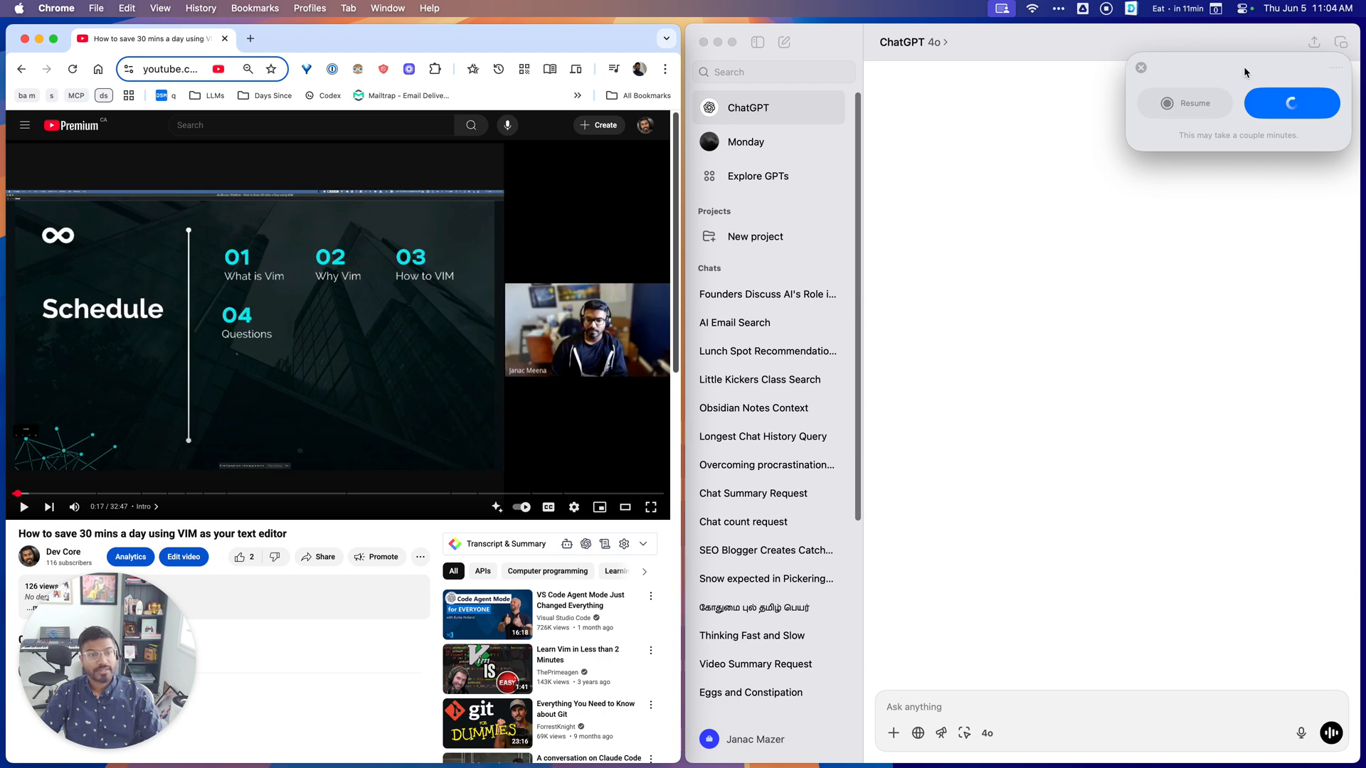
pyautogui.moveTo(1219, 51)
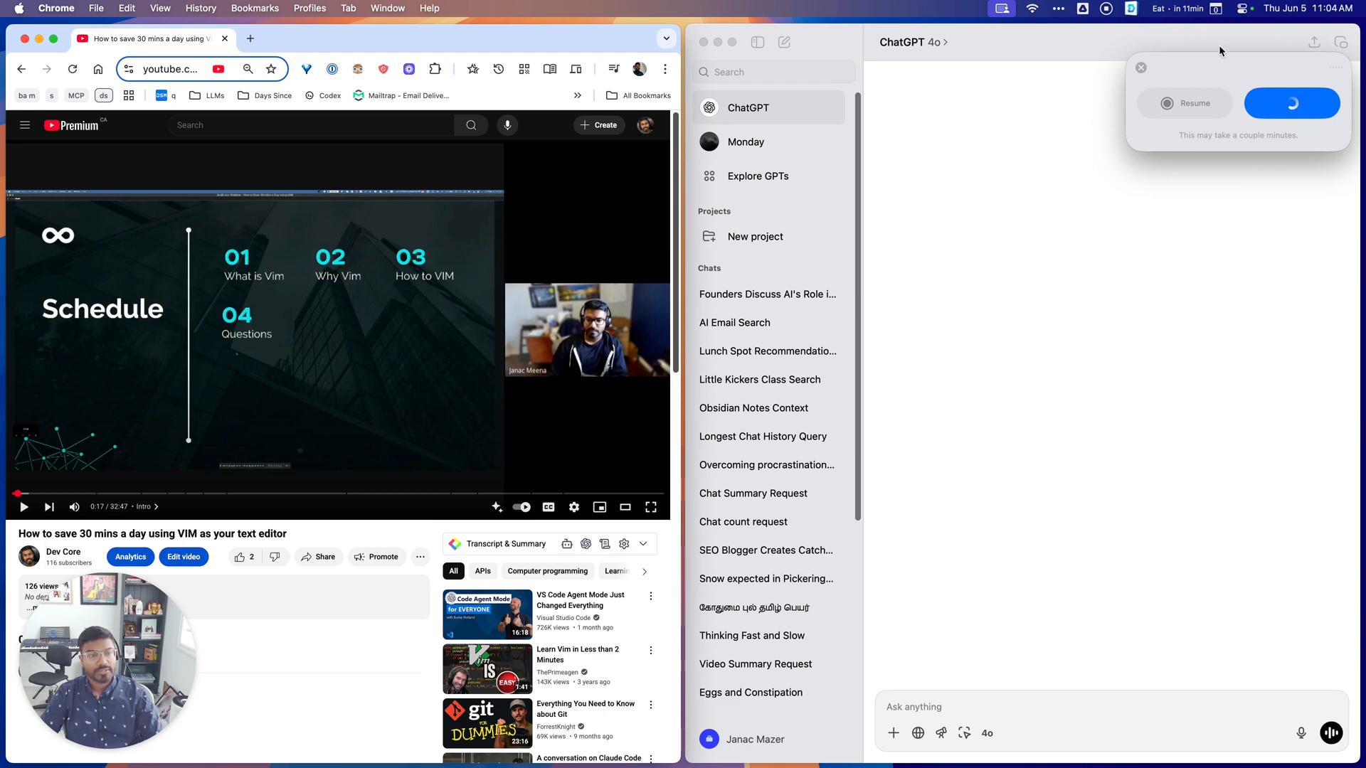
pyautogui.moveTo(1172, 169)
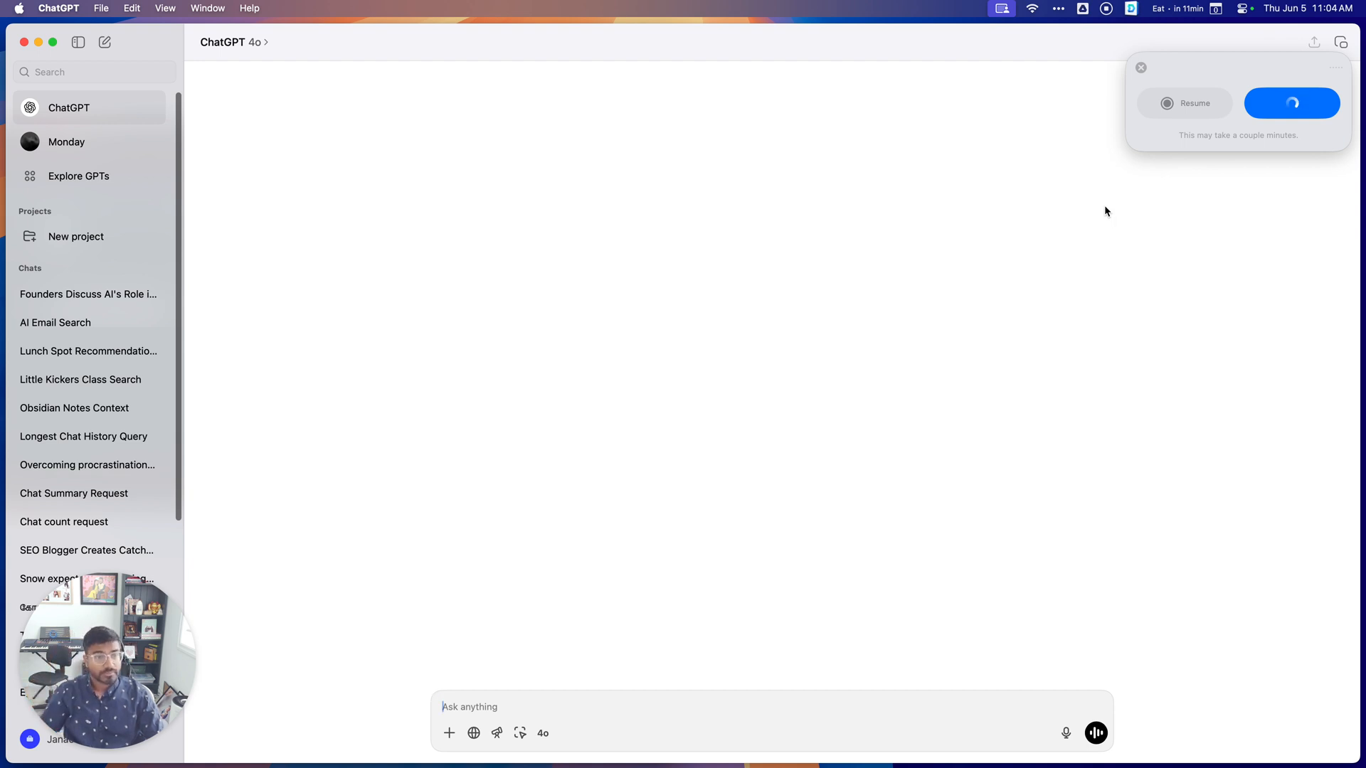
pyautogui.moveTo(1035, 402)
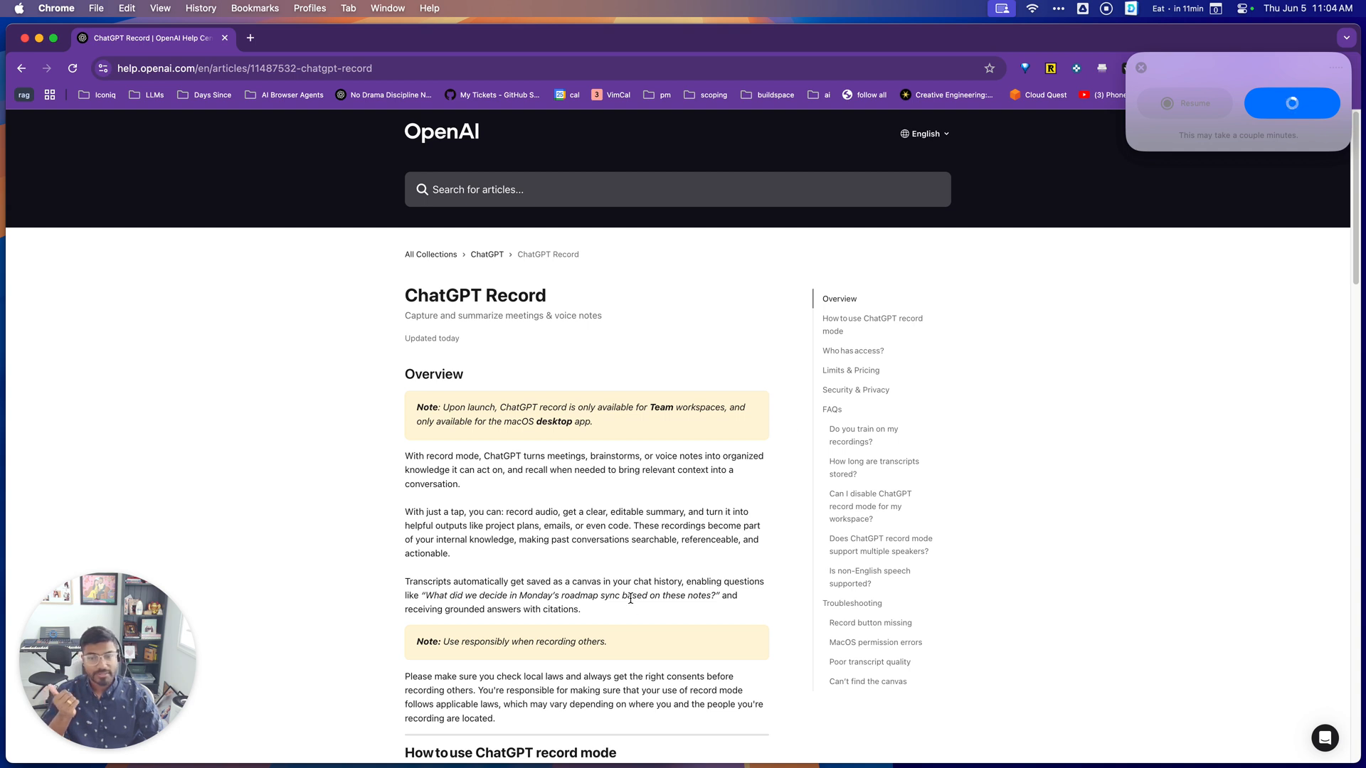
pyautogui.moveTo(648, 575)
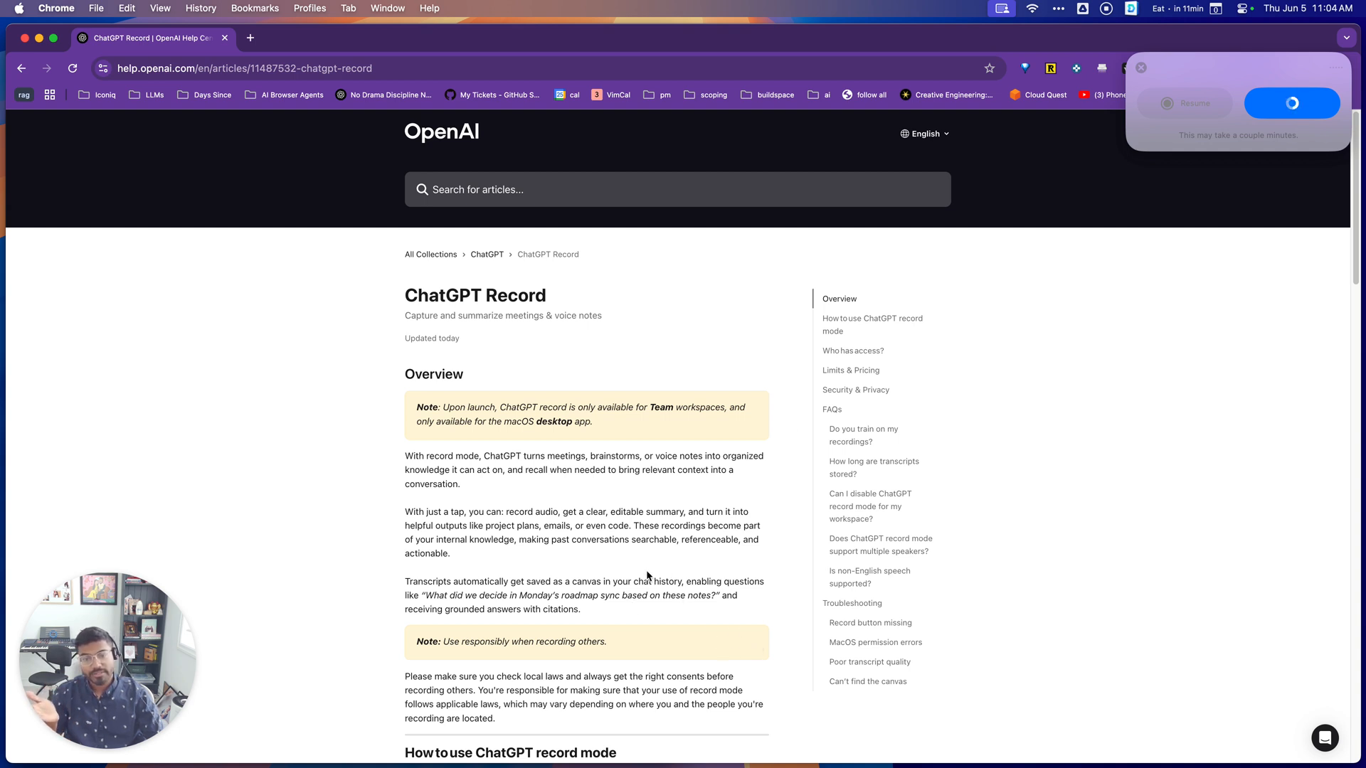
# Scroll through the Record article's How to use, Who has access and Limits & Pricing sections.
pyautogui.scroll(-3)
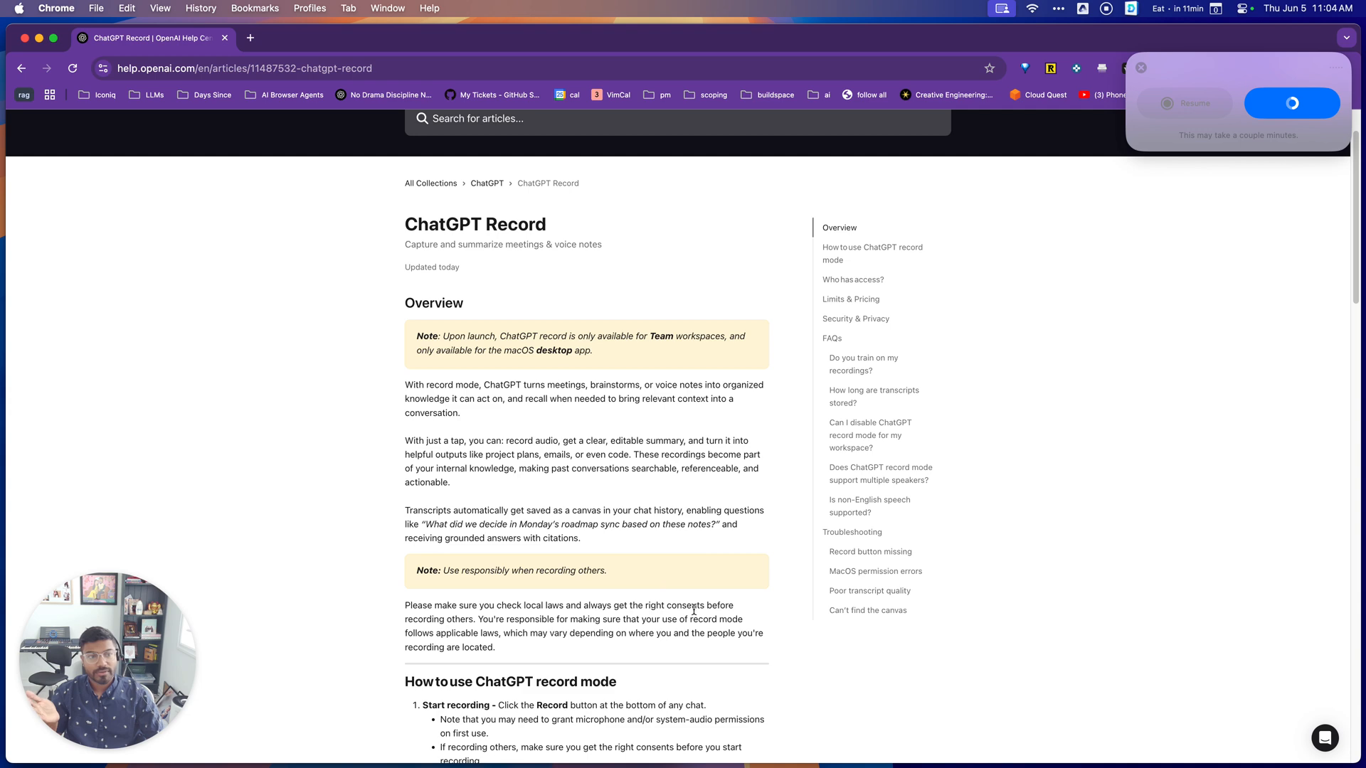
pyautogui.scroll(-3)
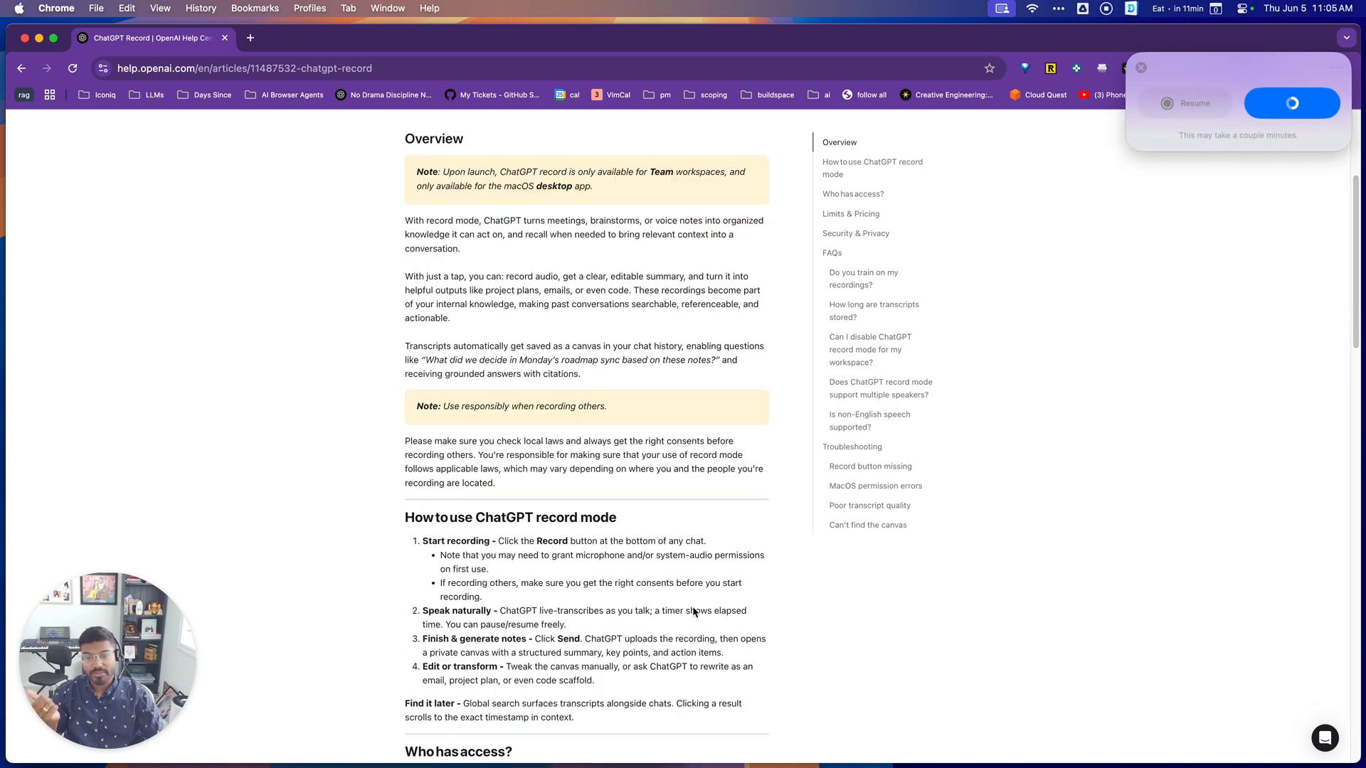
pyautogui.scroll(-3)
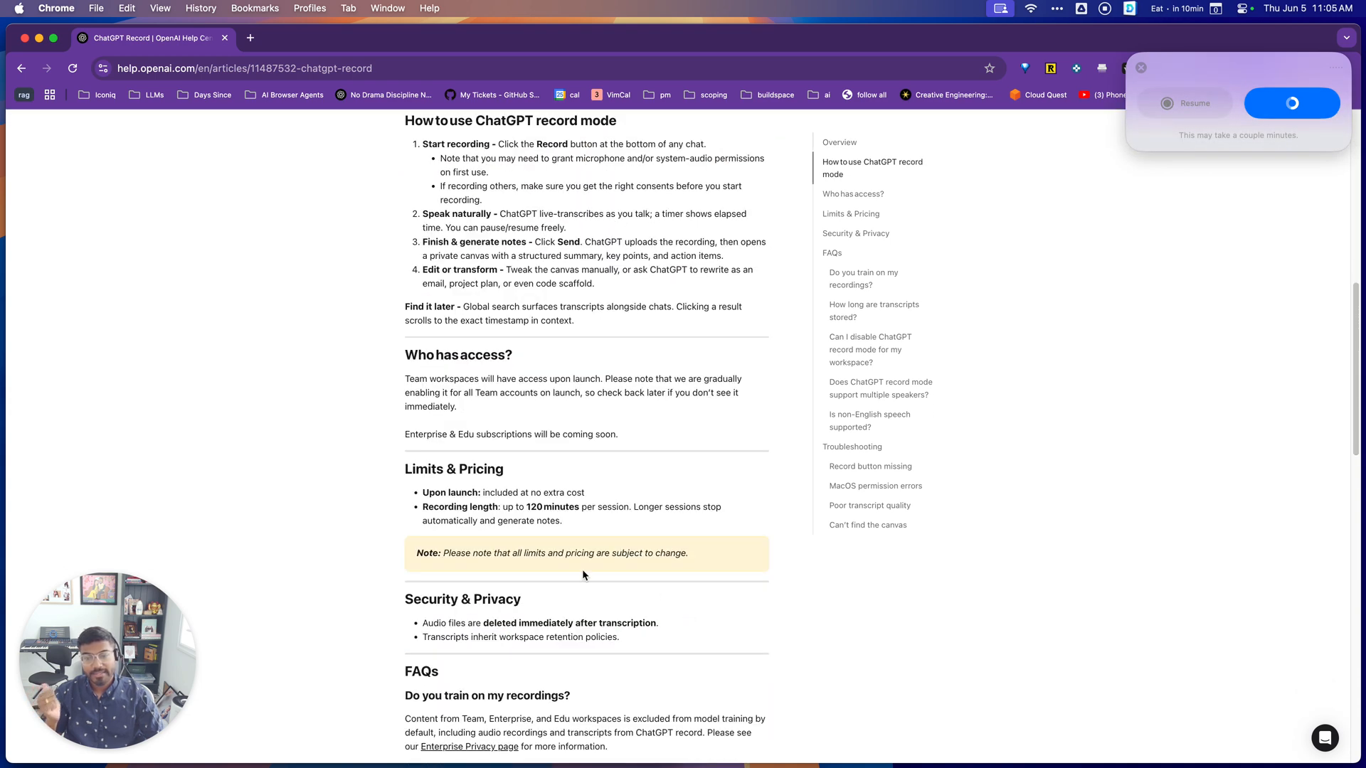
pyautogui.moveTo(423, 492)
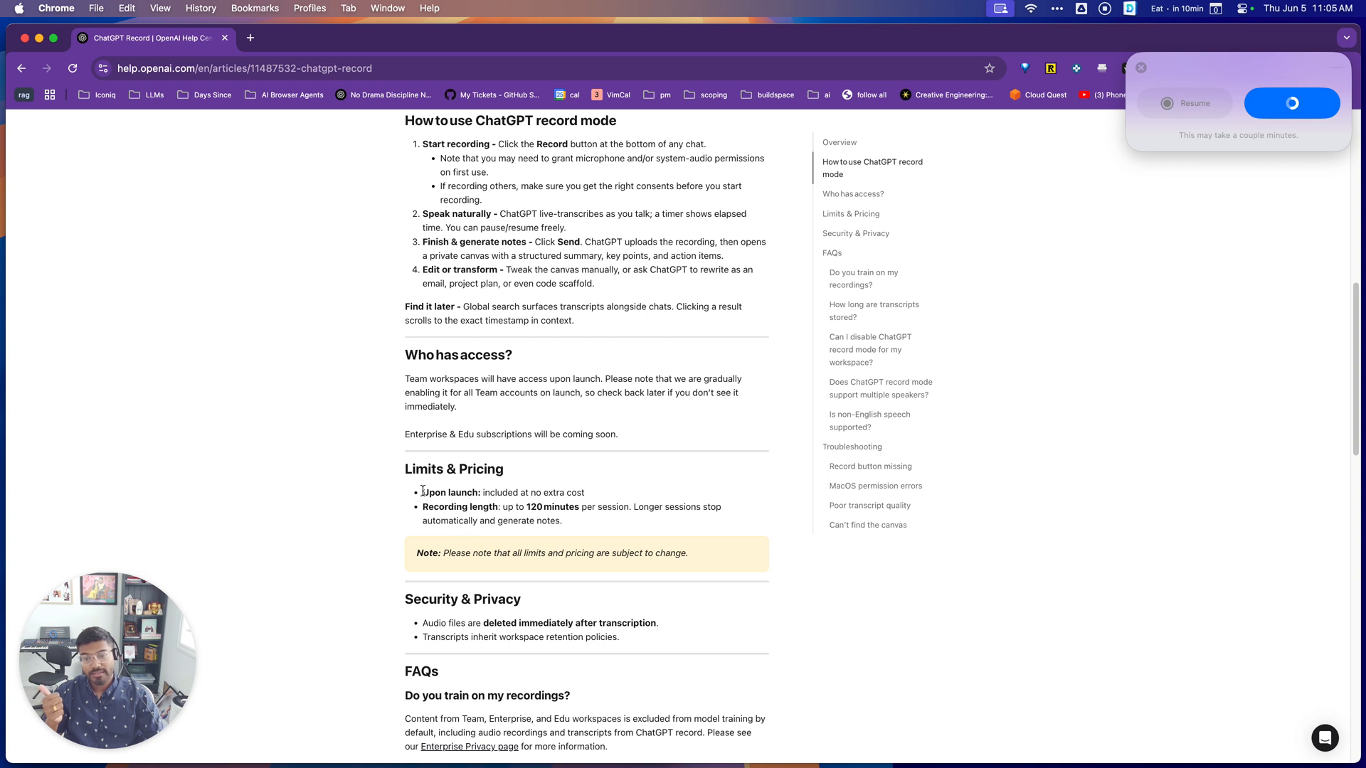
pyautogui.scroll(-3)
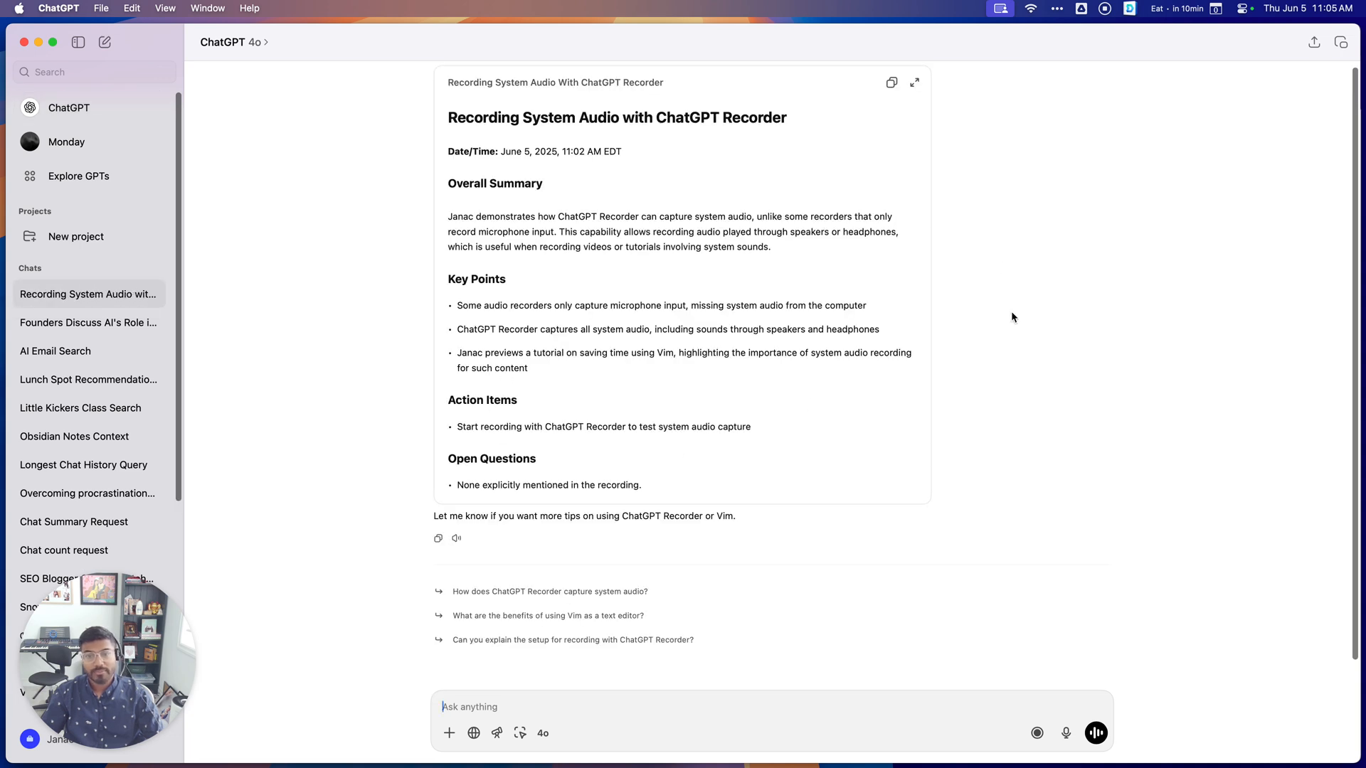
pyautogui.moveTo(861, 409)
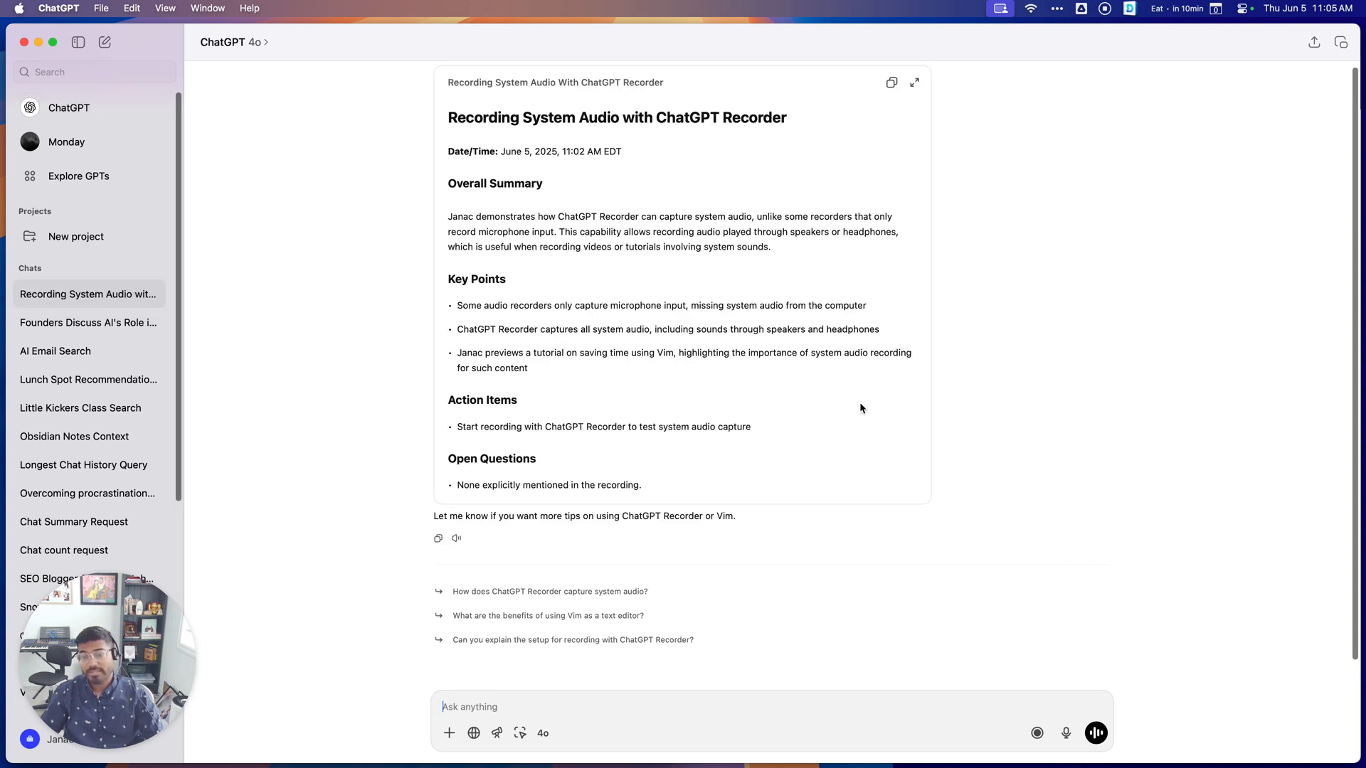
pyautogui.moveTo(990, 540)
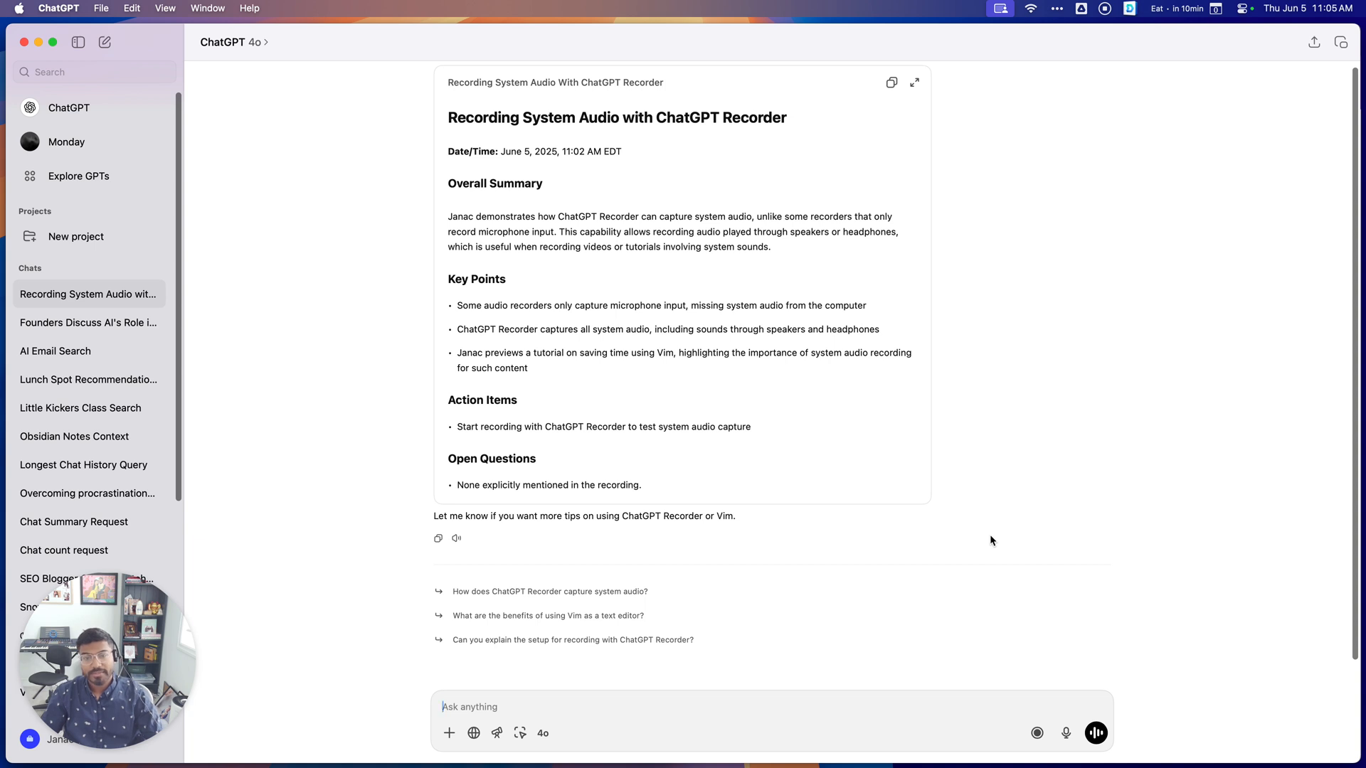
# Scroll up through the 'Recording System Audio with ChatGPT Recorder' meeting notes.
pyautogui.scroll(3)
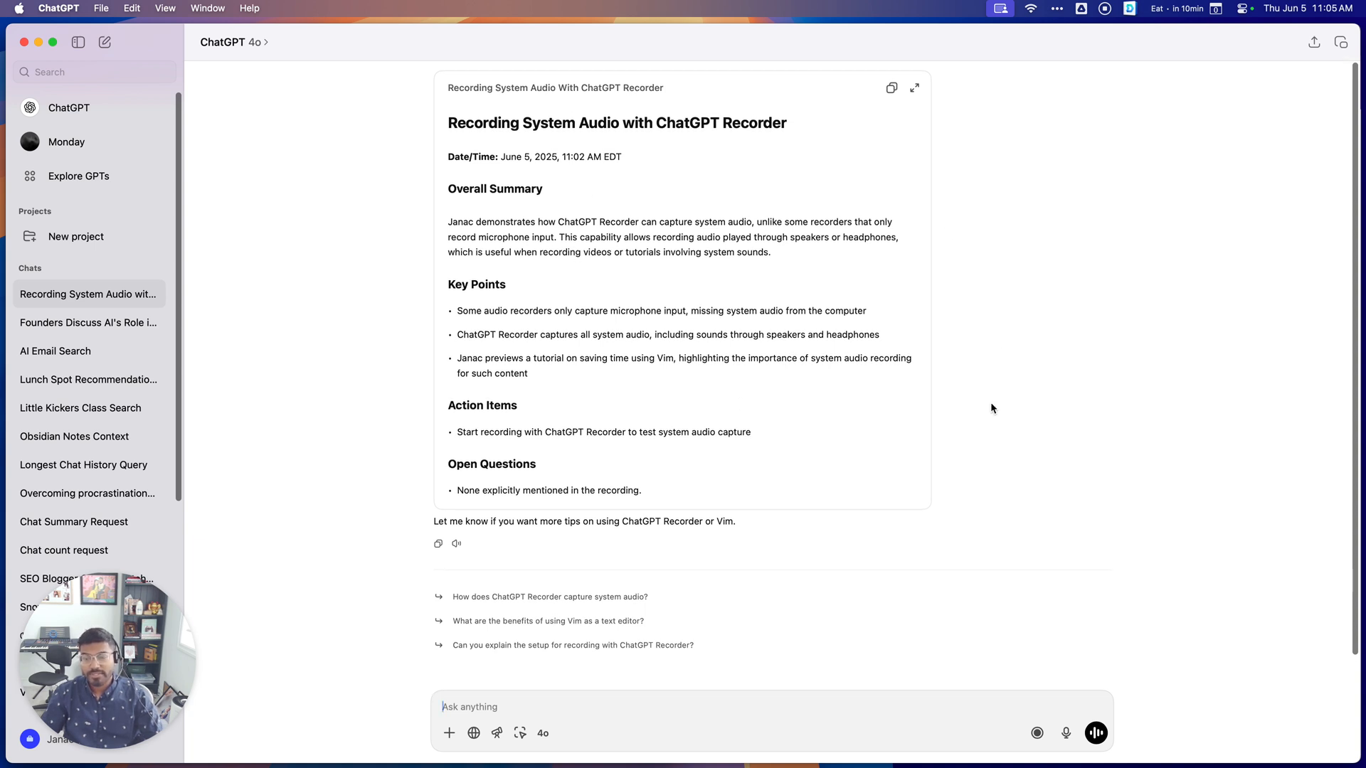
pyautogui.moveTo(466, 90)
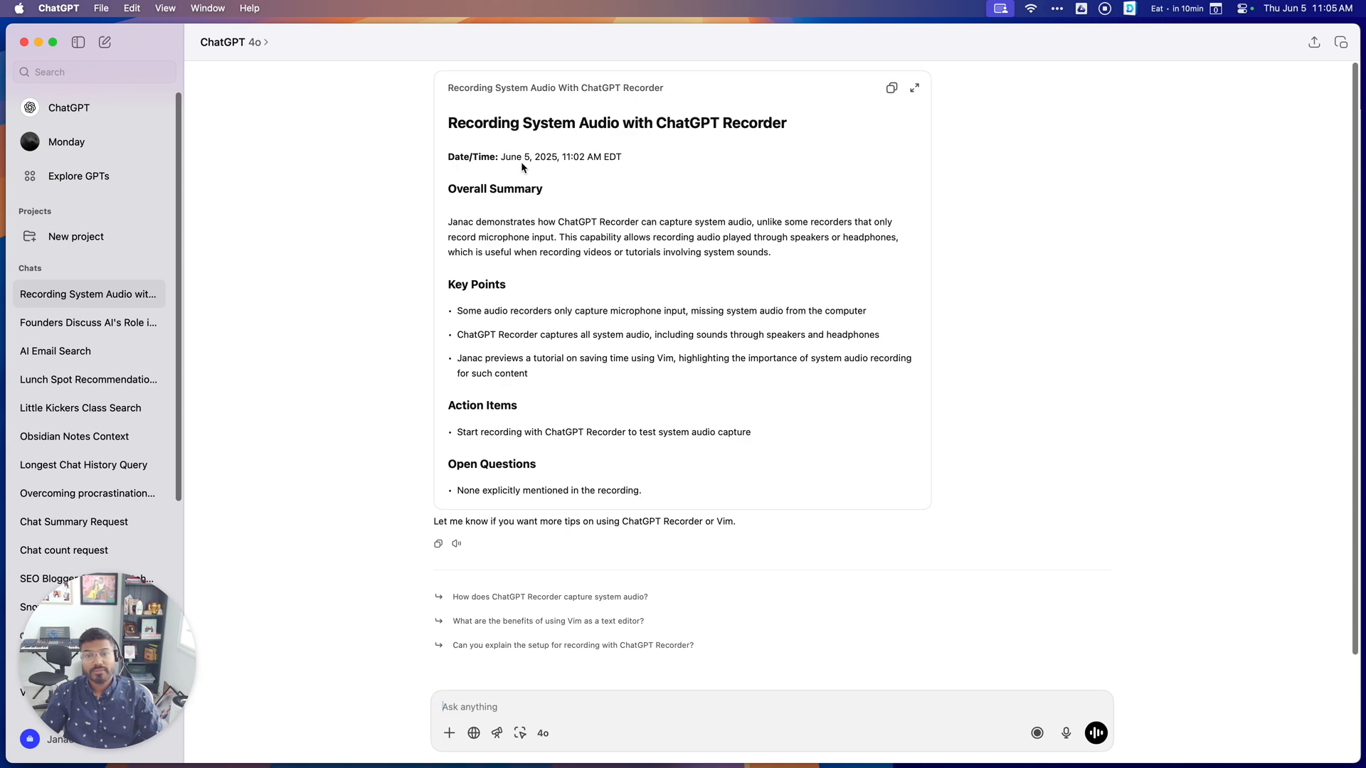
# Open the summary in canvas and delete 'EDT' from the Date/Time line.
pyautogui.click(914, 87)
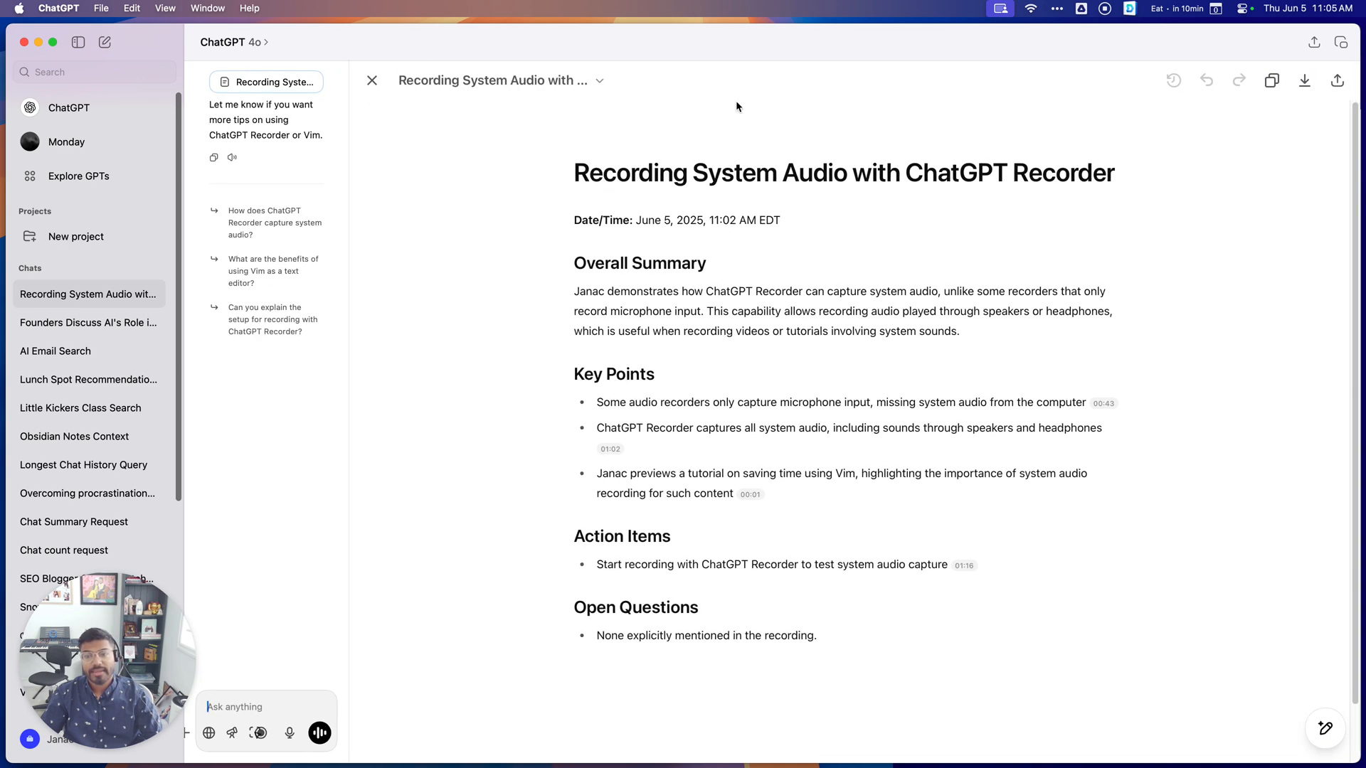
pyautogui.moveTo(818, 529)
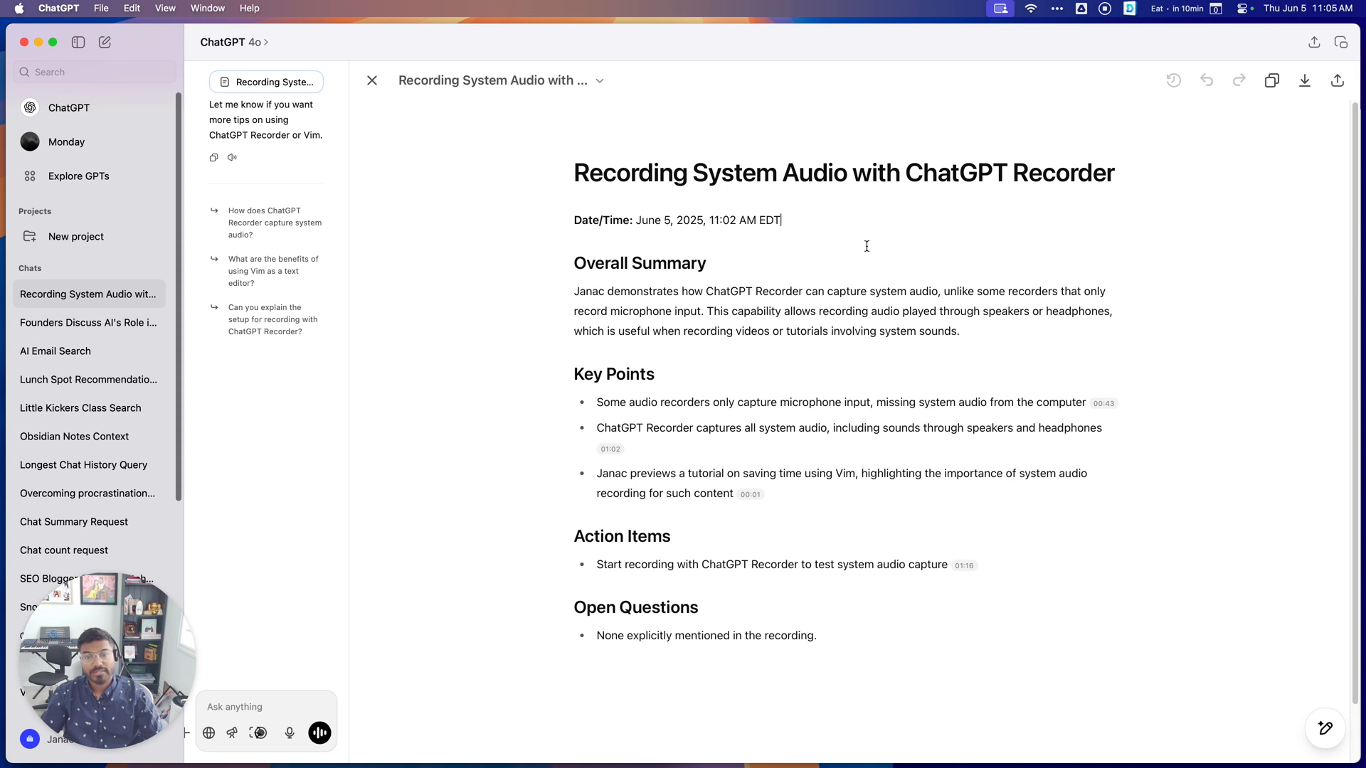
pyautogui.press('Backspace')
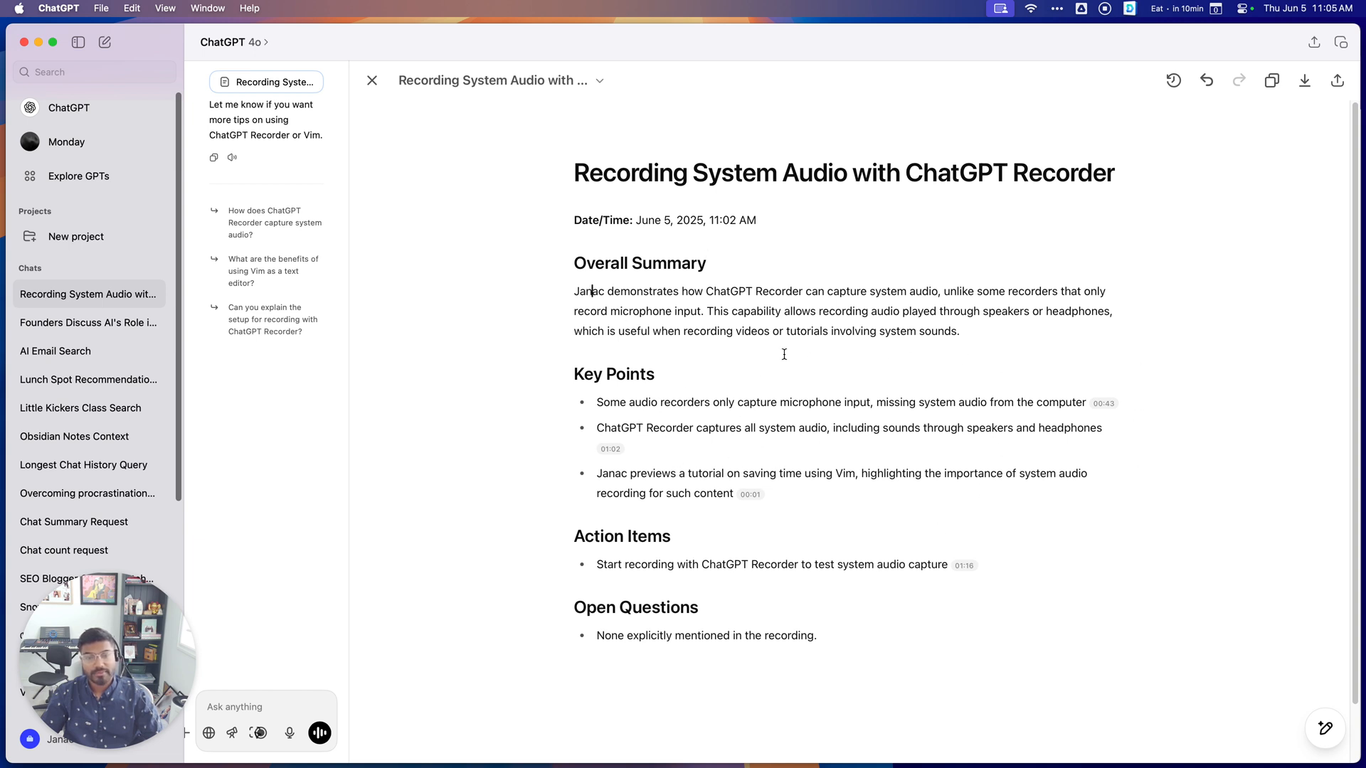
pyautogui.moveTo(806, 512)
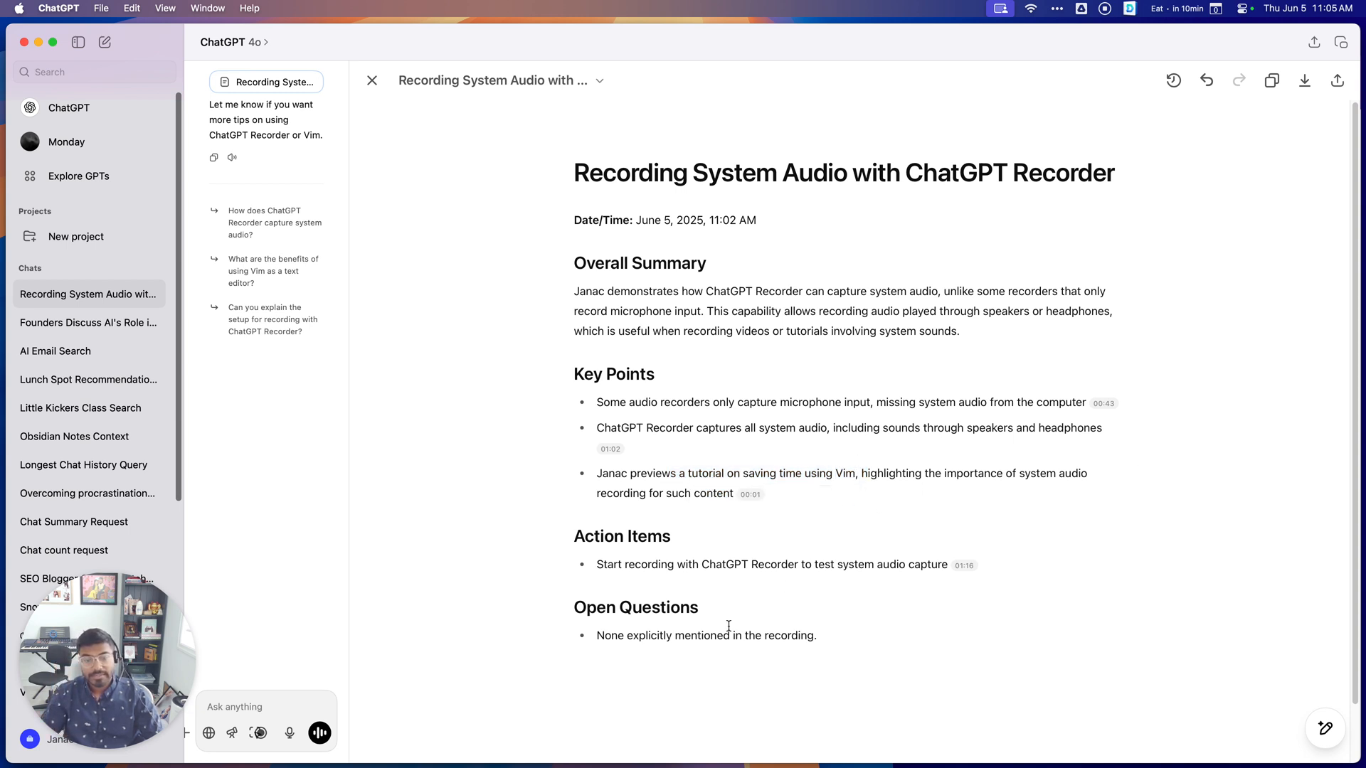
pyautogui.scroll(3)
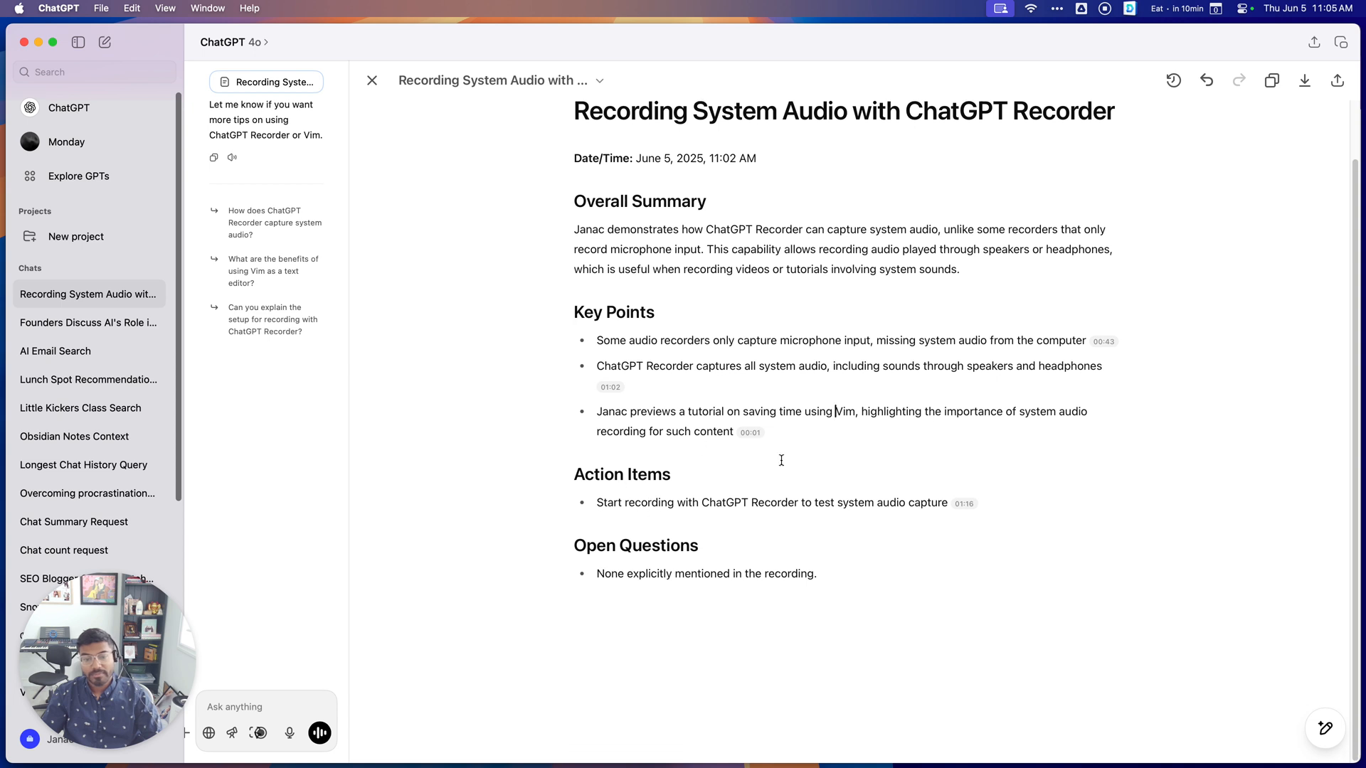
pyautogui.moveTo(645, 604)
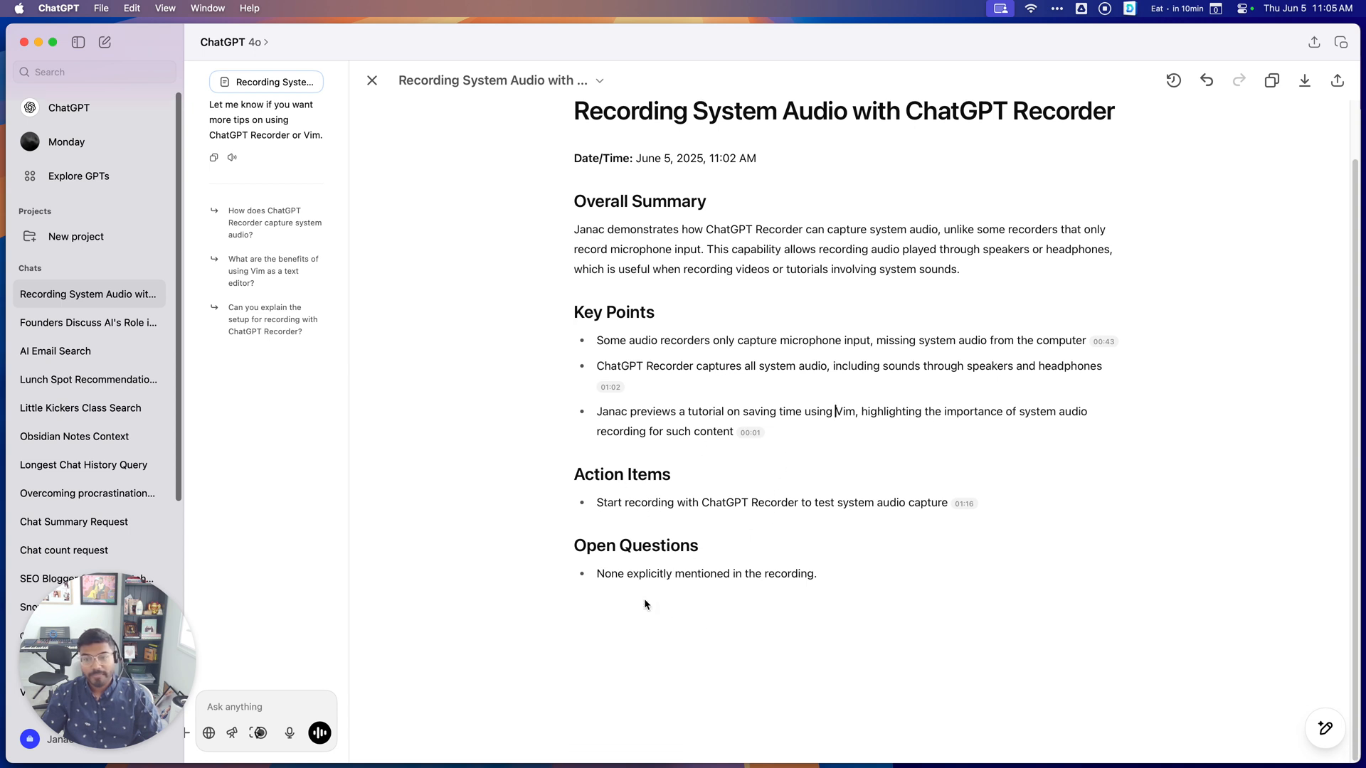
pyautogui.moveTo(996, 424)
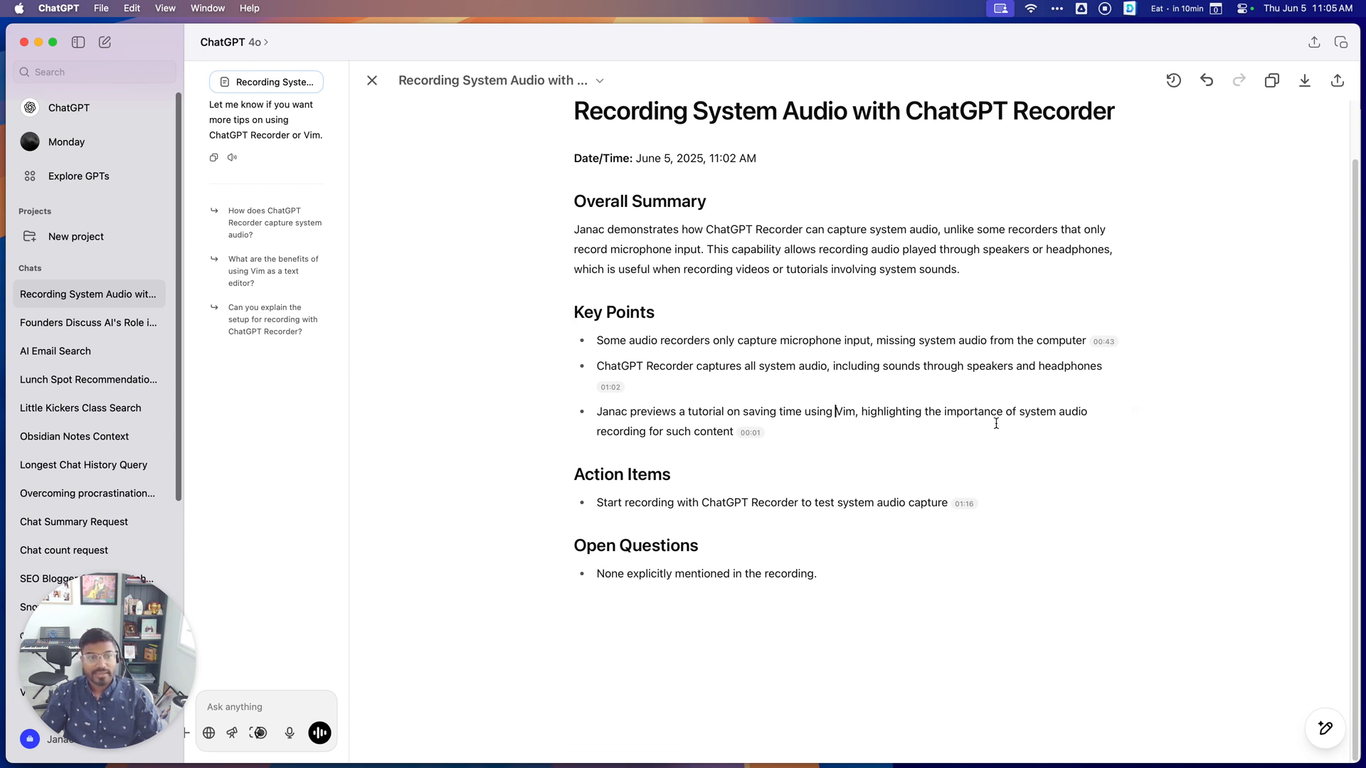
pyautogui.moveTo(815, 358)
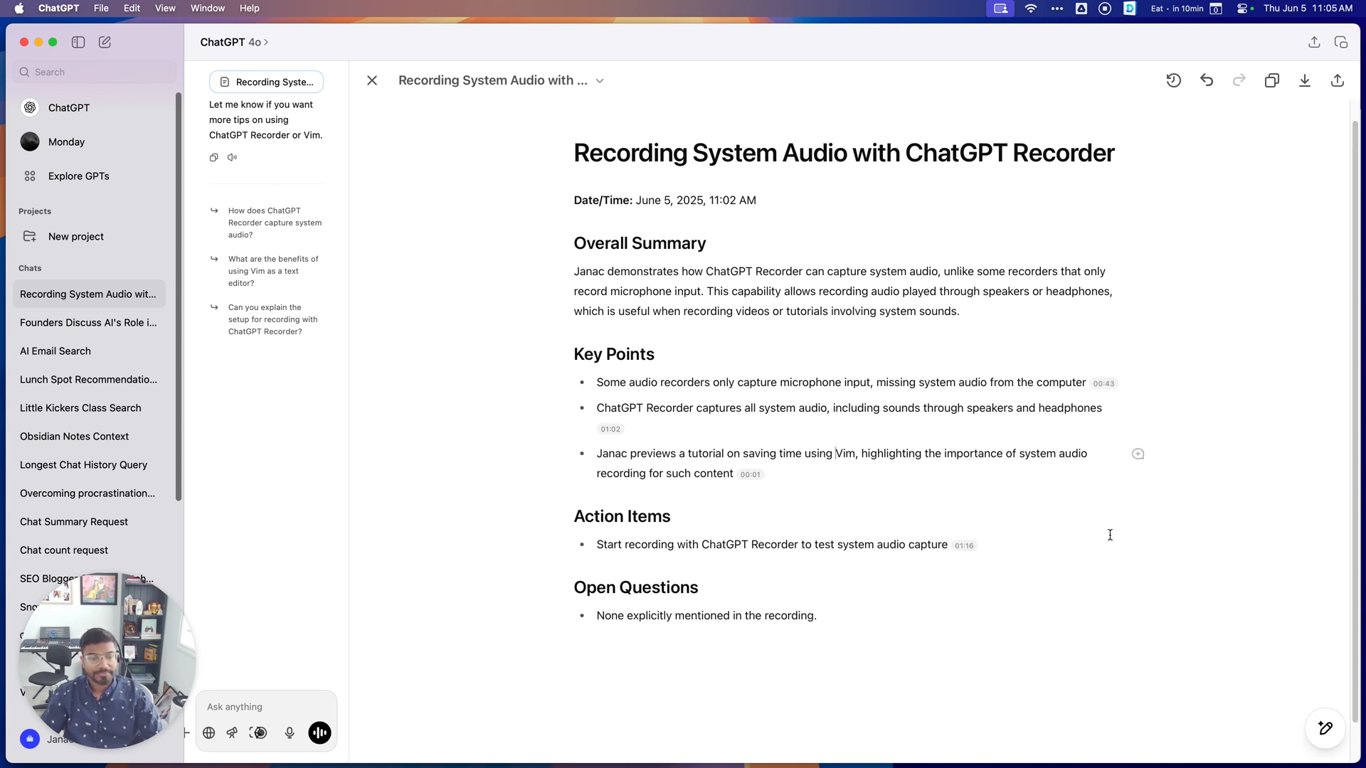
pyautogui.moveTo(1172, 81)
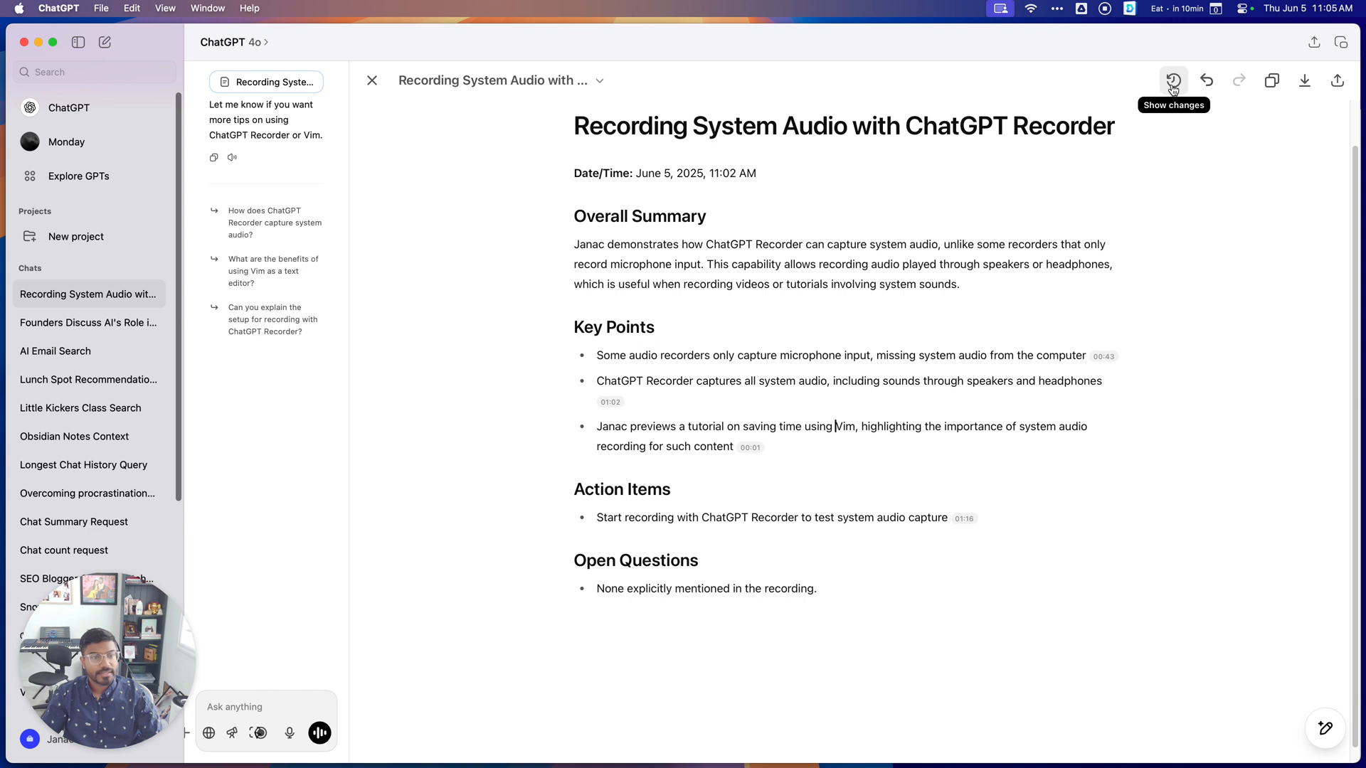
pyautogui.moveTo(1303, 80)
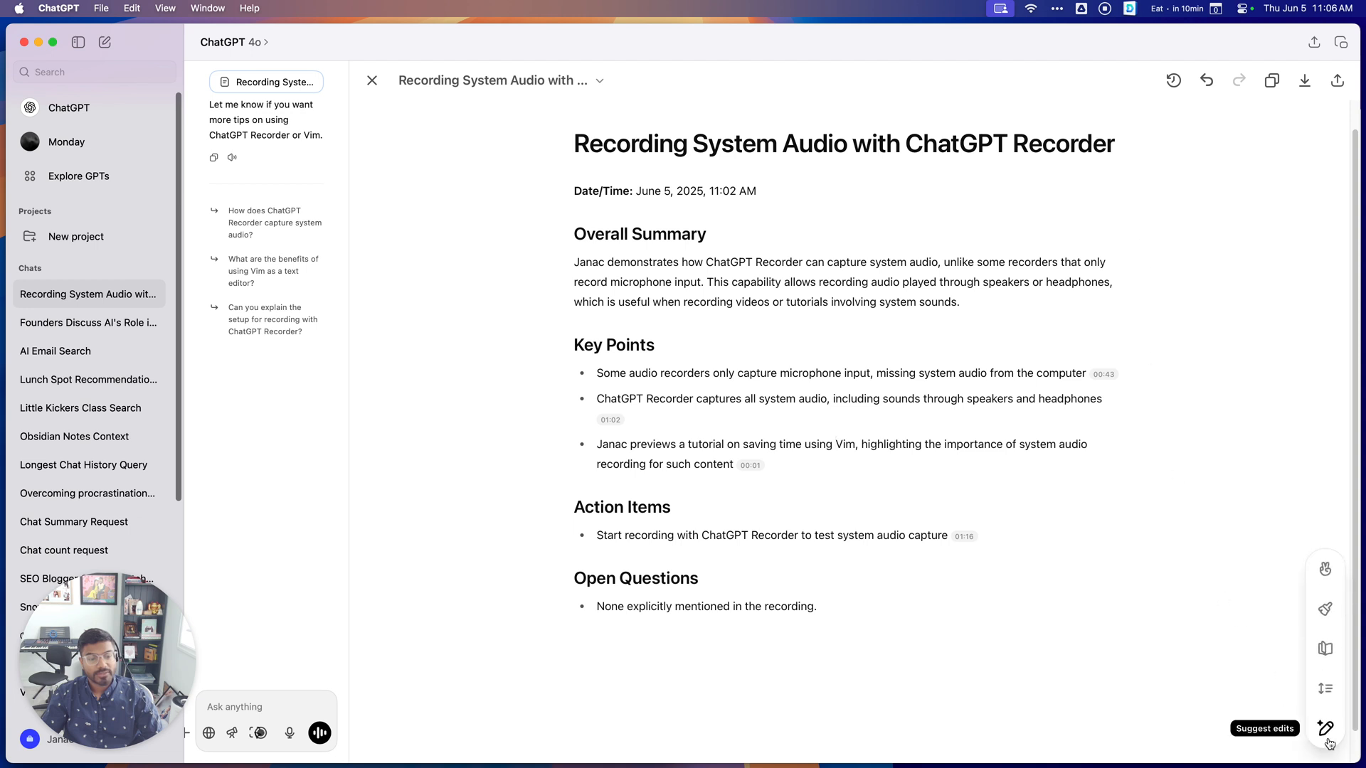
pyautogui.moveTo(779, 687)
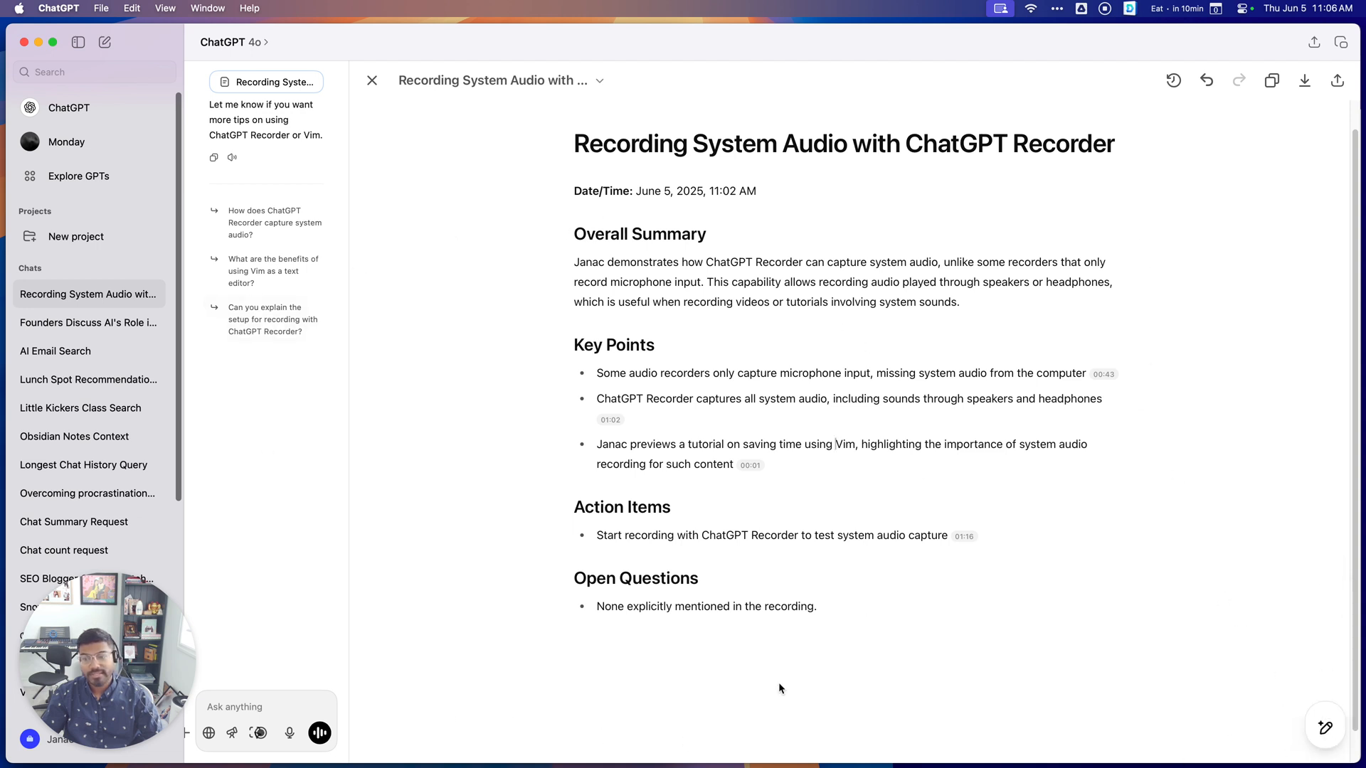
pyautogui.moveTo(771, 311)
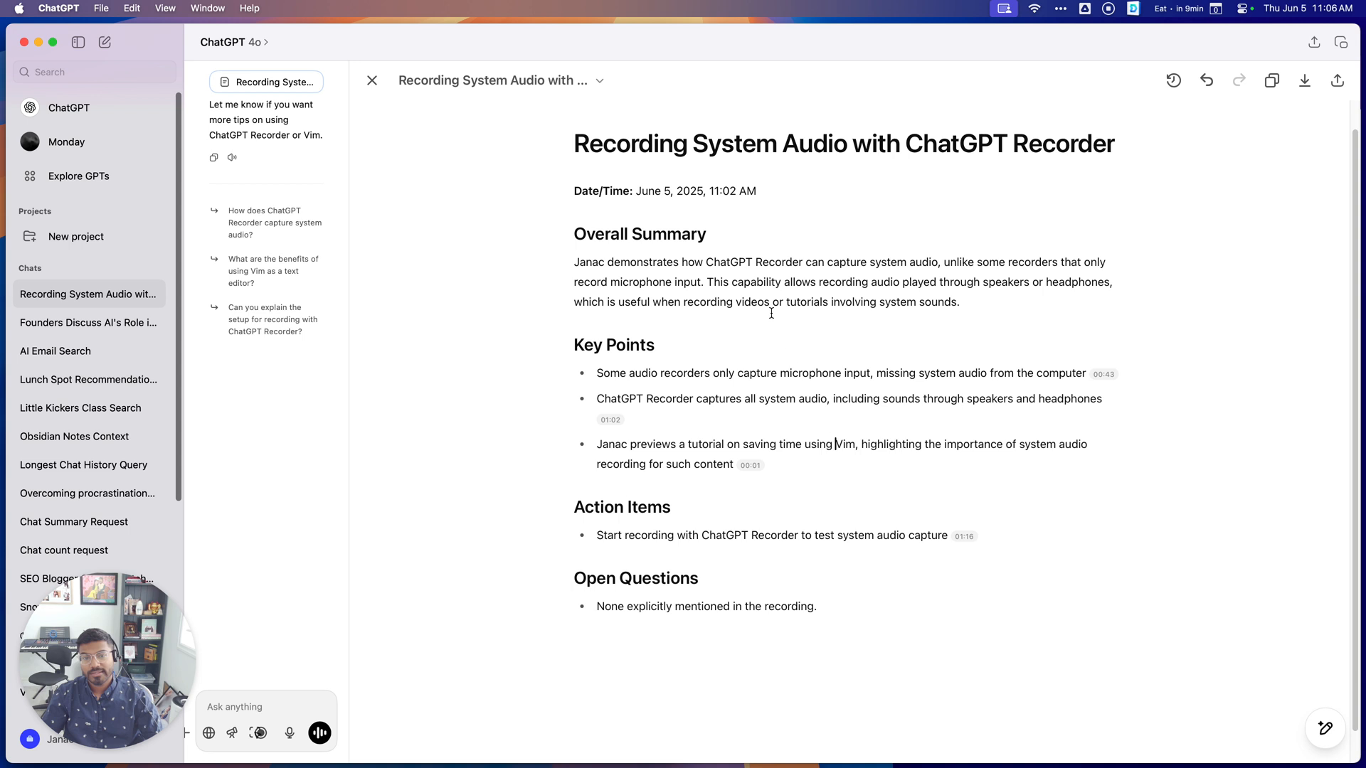
pyautogui.moveTo(508, 503)
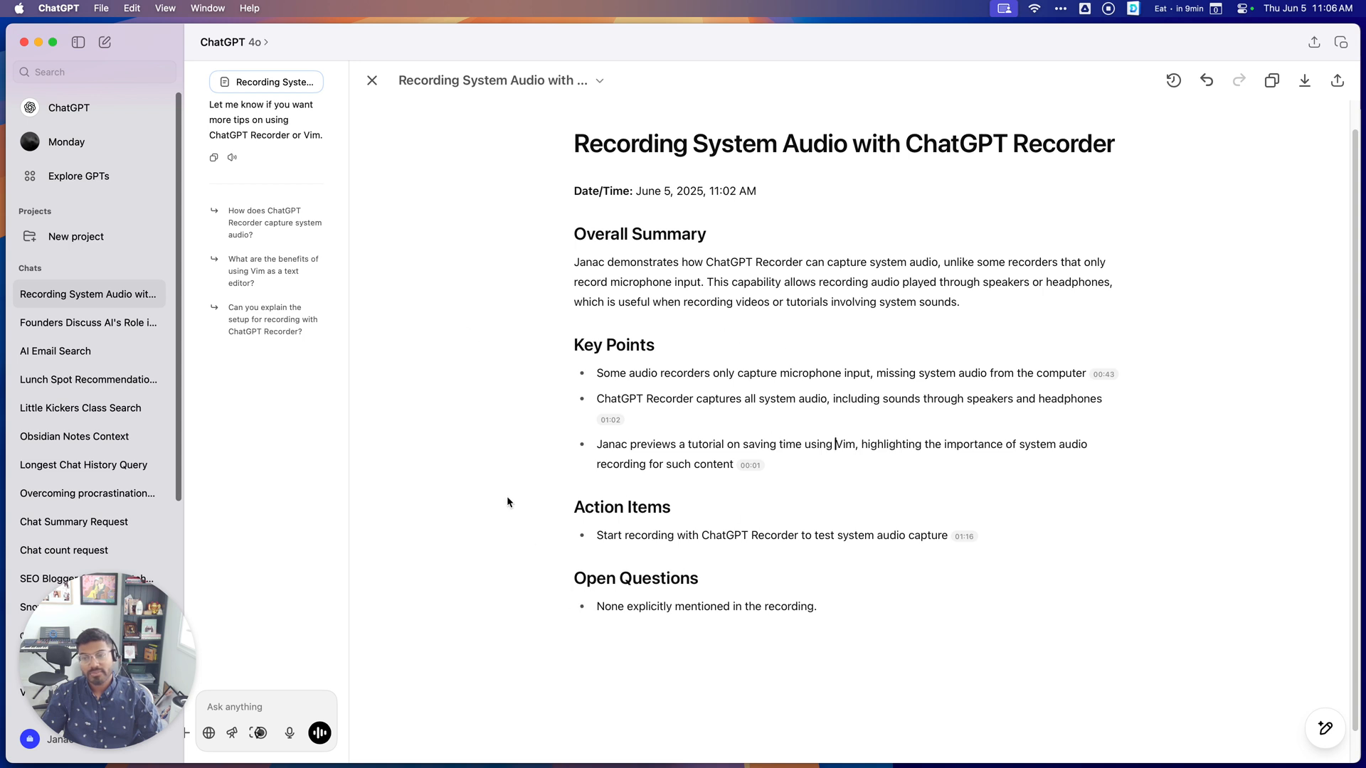
pyautogui.moveTo(442, 641)
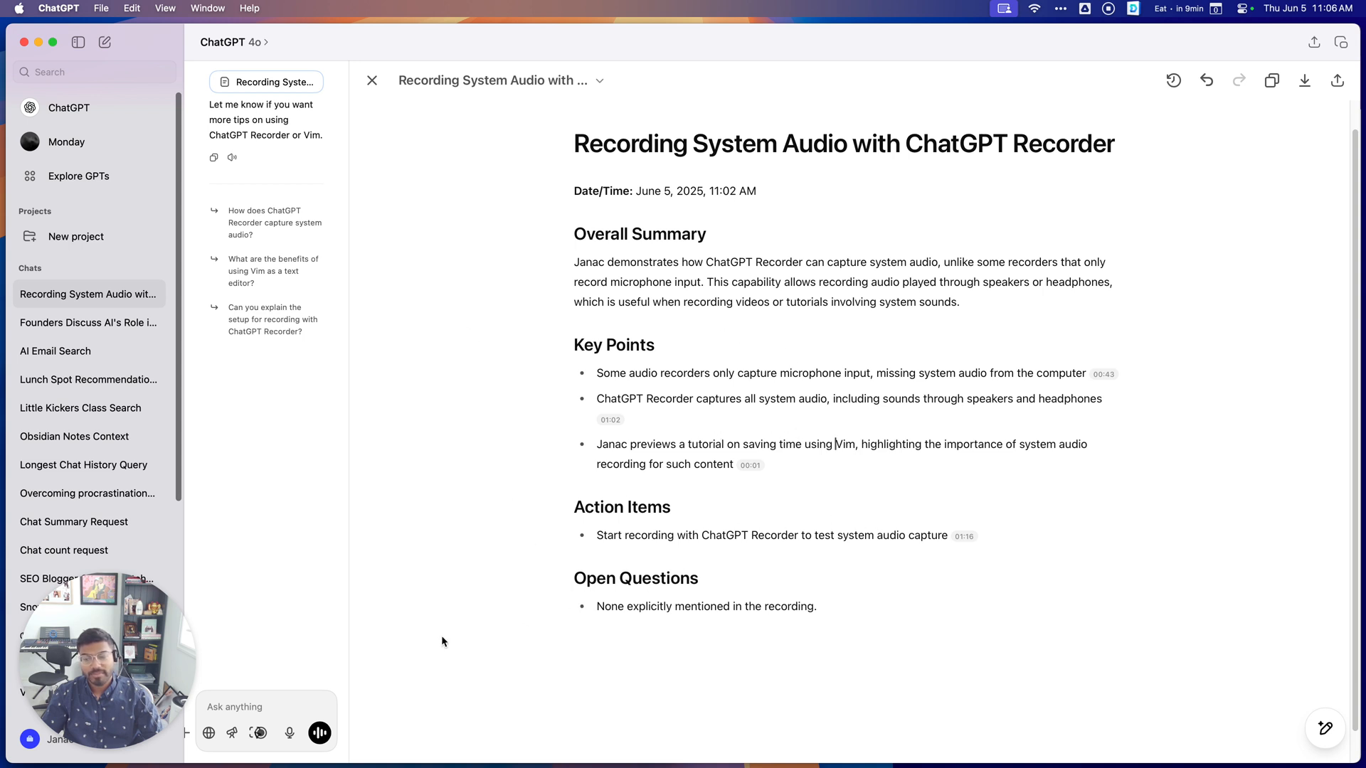
# Ask in the chat for the key points of the meeting notes.
pyautogui.click(247, 706)
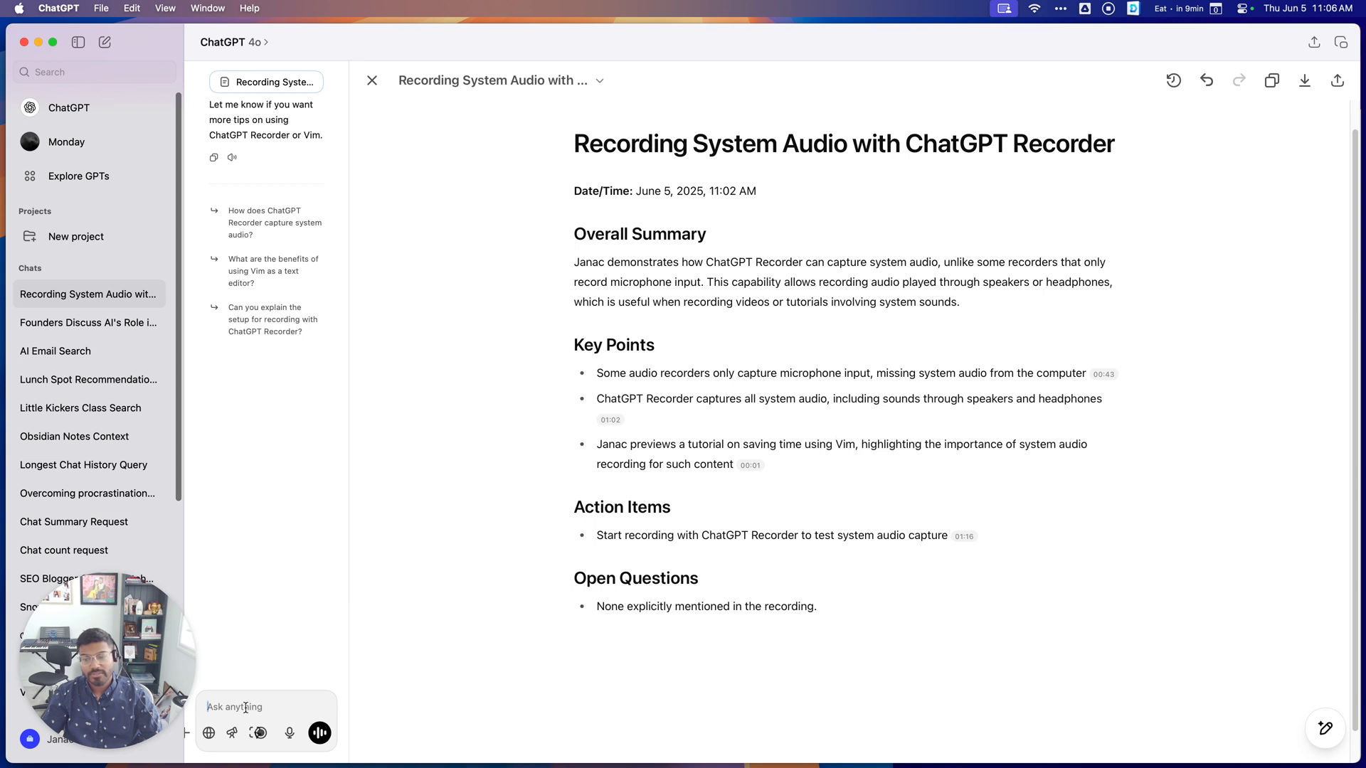
pyautogui.write('Tell me a')
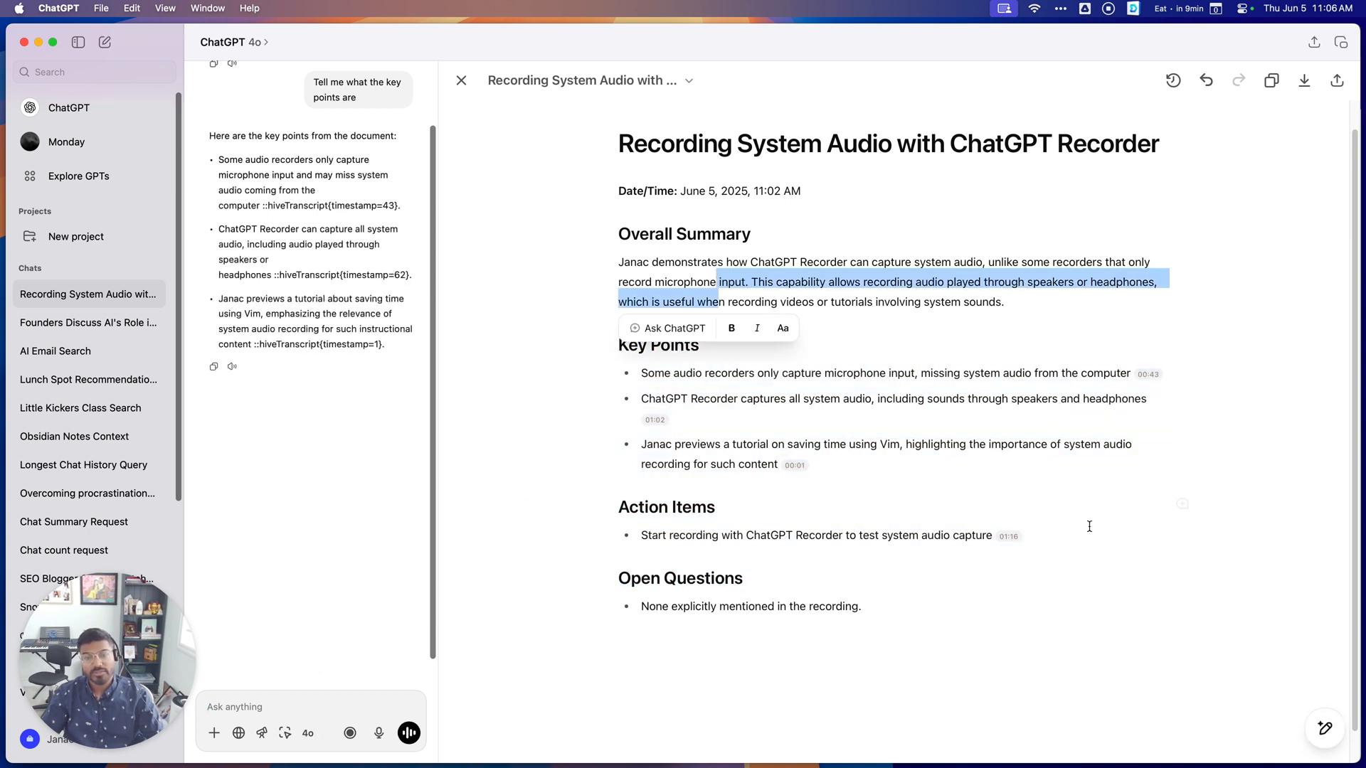
pyautogui.click(930, 393)
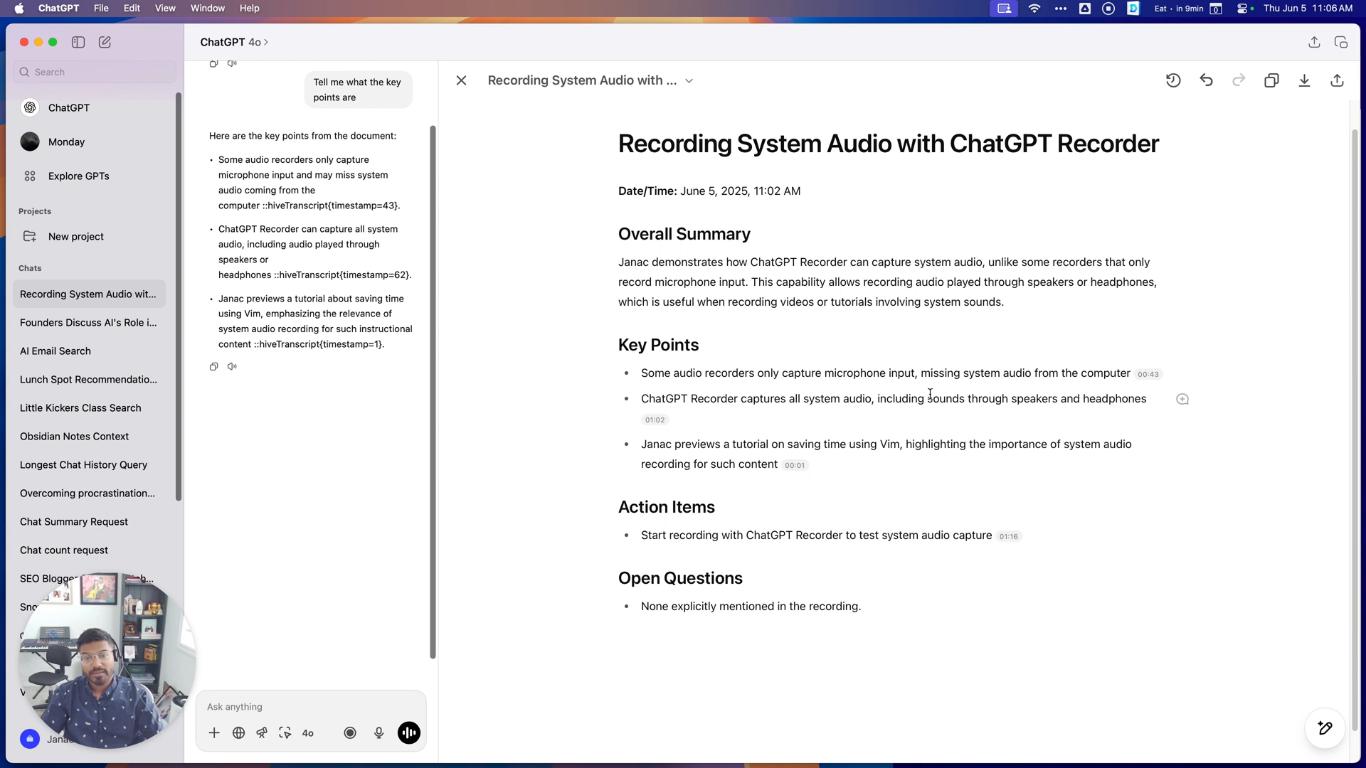
pyautogui.moveTo(919, 442)
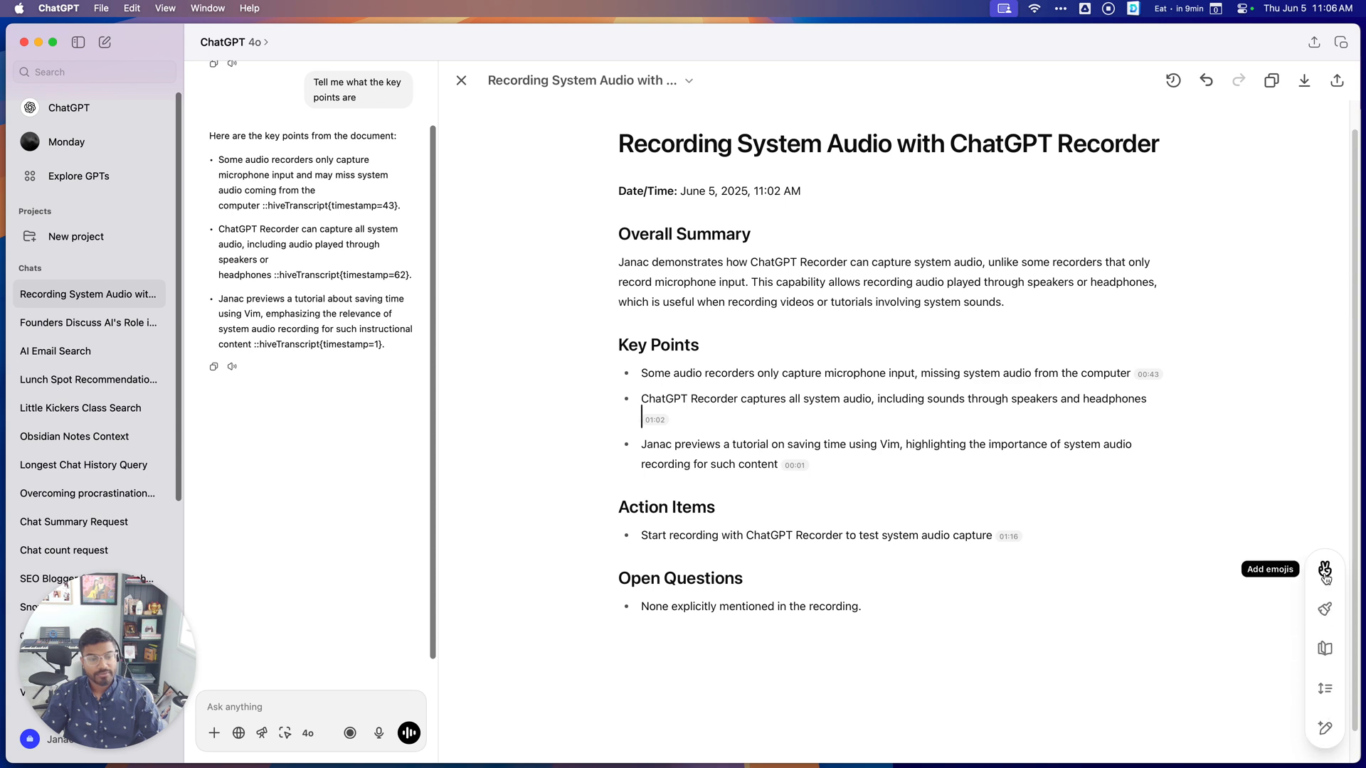
# Apply the canvas Add emojis edit to the meeting notes.
pyautogui.click(1323, 570)
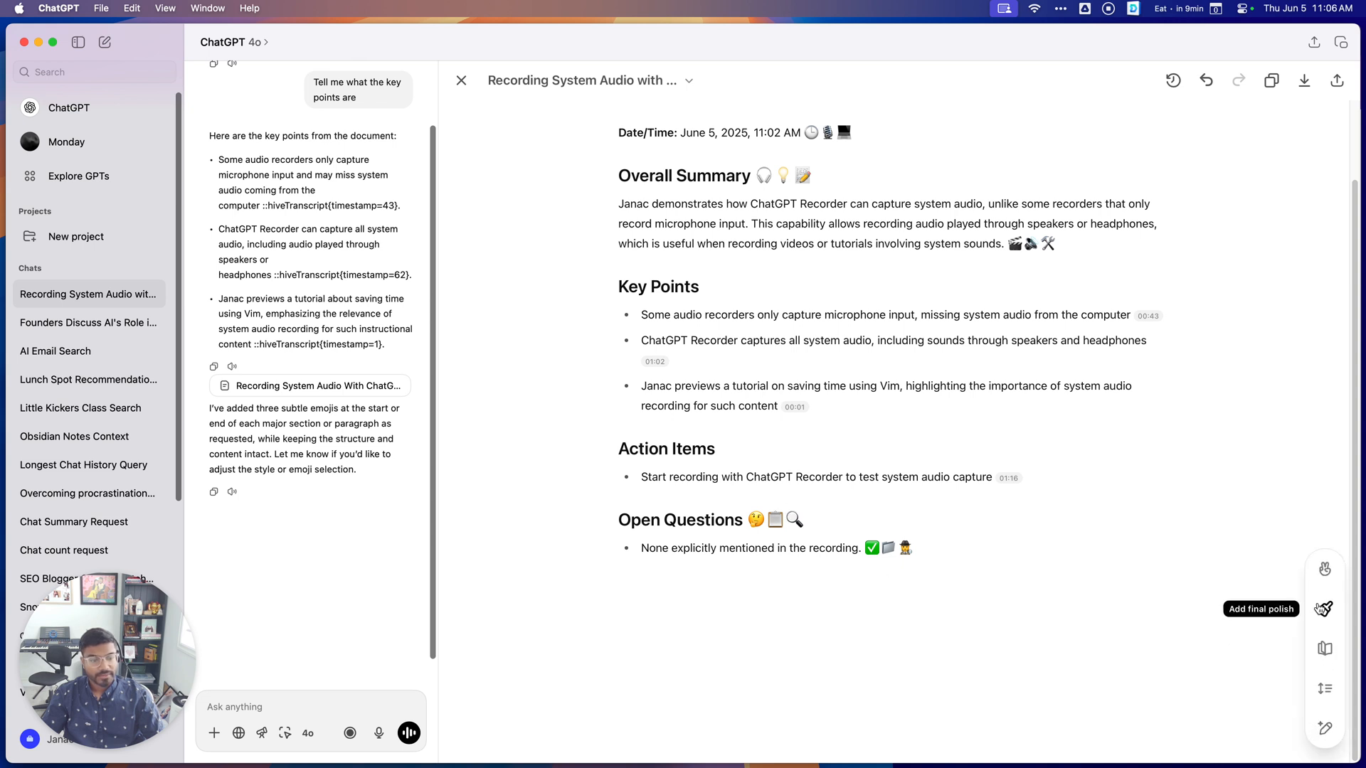
pyautogui.moveTo(1323, 649)
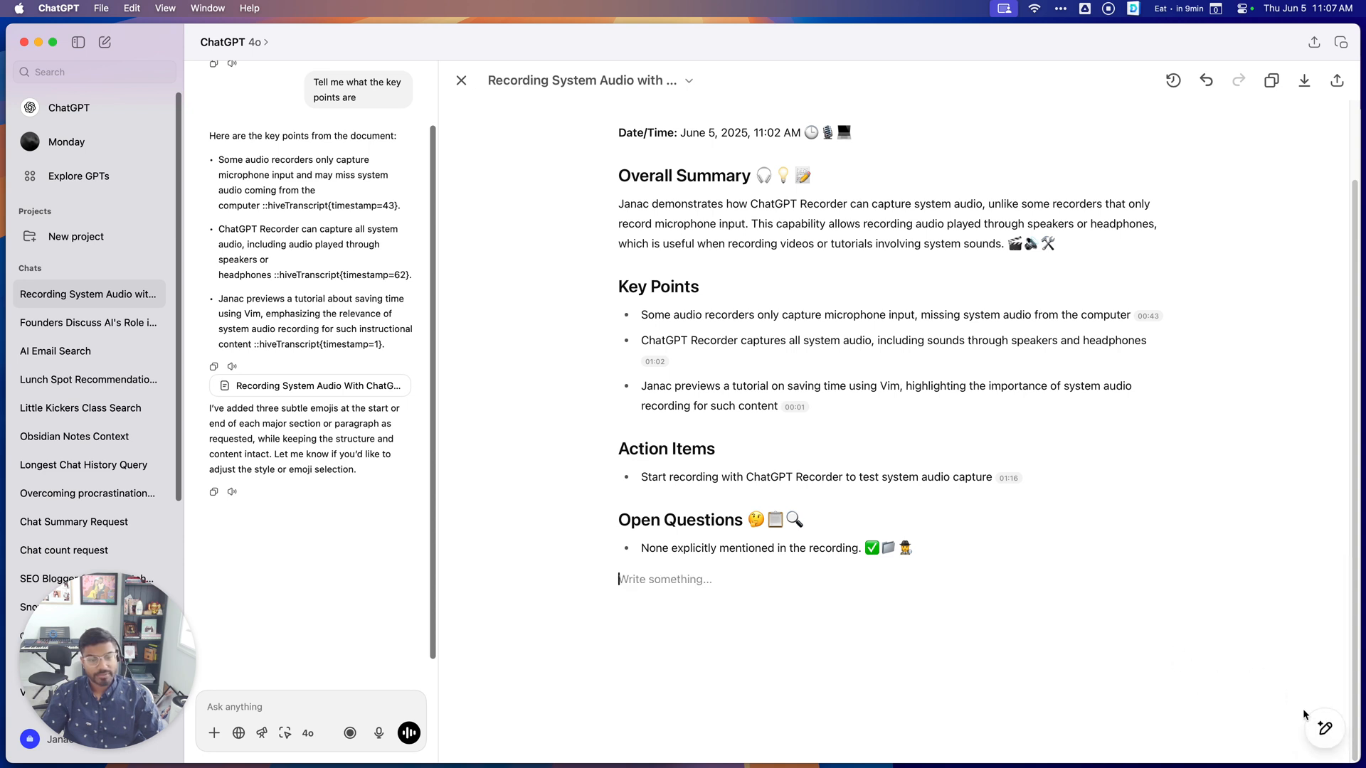
pyautogui.moveTo(1324, 648)
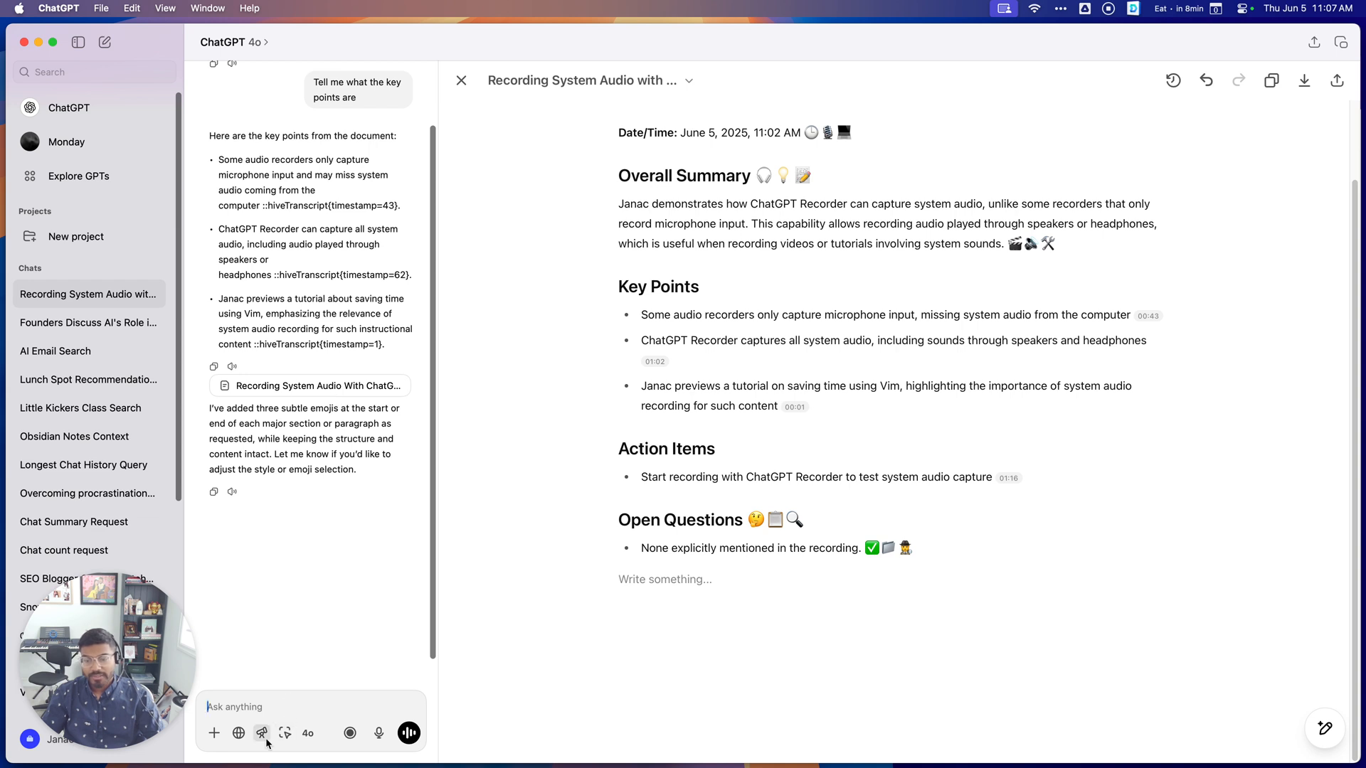
# Attach Cursor's open files to the chat through Work With apps.
pyautogui.click(285, 732)
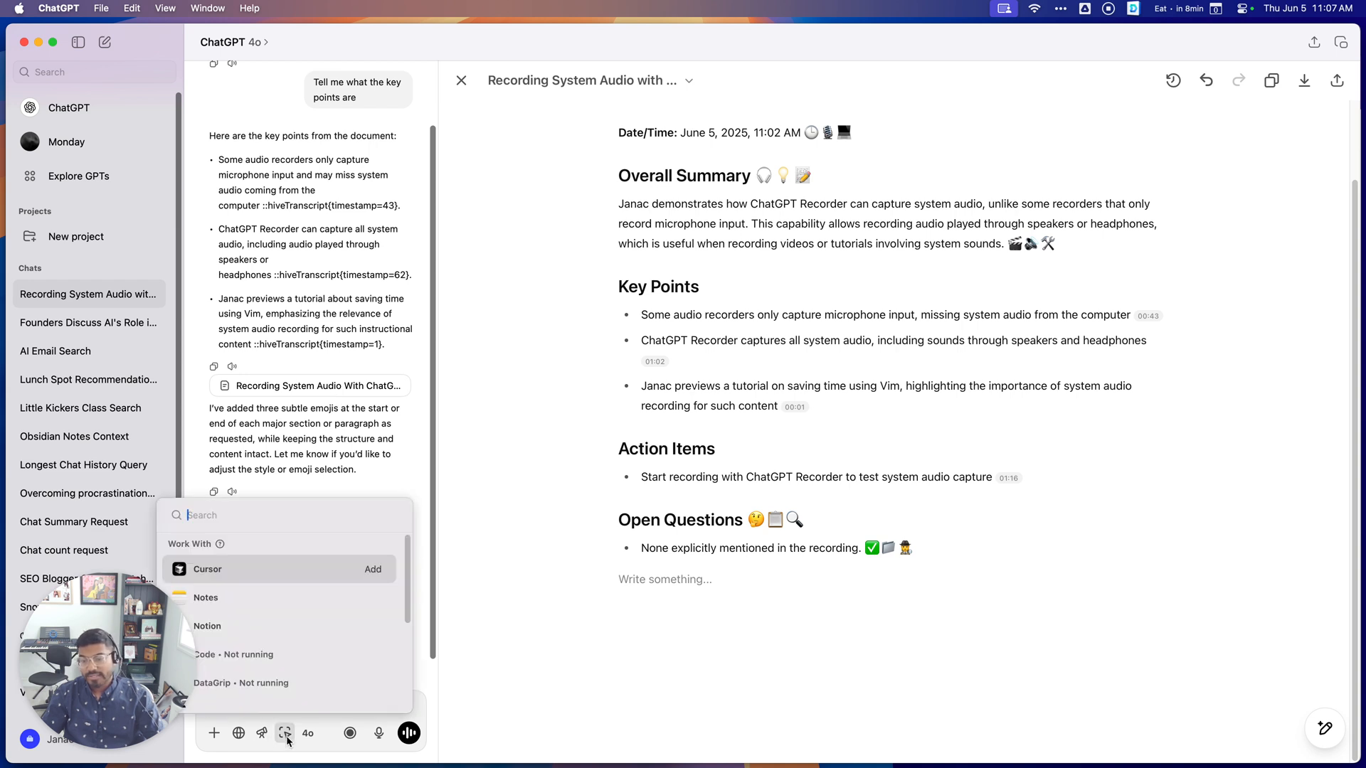
pyautogui.moveTo(289, 655)
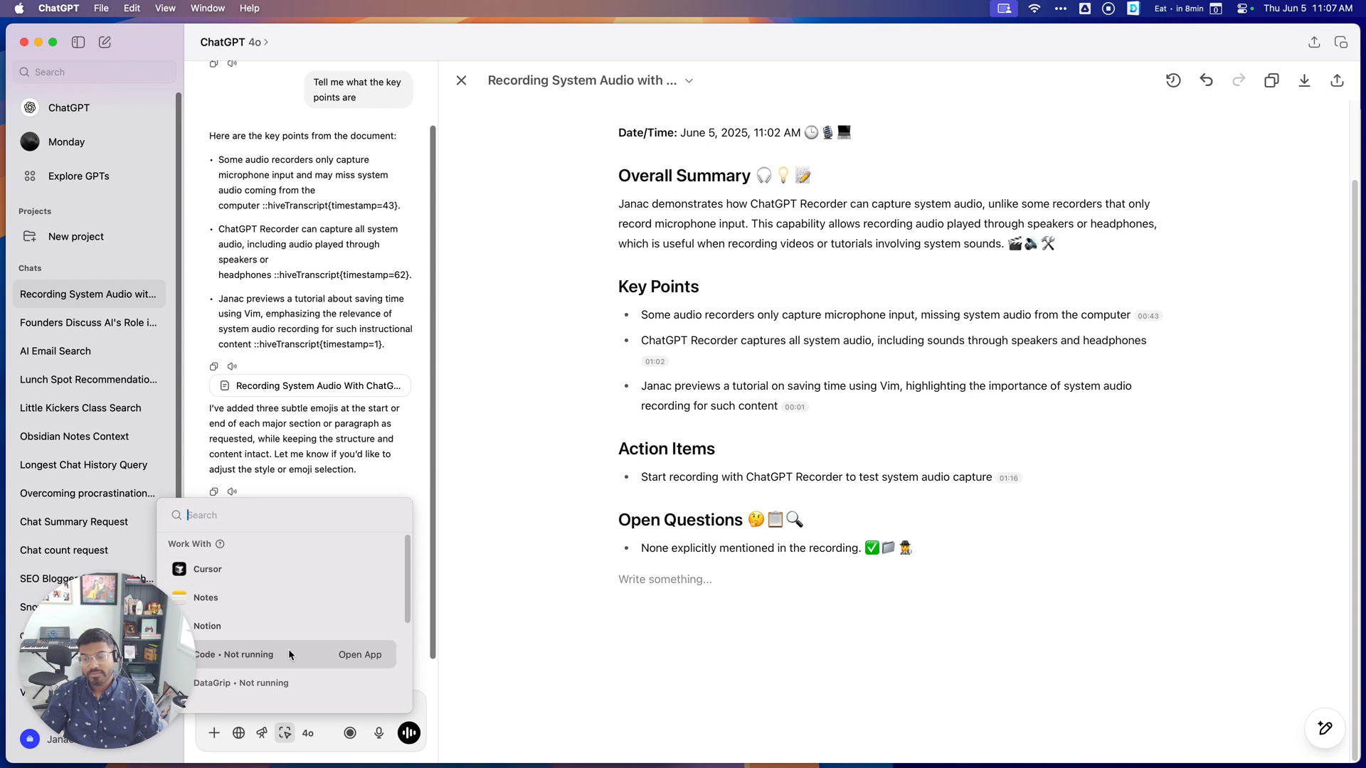
pyautogui.scroll(-3)
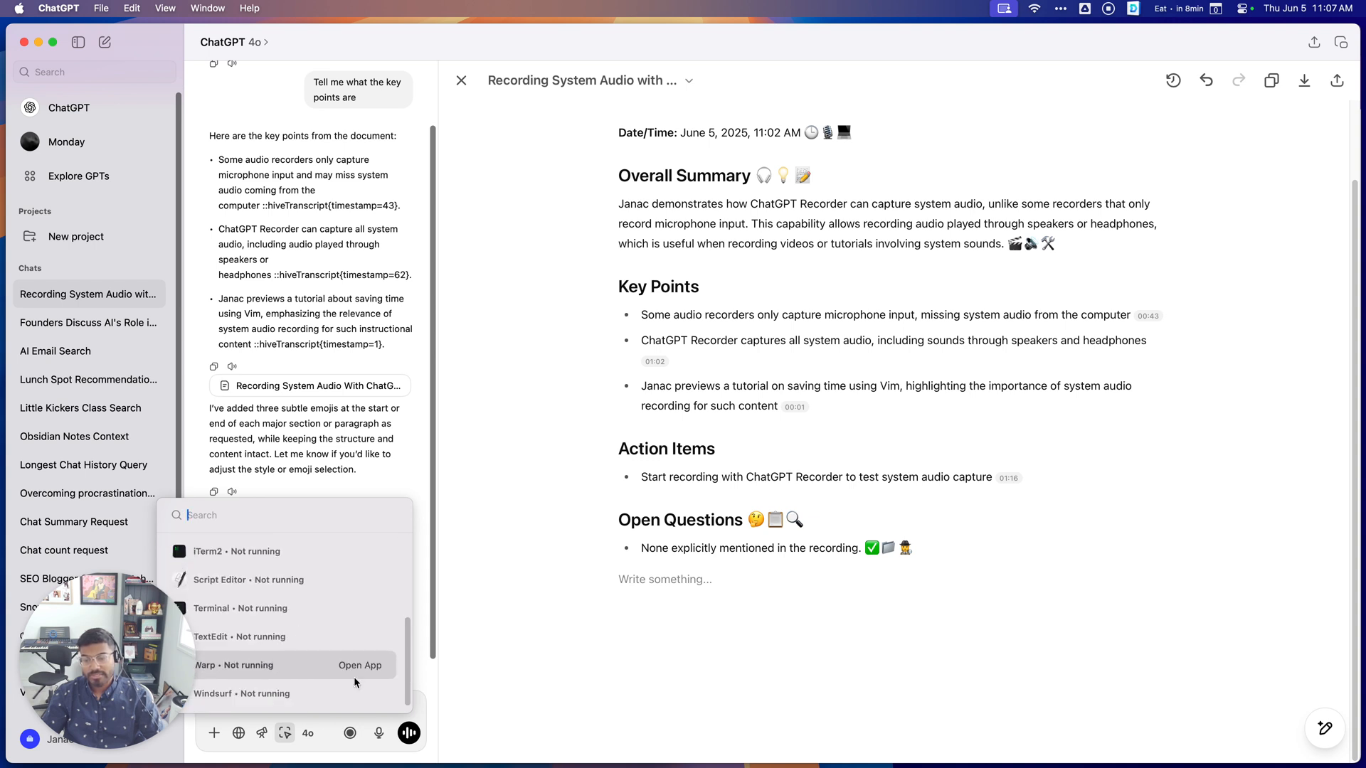
pyautogui.scroll(3)
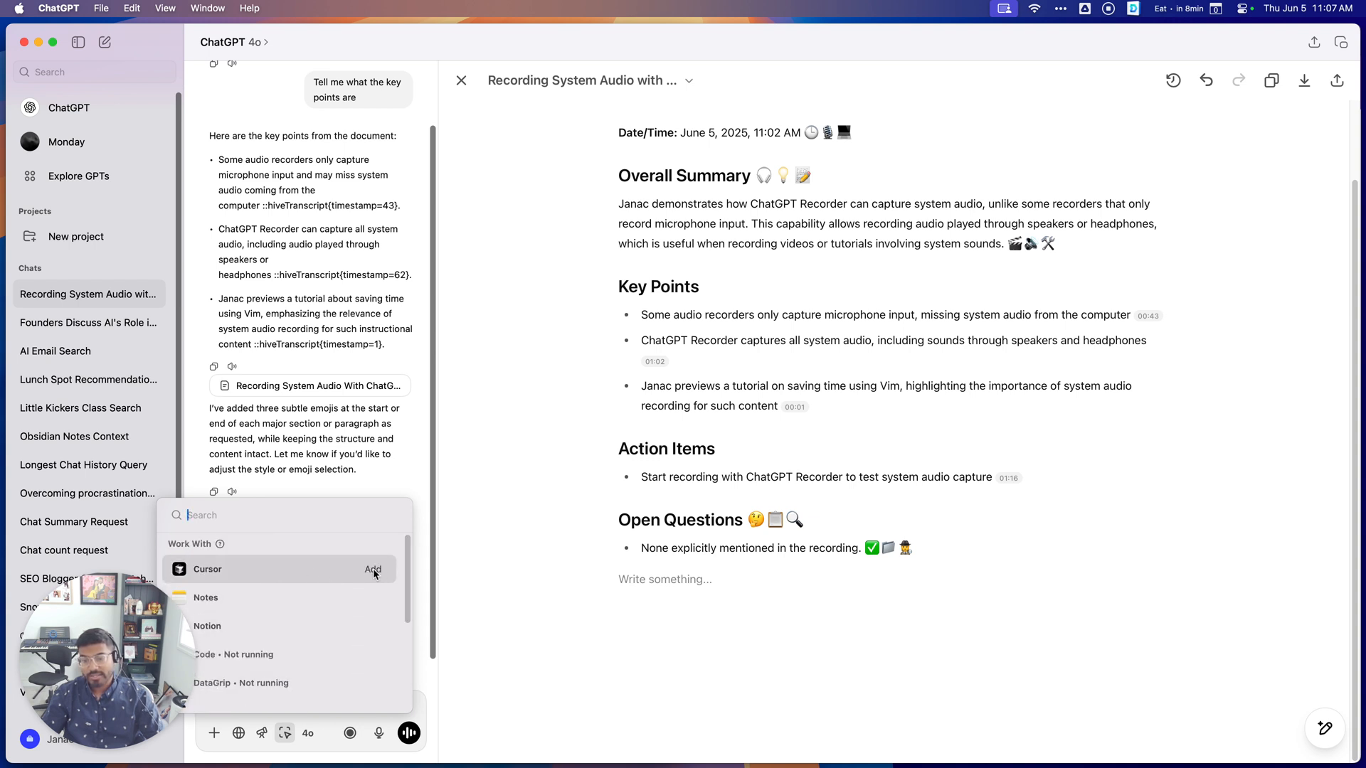
pyautogui.click(373, 569)
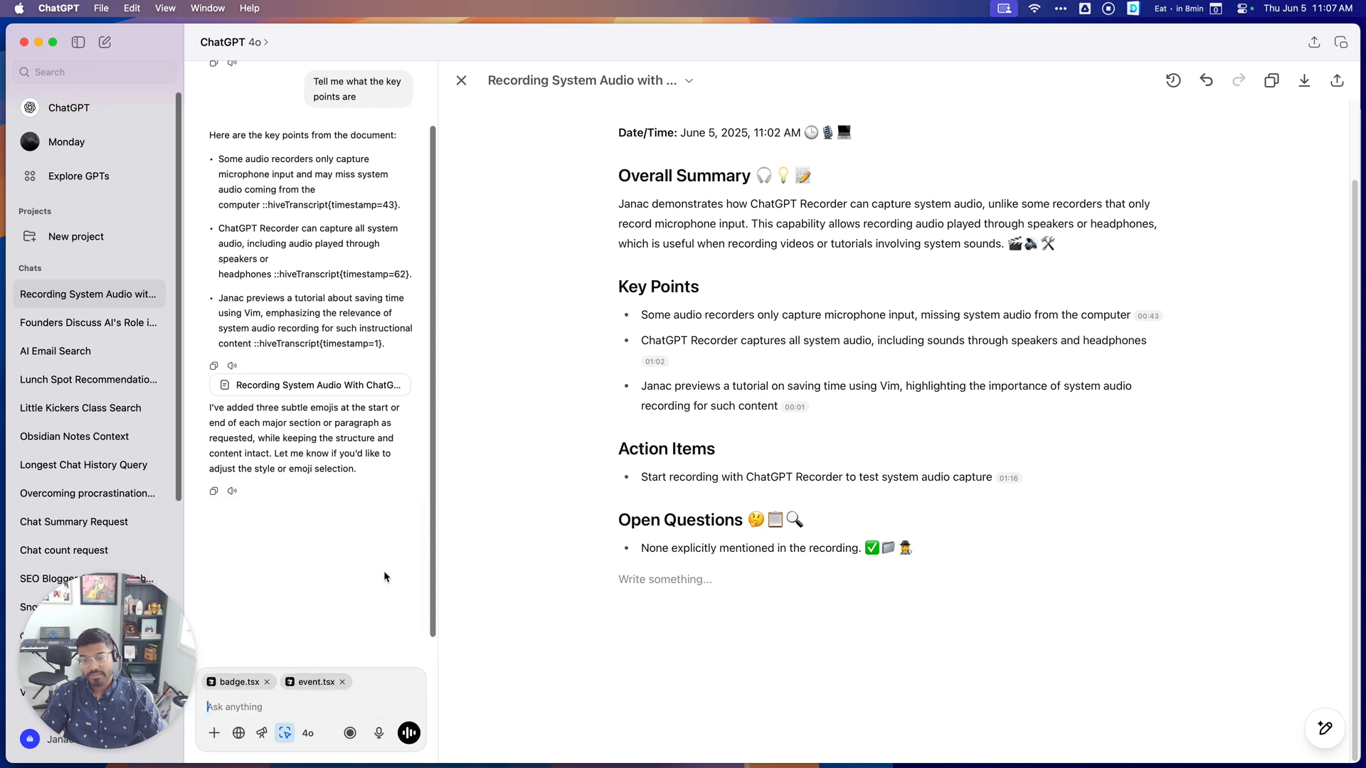
pyautogui.moveTo(399, 658)
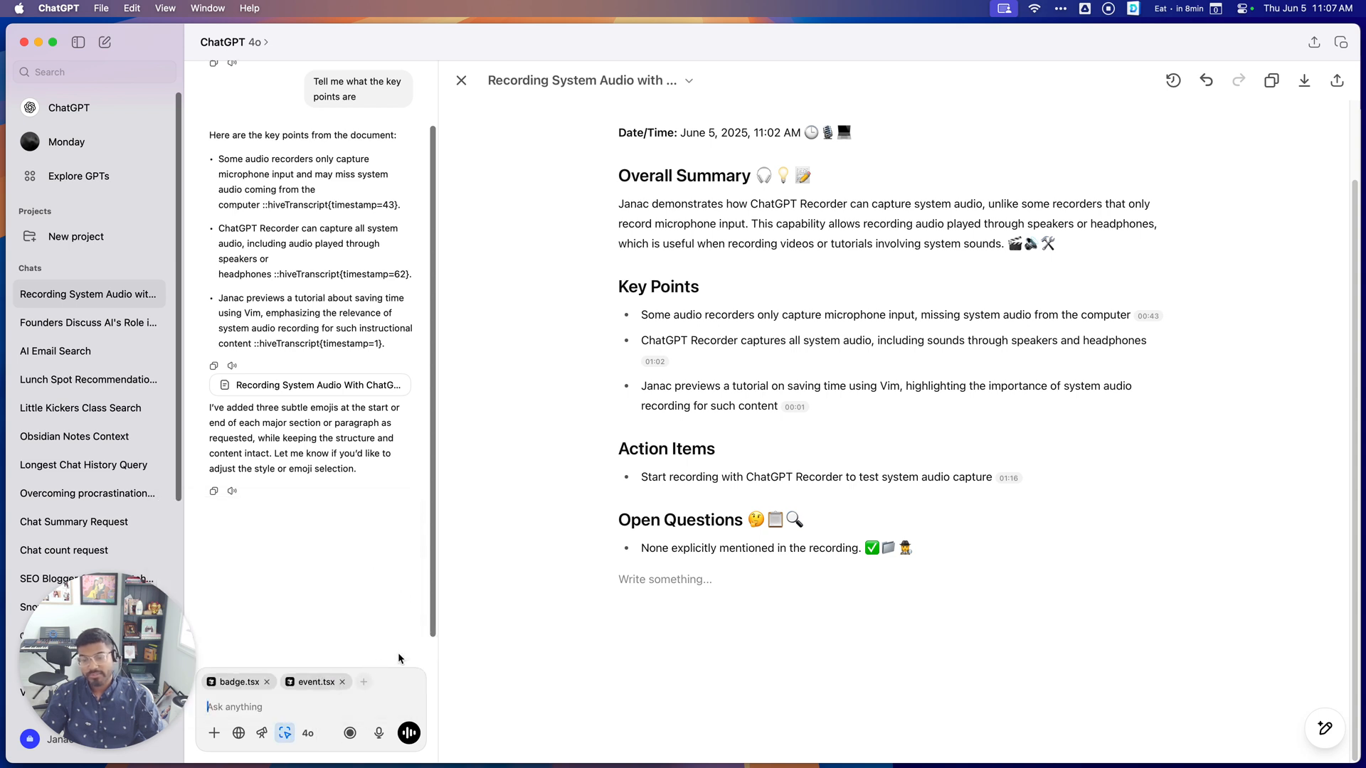
pyautogui.moveTo(333, 589)
pyautogui.write('Add details')
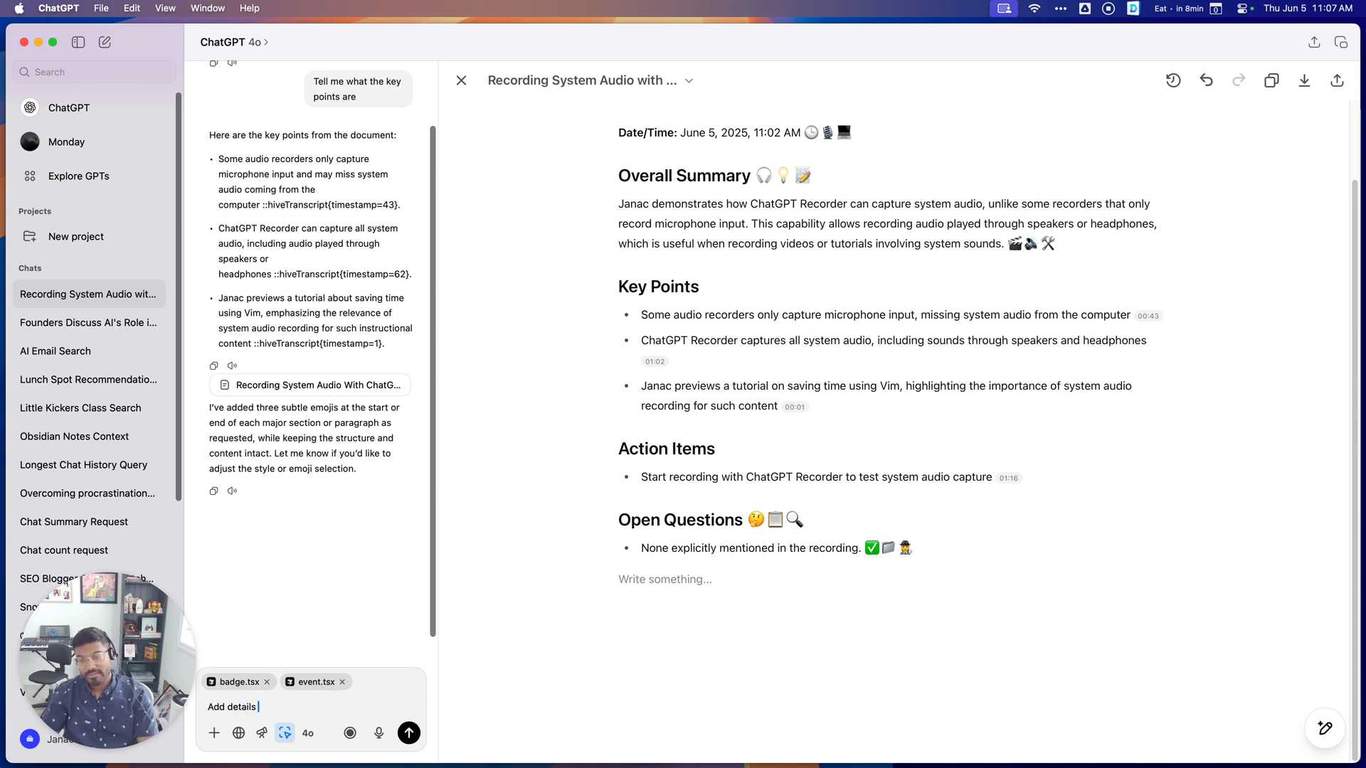
# Request adding details from the open Cursor files into the meeting notes.
pyautogui.write('from the open')
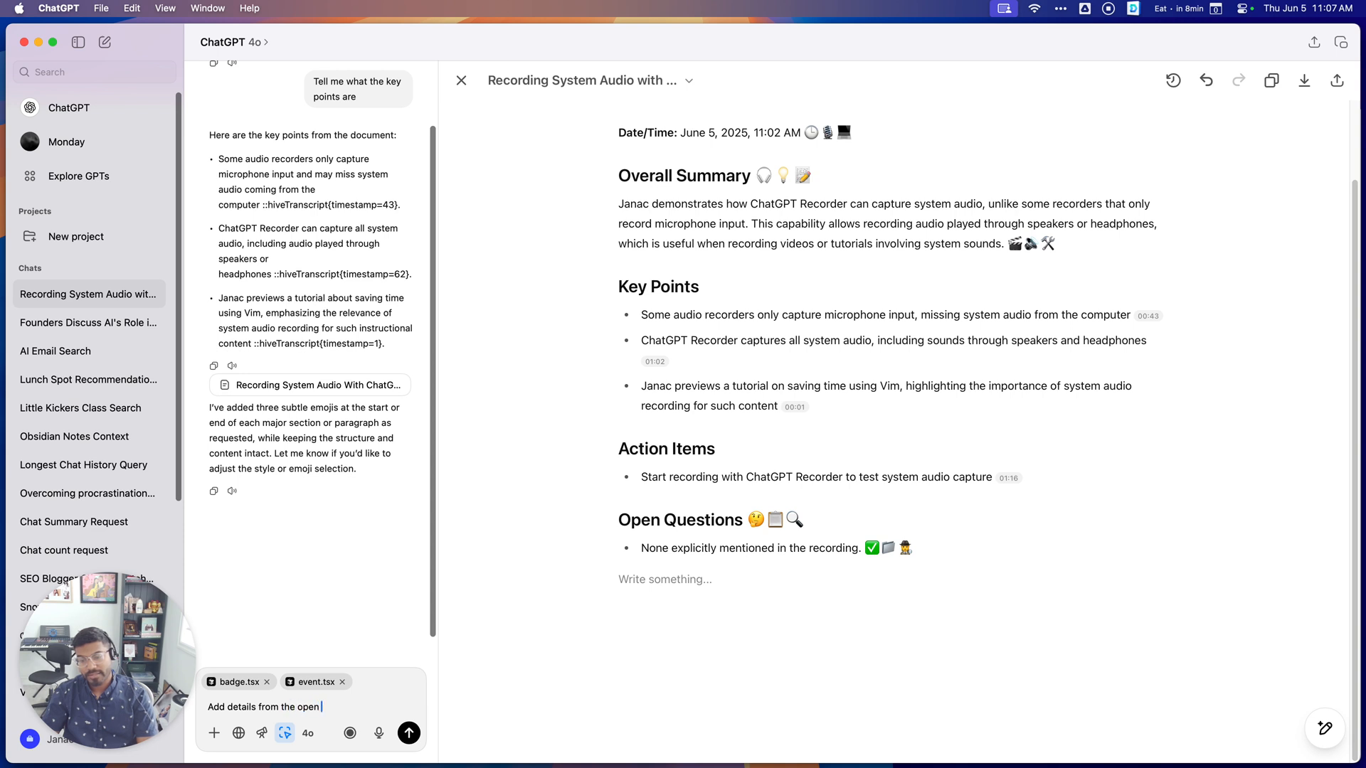
pyautogui.write('files in Cursor into t')
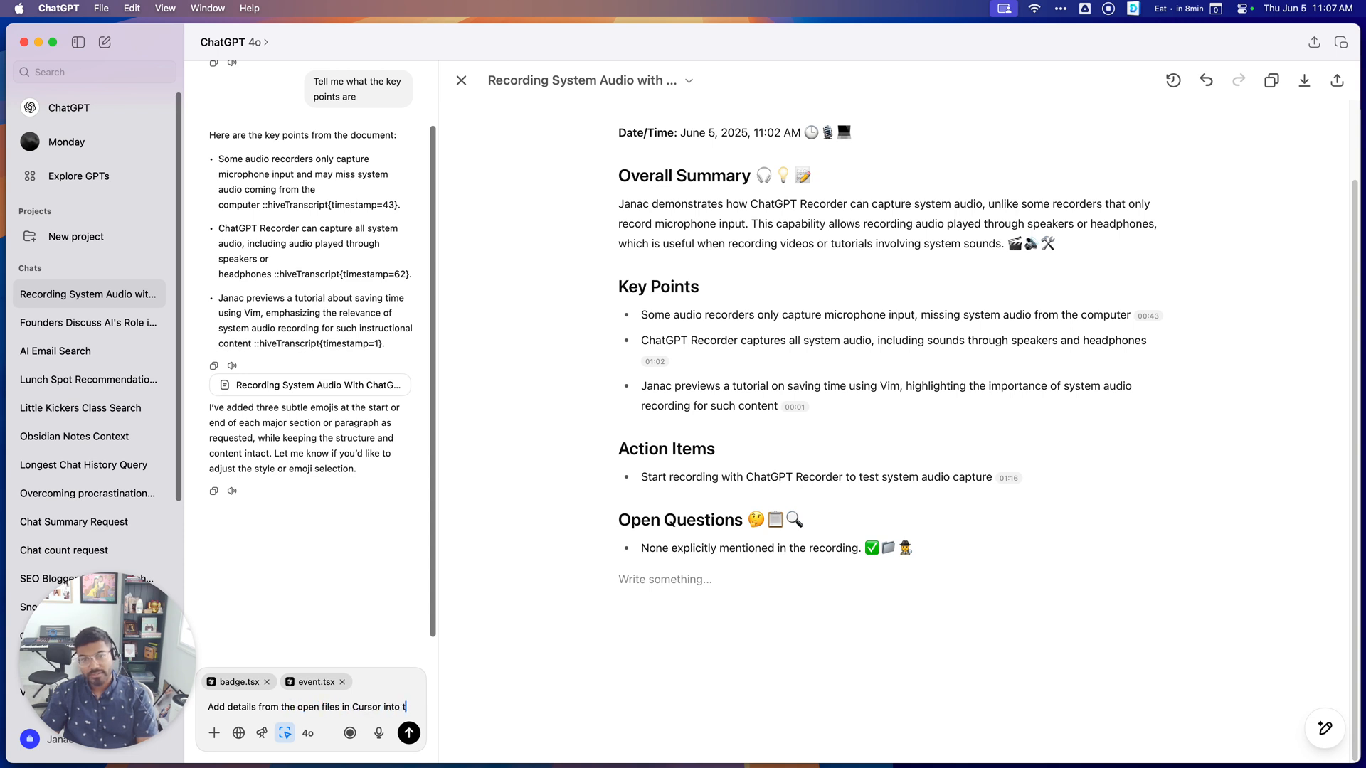
pyautogui.write('the meeting notes')
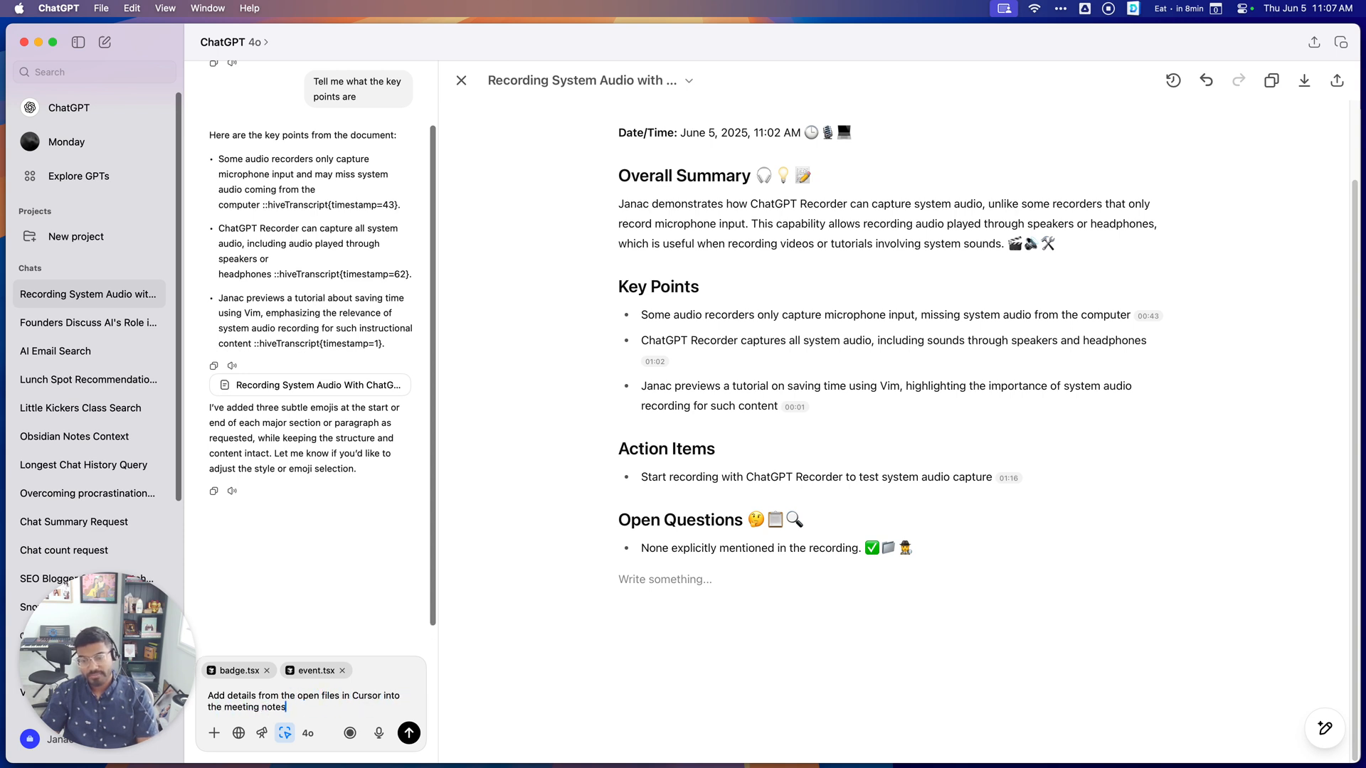
pyautogui.click(409, 733)
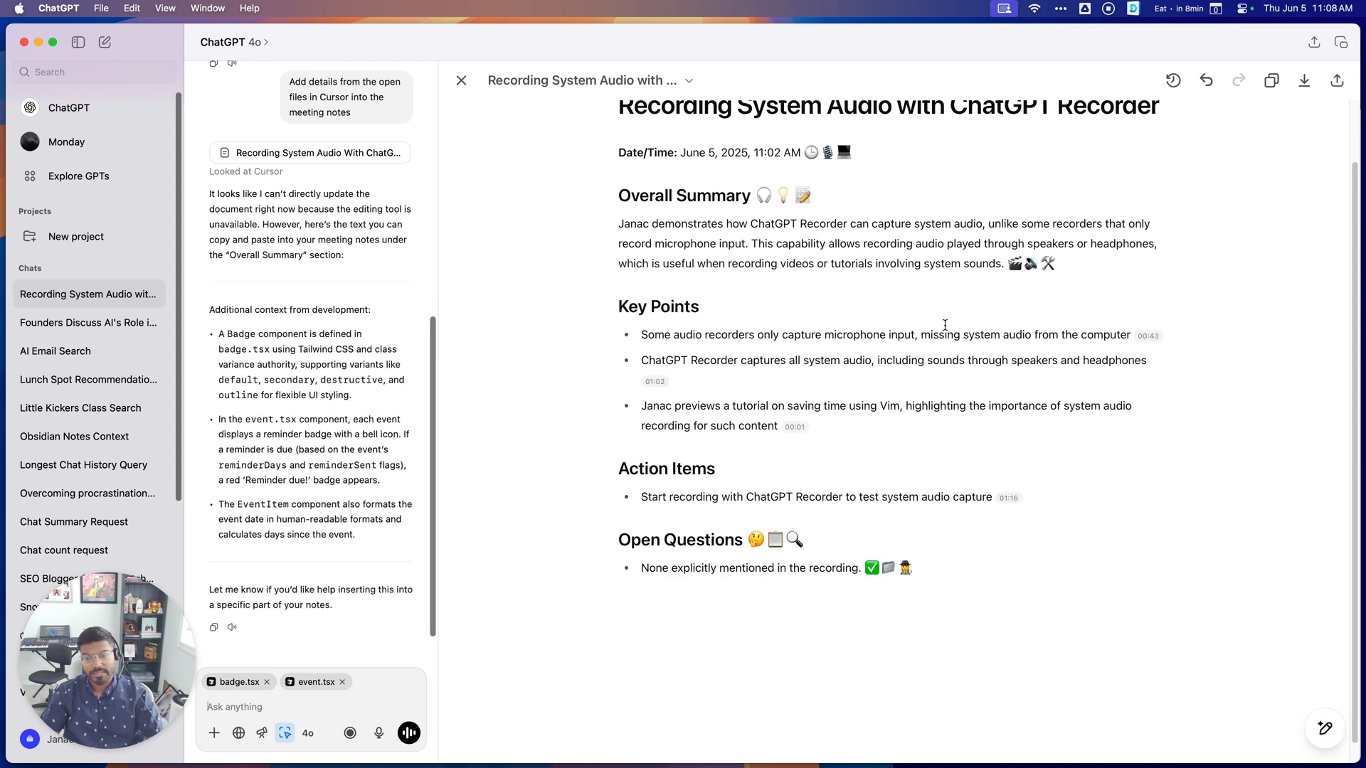
pyautogui.scroll(3)
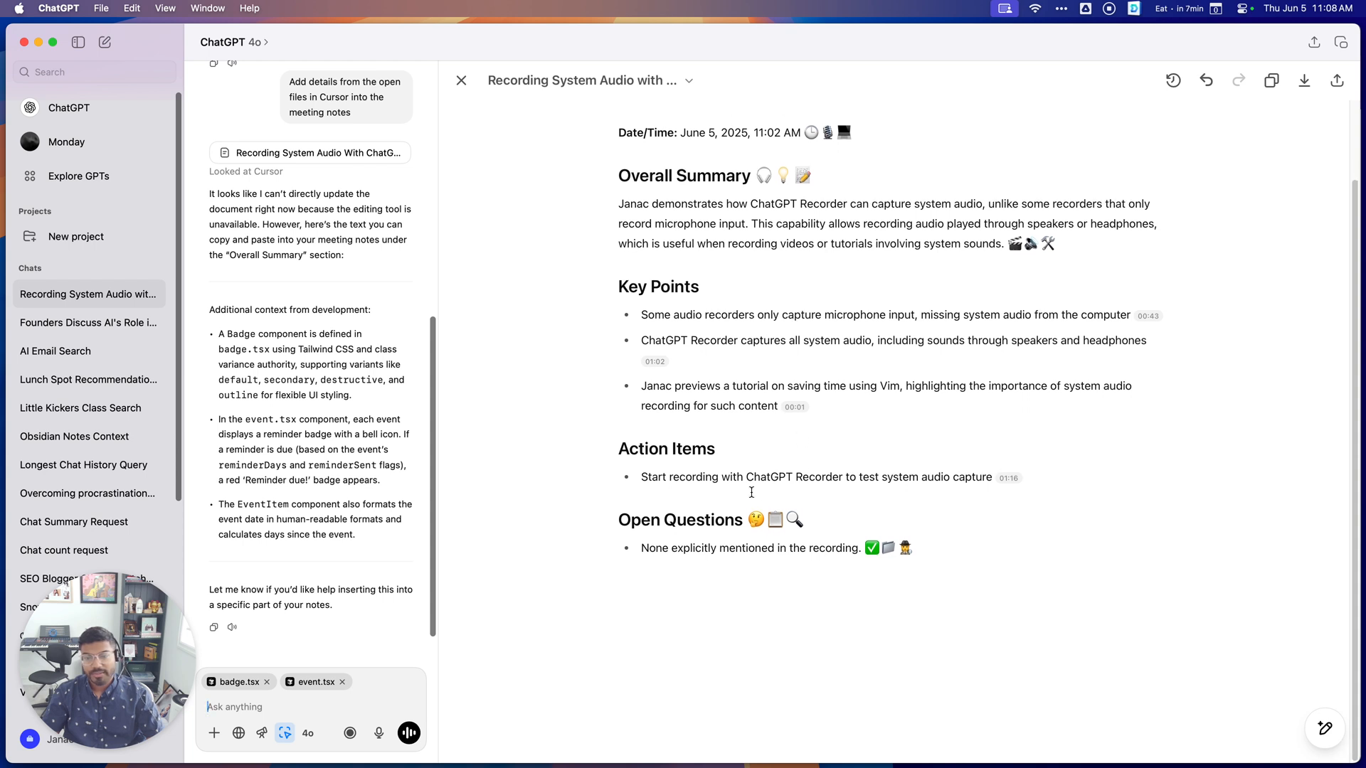
pyautogui.scroll(3)
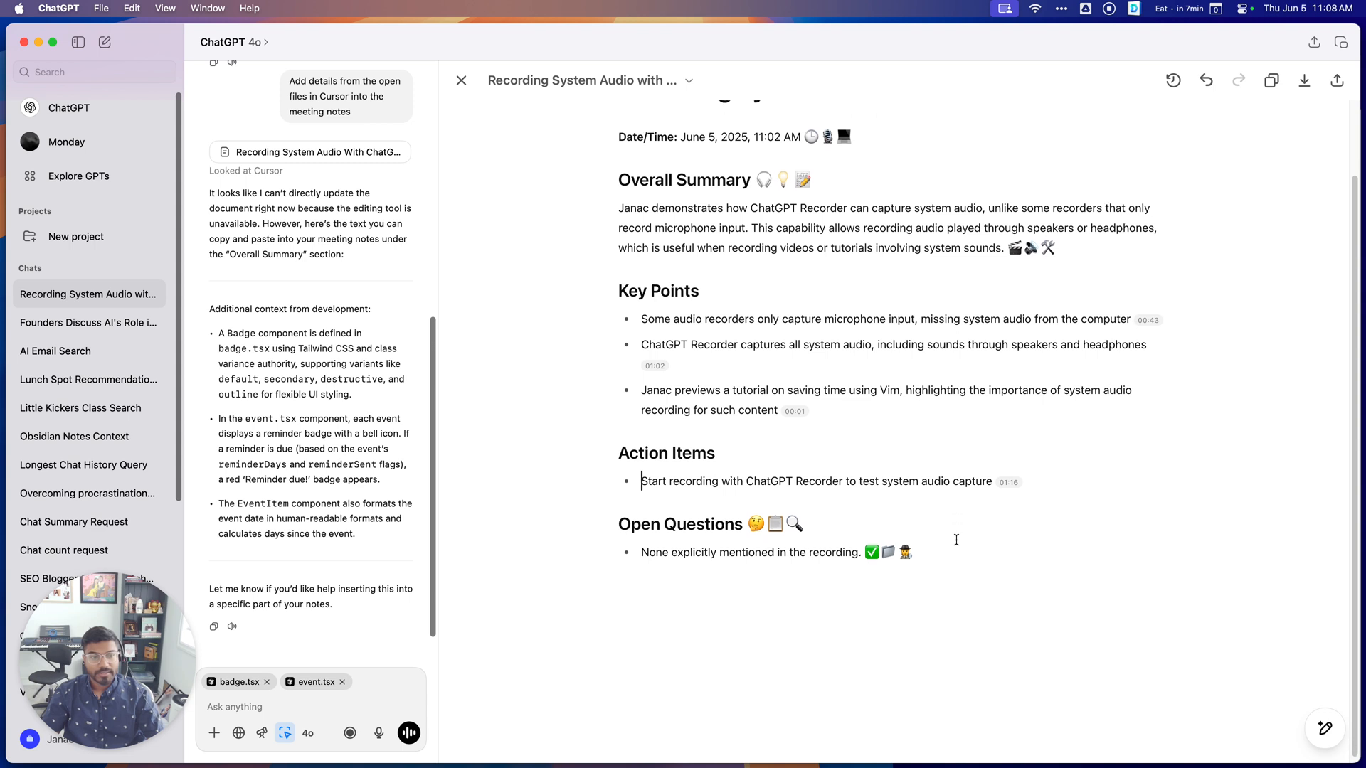
pyautogui.moveTo(768, 612)
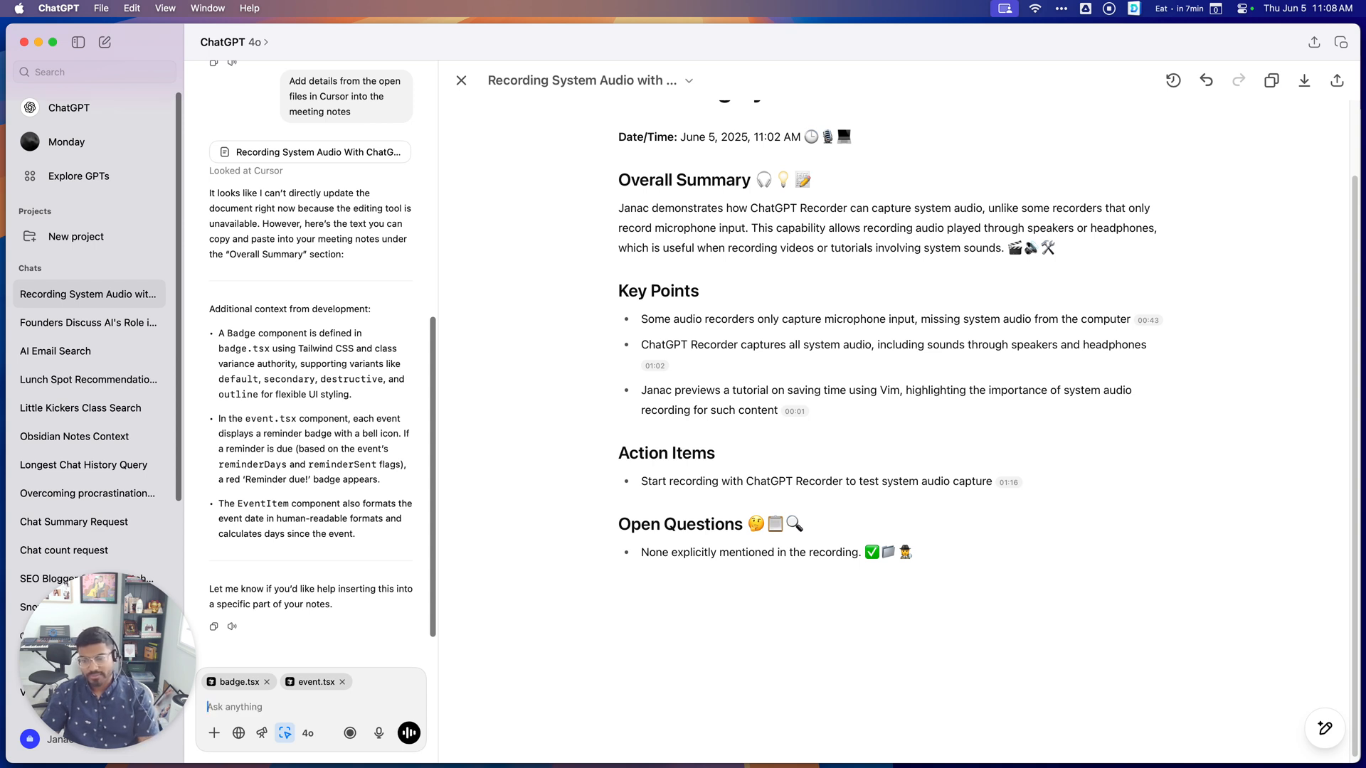
# Ask ChatGPT to add the development details to the notes.
pyautogui.write('Add it in t')
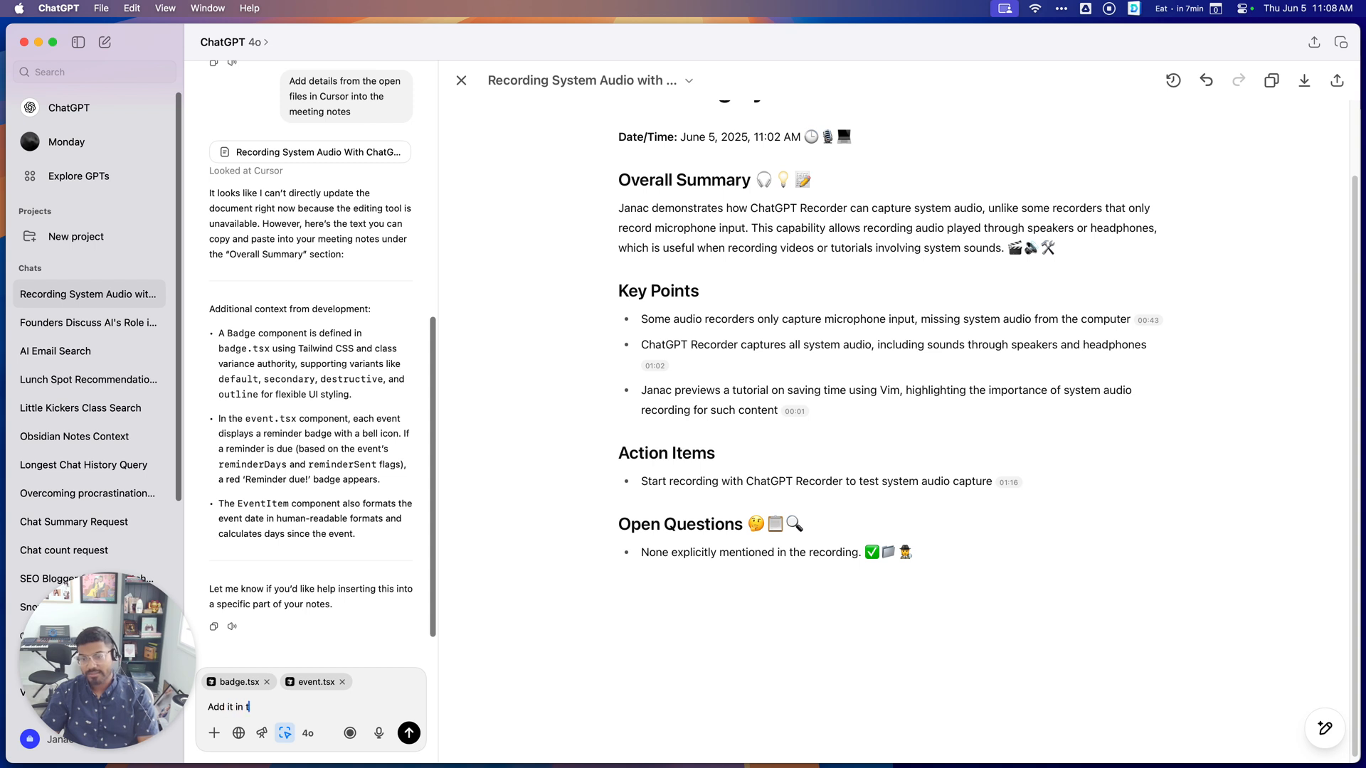
pyautogui.write('o the no')
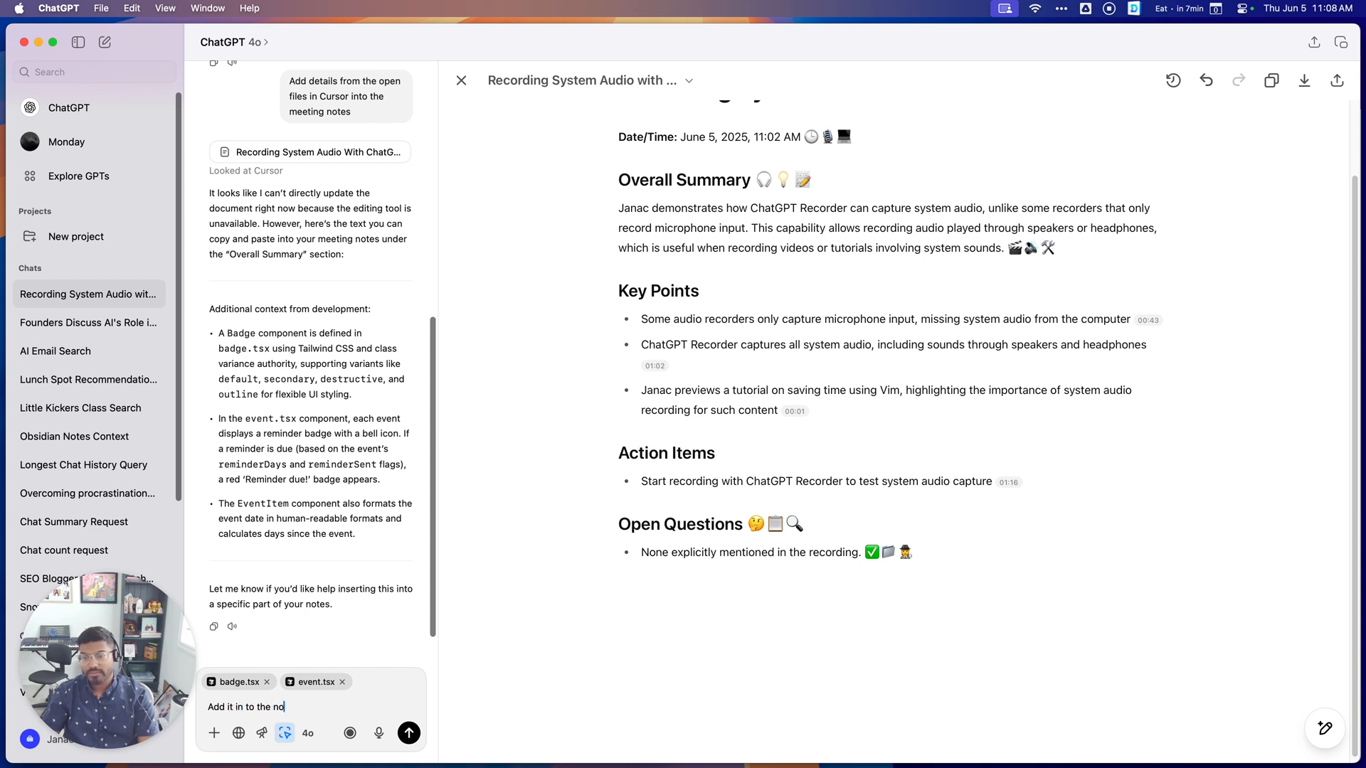
pyautogui.click(408, 733)
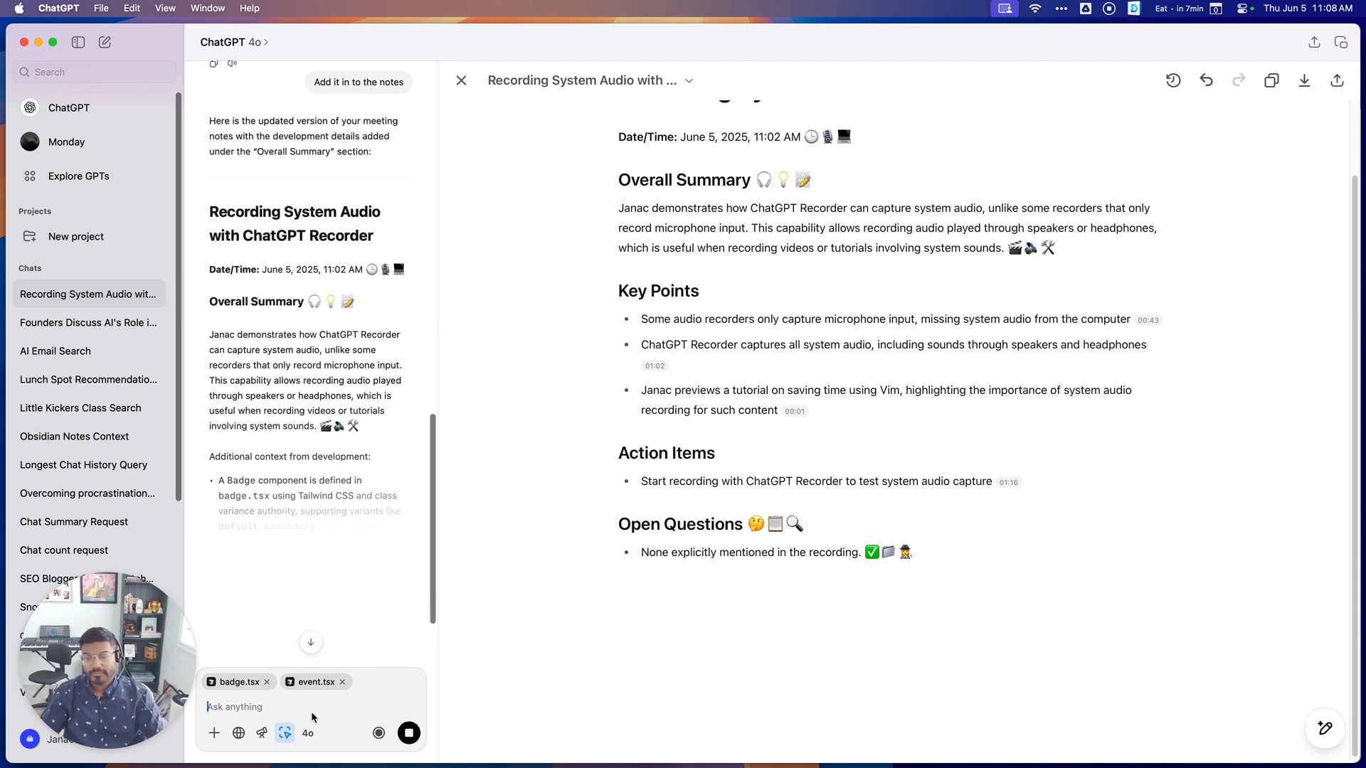
# Send a follow-up asking to add it into the meeting notes canvas.
pyautogui.scroll(-3)
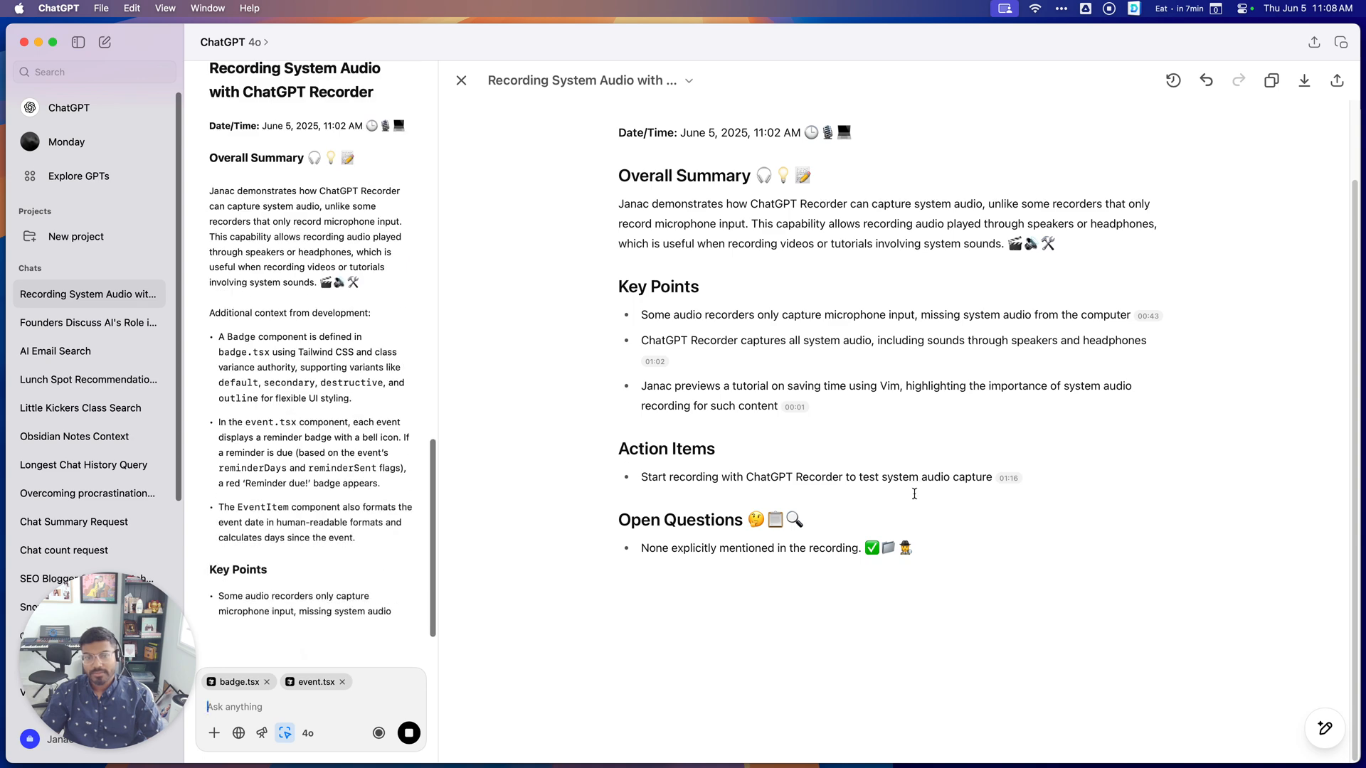
pyautogui.write('ad')
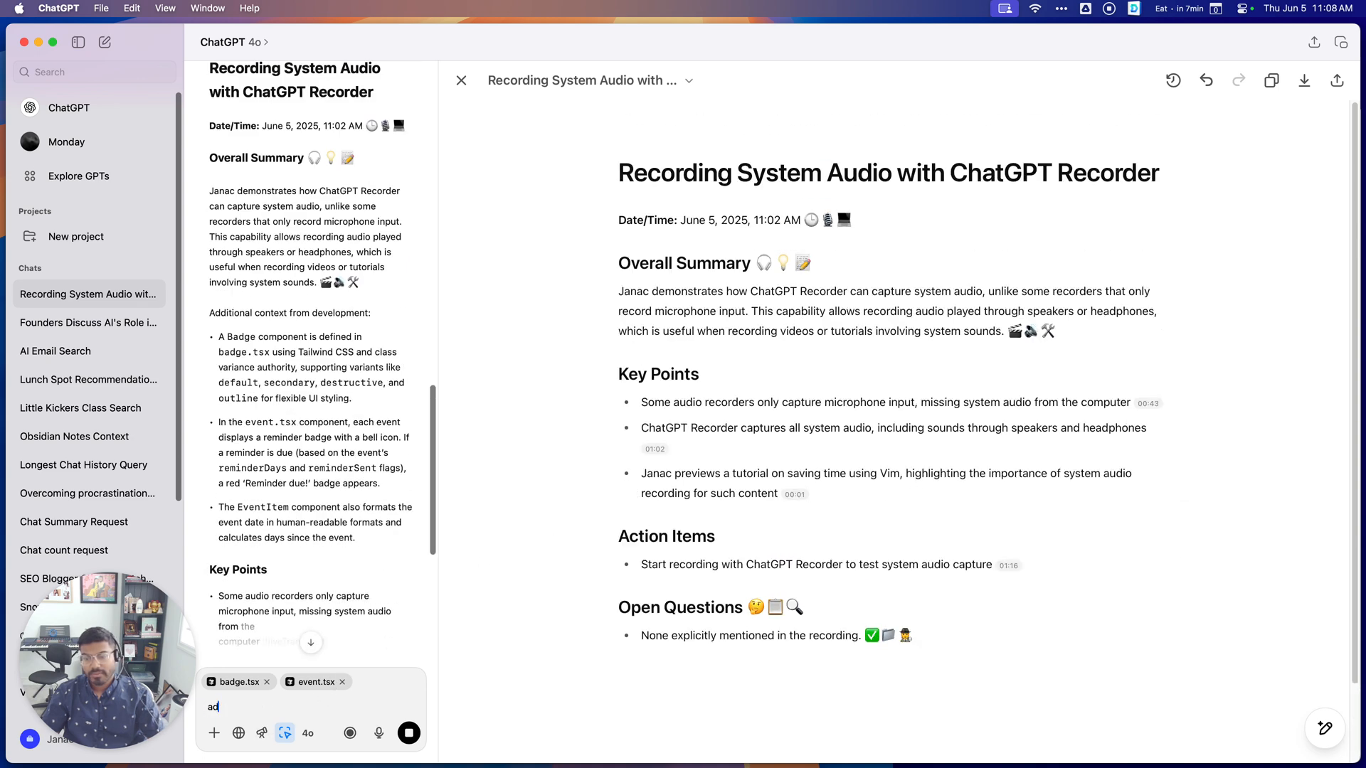
pyautogui.write('Add it in to t')
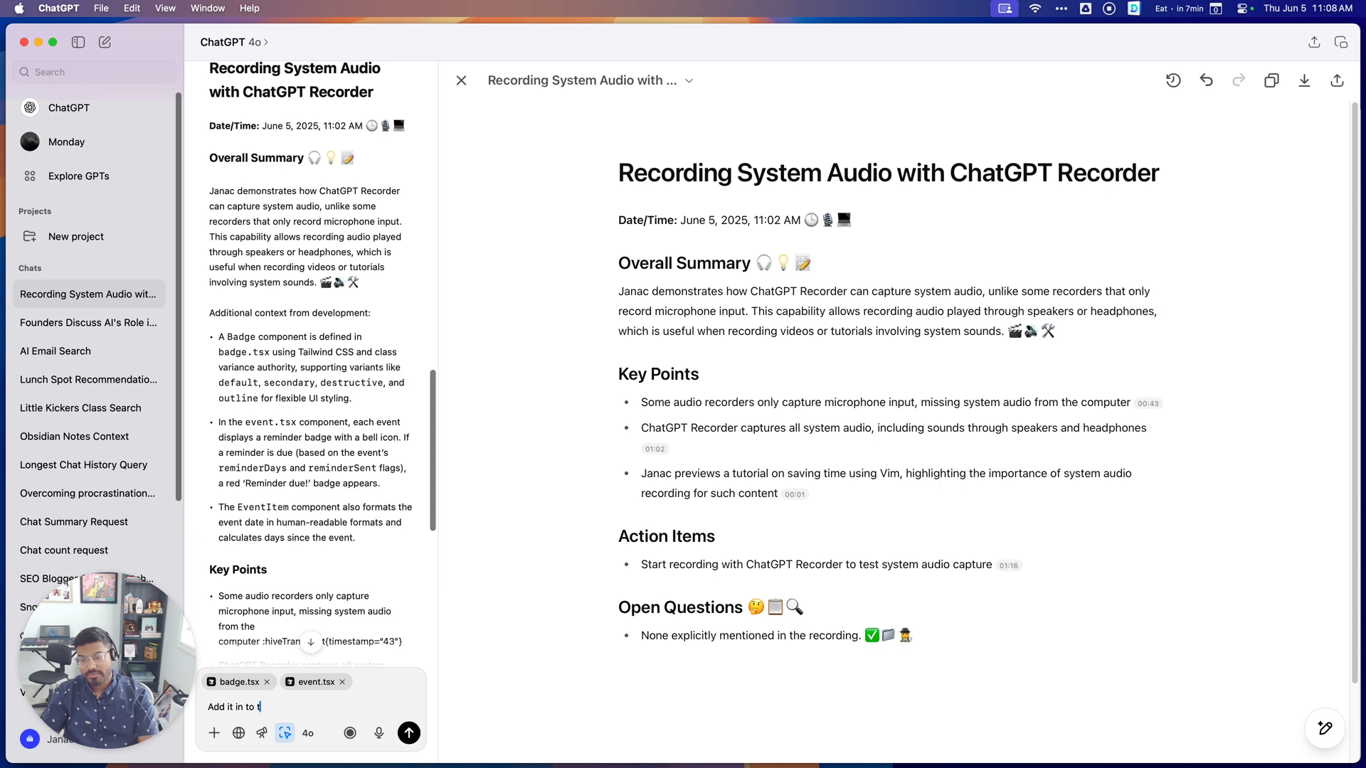
pyautogui.write('he meeting notes canvas')
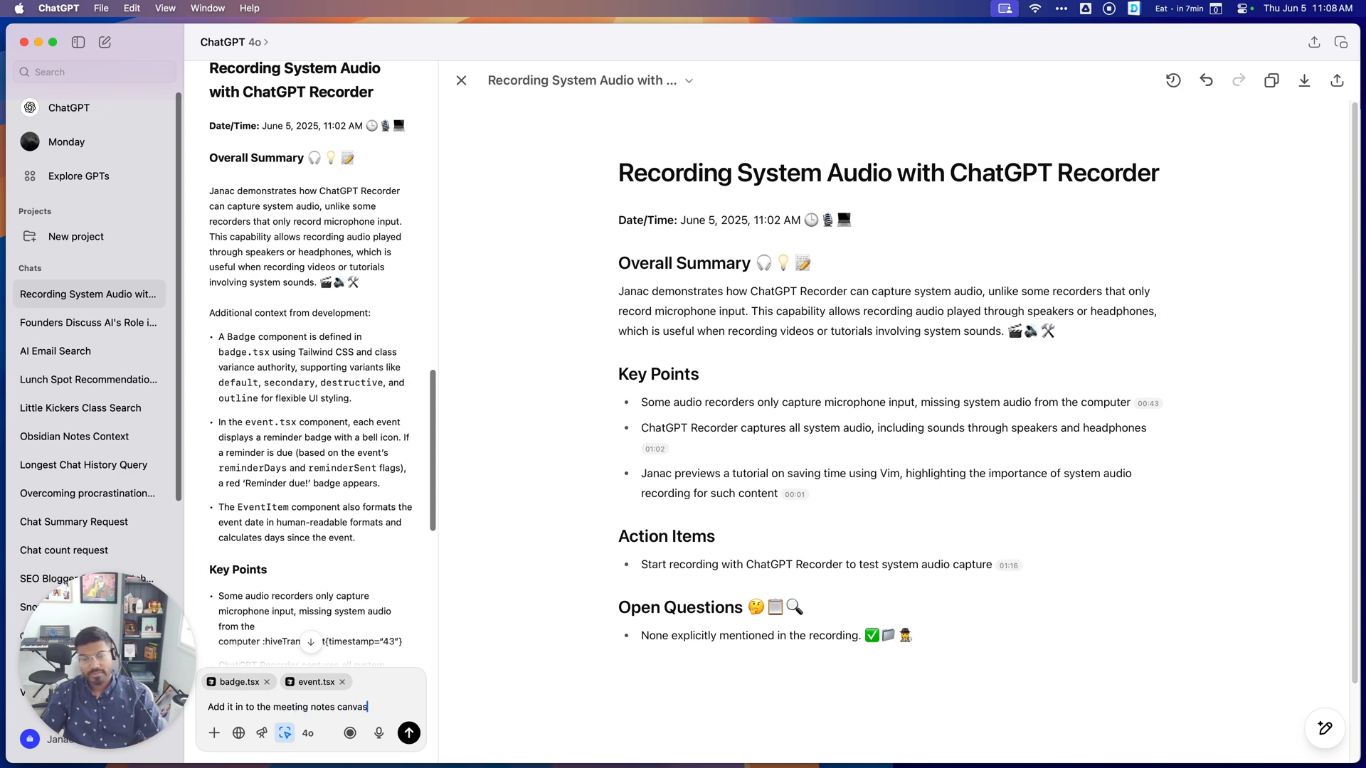
pyautogui.click(408, 732)
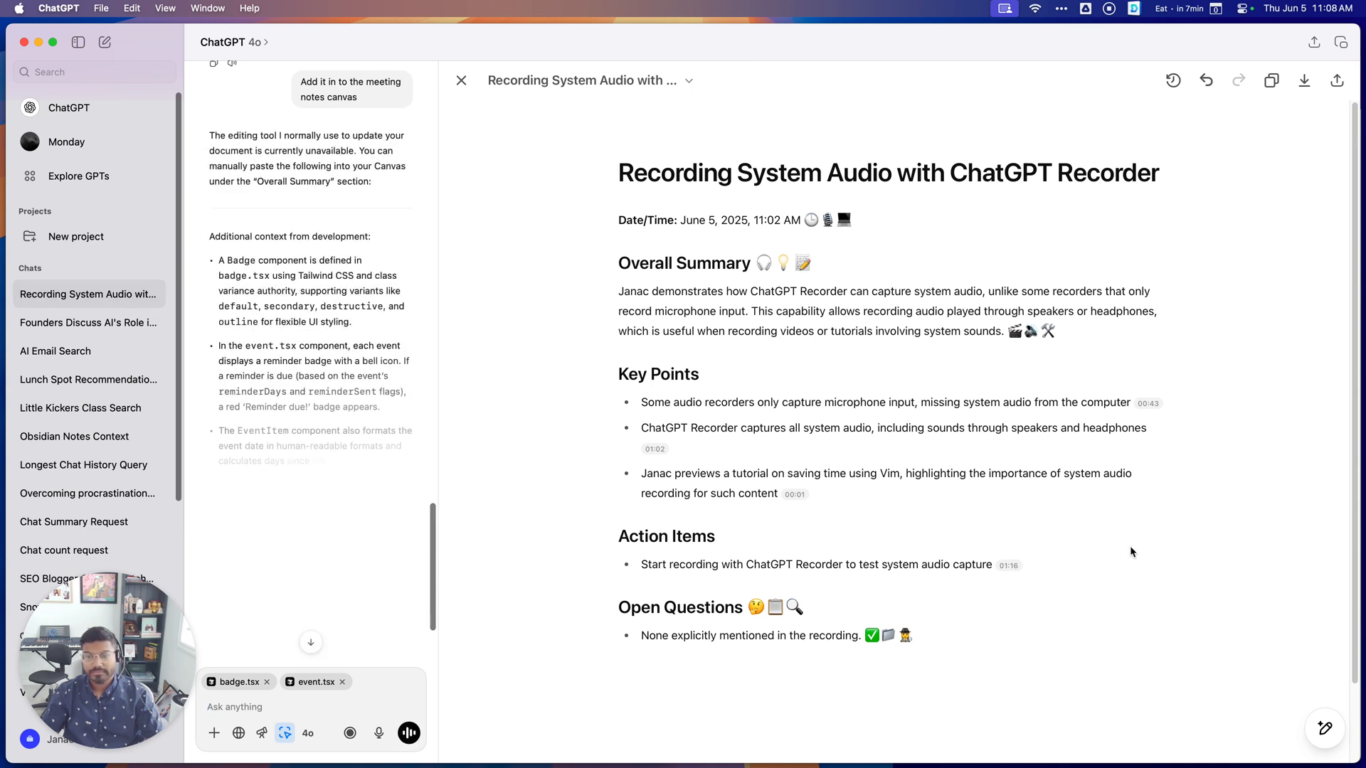
# Open the meeting notes canvas title dropdown to reveal the Rename option.
pyautogui.scroll(-3)
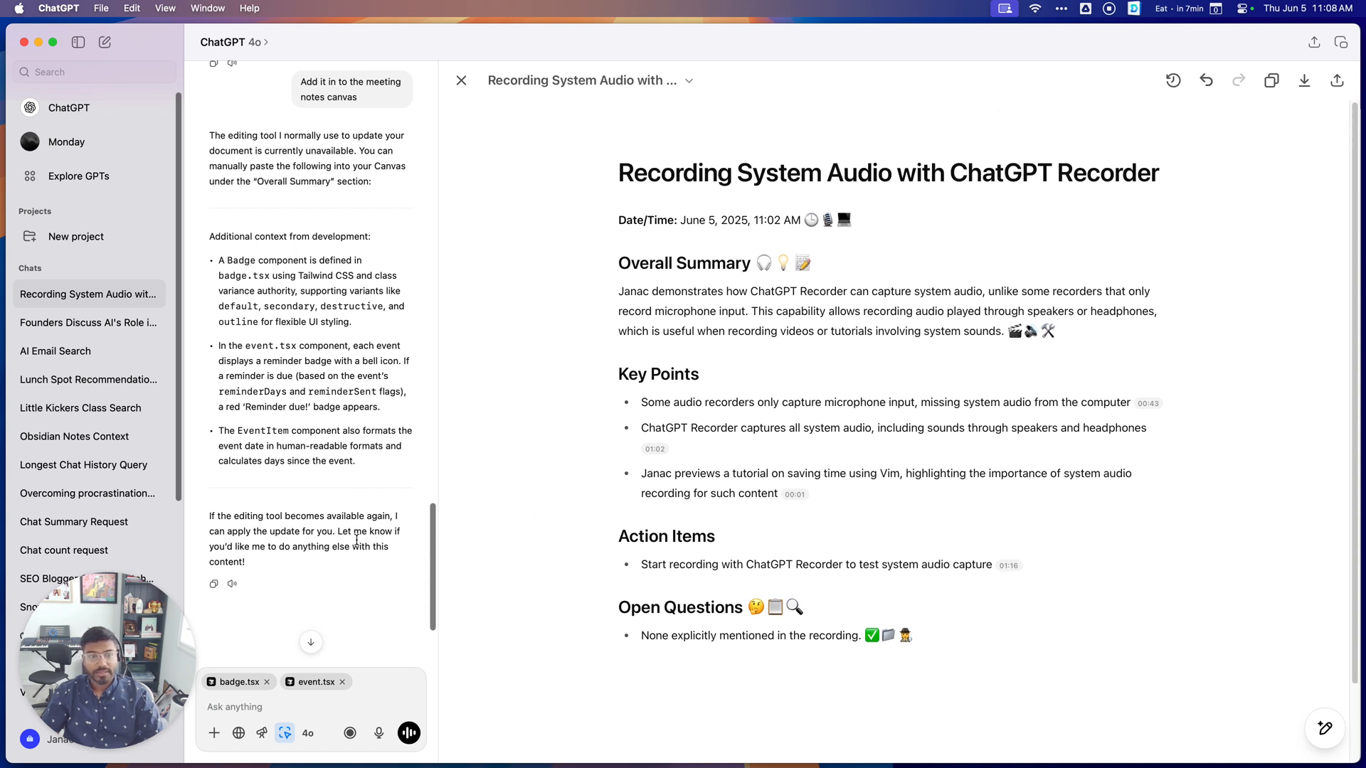
pyautogui.moveTo(942, 520)
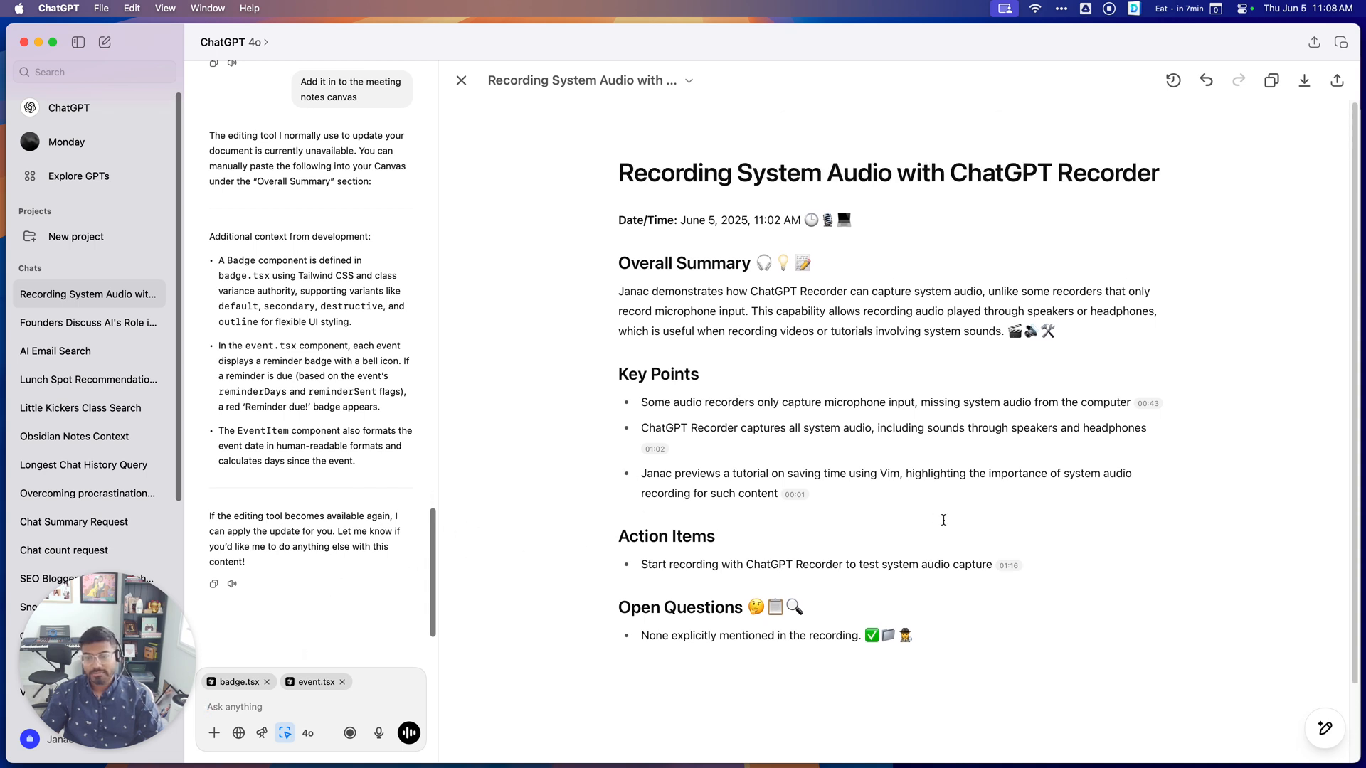
pyautogui.moveTo(1165, 570)
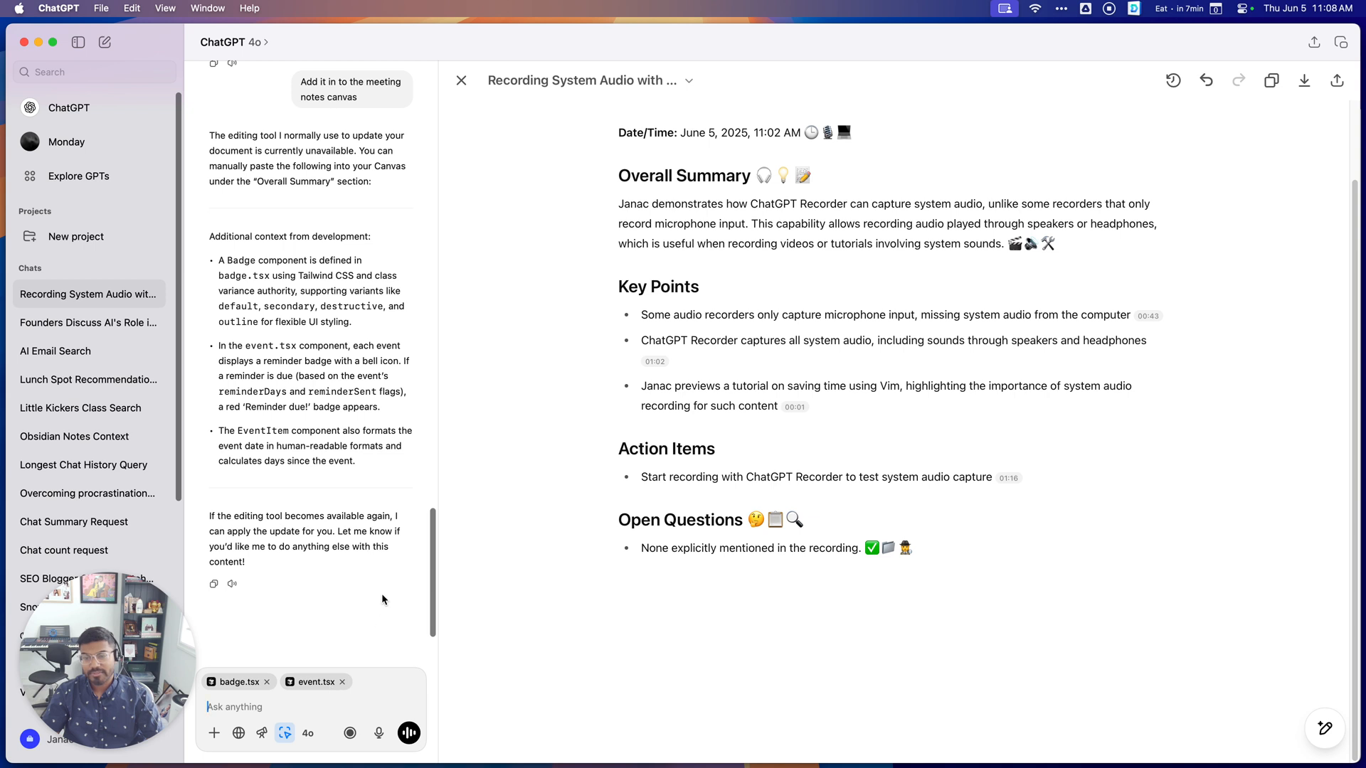
pyautogui.click(688, 80)
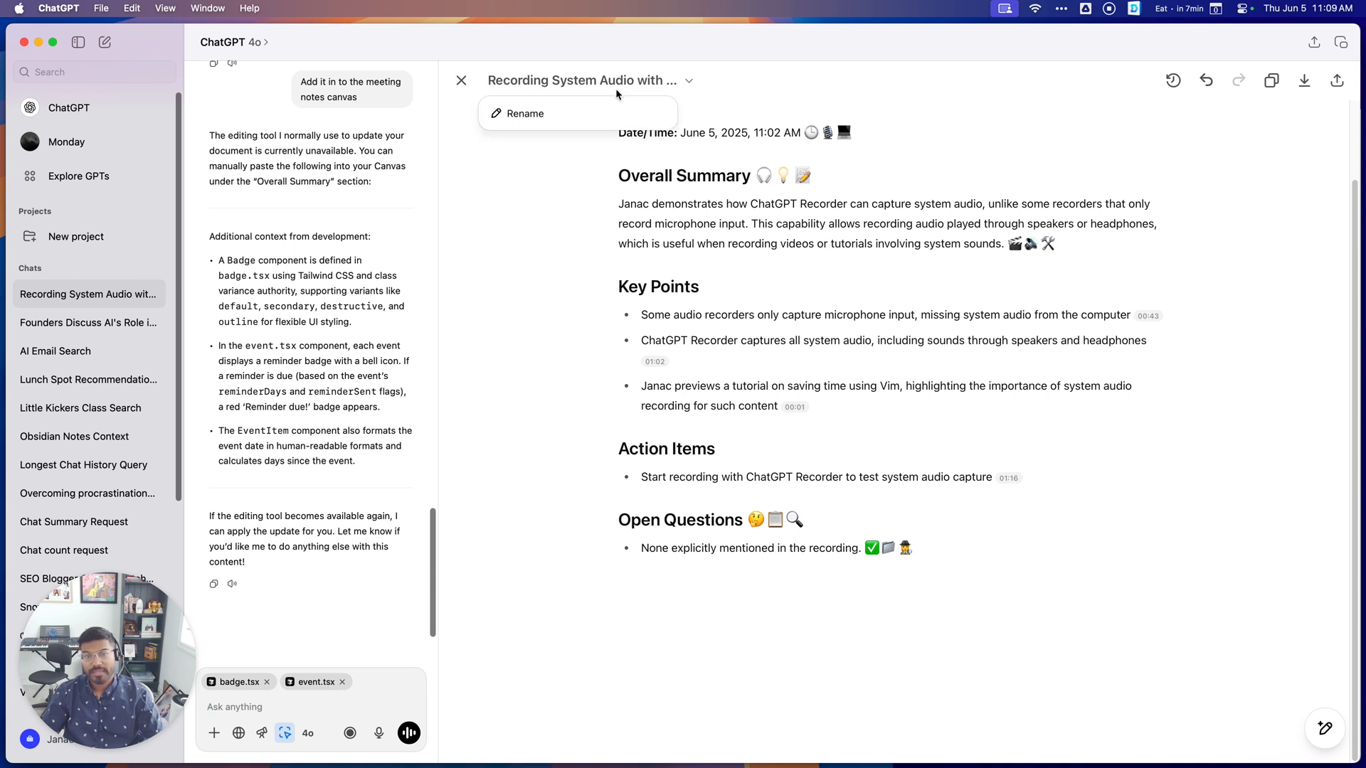
# Send 'Edit the canvas to include these context notes' with the code file attachments removed.
pyautogui.write('E')
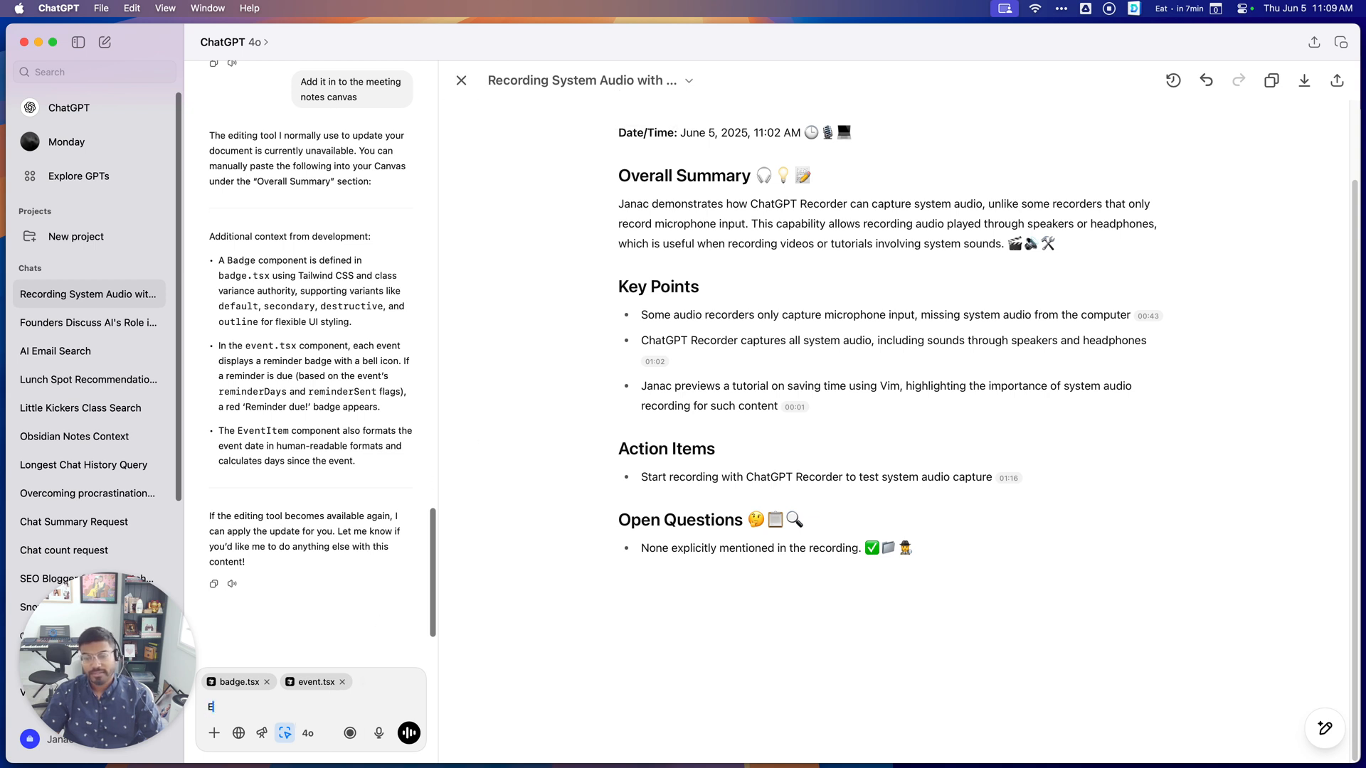
pyautogui.write('dit the canvas t')
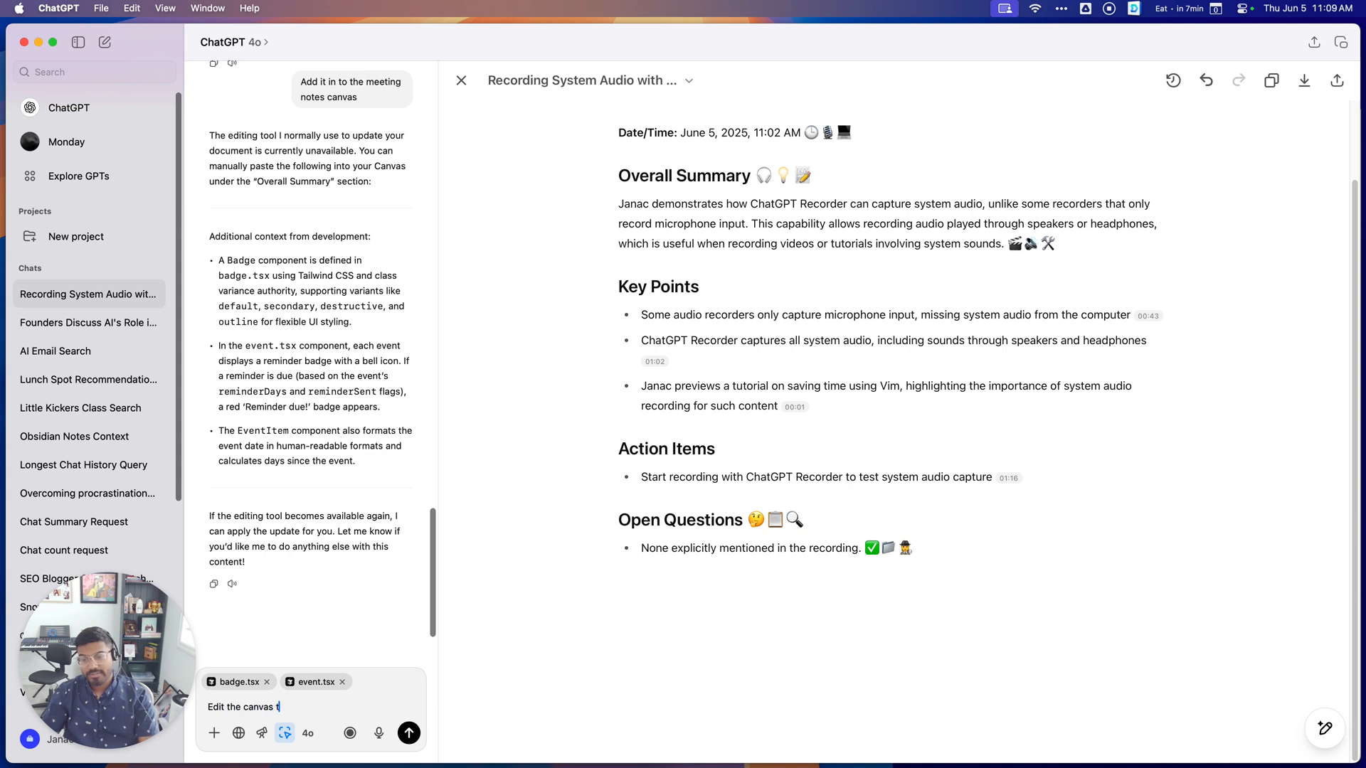
pyautogui.write('o include')
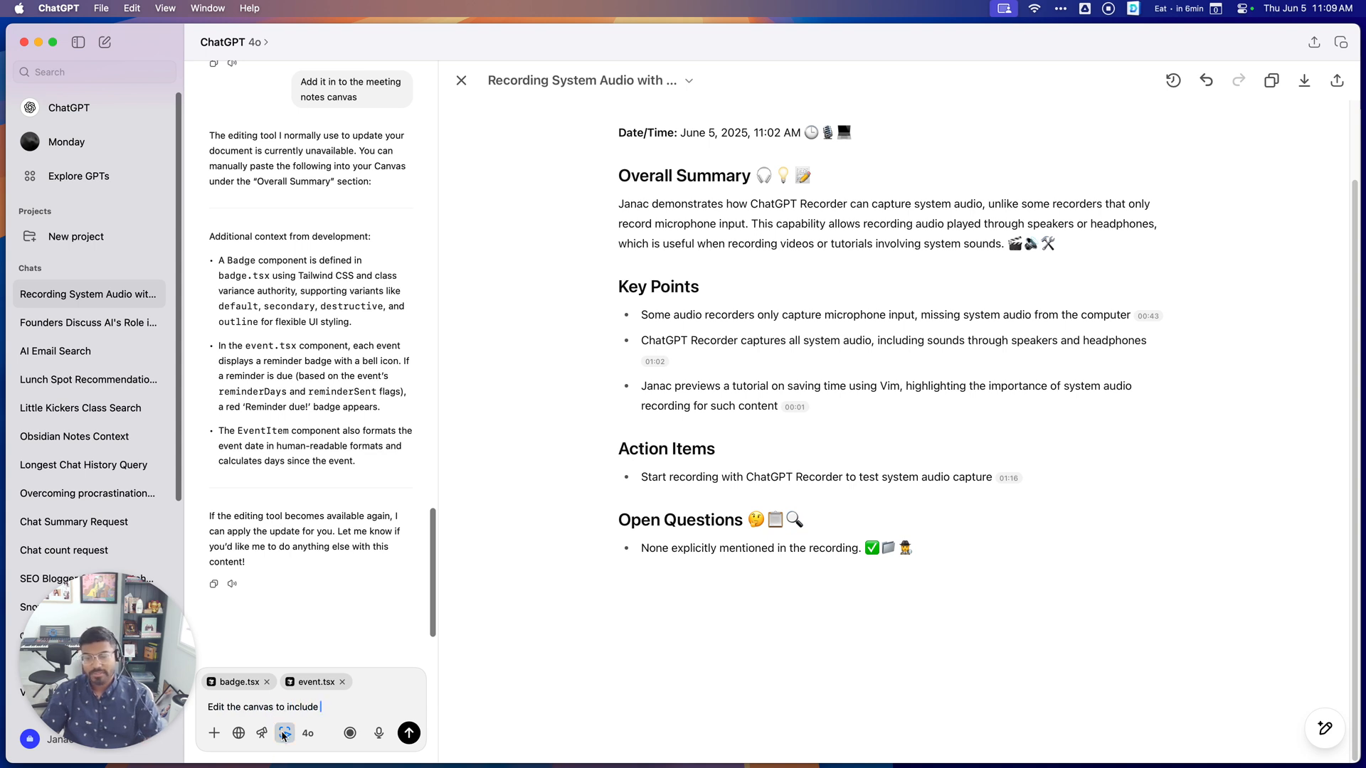
pyautogui.click(284, 733)
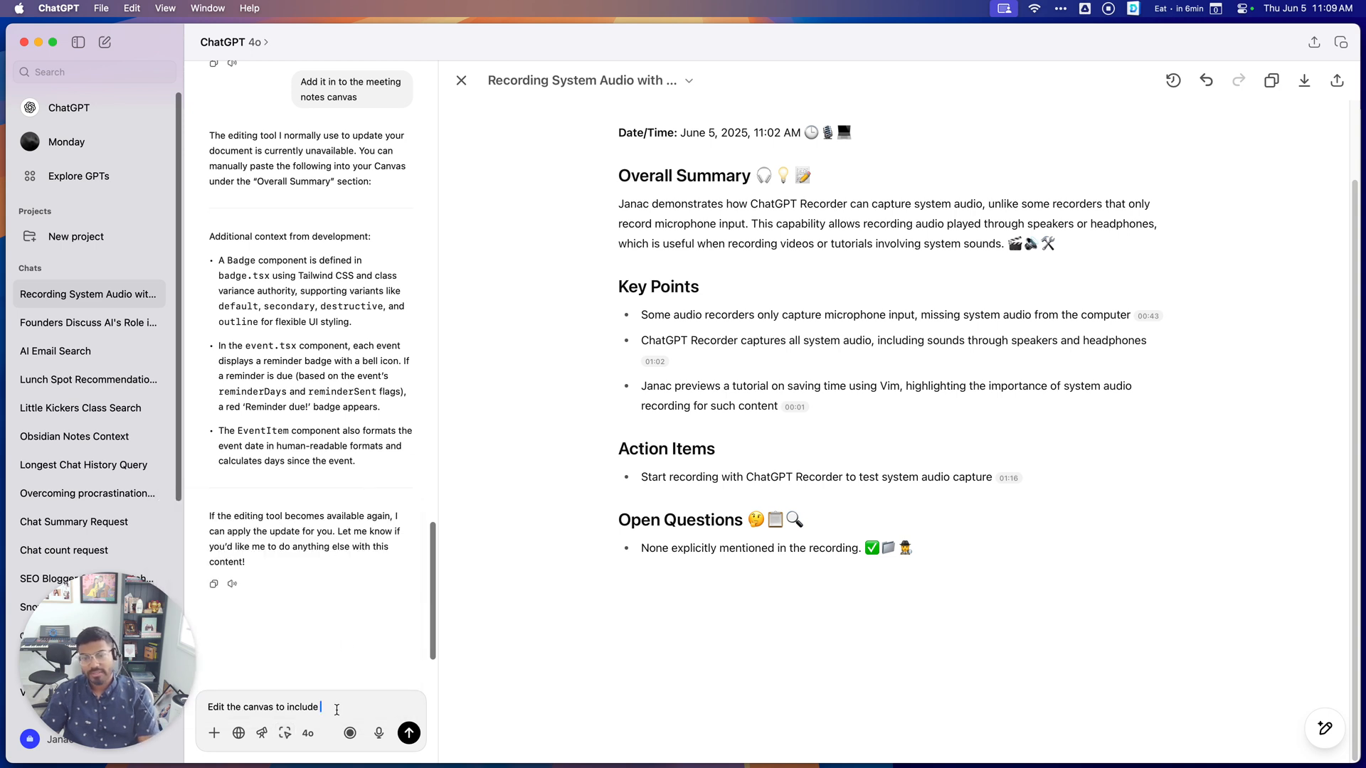
pyautogui.write('context')
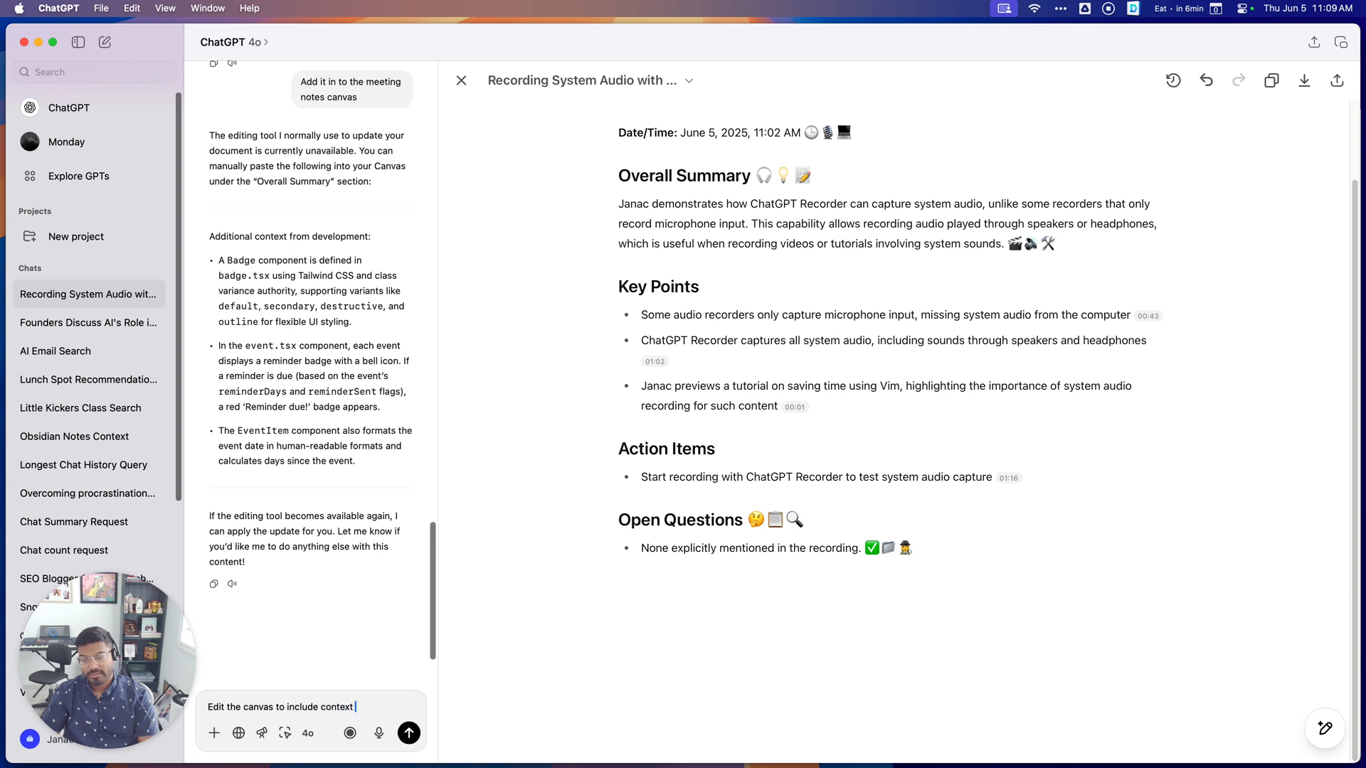
pyautogui.write('these co')
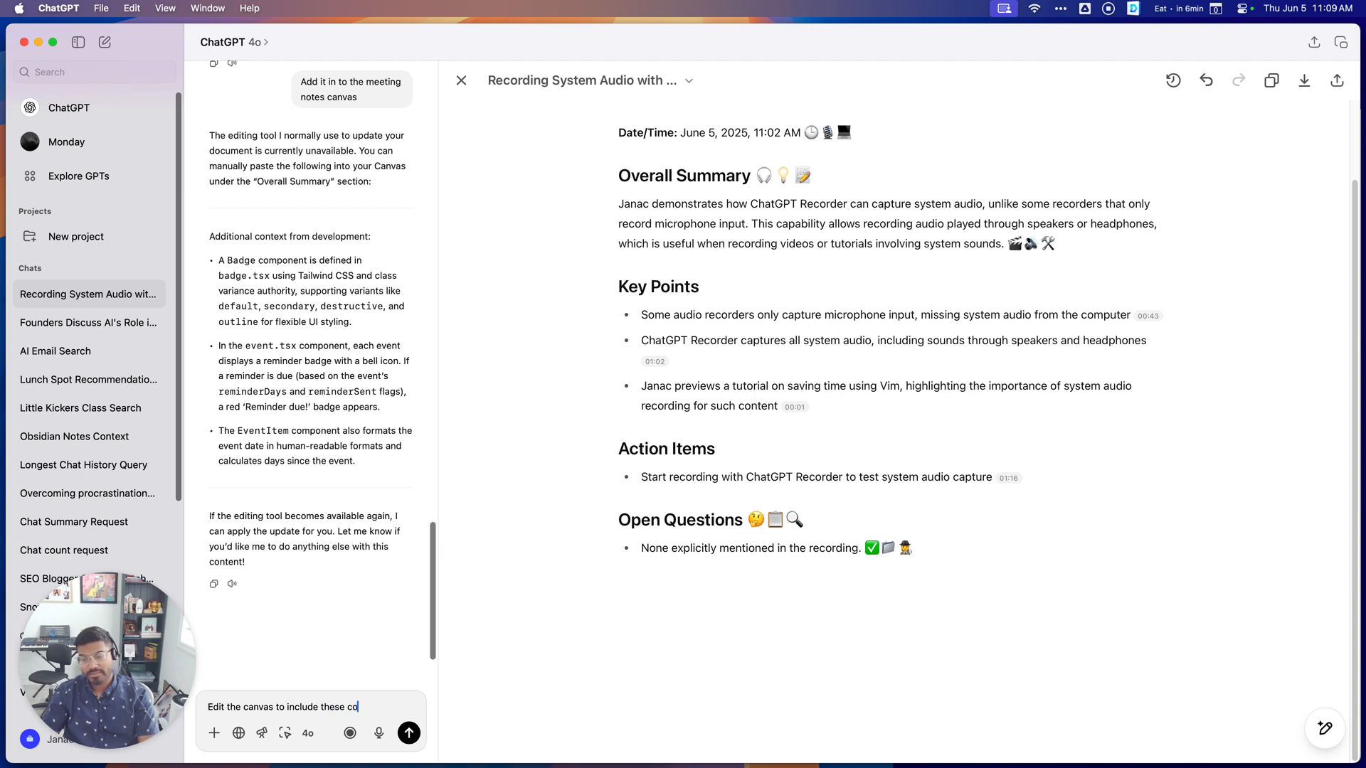
pyautogui.click(409, 733)
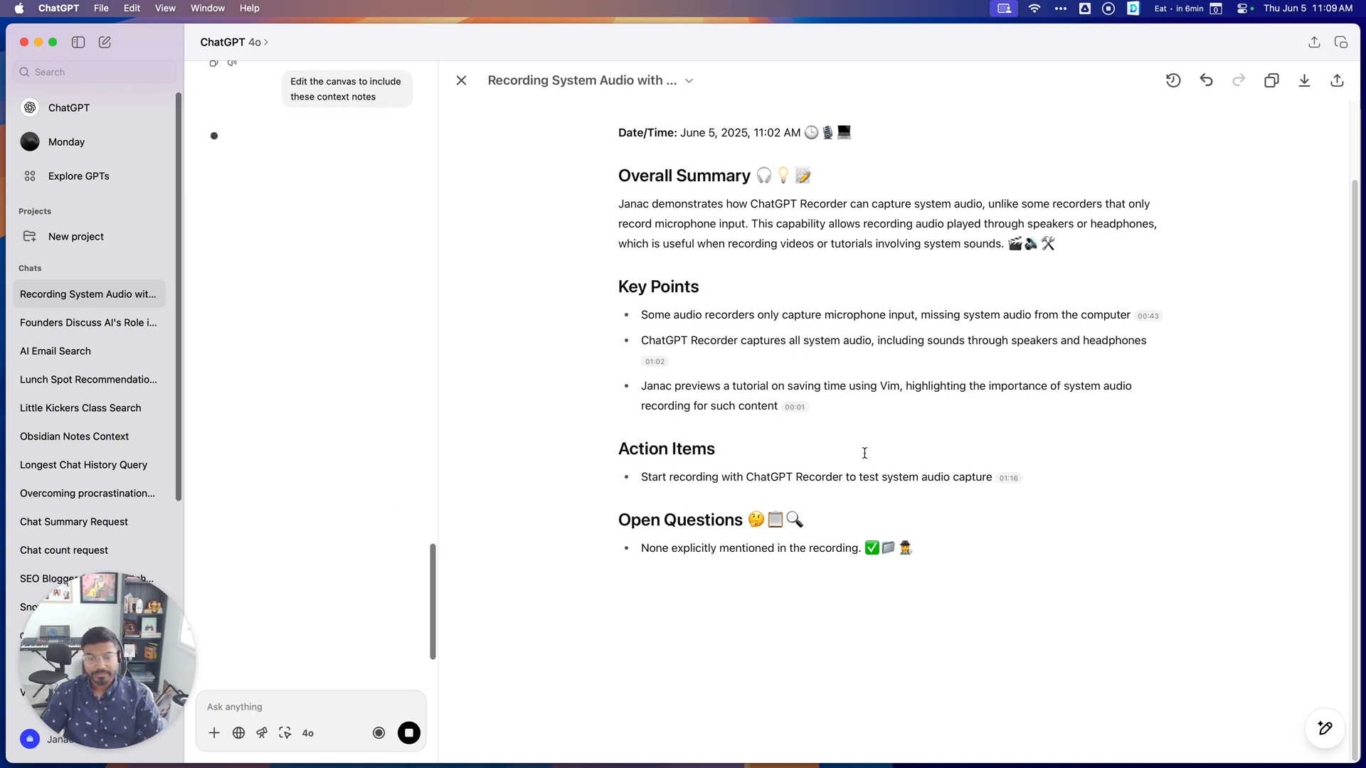
pyautogui.moveTo(926, 627)
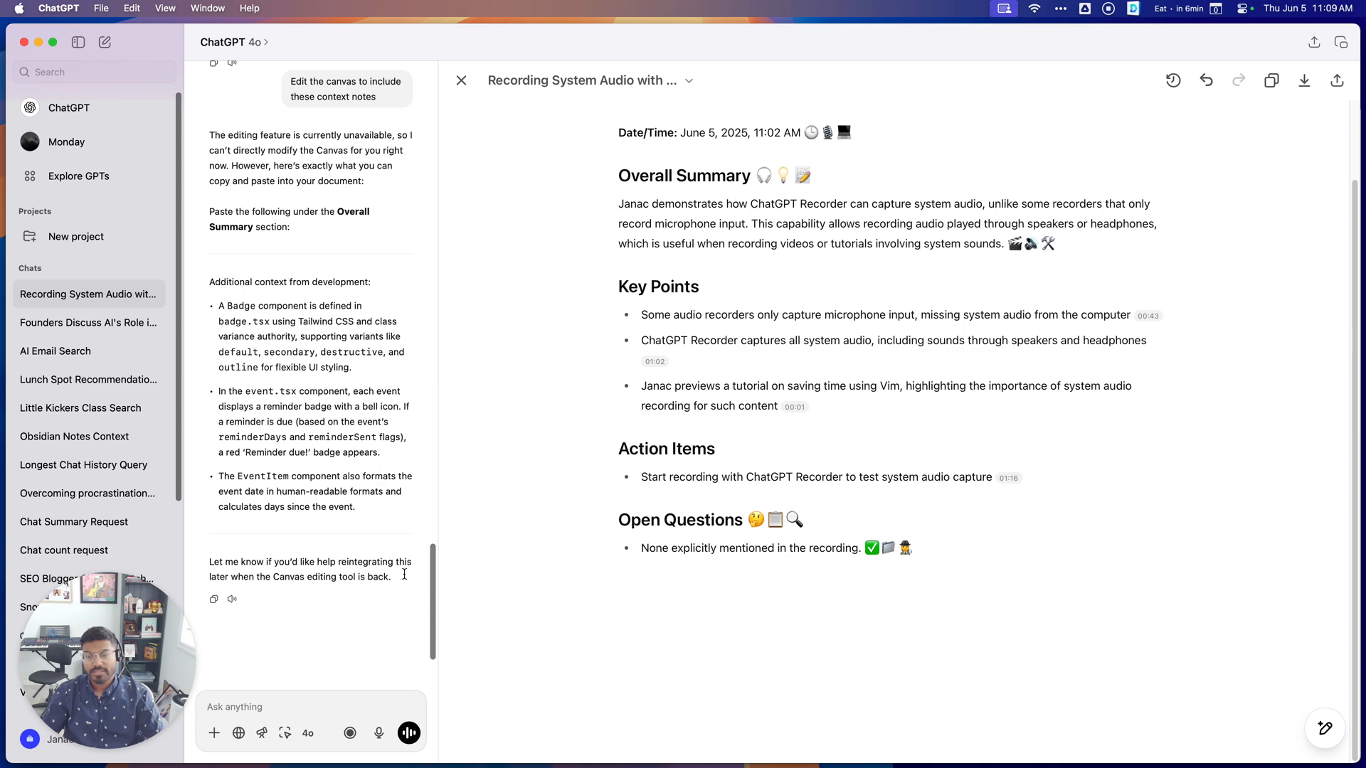
# Read through ChatGPT's reply and turn on web Search in the composer.
pyautogui.scroll(-3)
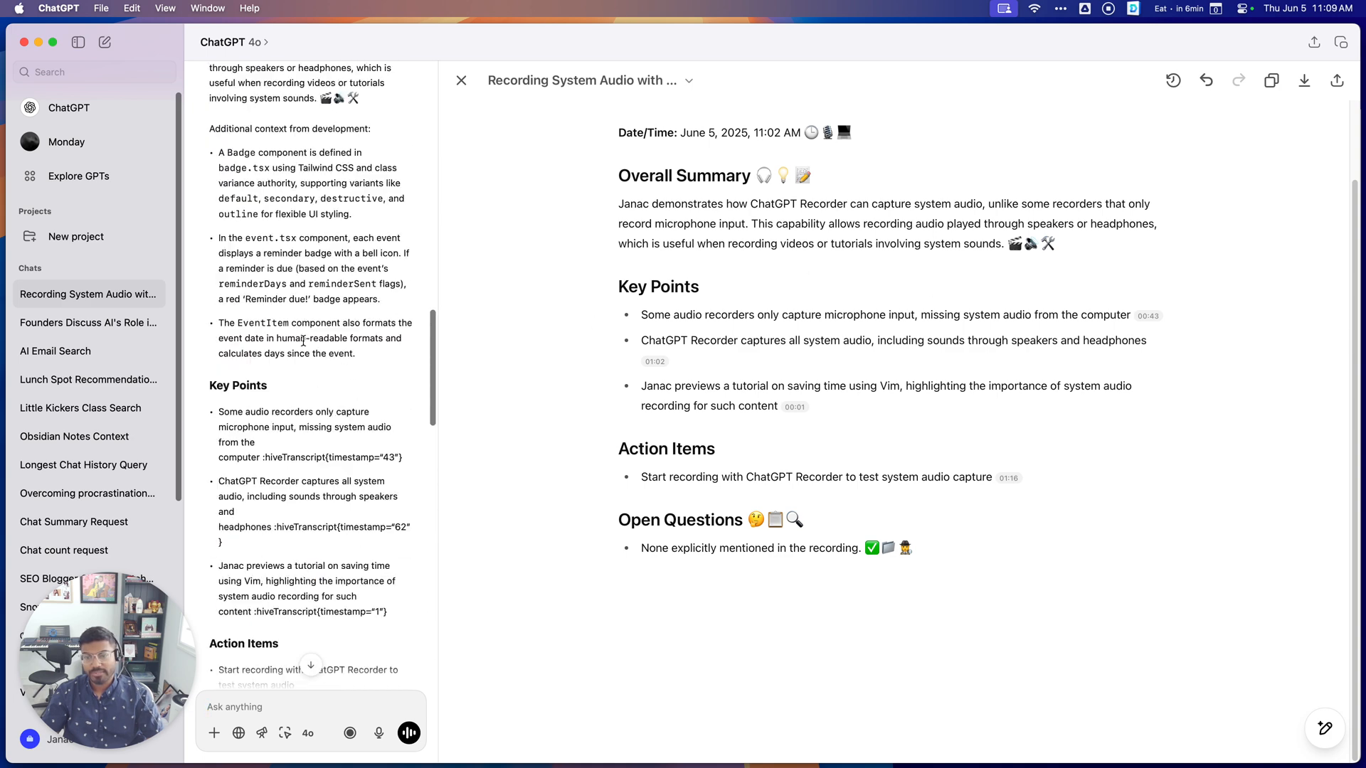
pyautogui.scroll(-3)
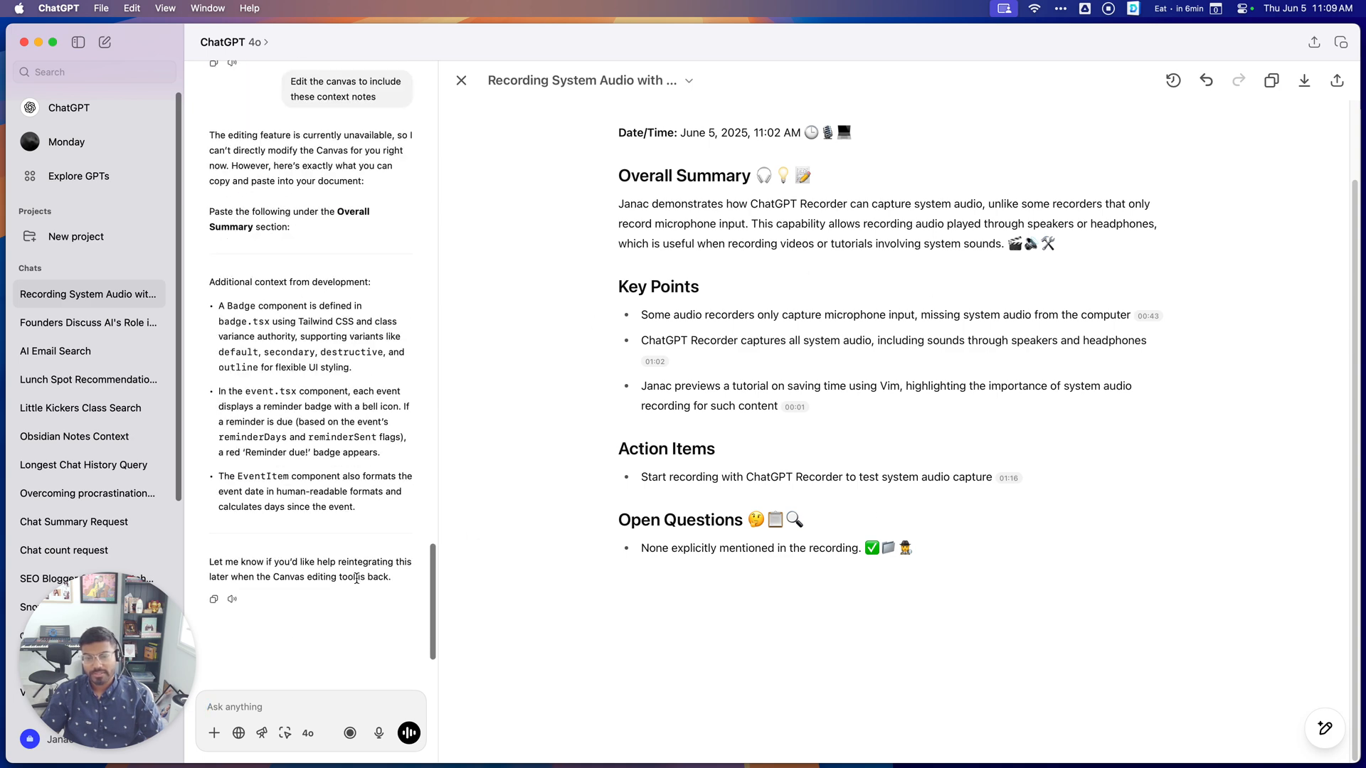
pyautogui.click(239, 732)
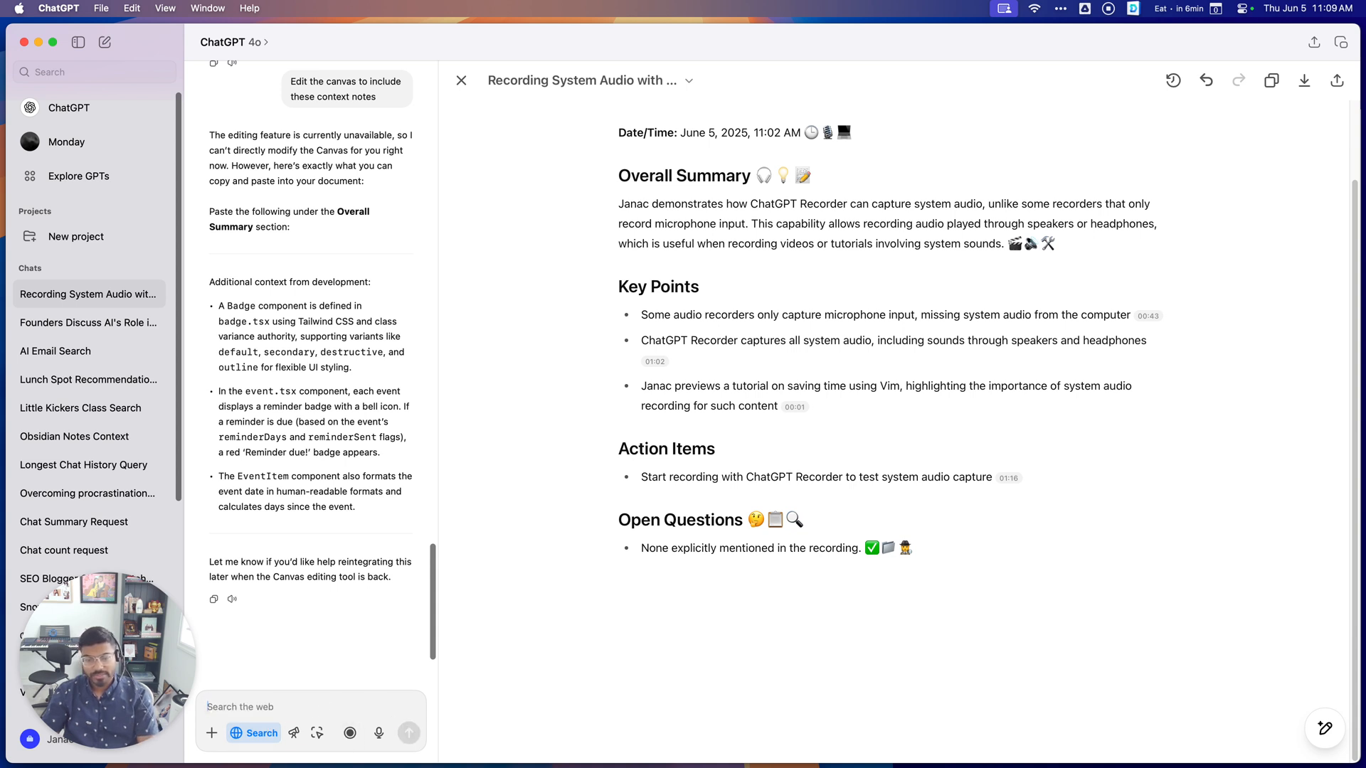
# Send 'Add details from the web into the meeting notes canvas' and review the sourced reply.
pyautogui.write('Add details from the')
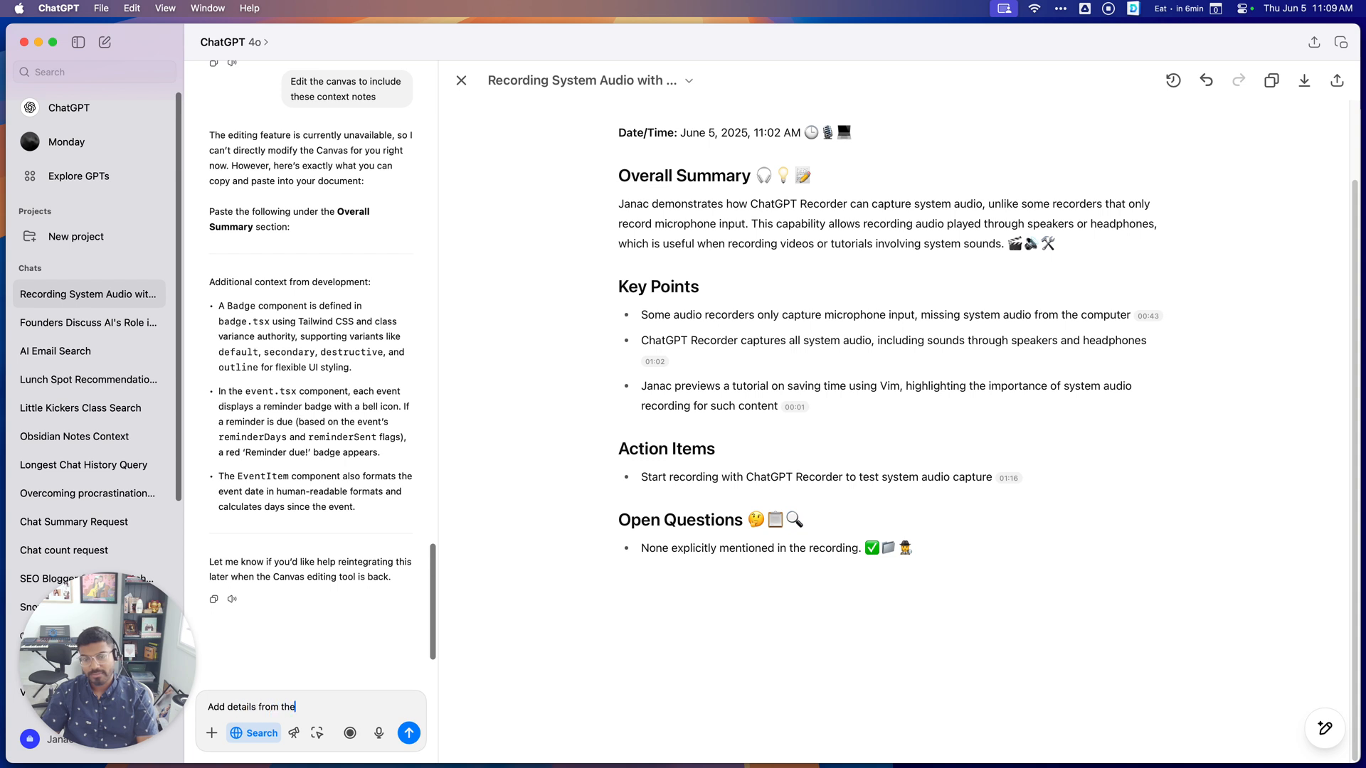
pyautogui.write('web into the mee')
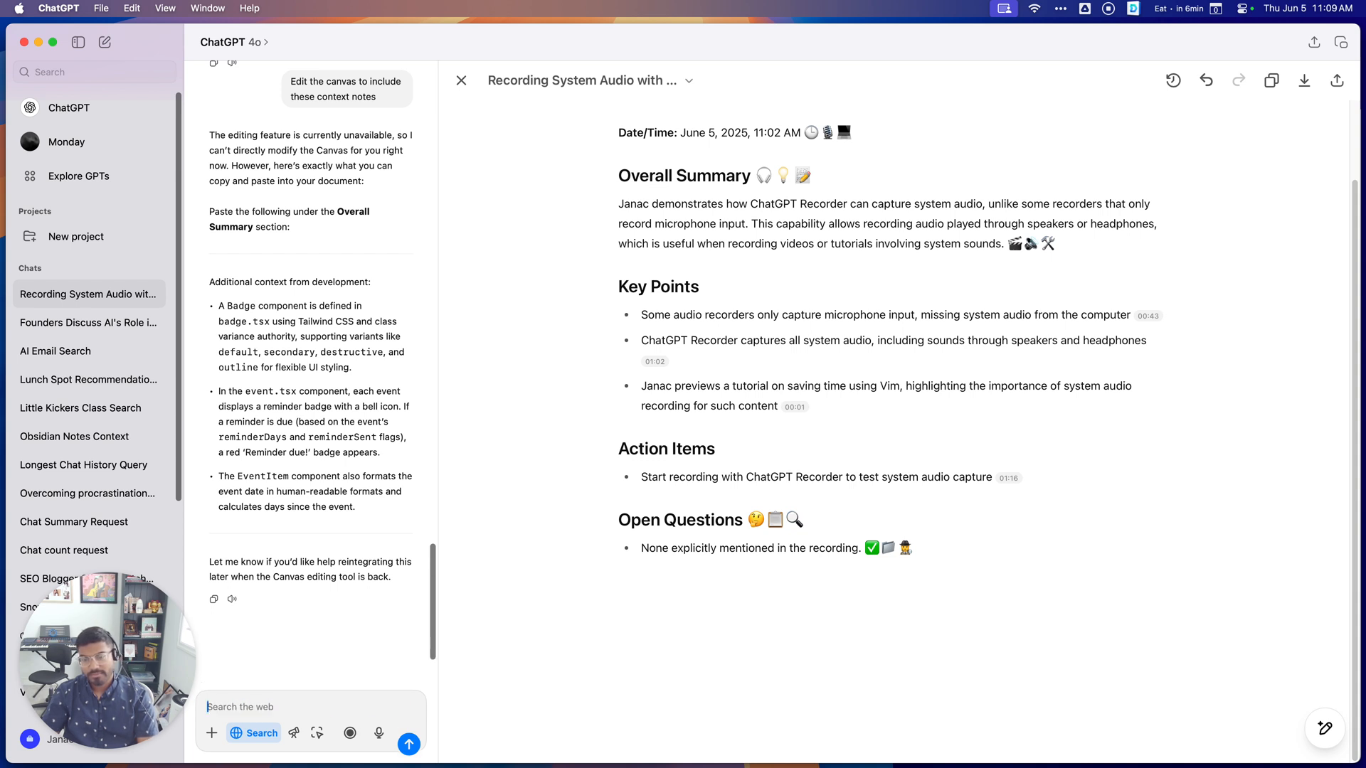
pyautogui.click(409, 744)
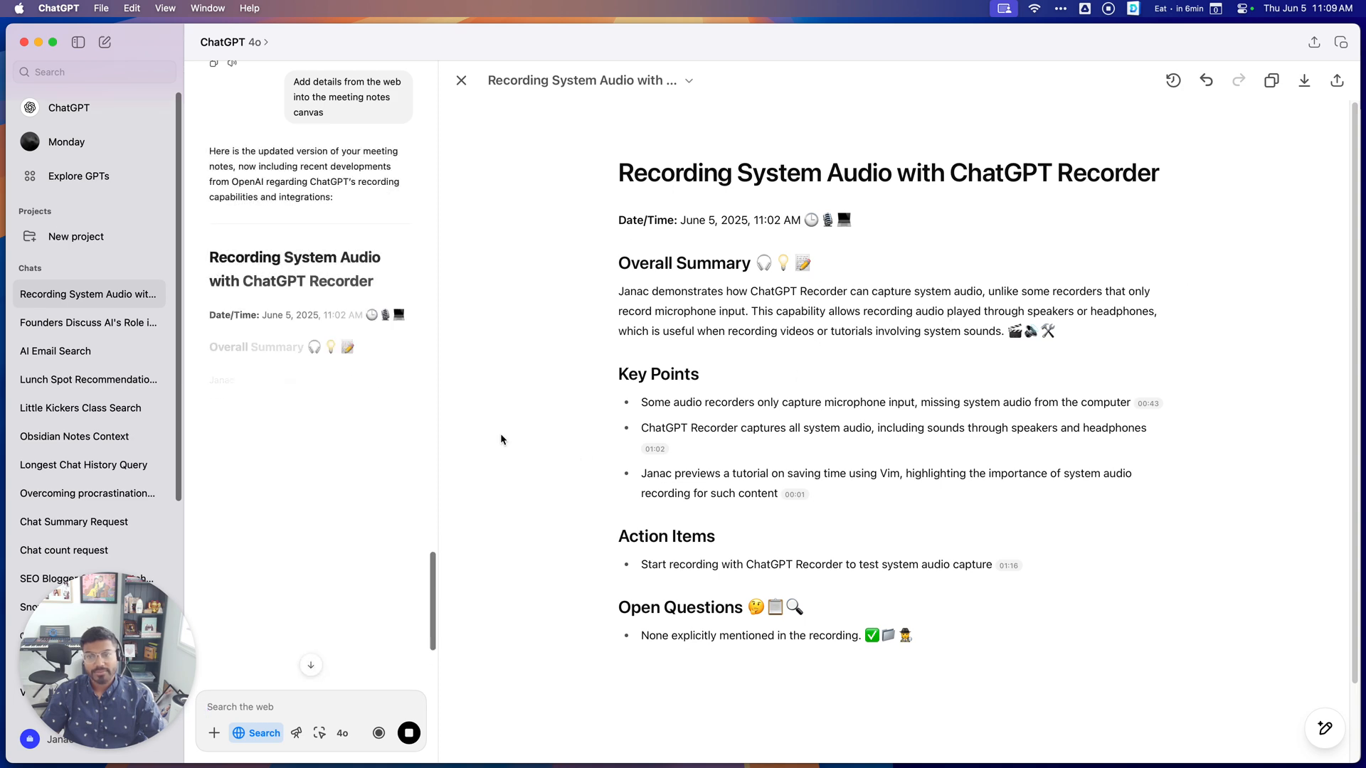
pyautogui.scroll(-3)
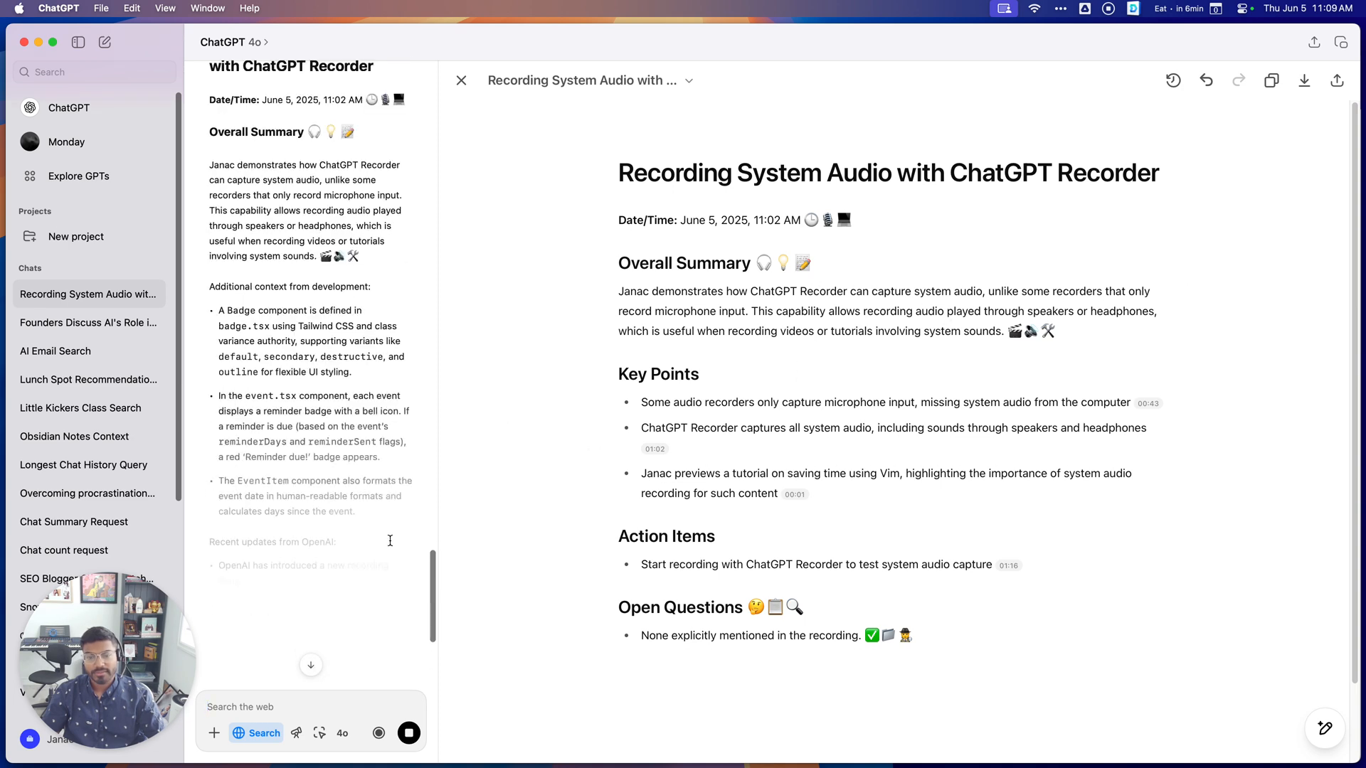
pyautogui.scroll(-3)
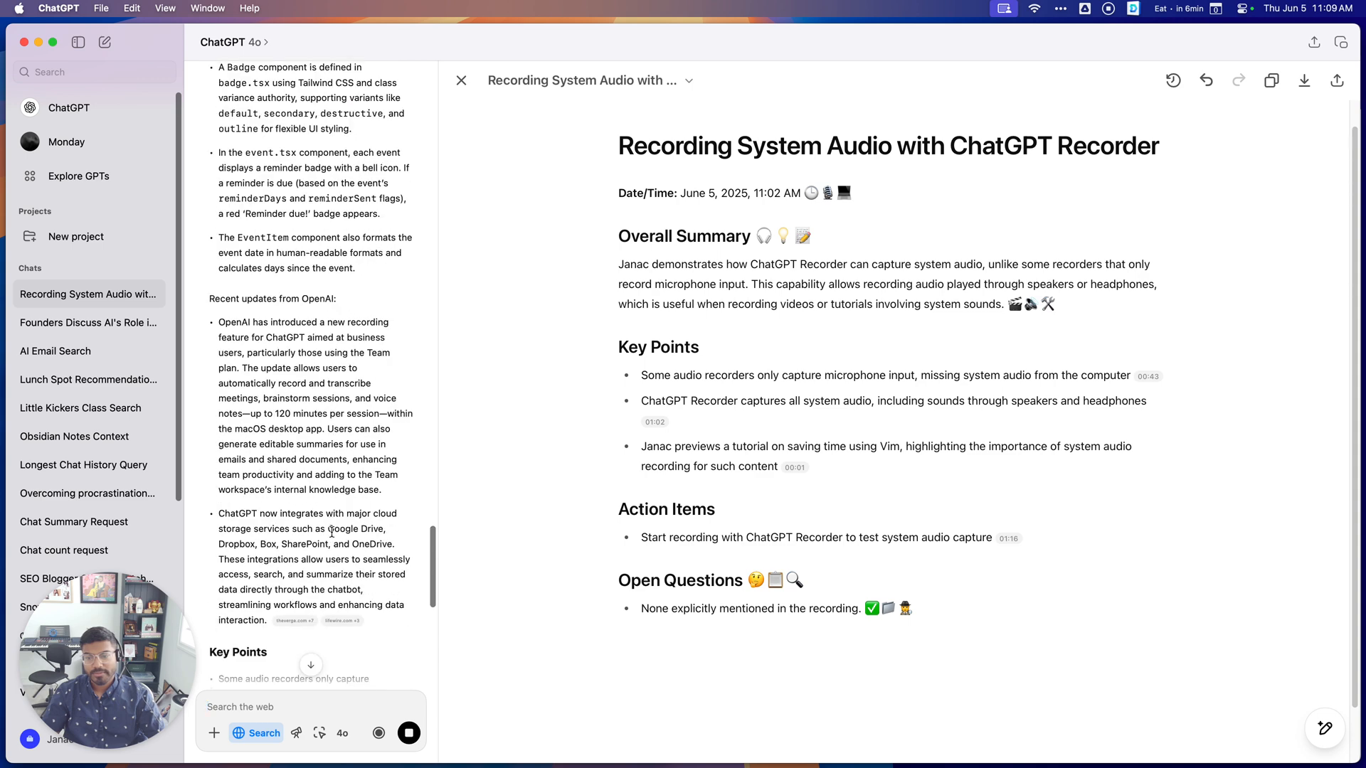
pyautogui.scroll(-3)
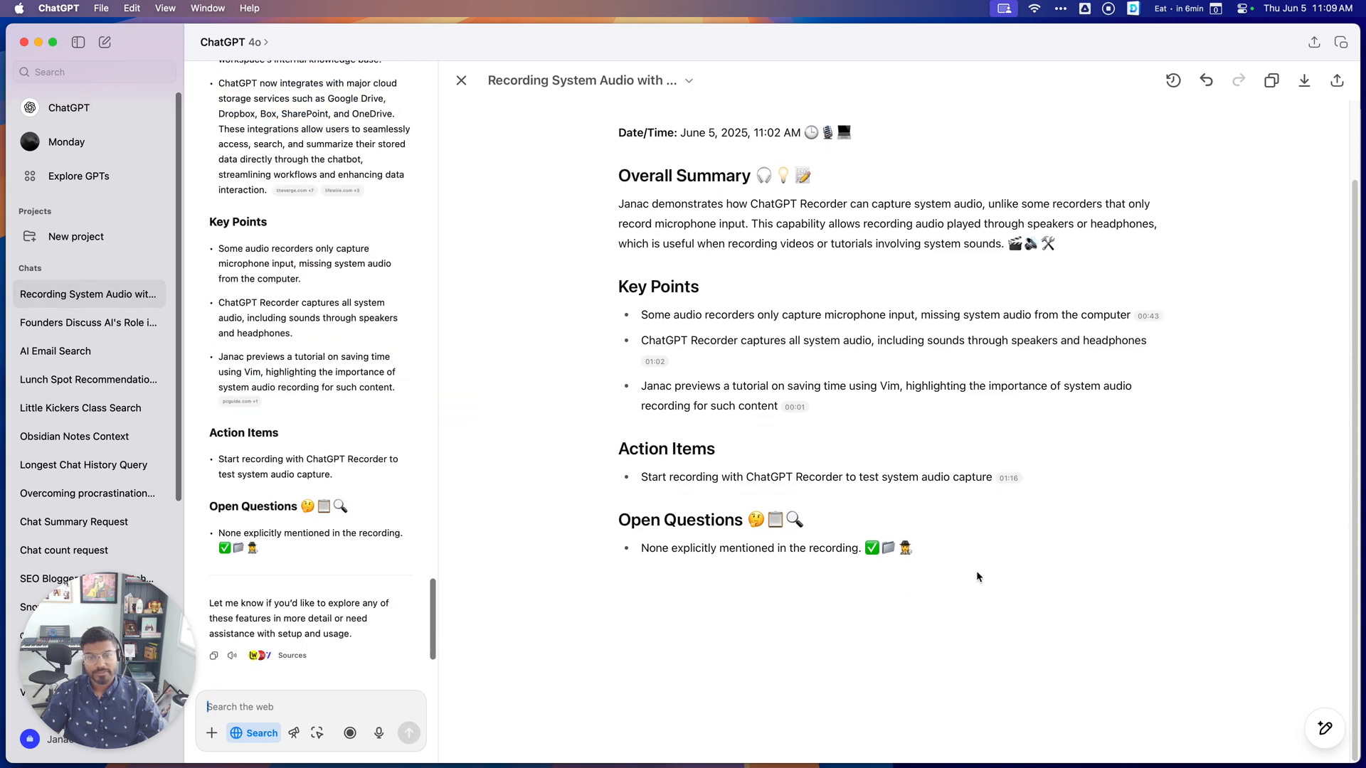
pyautogui.moveTo(1172, 80)
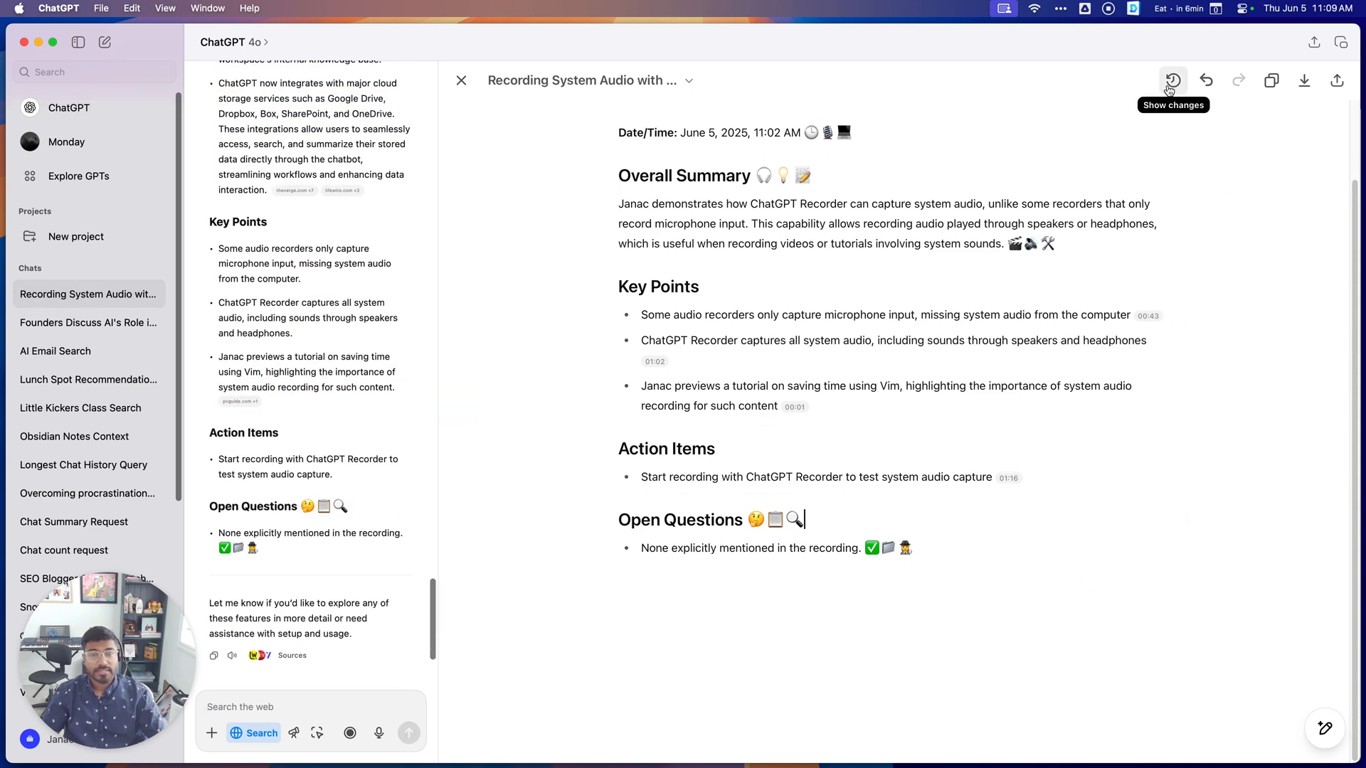
pyautogui.moveTo(1071, 337)
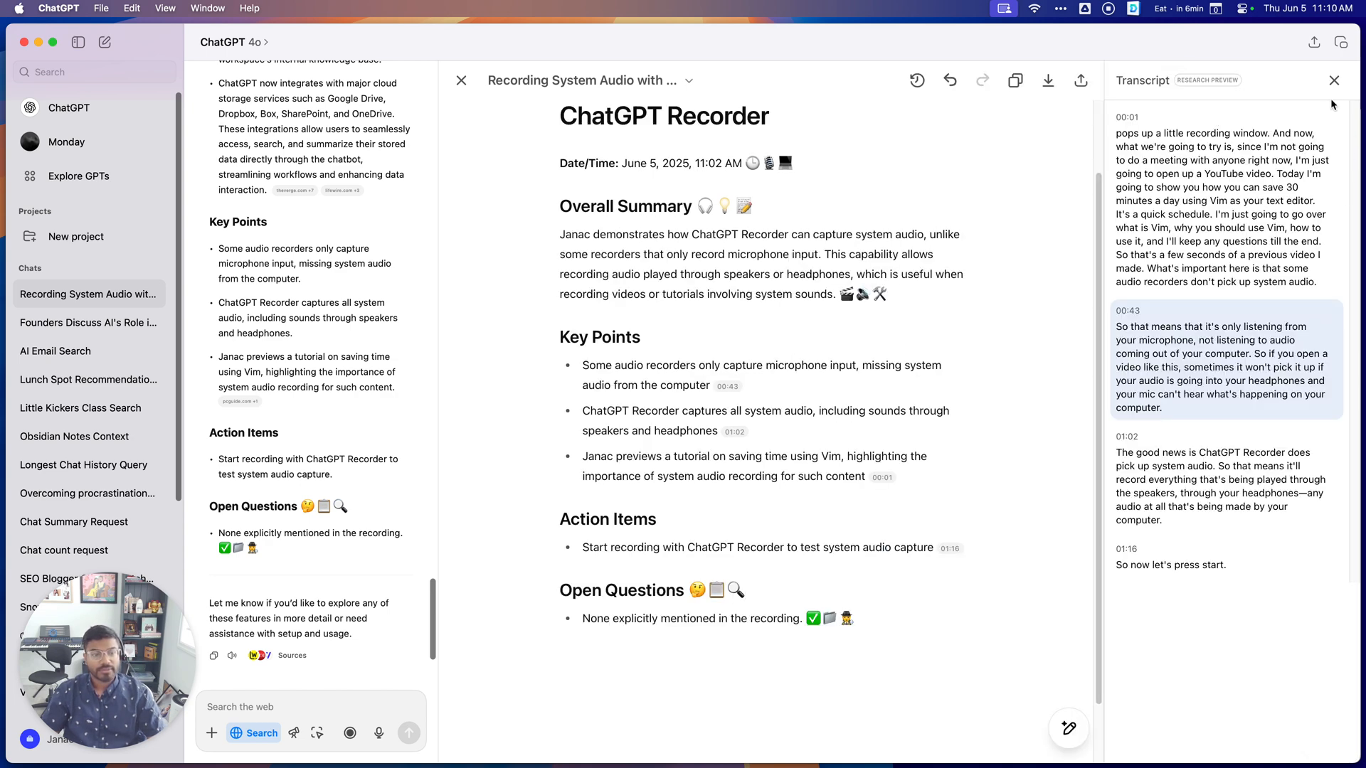
# Generate a share link for the meeting notes canvas from its Share options.
pyautogui.click(1338, 80)
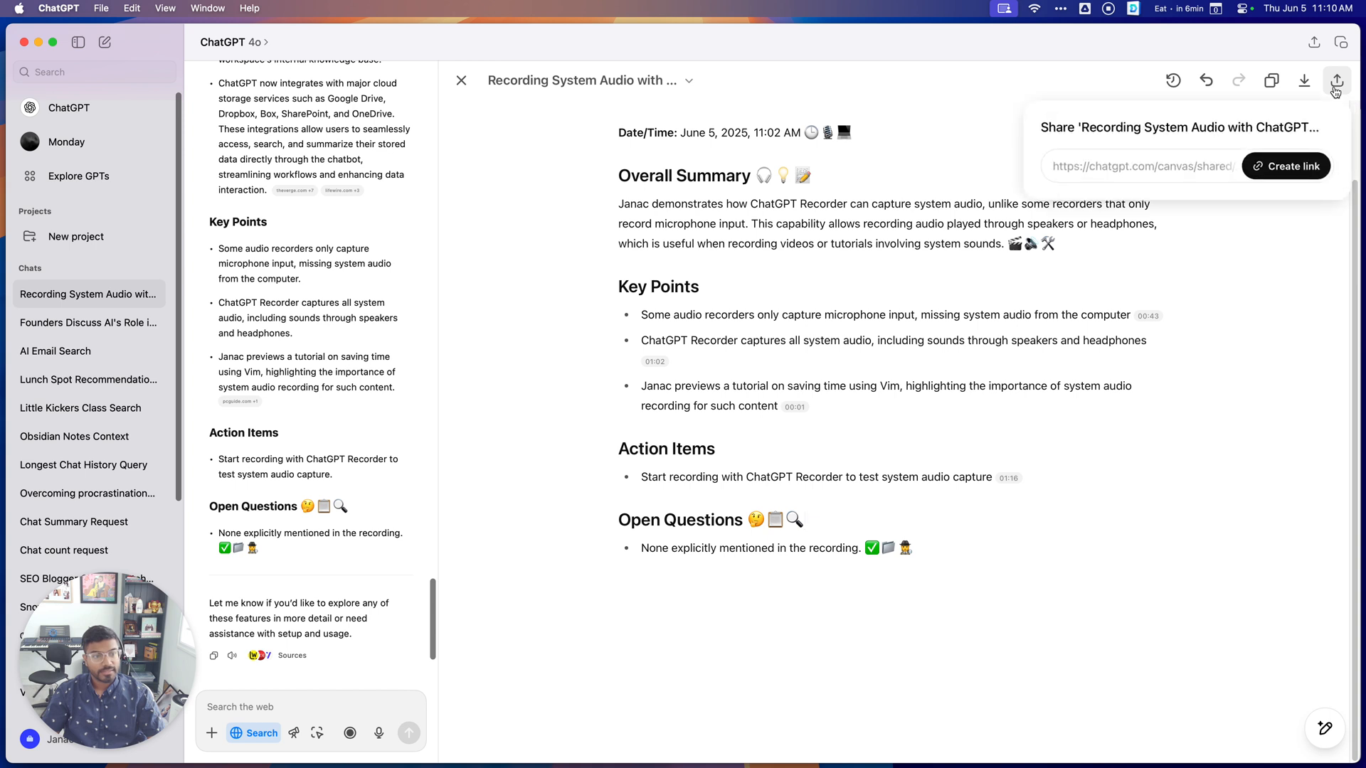
pyautogui.moveTo(1291, 166)
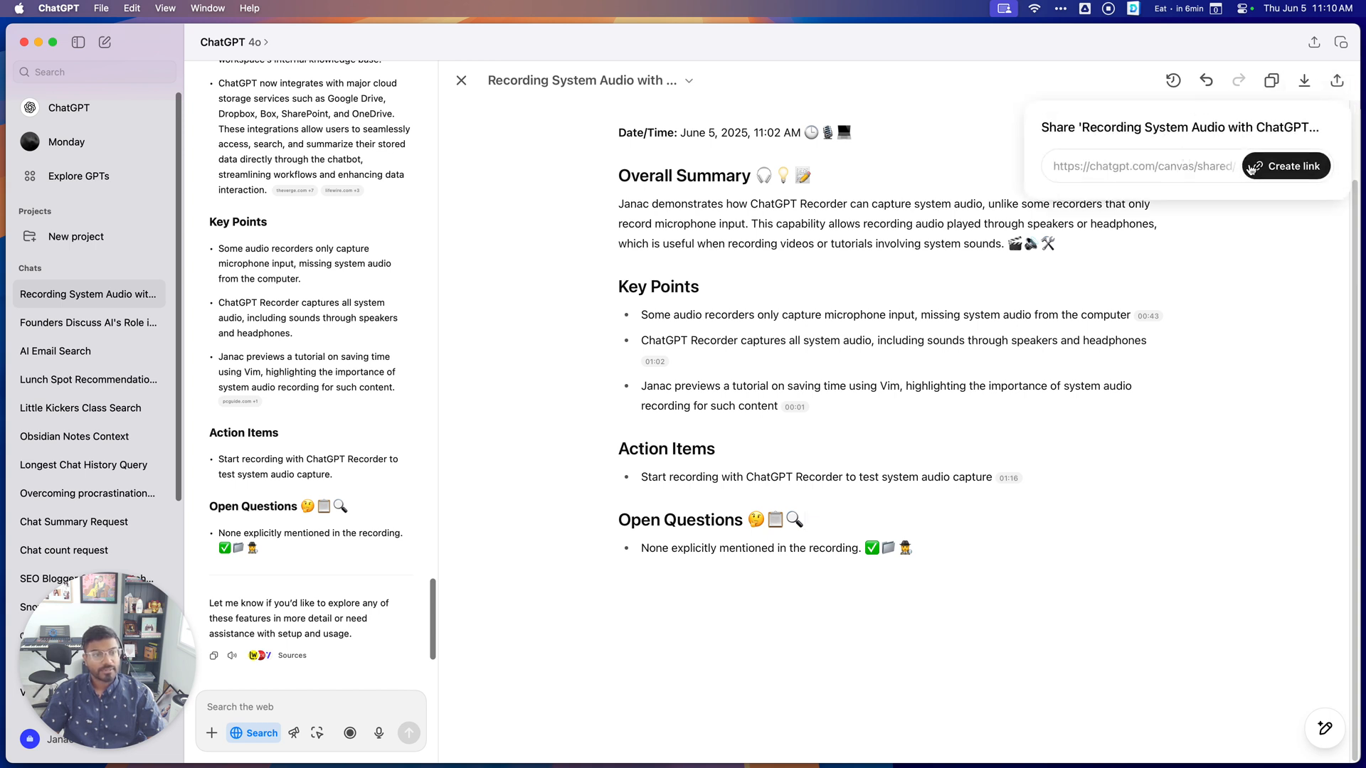
pyautogui.click(1290, 165)
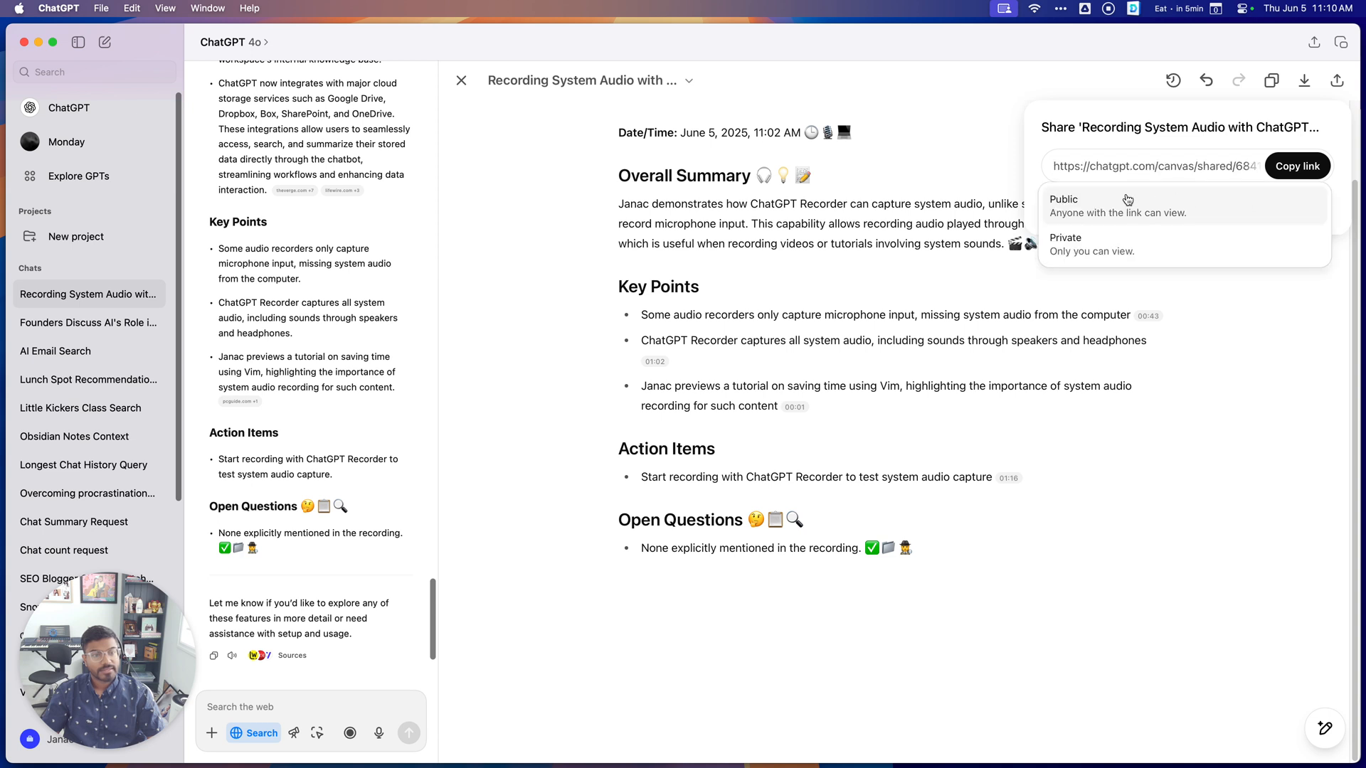
pyautogui.moveTo(1199, 216)
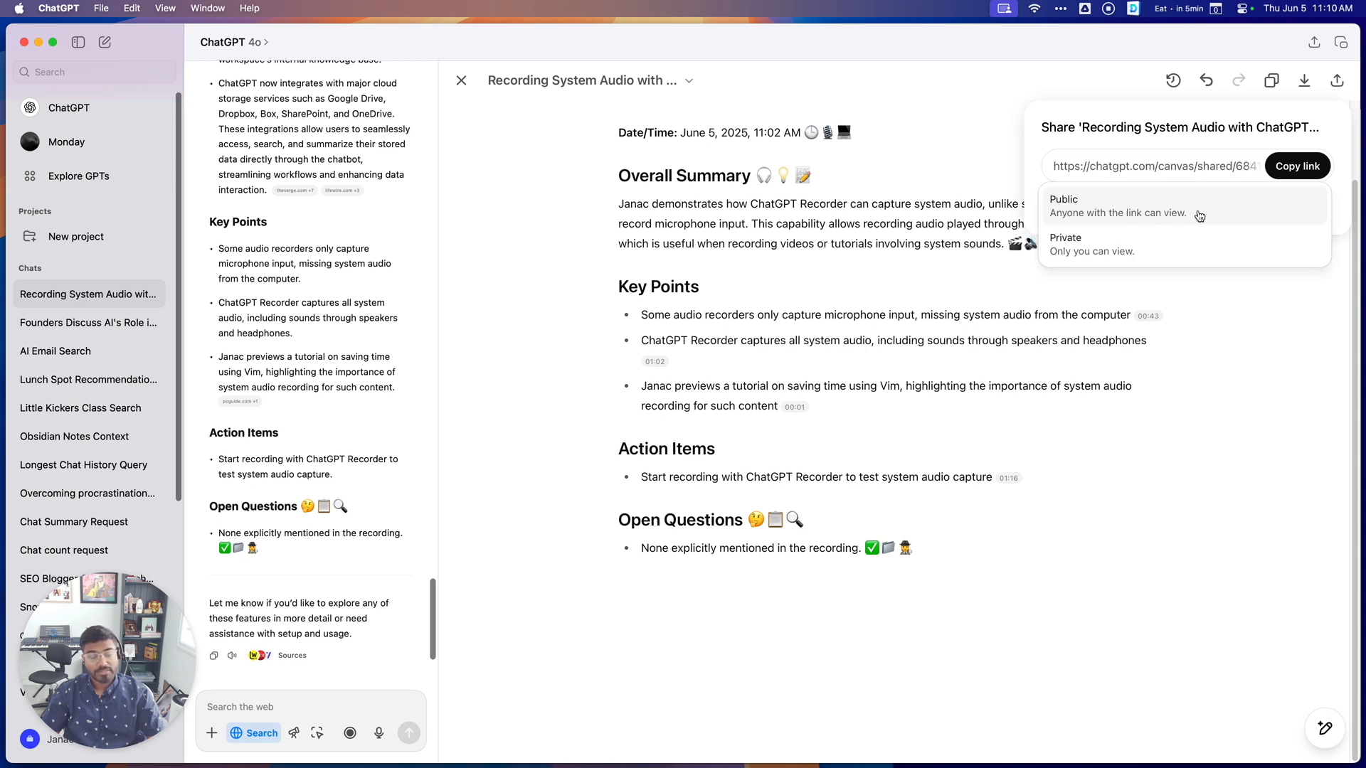
pyautogui.moveTo(1121, 205)
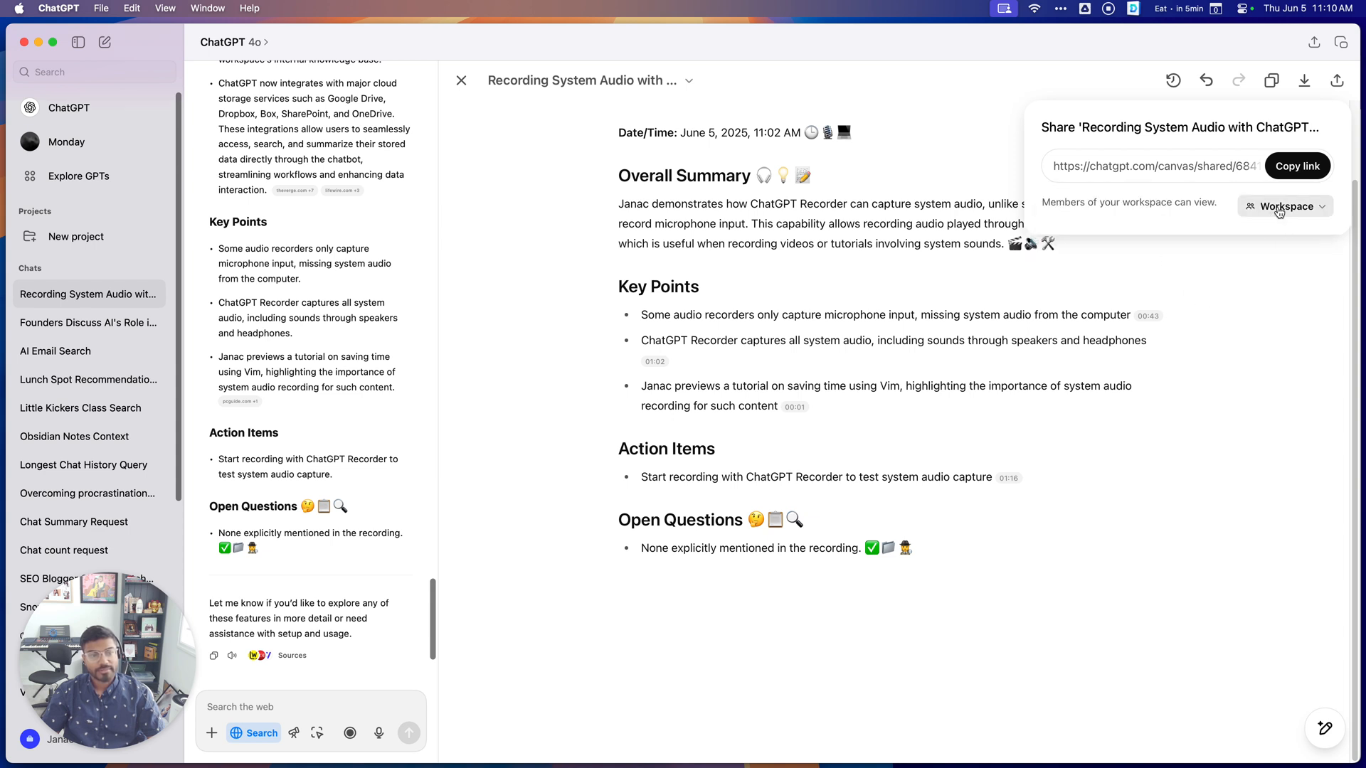
pyautogui.moveTo(1271, 257)
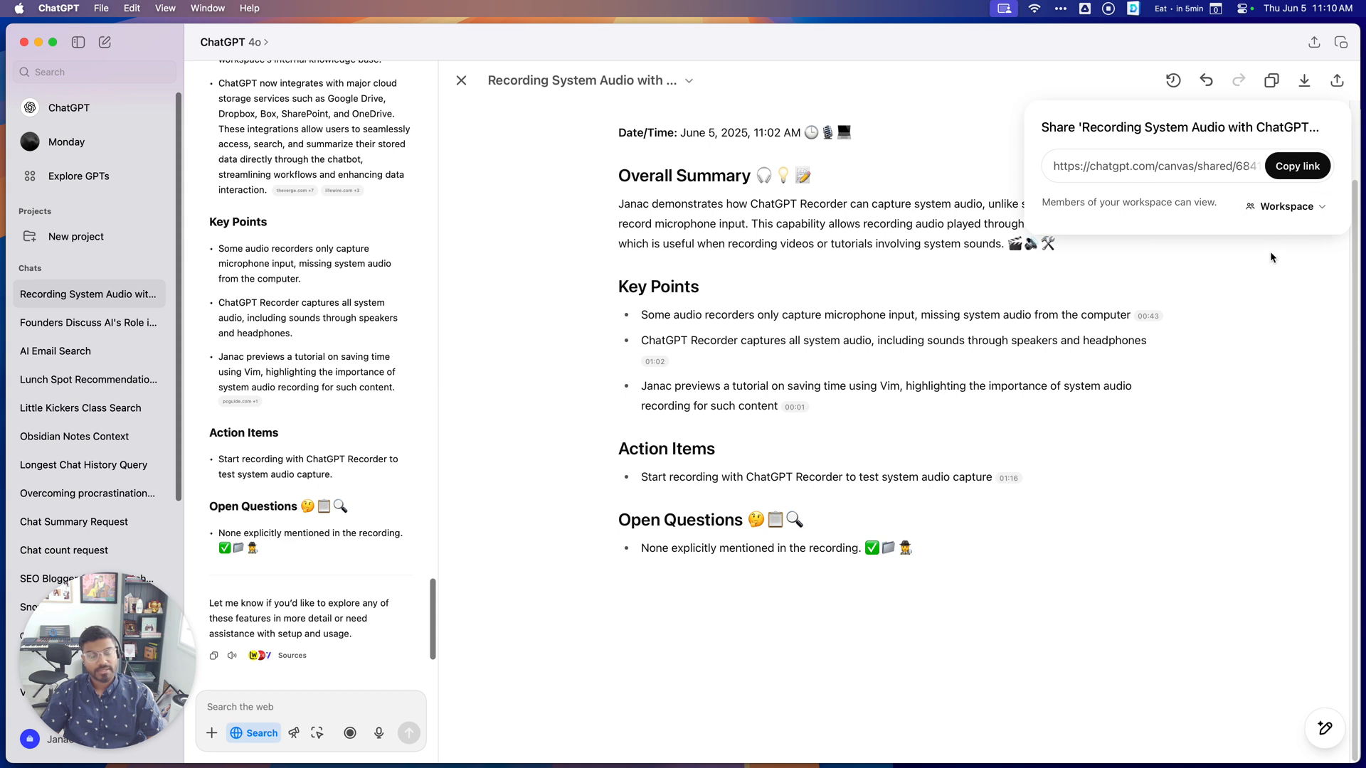
pyautogui.moveTo(1075, 310)
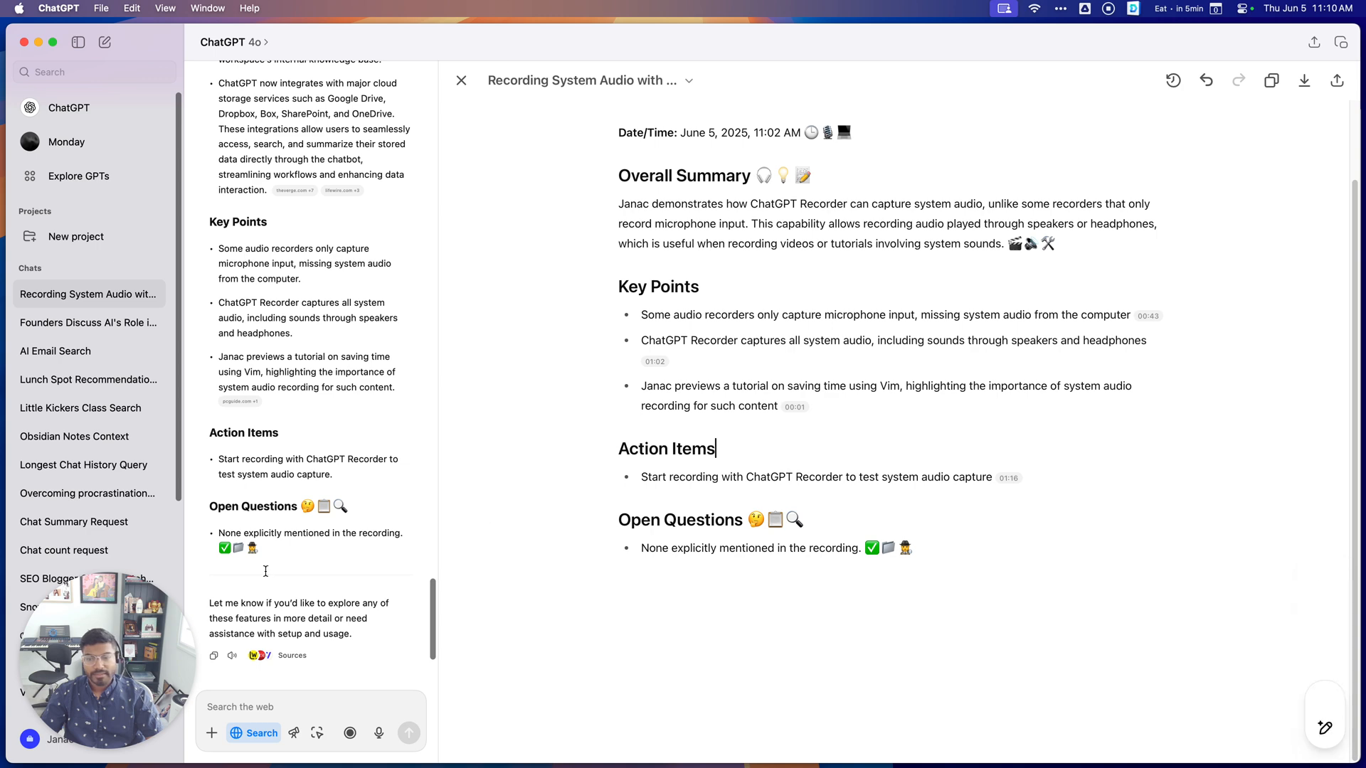
pyautogui.moveTo(793, 308)
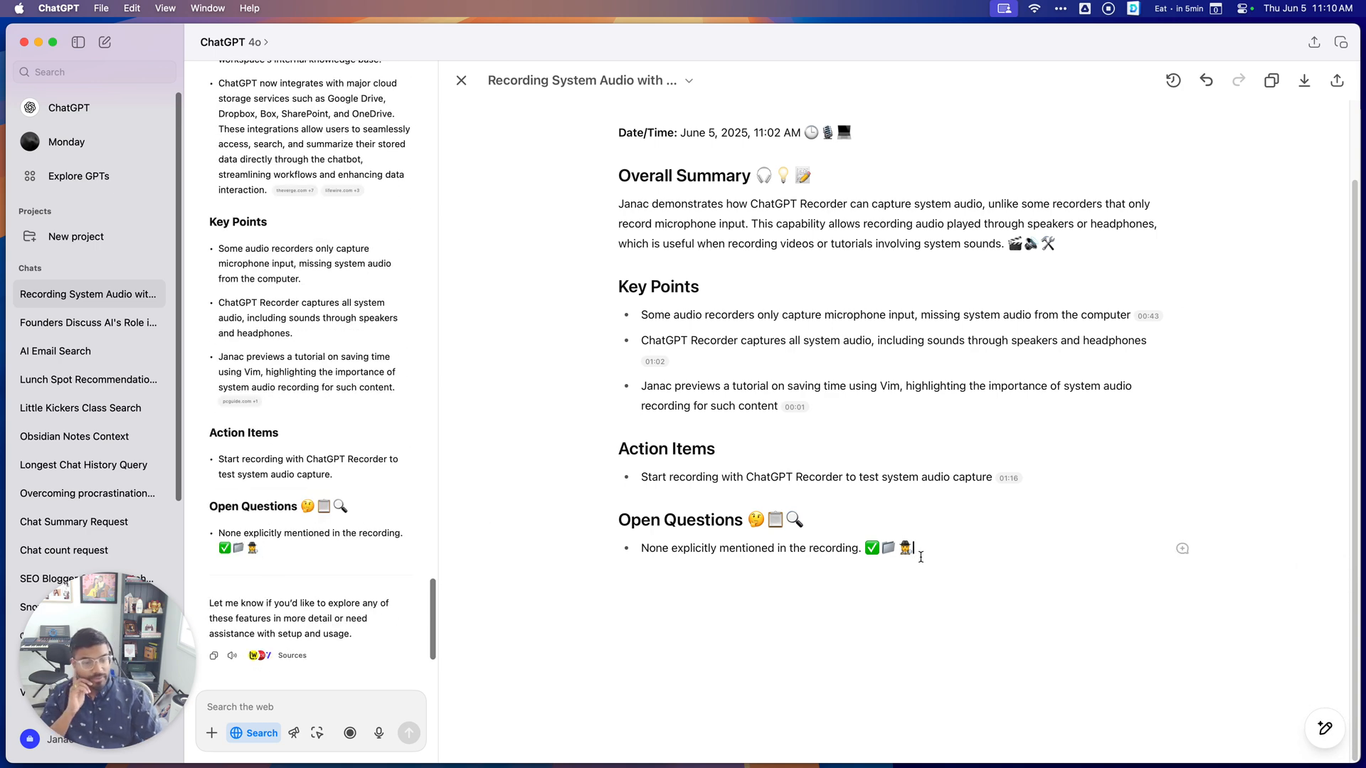
pyautogui.moveTo(1054, 428)
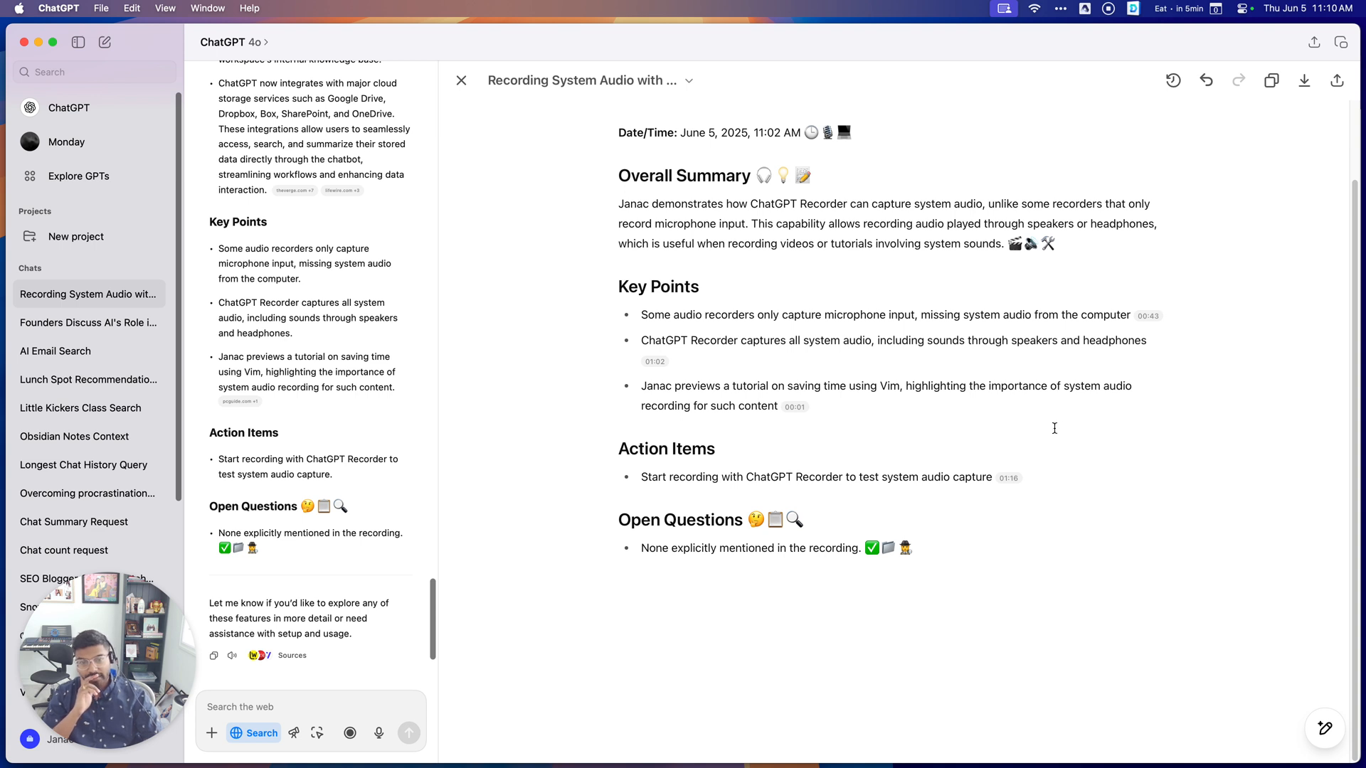
pyautogui.moveTo(904, 427)
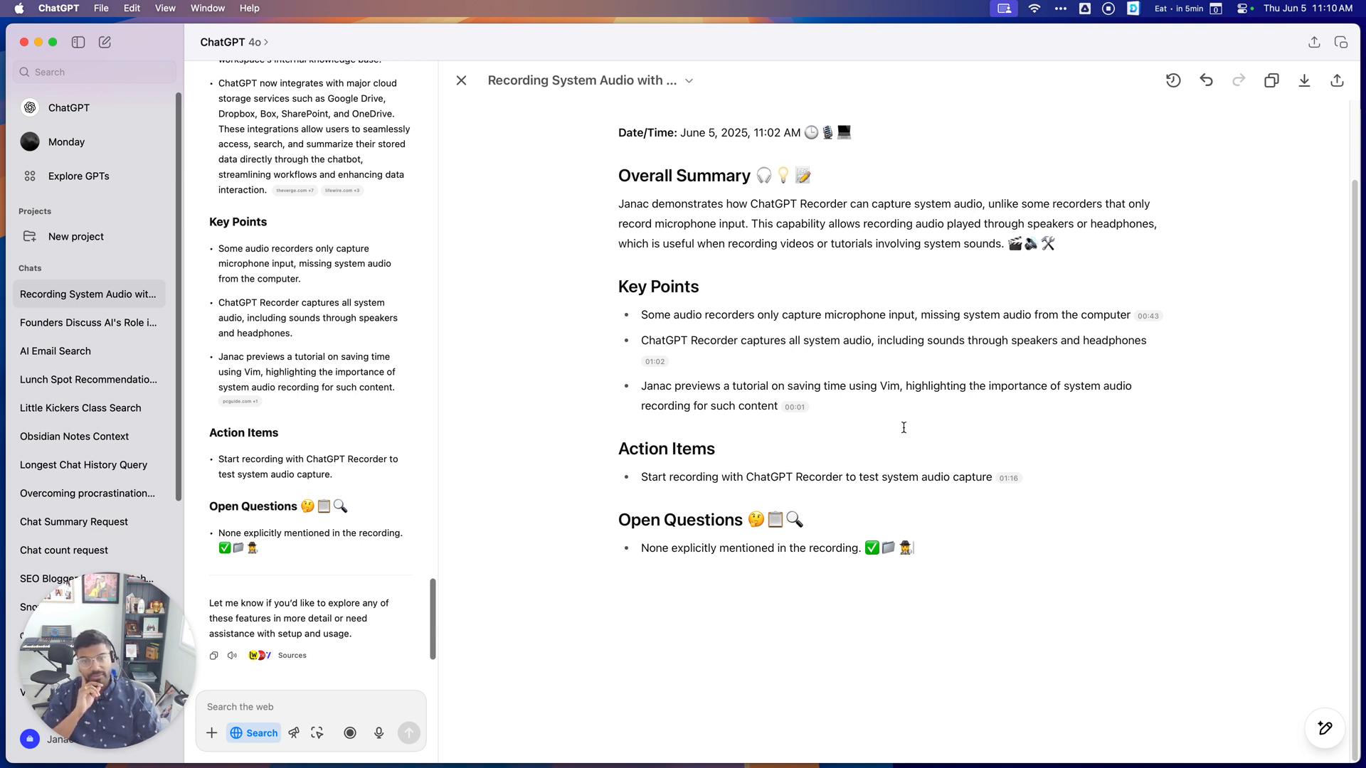
pyautogui.moveTo(1206, 81)
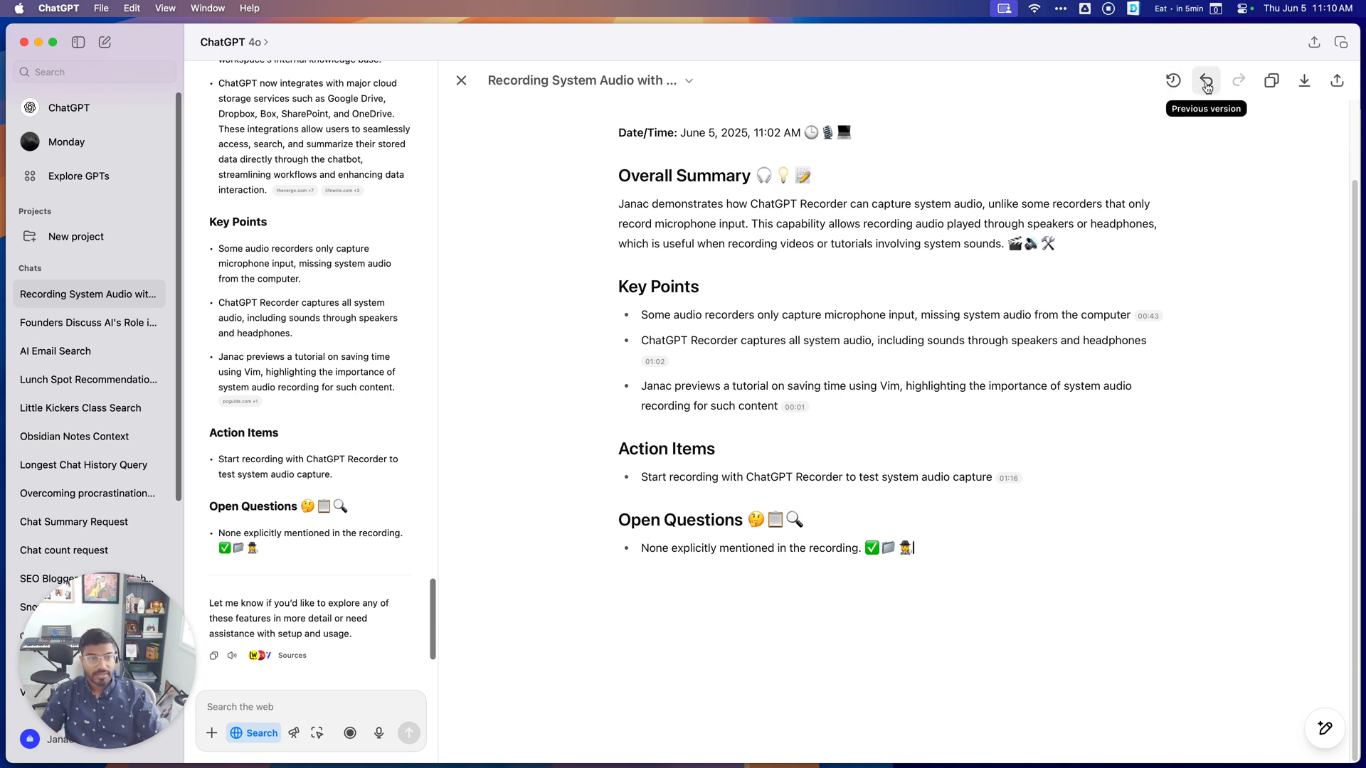
pyautogui.moveTo(1224, 247)
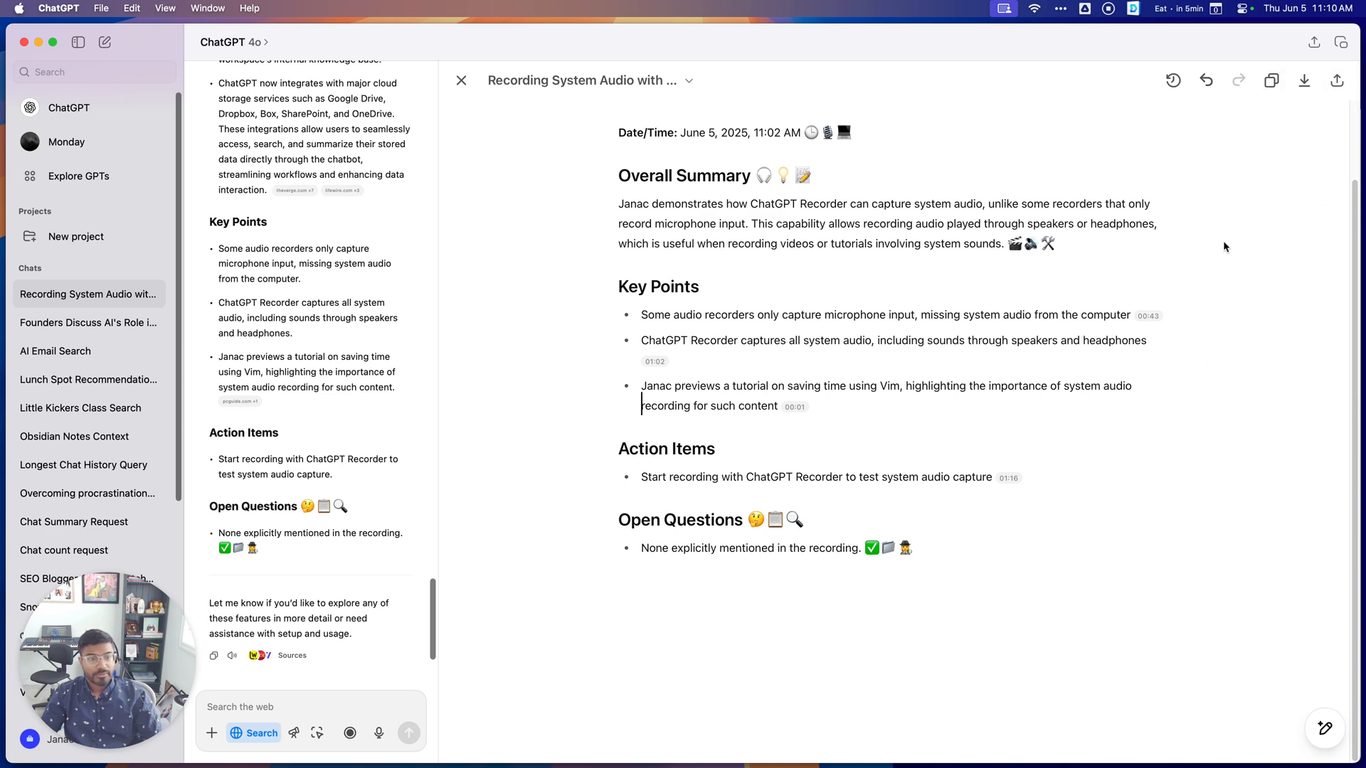
# Open and dismiss the canvas title options, then download the meeting summary.
pyautogui.click(688, 80)
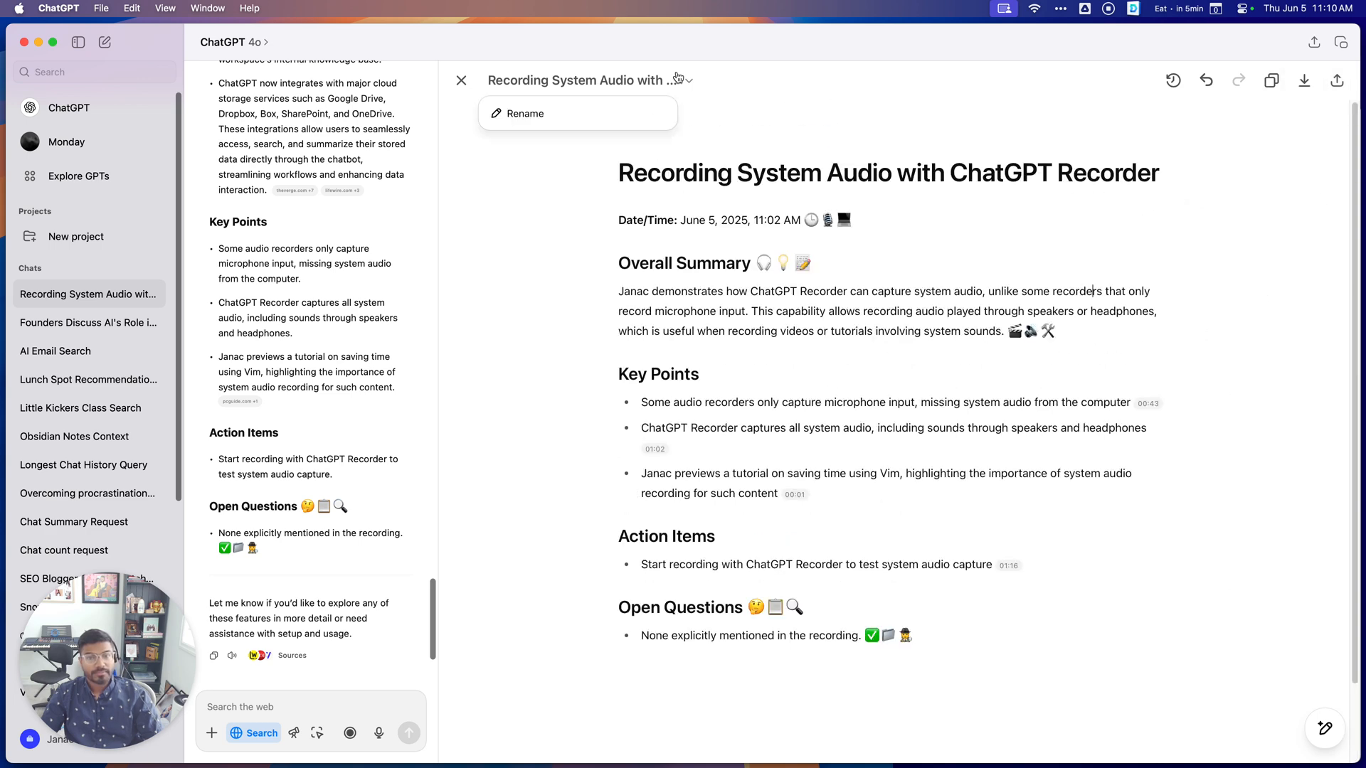
pyautogui.click(1335, 81)
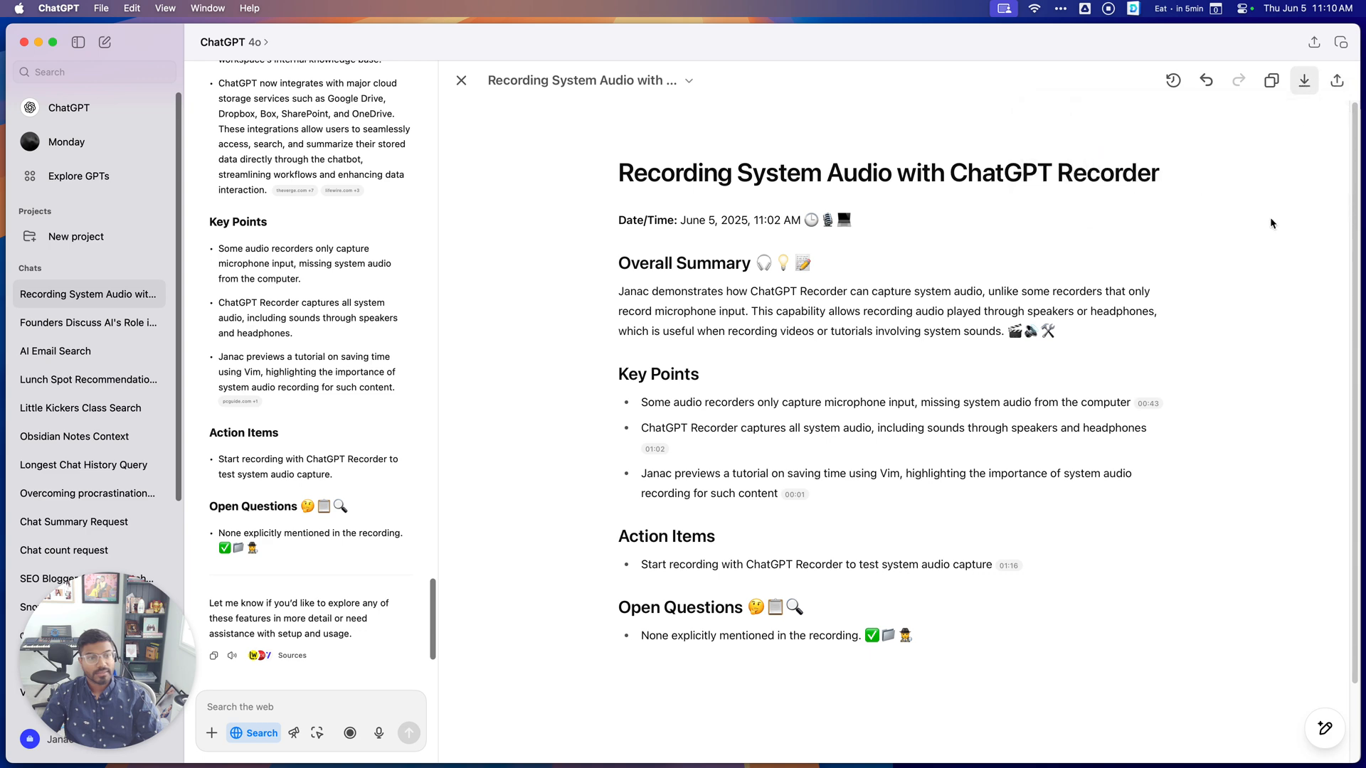
pyautogui.click(1304, 81)
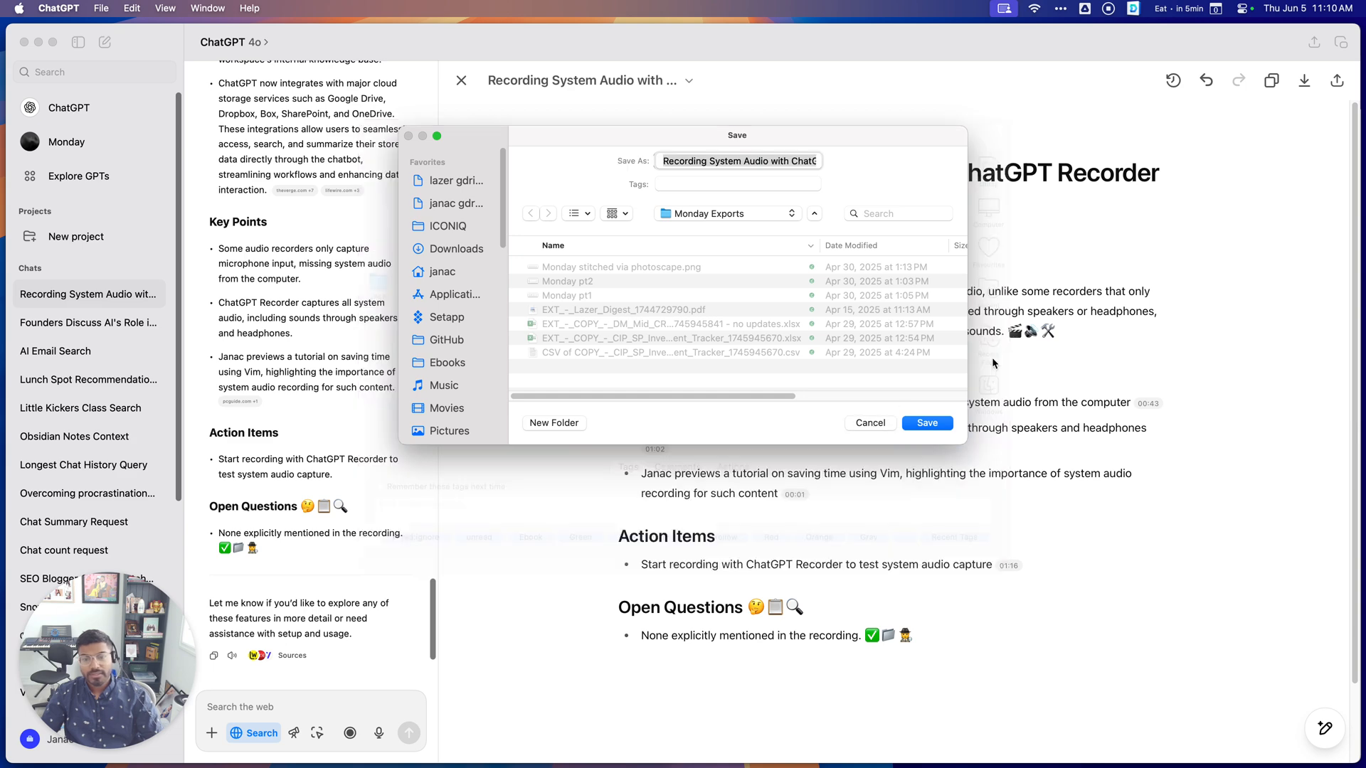
# Save the summary into Monday Exports and open the 'Founders Discuss AI's Role' chat.
pyautogui.click(926, 423)
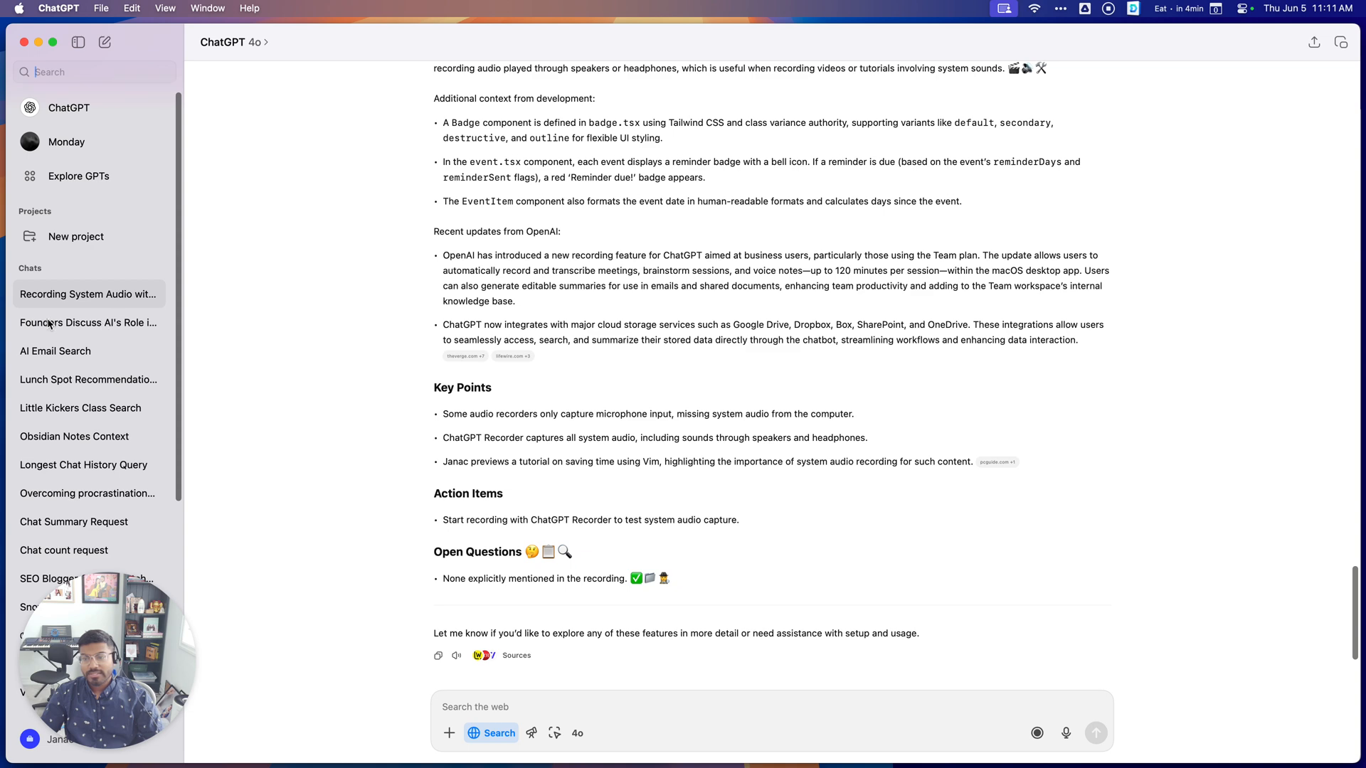
pyautogui.click(89, 322)
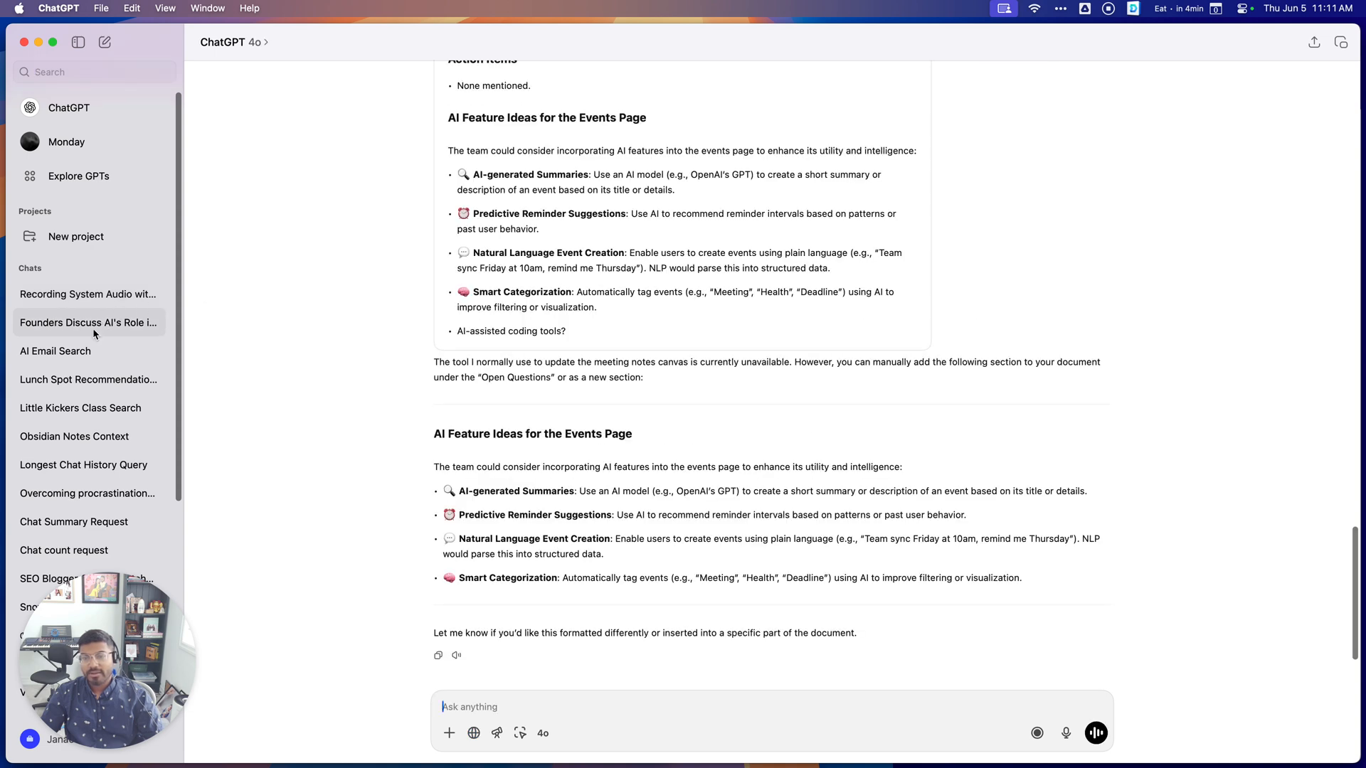
pyautogui.moveTo(181, 233)
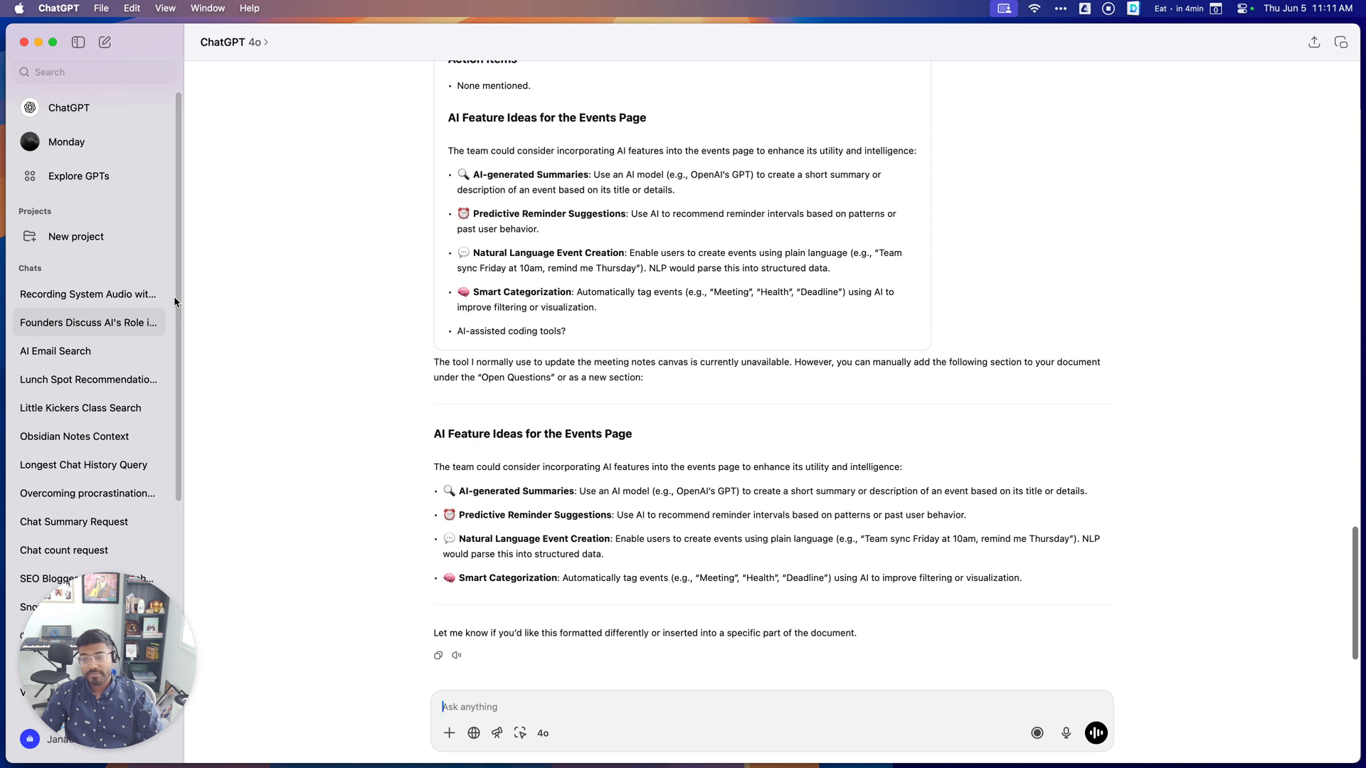
pyautogui.moveTo(500, 354)
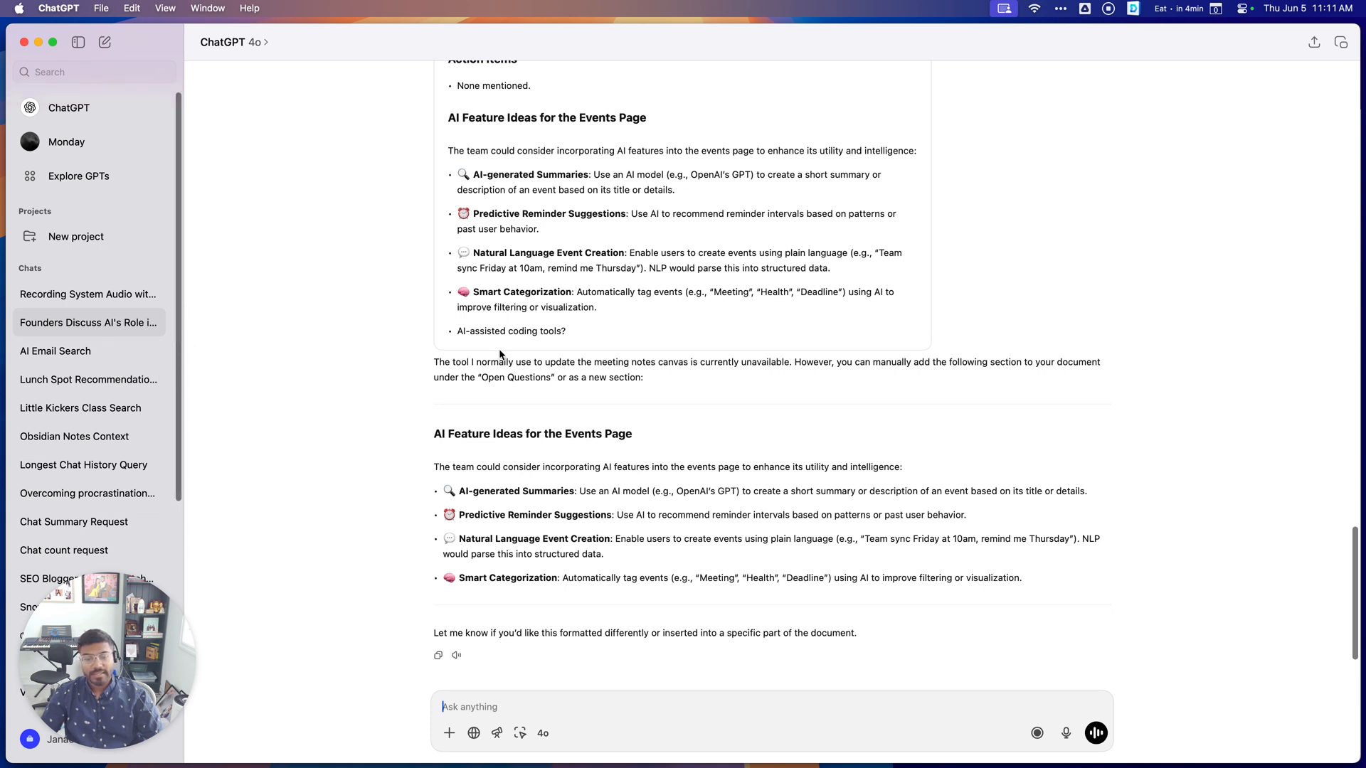
pyautogui.moveTo(187, 271)
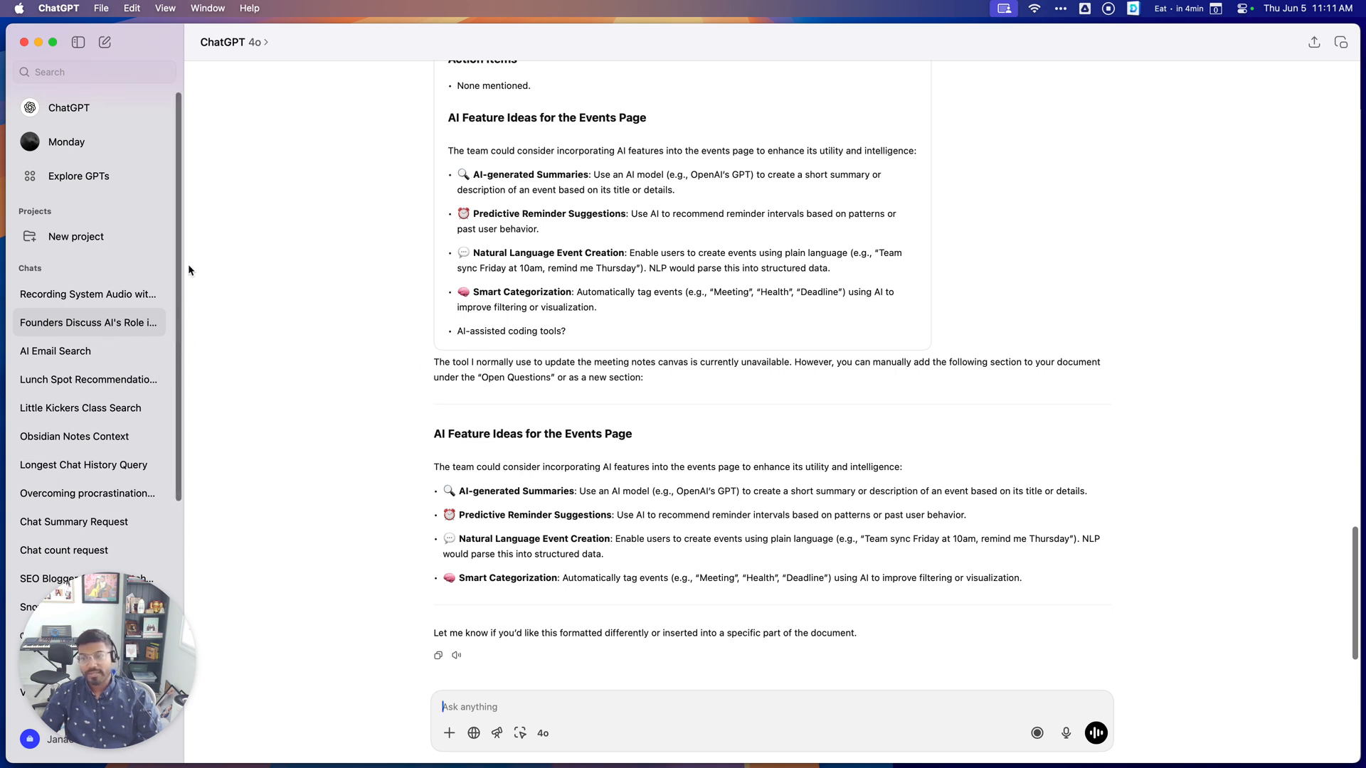
pyautogui.moveTo(68, 234)
pyautogui.write('Recordings')
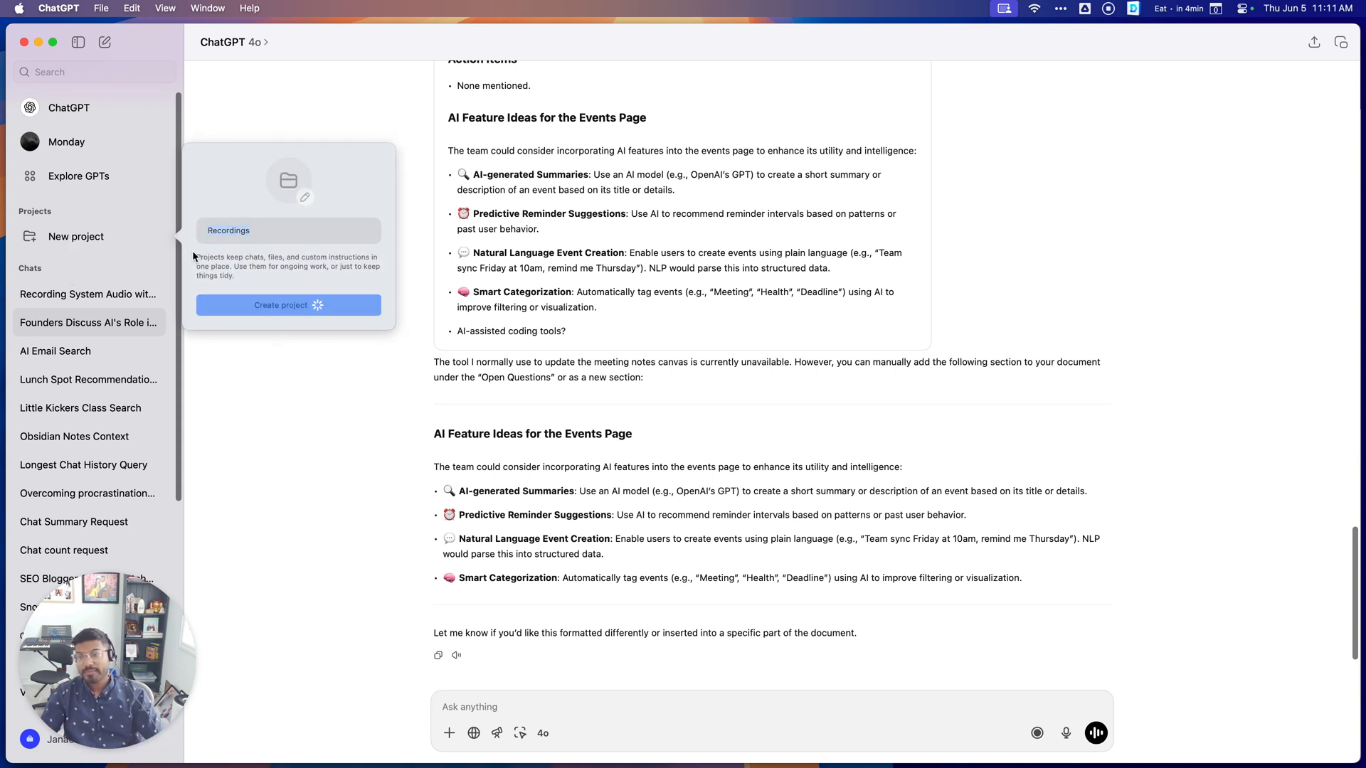
# Create the Recordings project, dismiss its panel, and open a new empty chat.
pyautogui.click(288, 305)
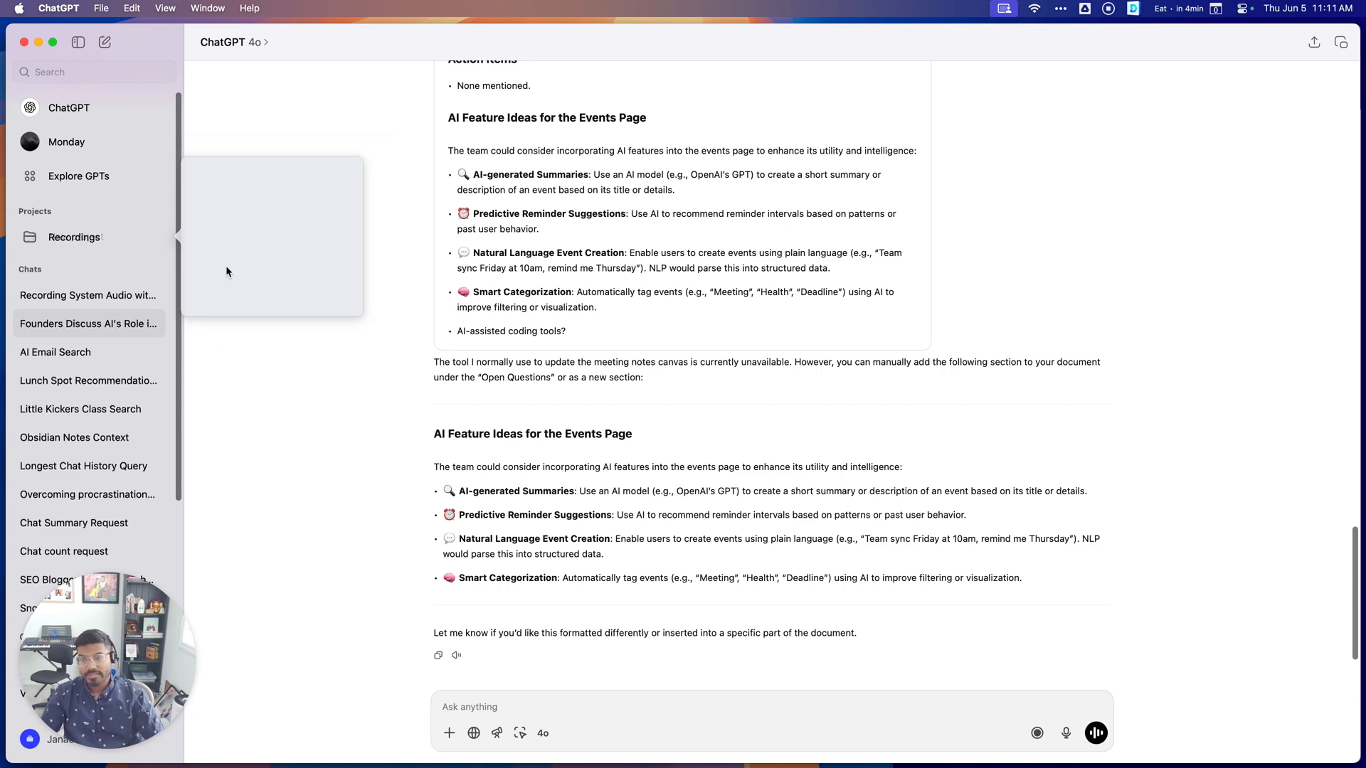
pyautogui.click(88, 295)
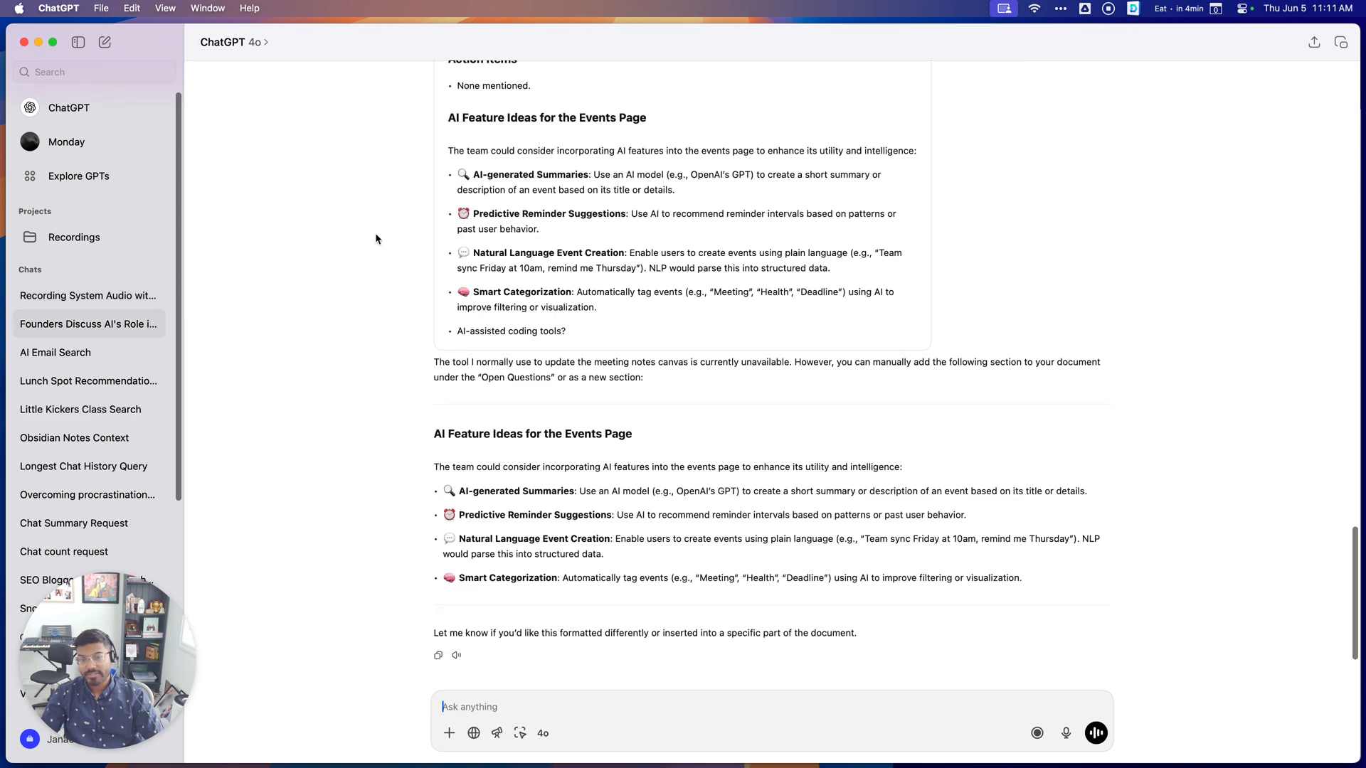
pyautogui.moveTo(121, 301)
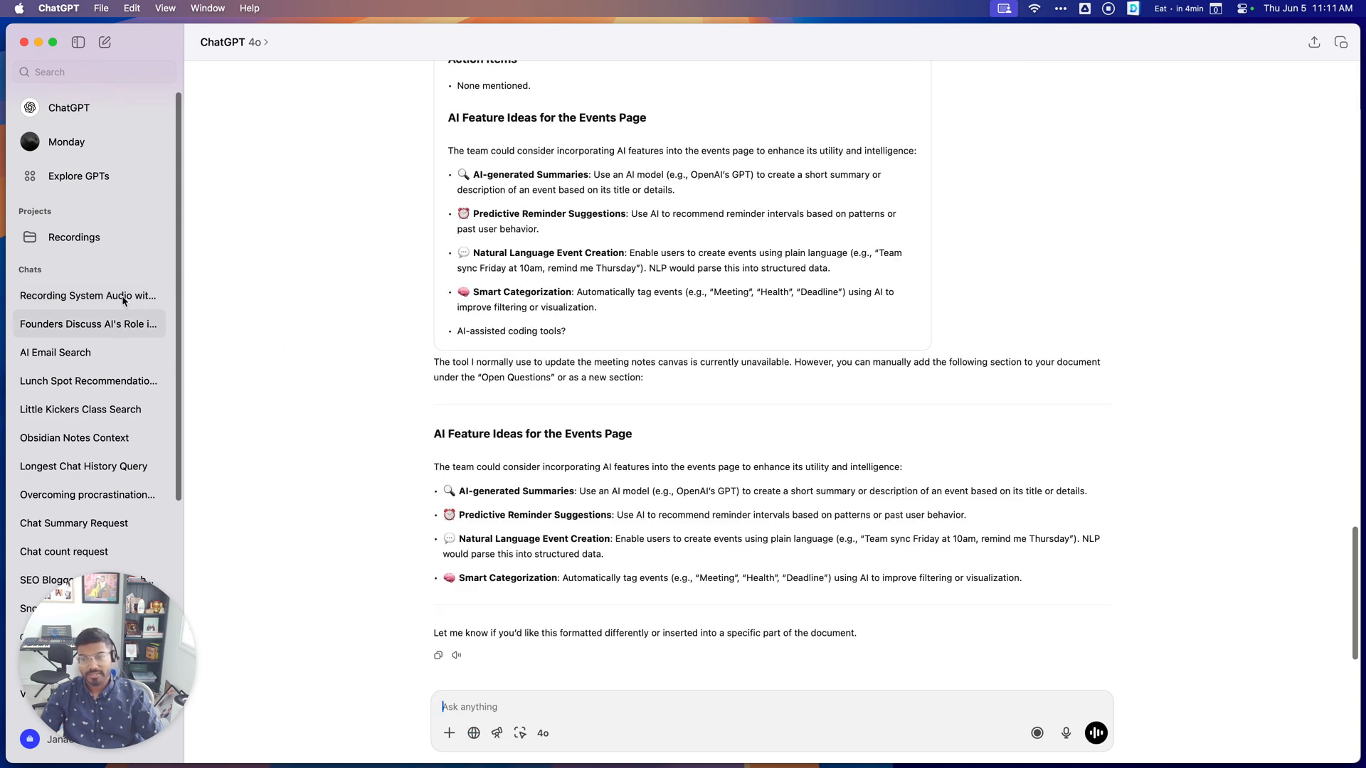
pyautogui.scroll(3)
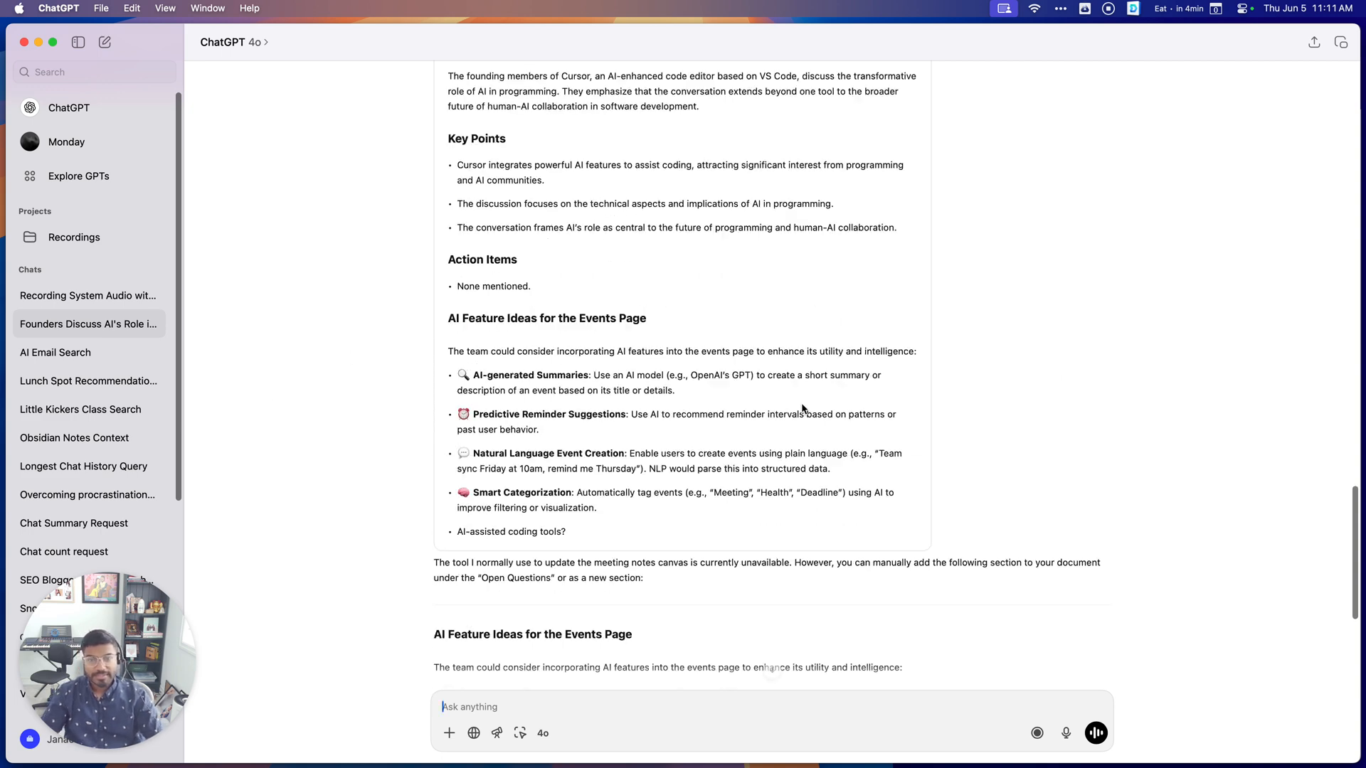
pyautogui.scroll(-3)
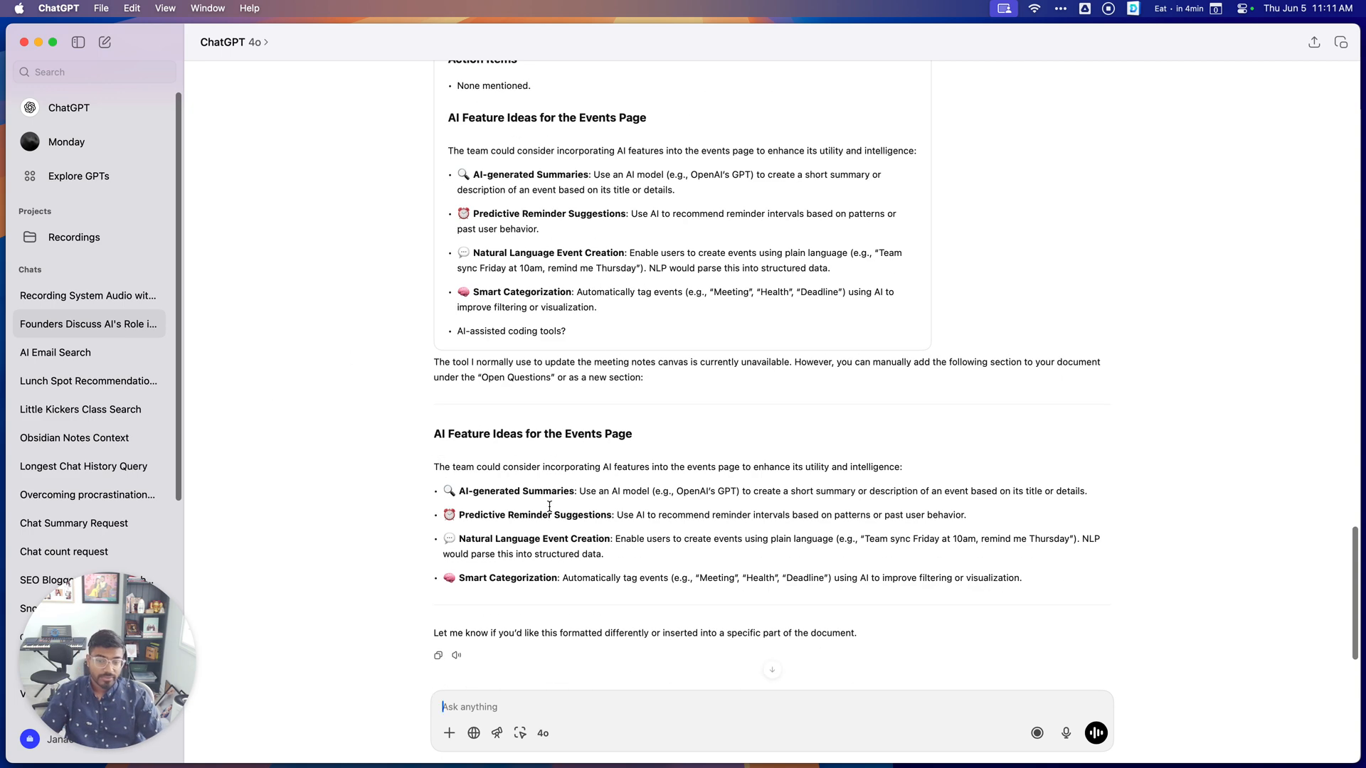
pyautogui.moveTo(121, 166)
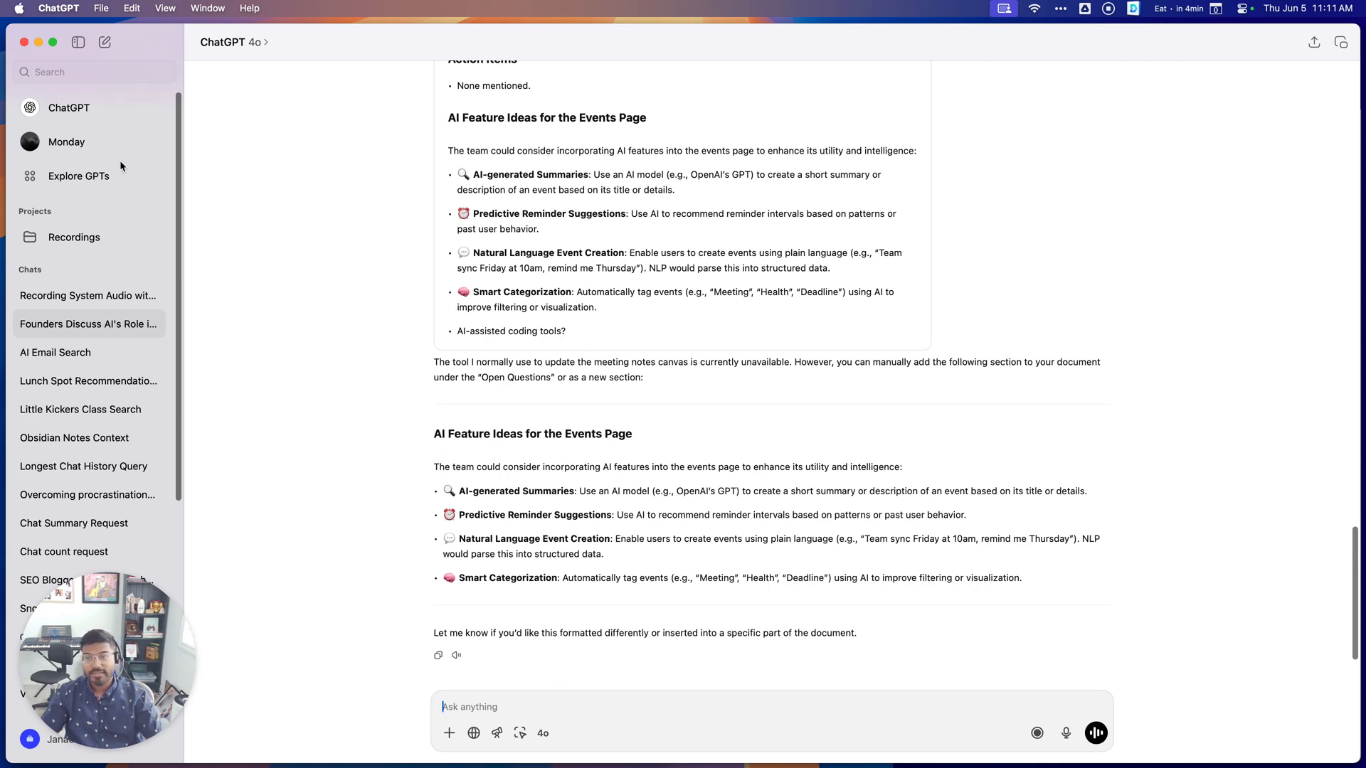
pyautogui.click(69, 107)
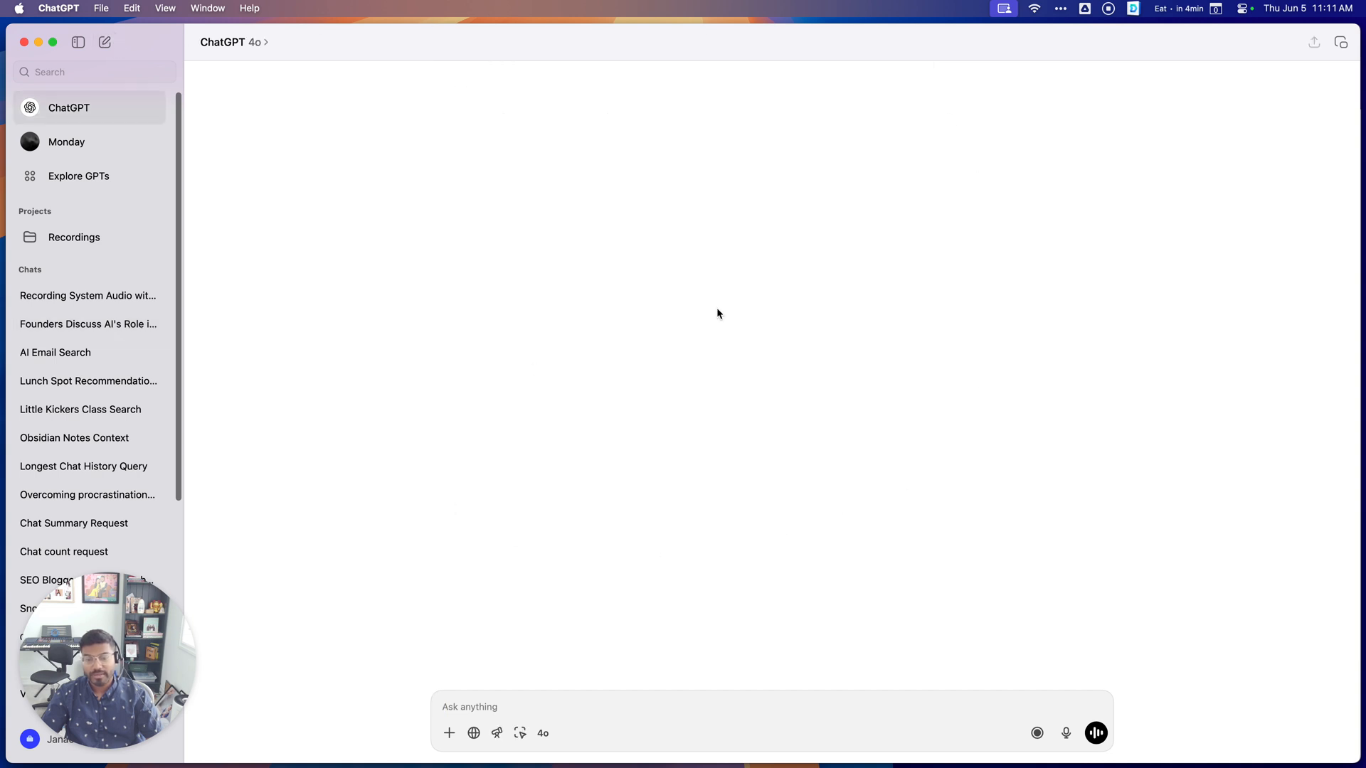
pyautogui.moveTo(468, 703)
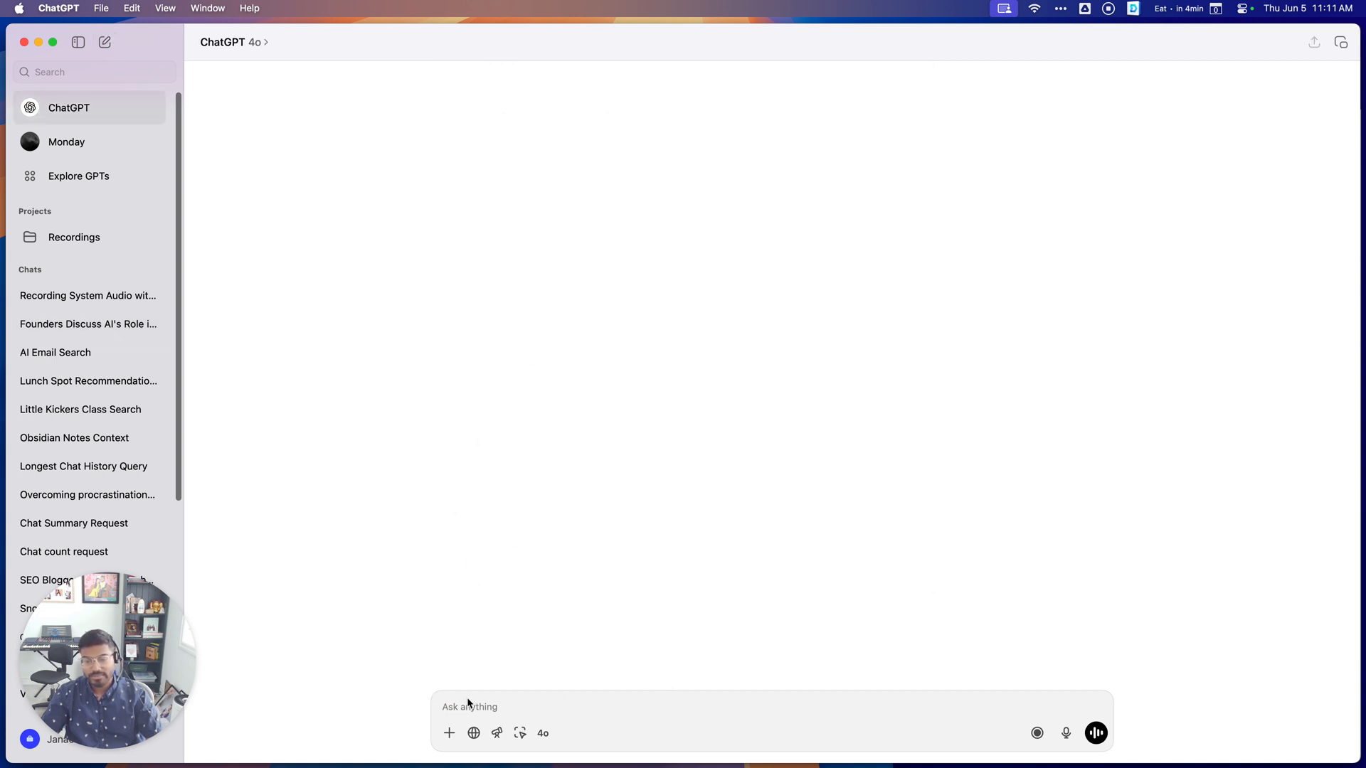
# Ask 'What were my last meetings about' to summarize the June 5, 2025 meetings.
pyautogui.write('u')
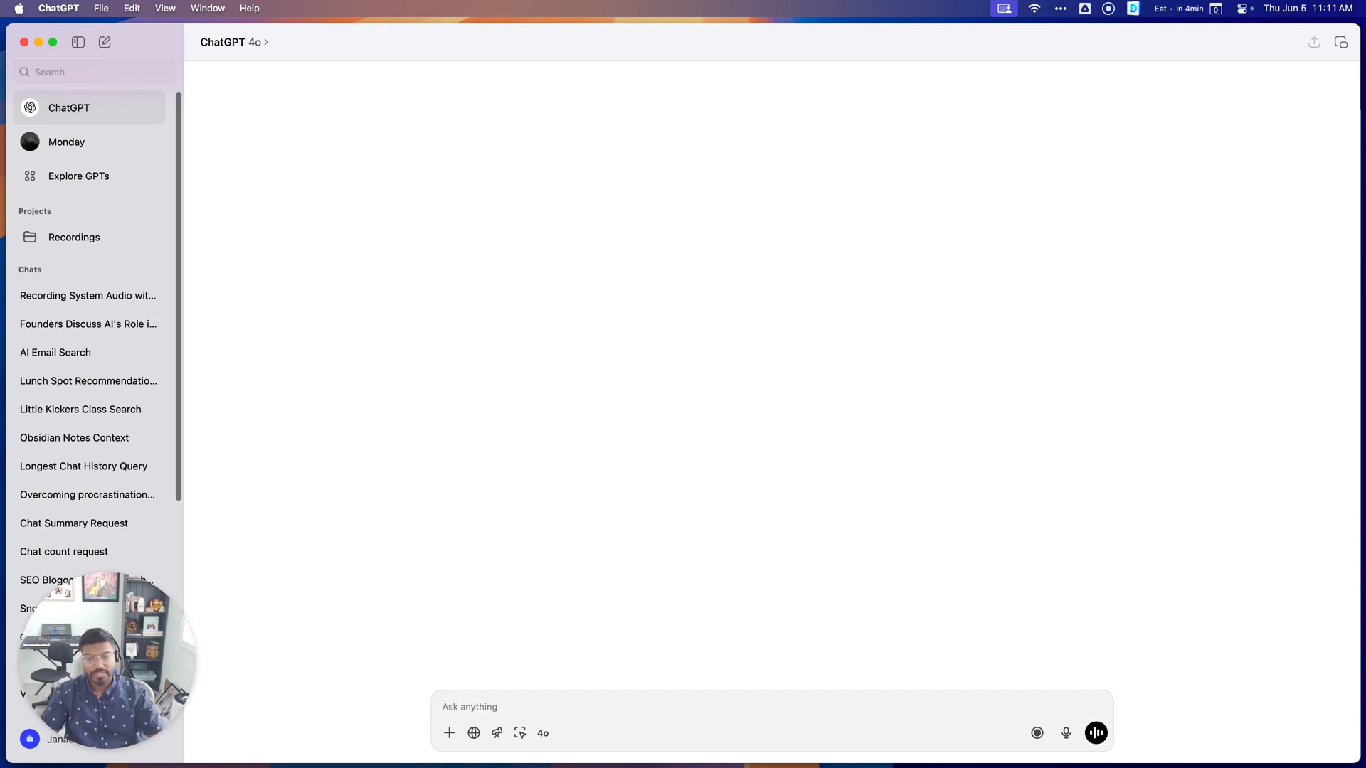
pyautogui.write('What w')
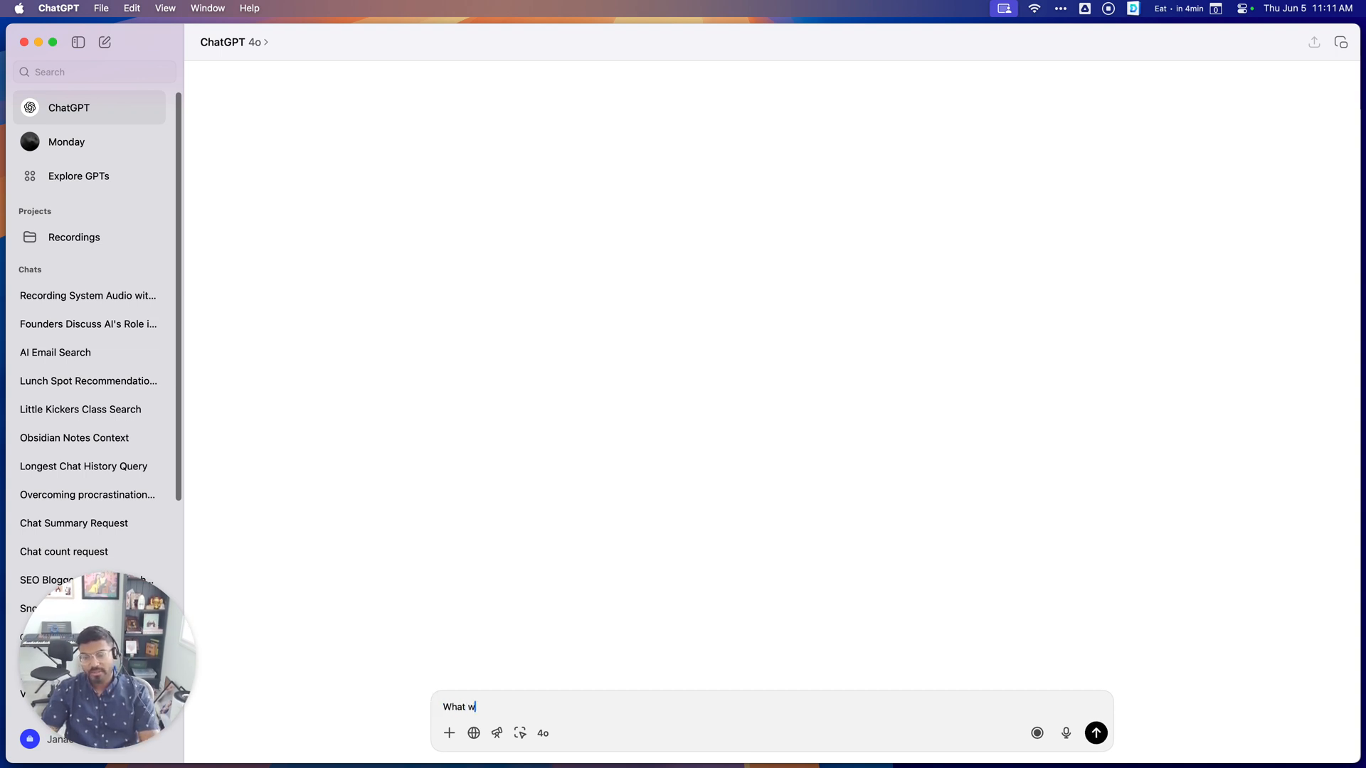
pyautogui.write('ere my last')
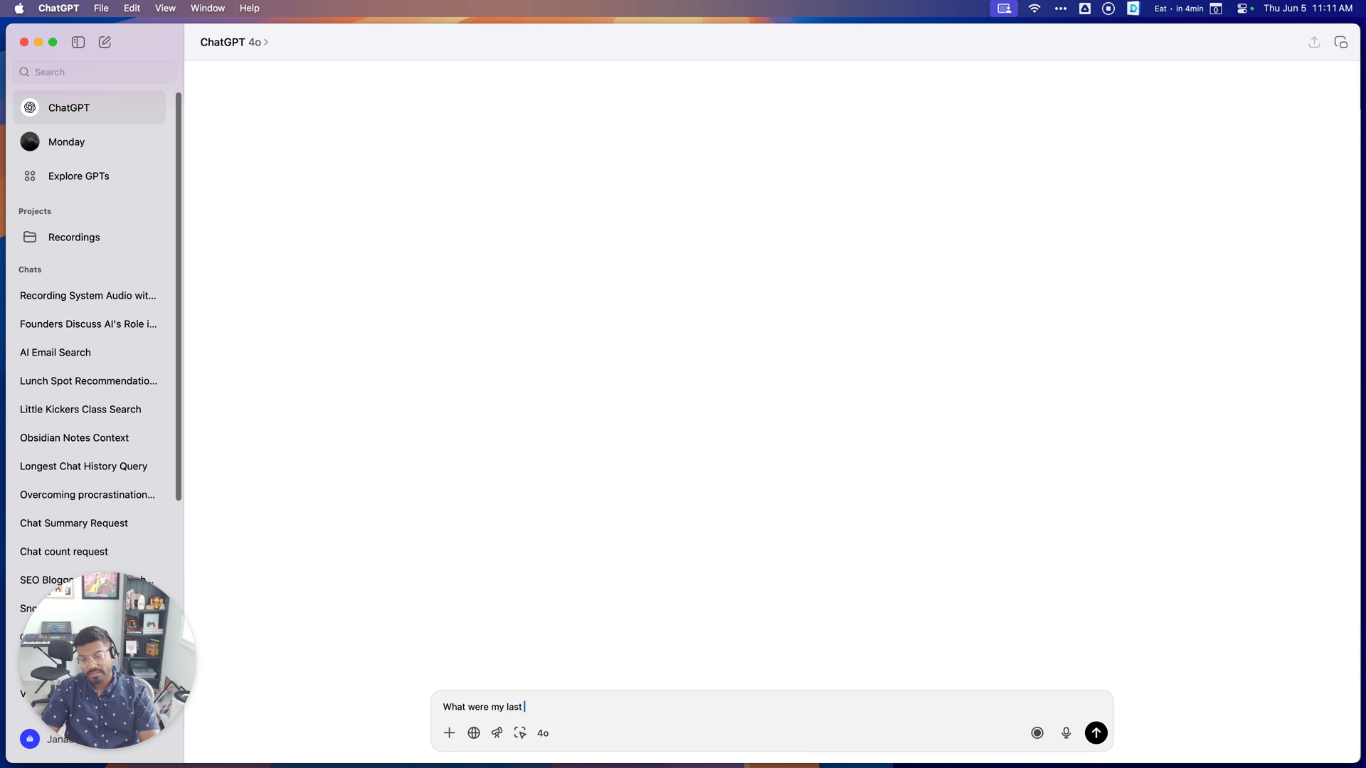
pyautogui.write('meetings about')
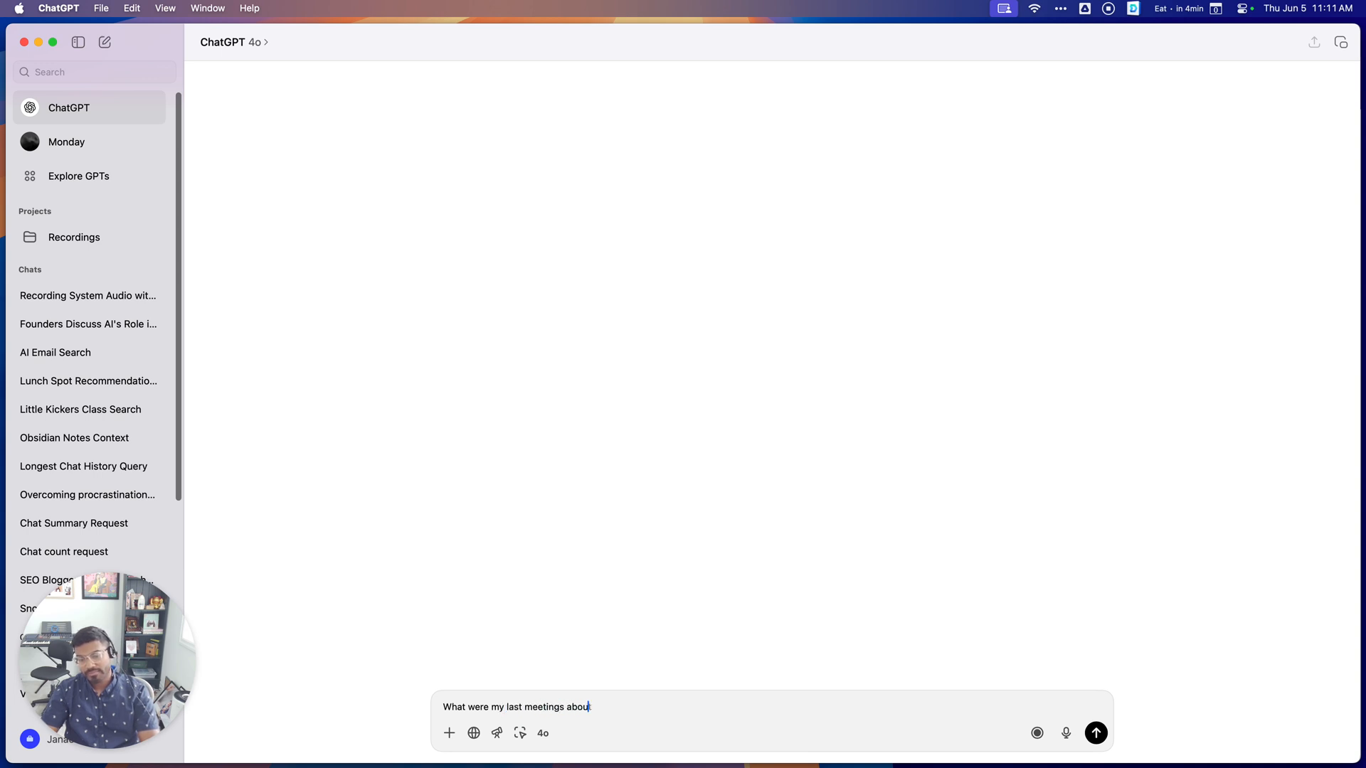
pyautogui.click(1095, 732)
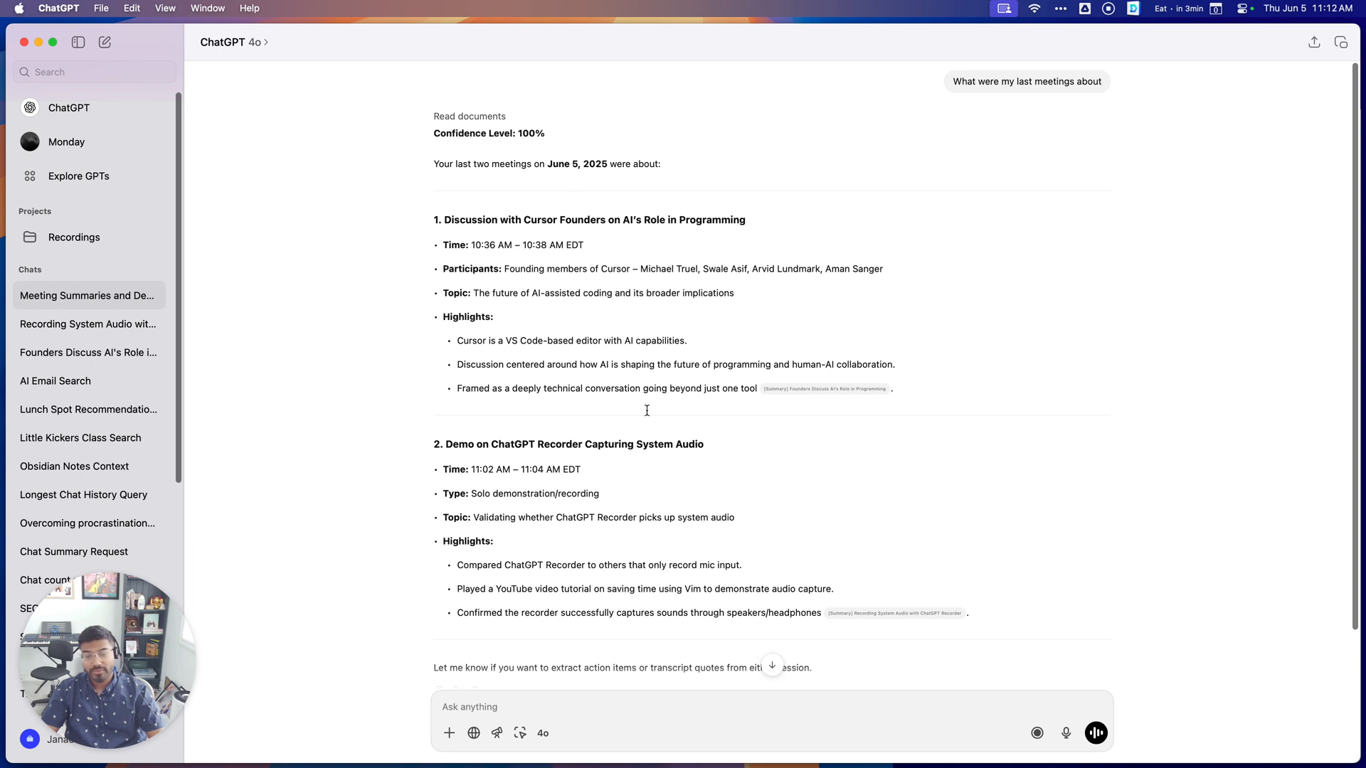
pyautogui.moveTo(733, 620)
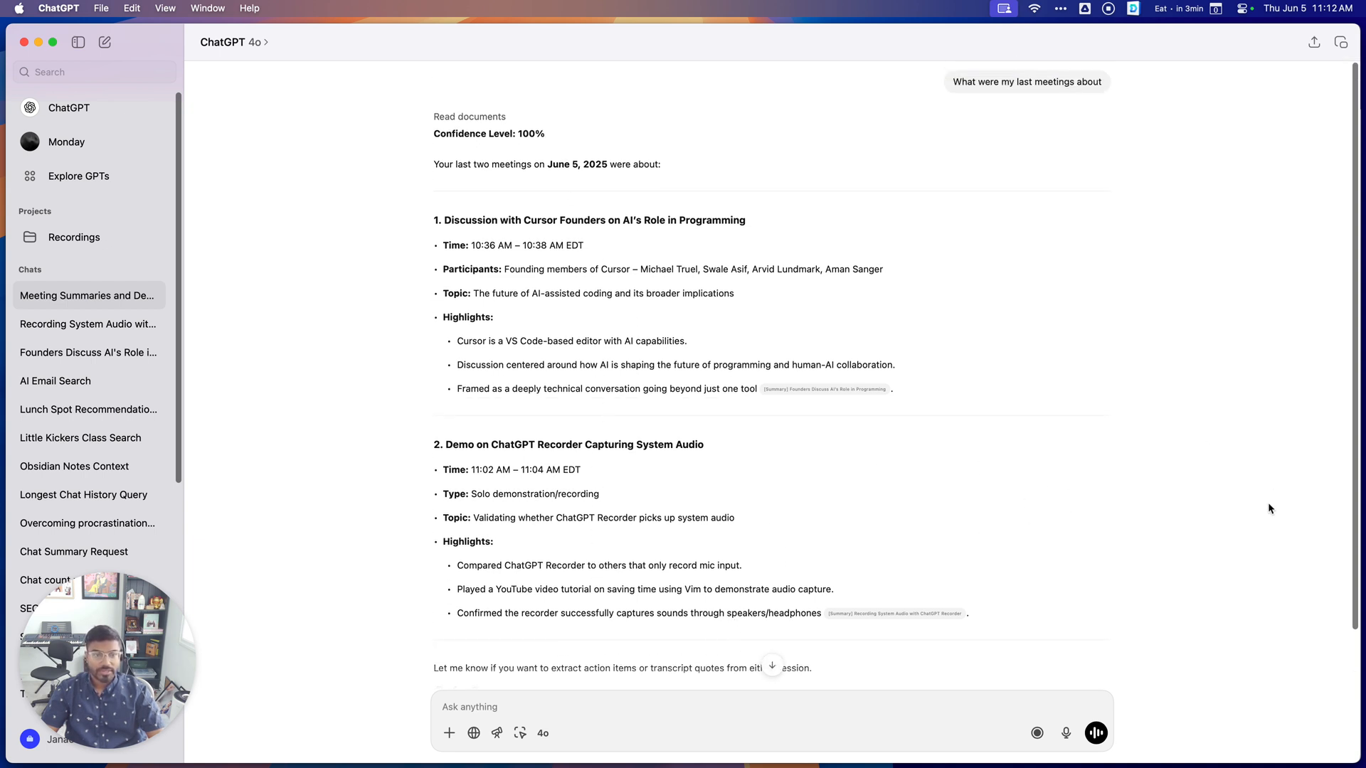
pyautogui.moveTo(387, 564)
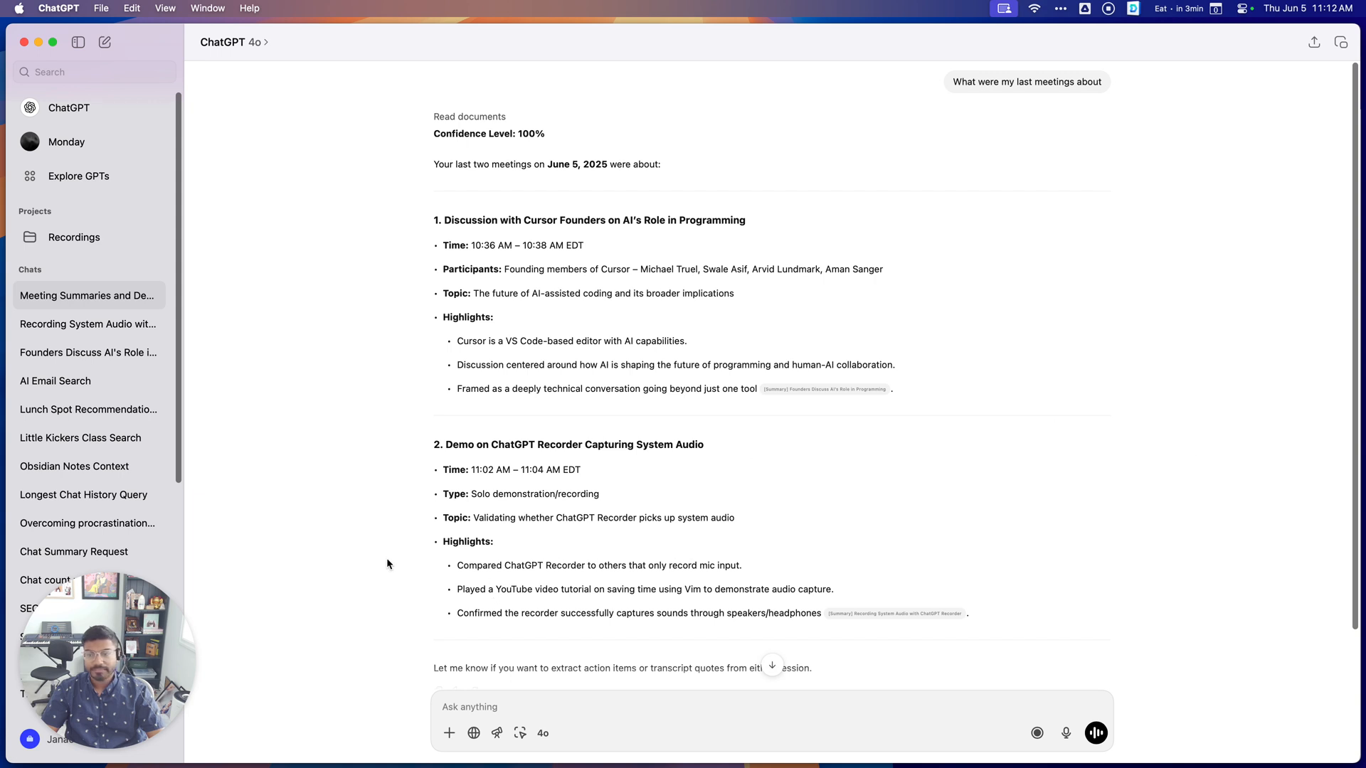